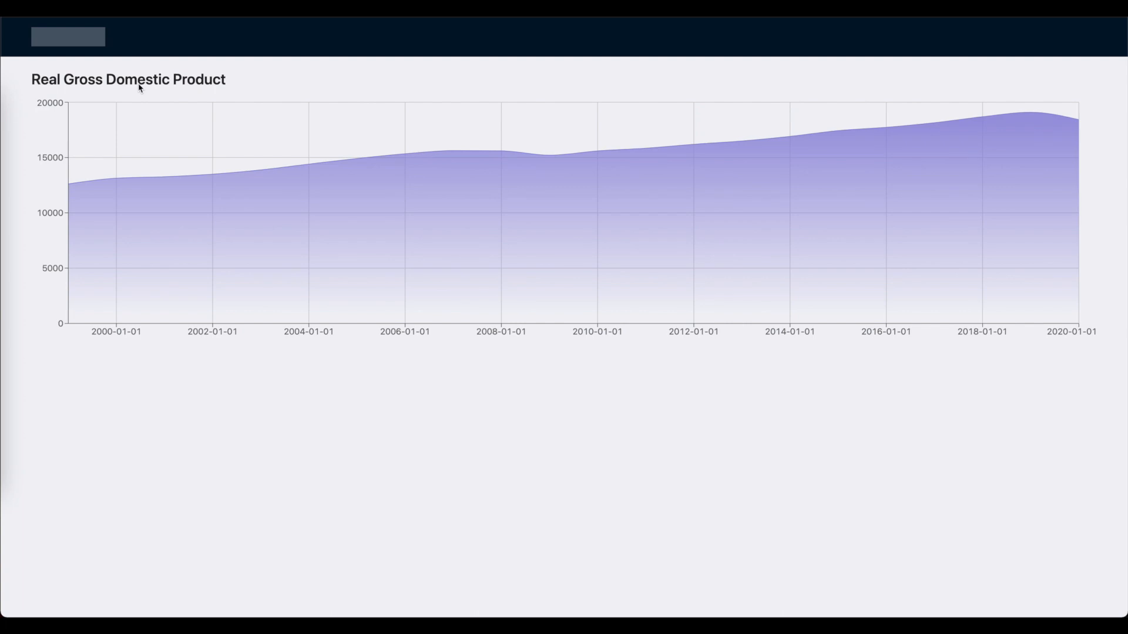
mouse_move(158, 89)
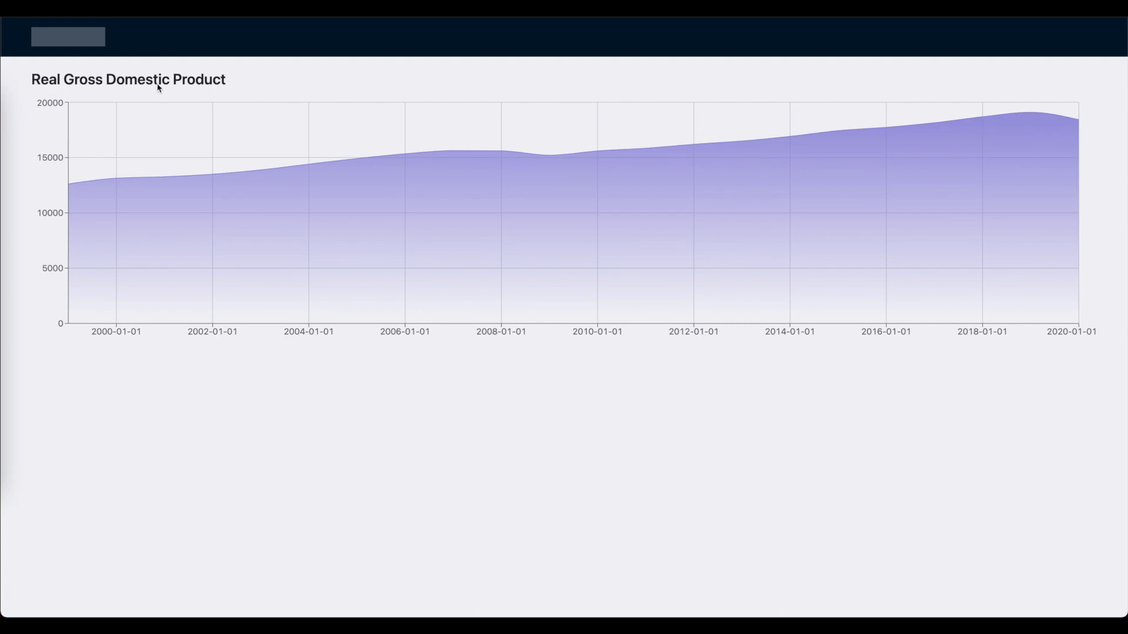
mouse_move(208, 86)
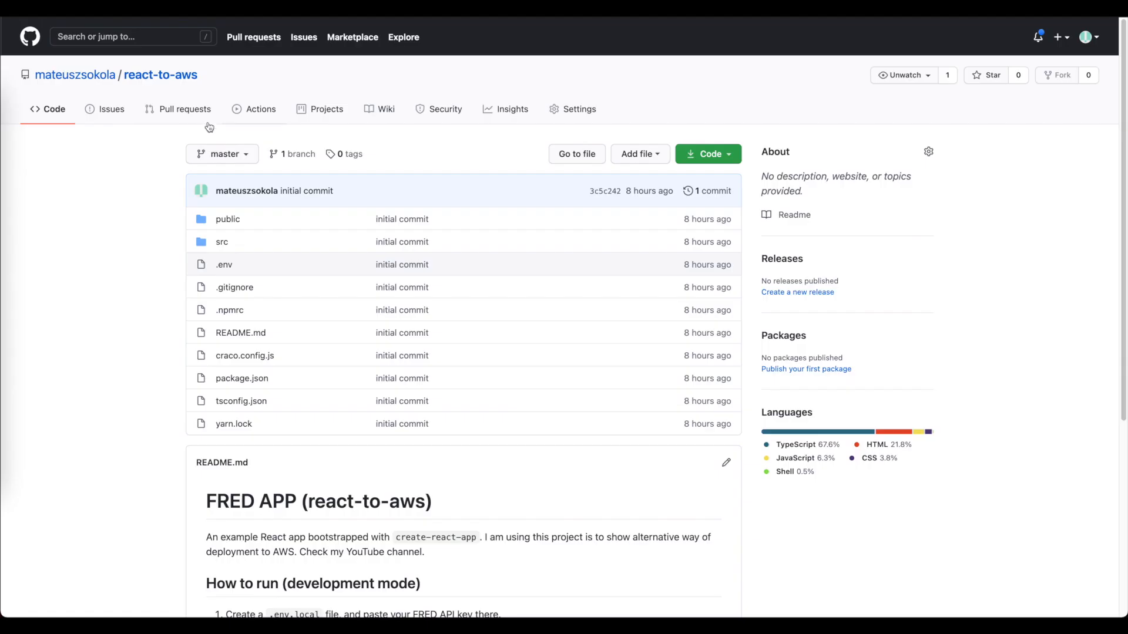
mouse_move(184, 108)
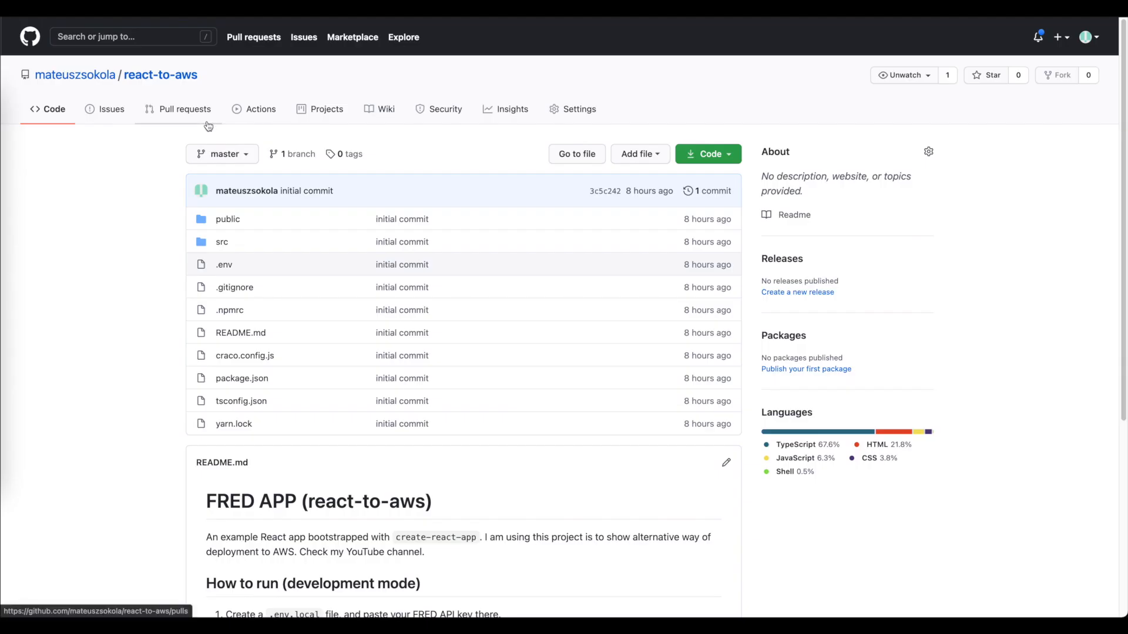
mouse_move(251, 84)
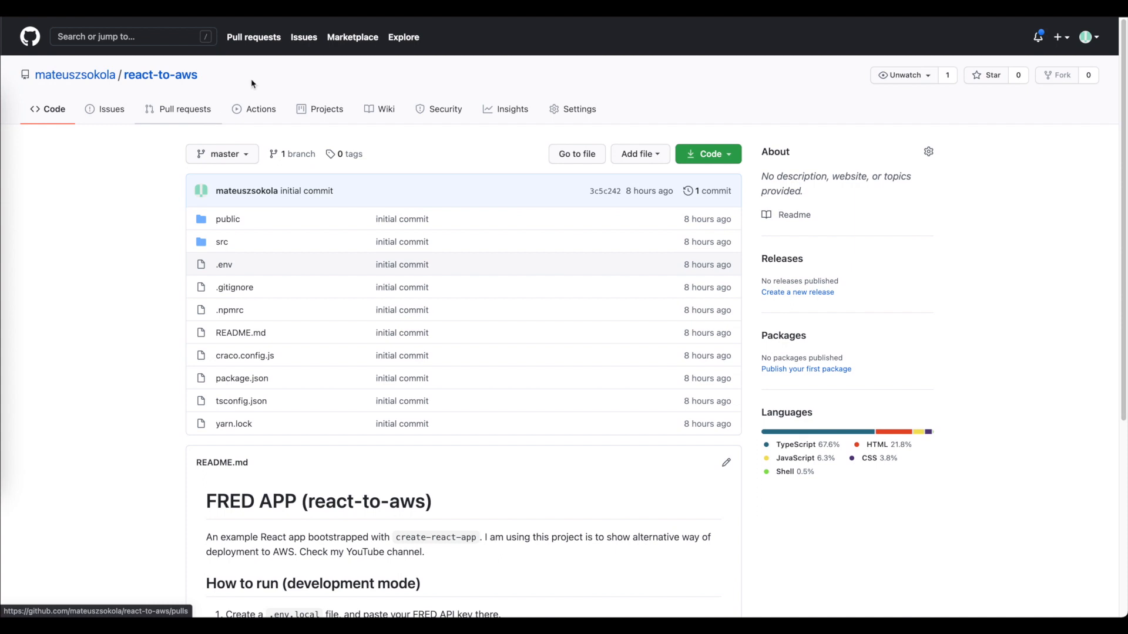
mouse_move(252, 83)
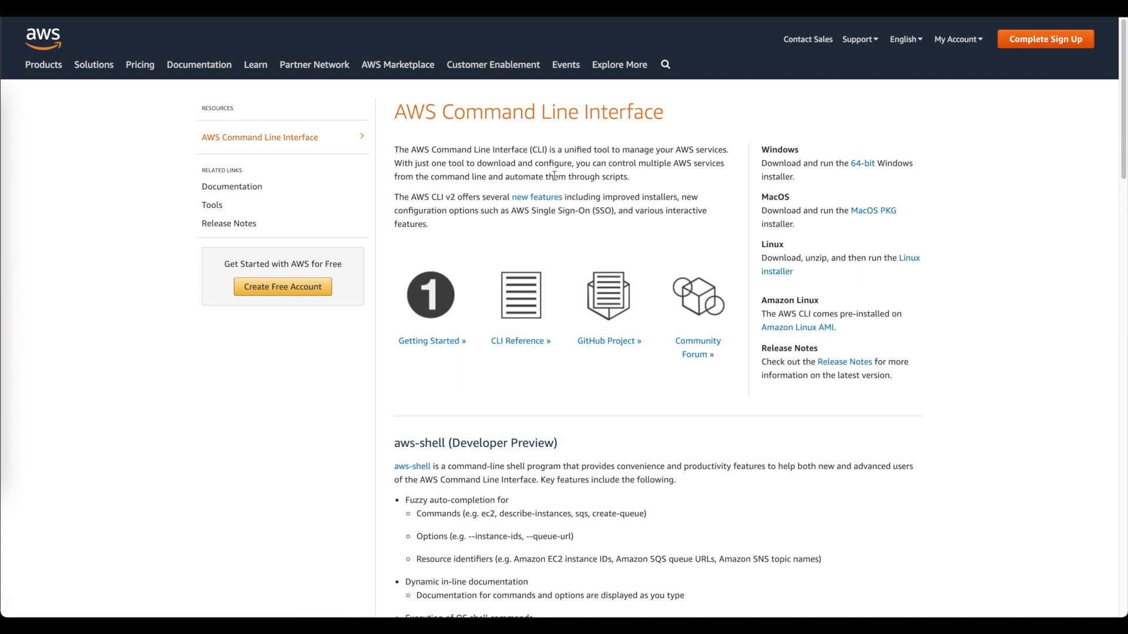
mouse_move(644, 122)
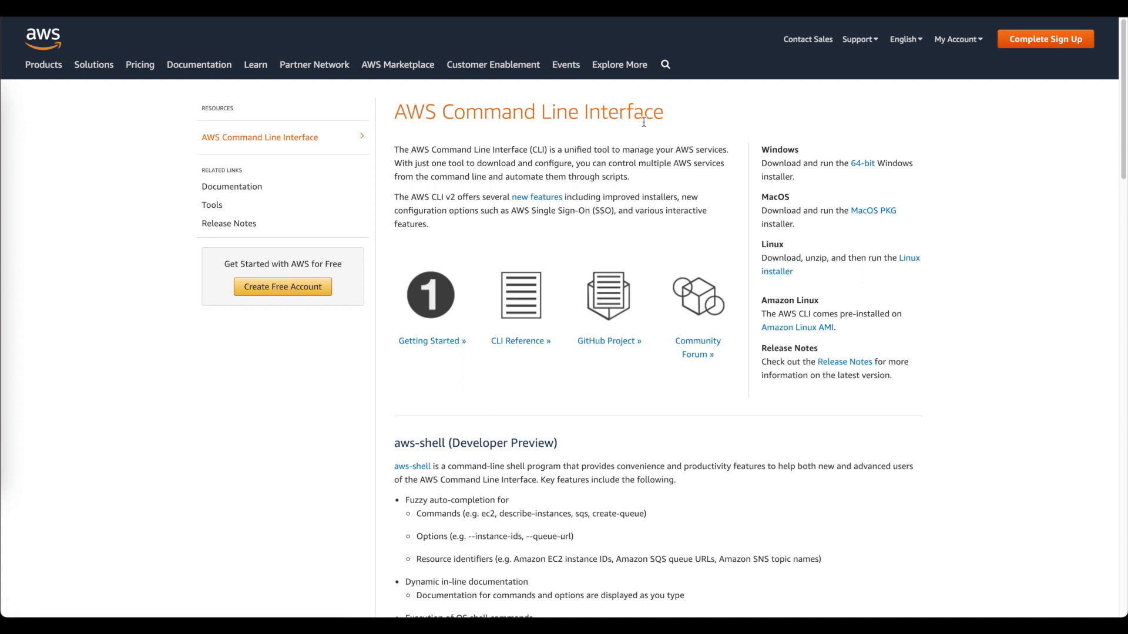
mouse_move(724, 246)
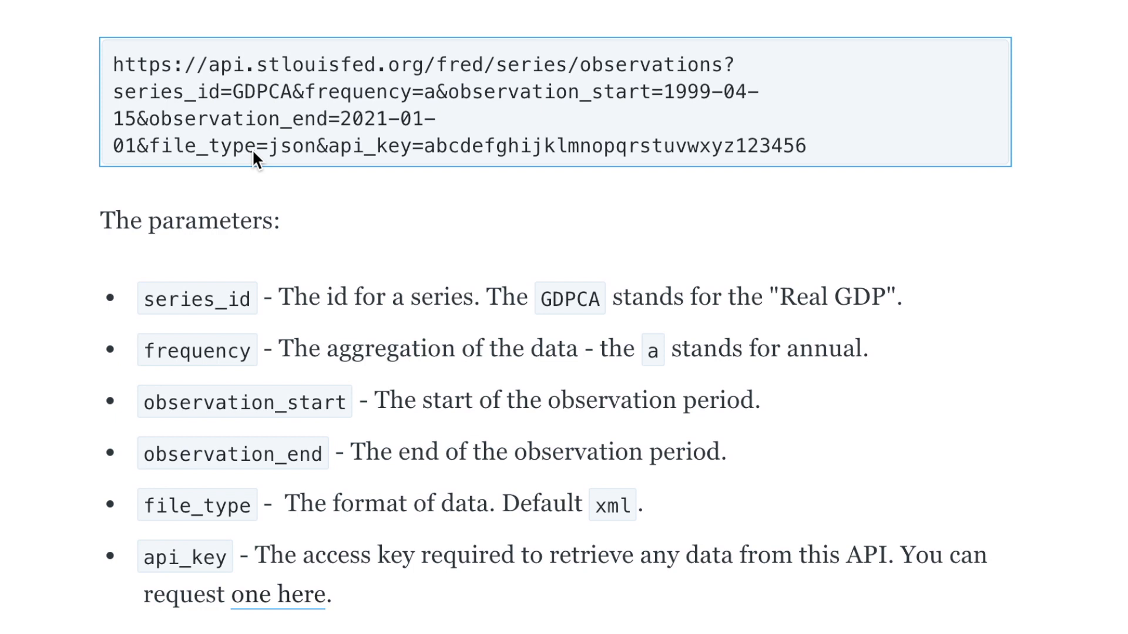
mouse_move(429, 138)
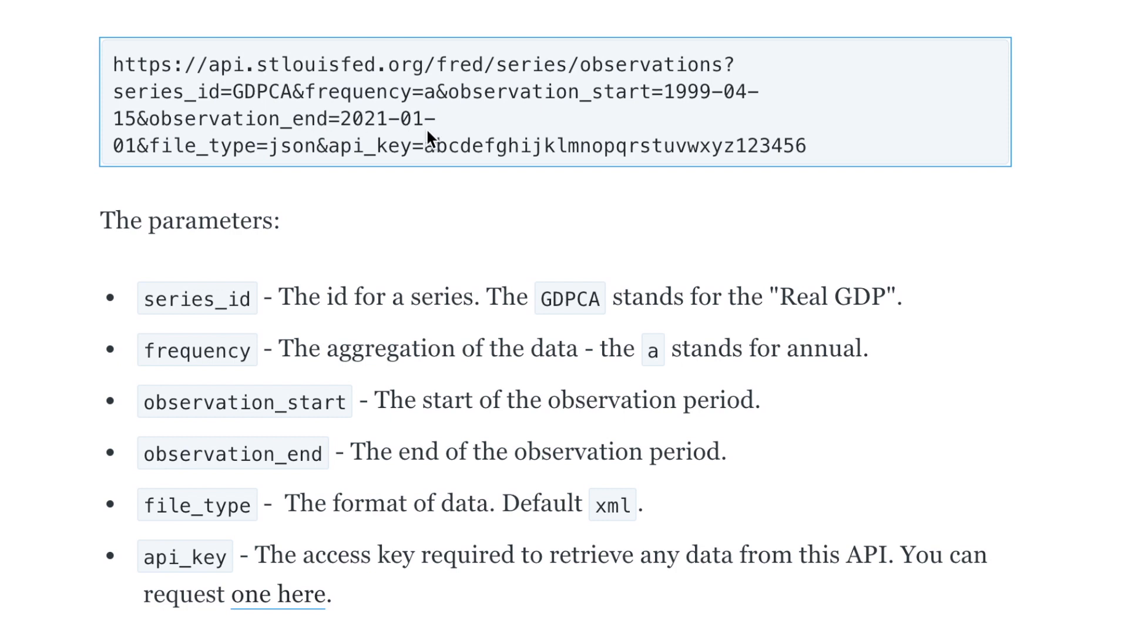
mouse_move(328, 154)
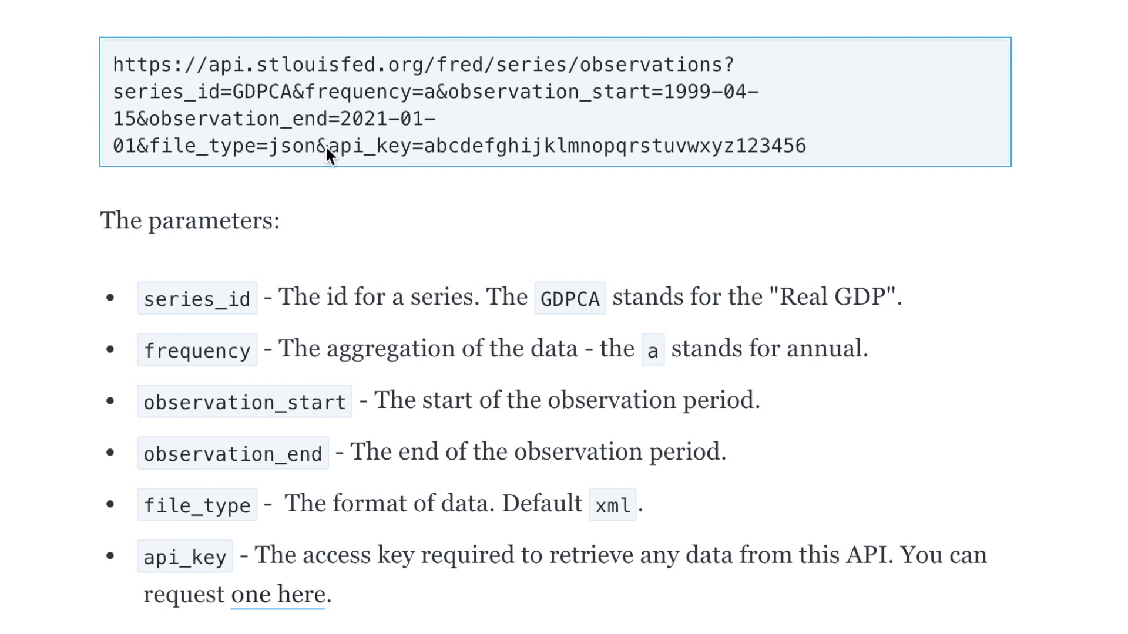
mouse_move(449, 164)
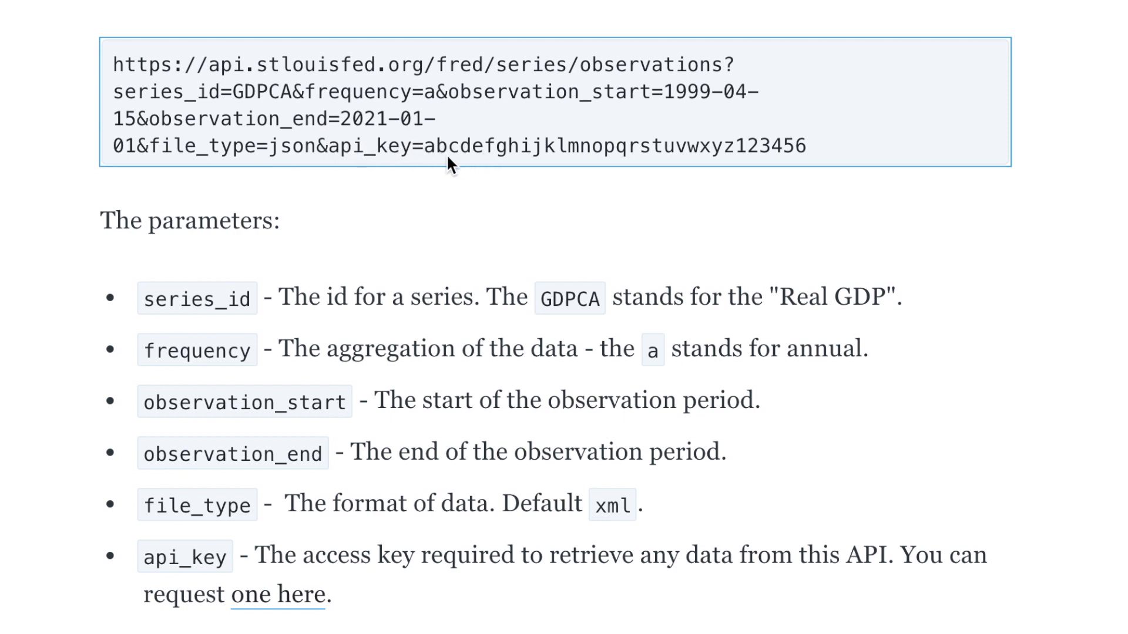
mouse_move(432, 161)
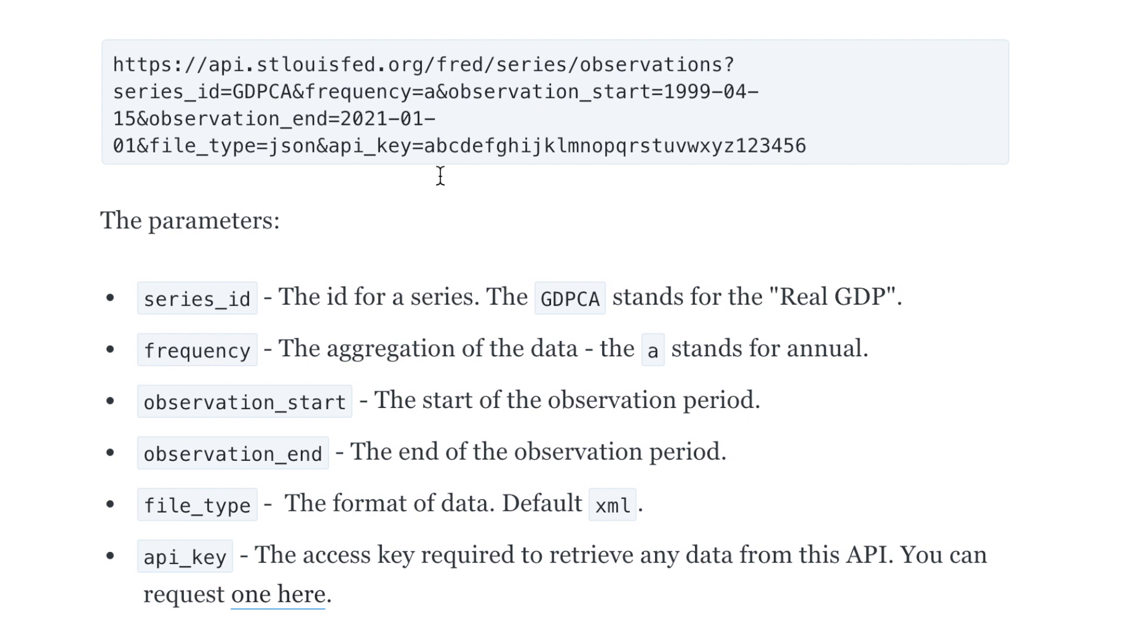
- Stop the dev server and enter 'docker run --name nginx --rm -i -t nginx bash' unrun
left_click(440, 148)
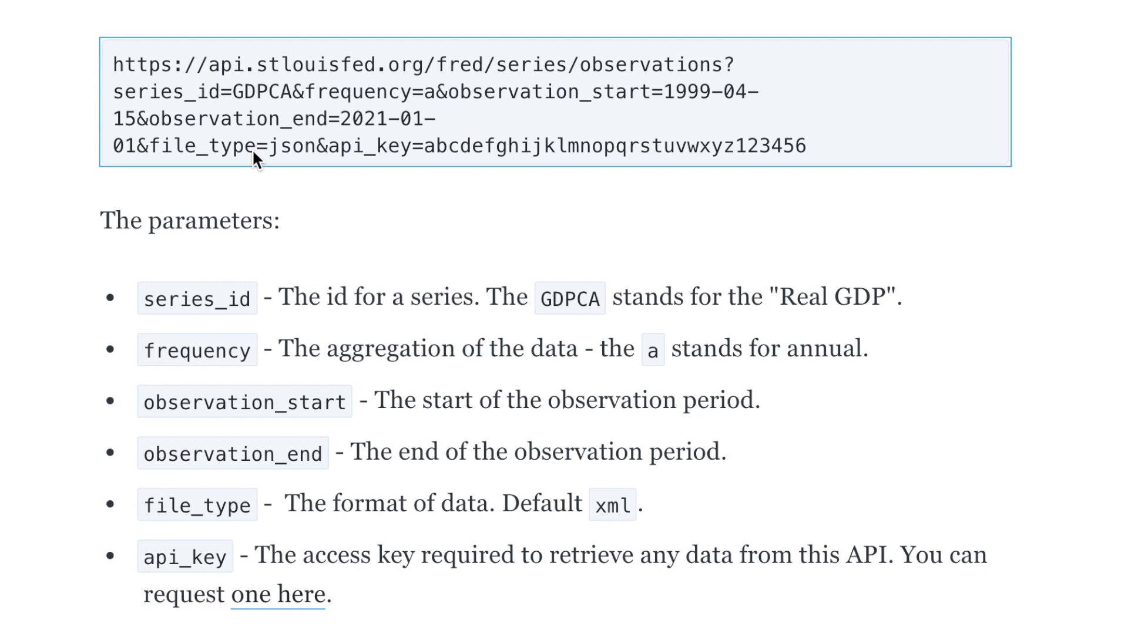
mouse_move(424, 151)
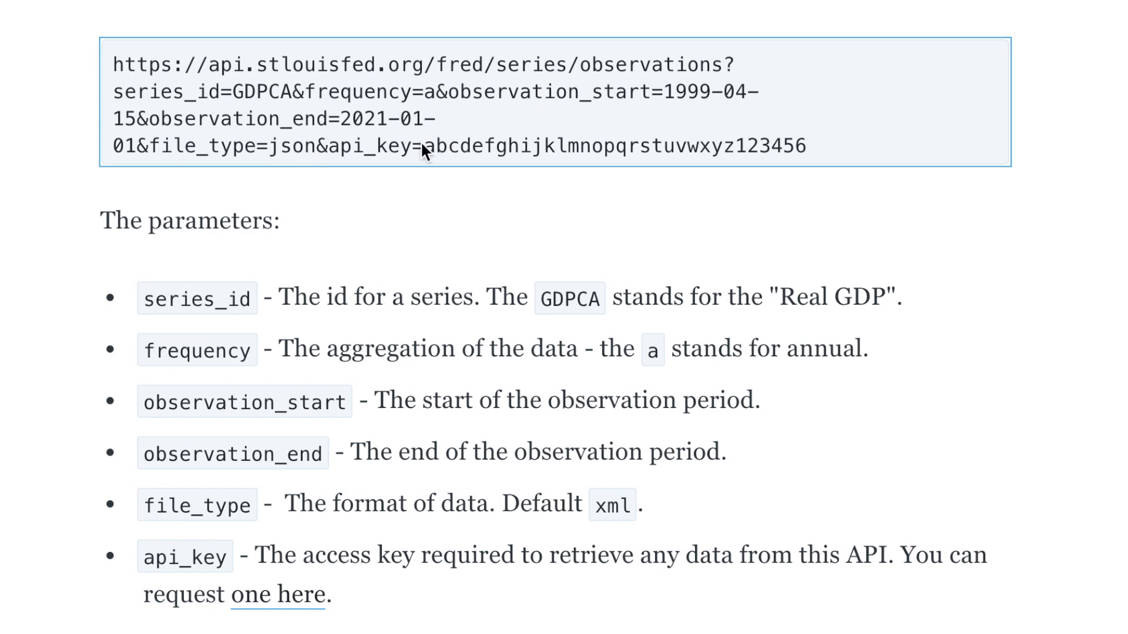
mouse_move(339, 159)
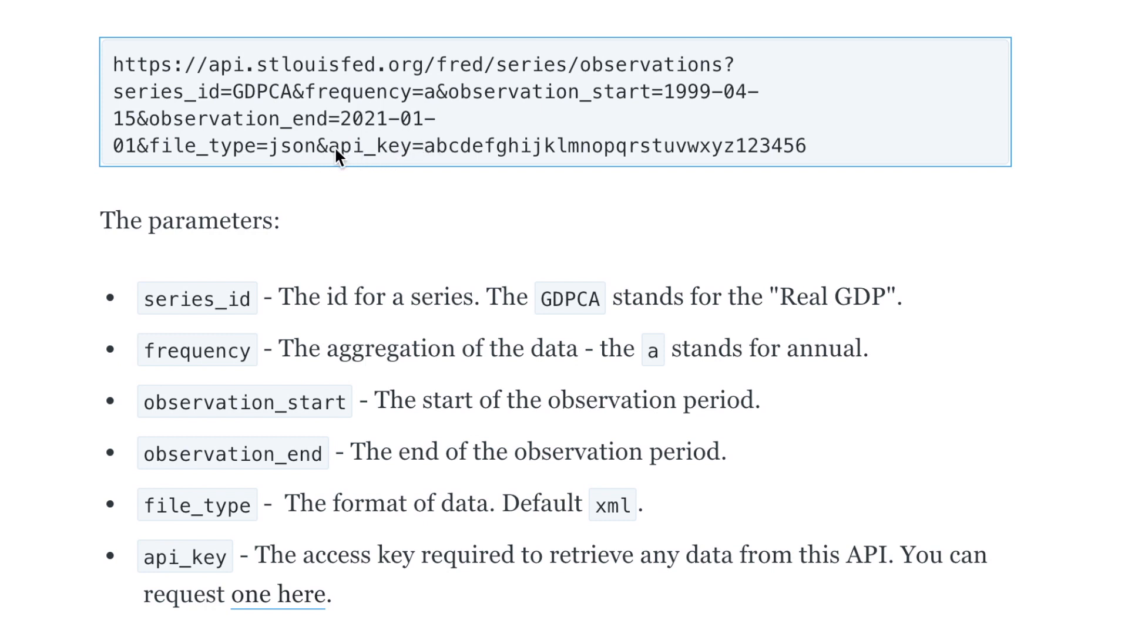
mouse_move(432, 162)
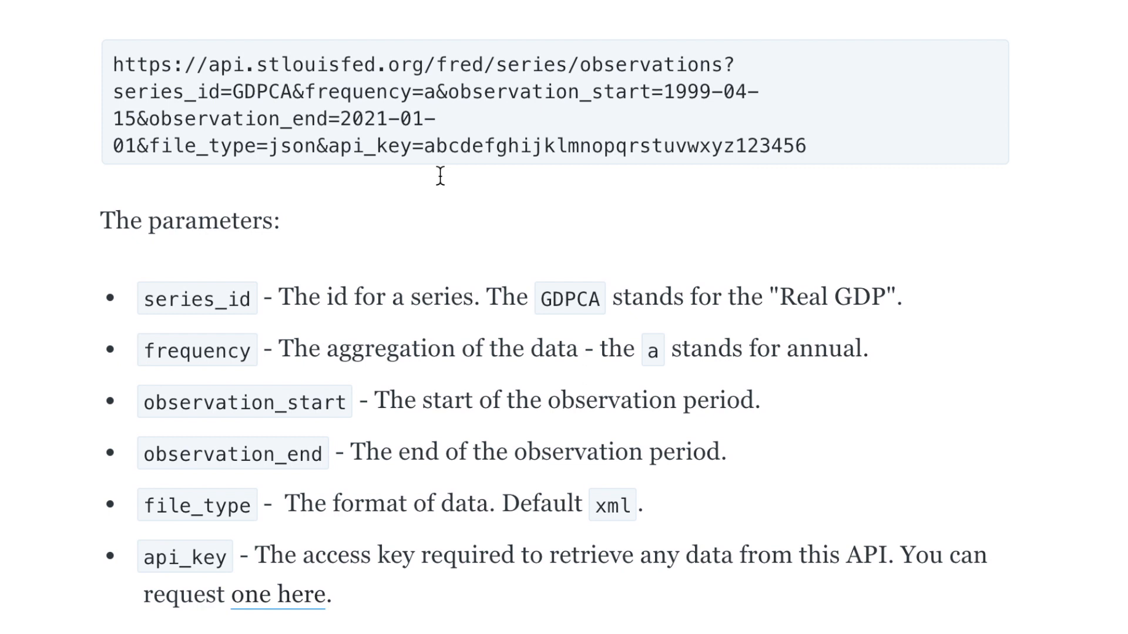
left_click(440, 147)
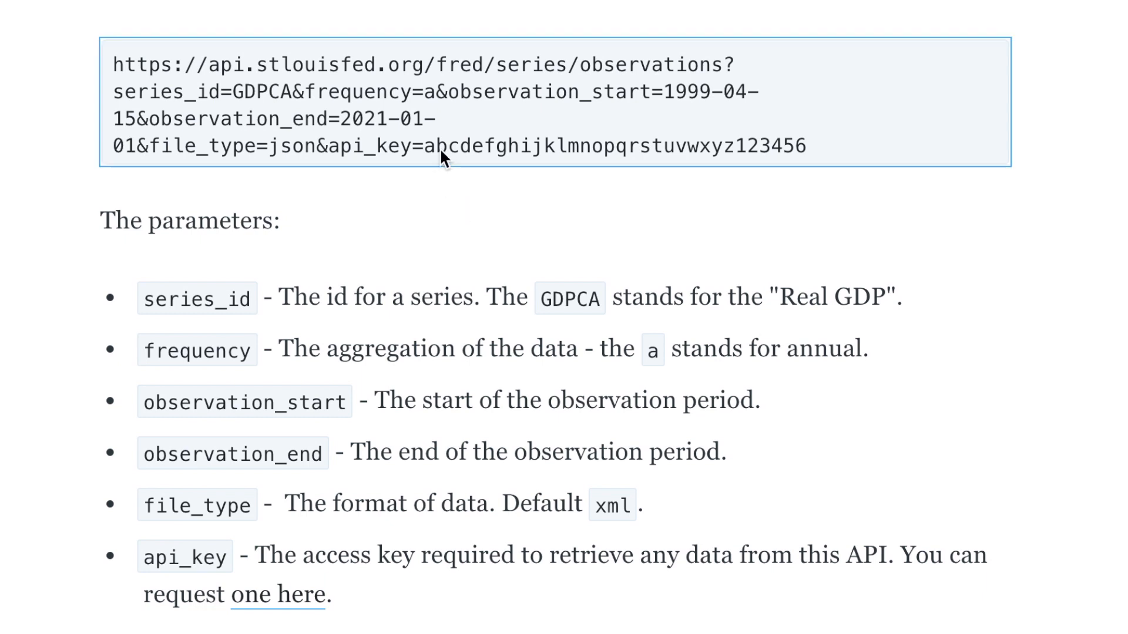
mouse_move(428, 343)
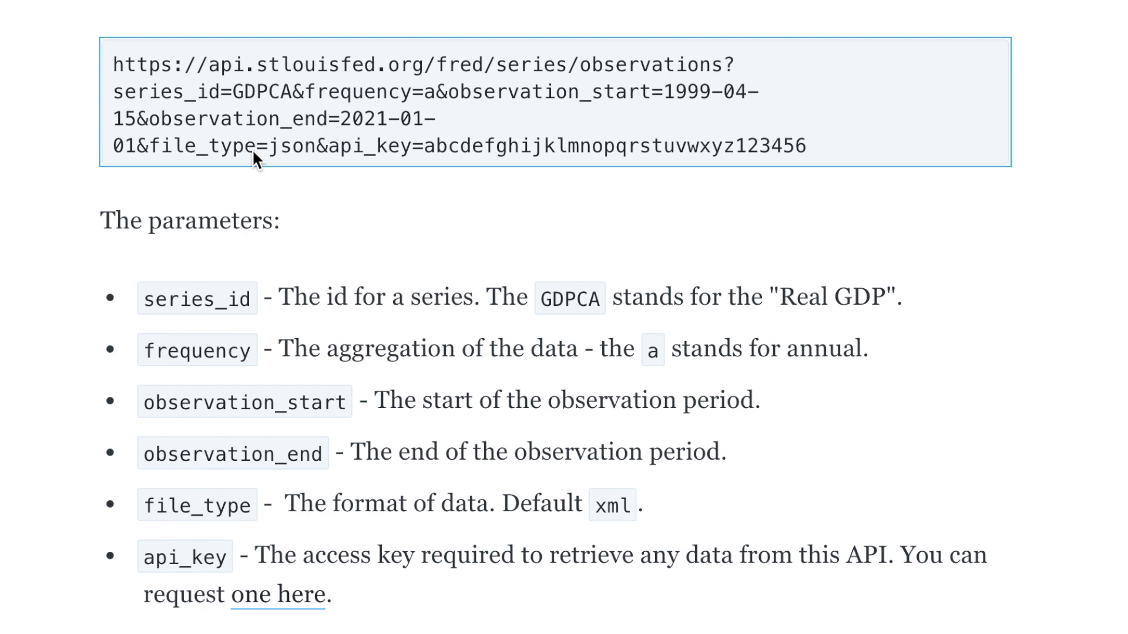
mouse_move(353, 161)
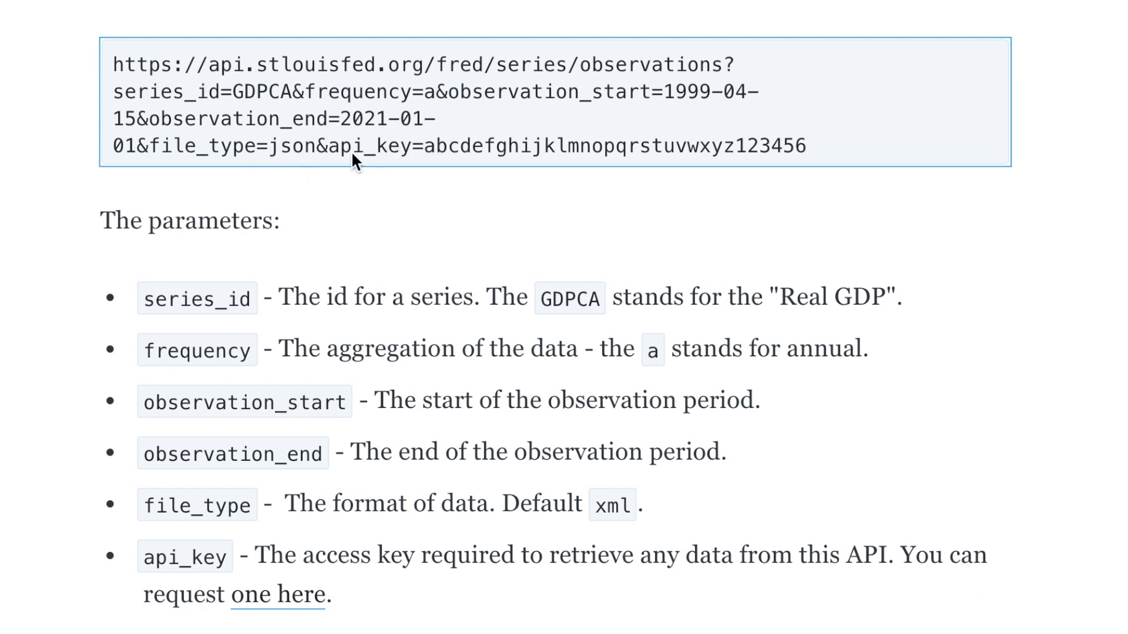
mouse_move(488, 160)
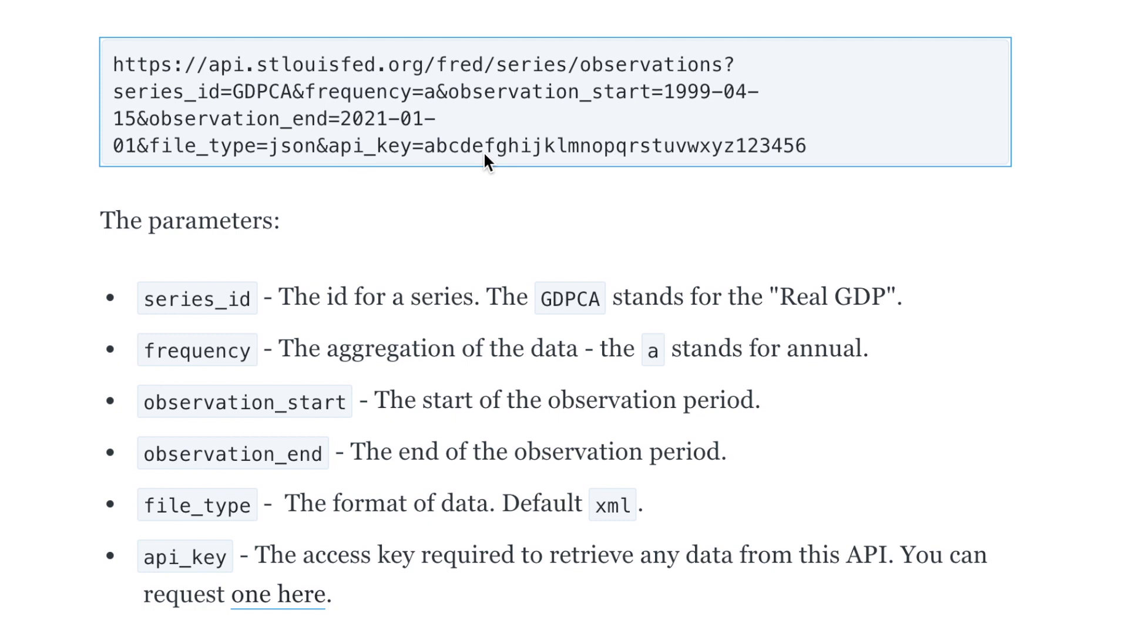
mouse_move(428, 160)
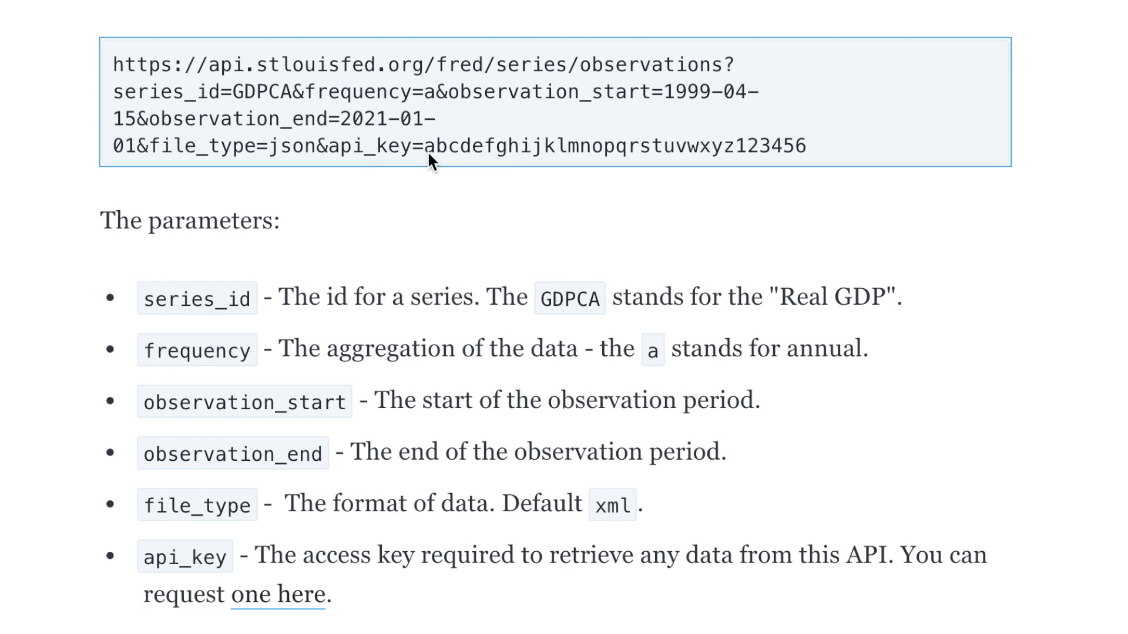
mouse_move(439, 178)
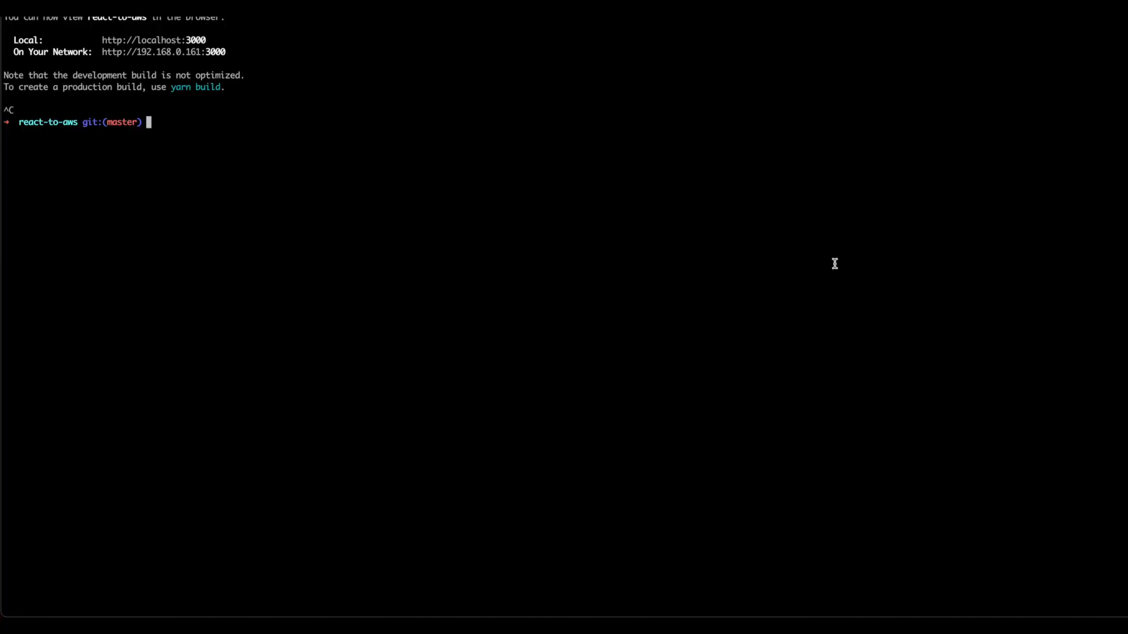
mouse_move(568, 88)
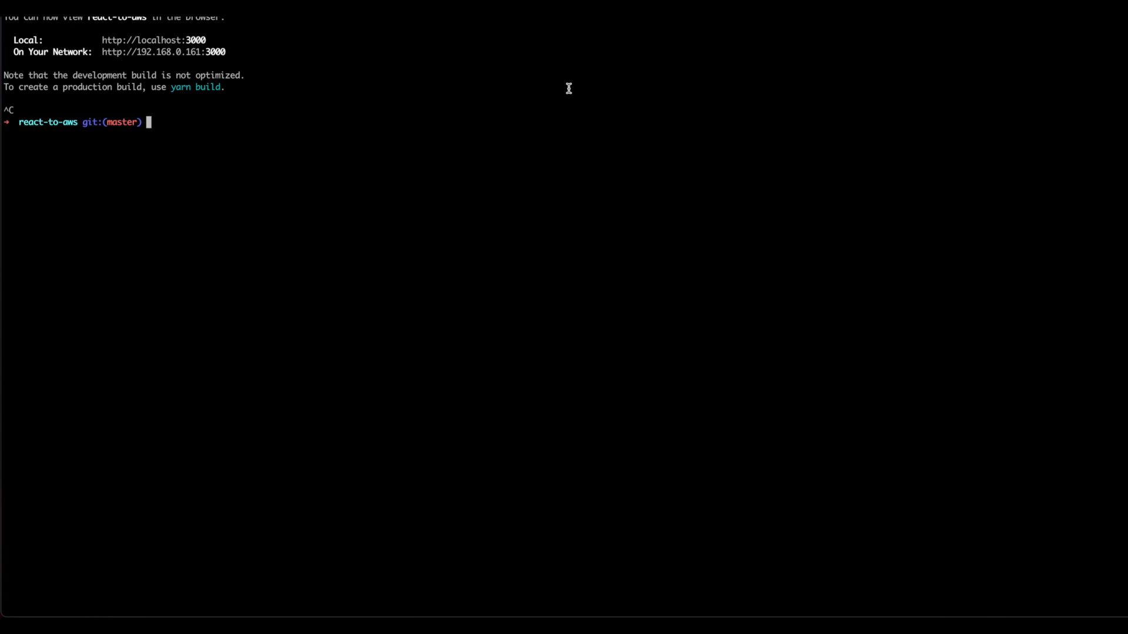
mouse_move(634, 64)
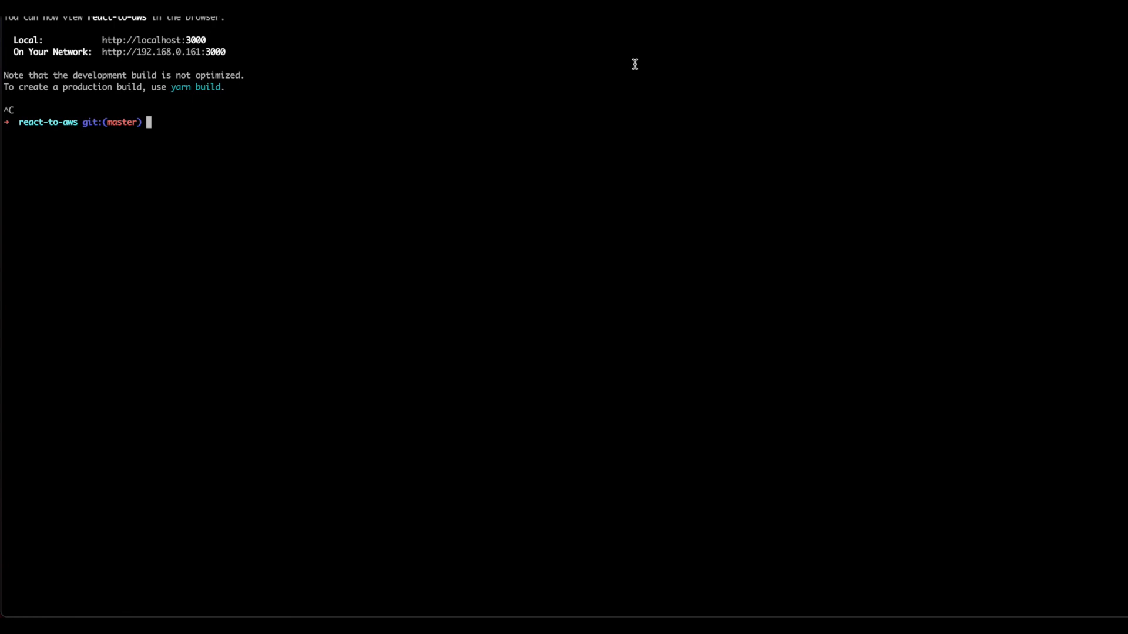
type("docker run -")
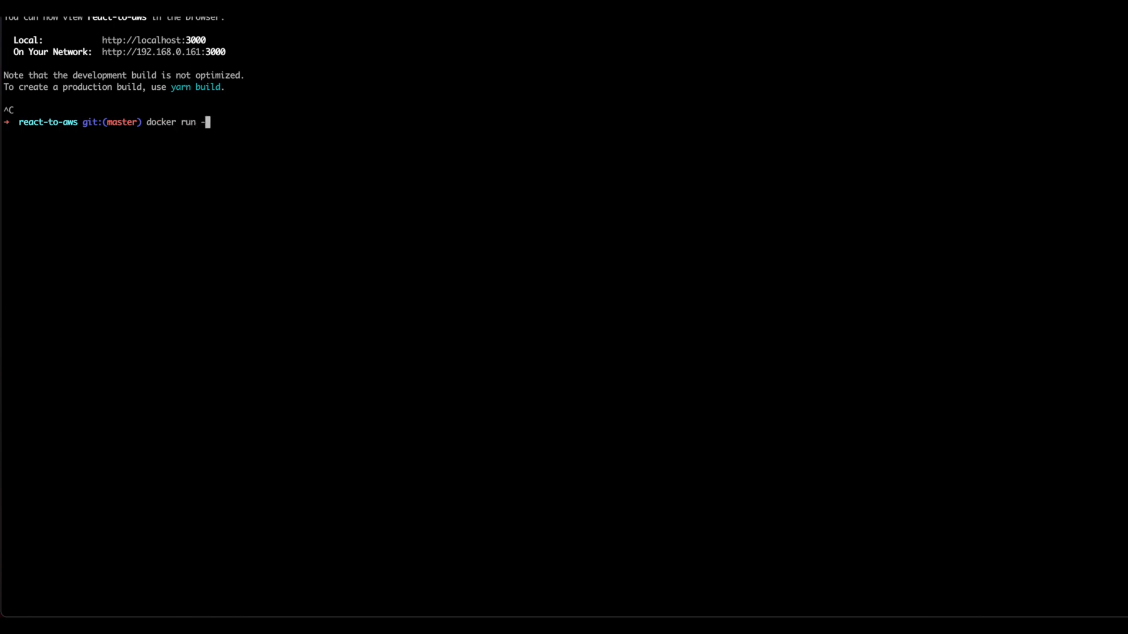
type("-name nginx --")
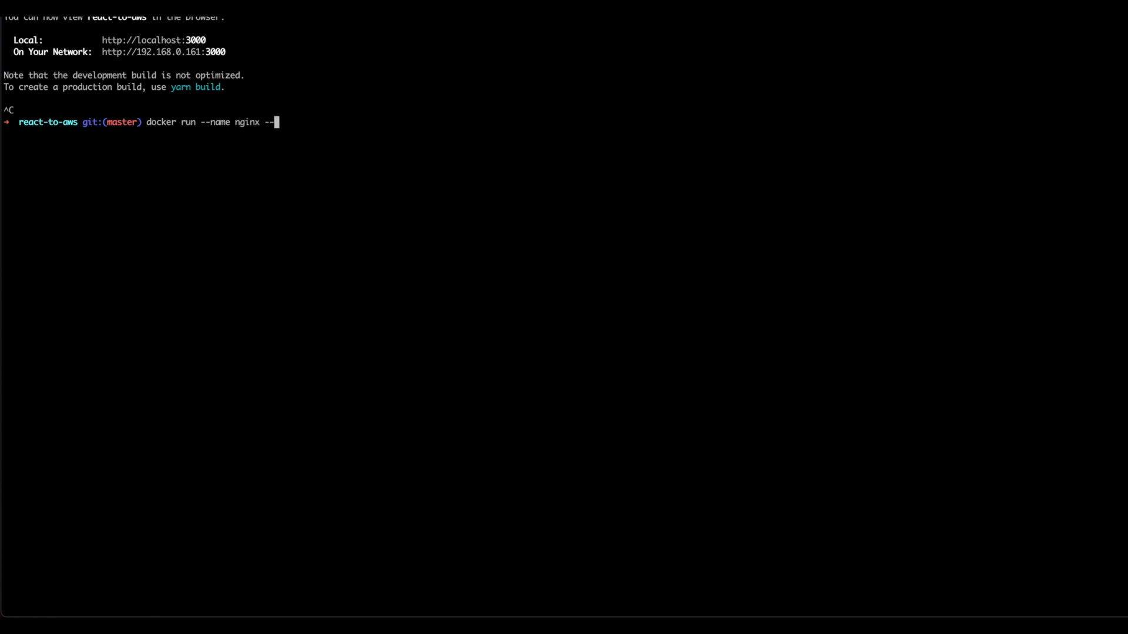
type("rm -i")
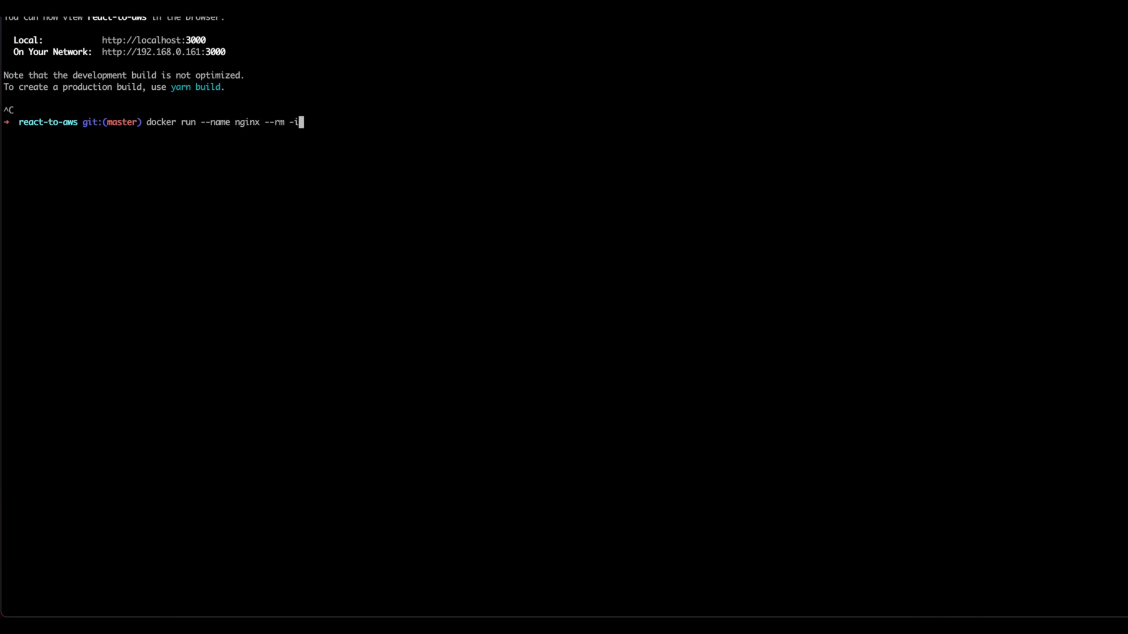
type("-t n")
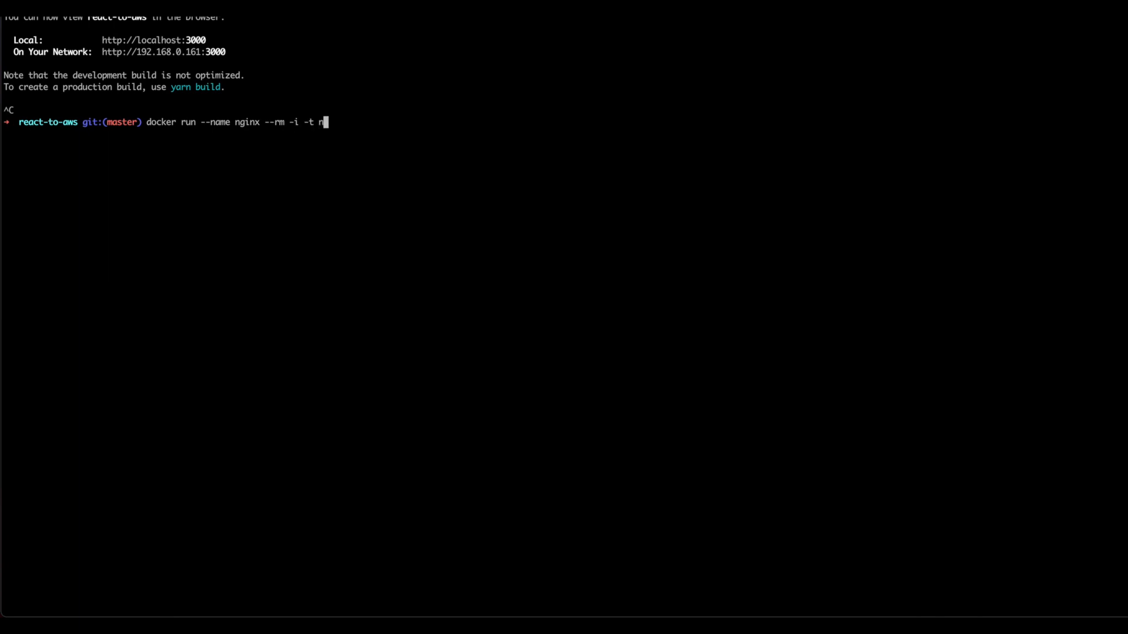
type("ginx bash")
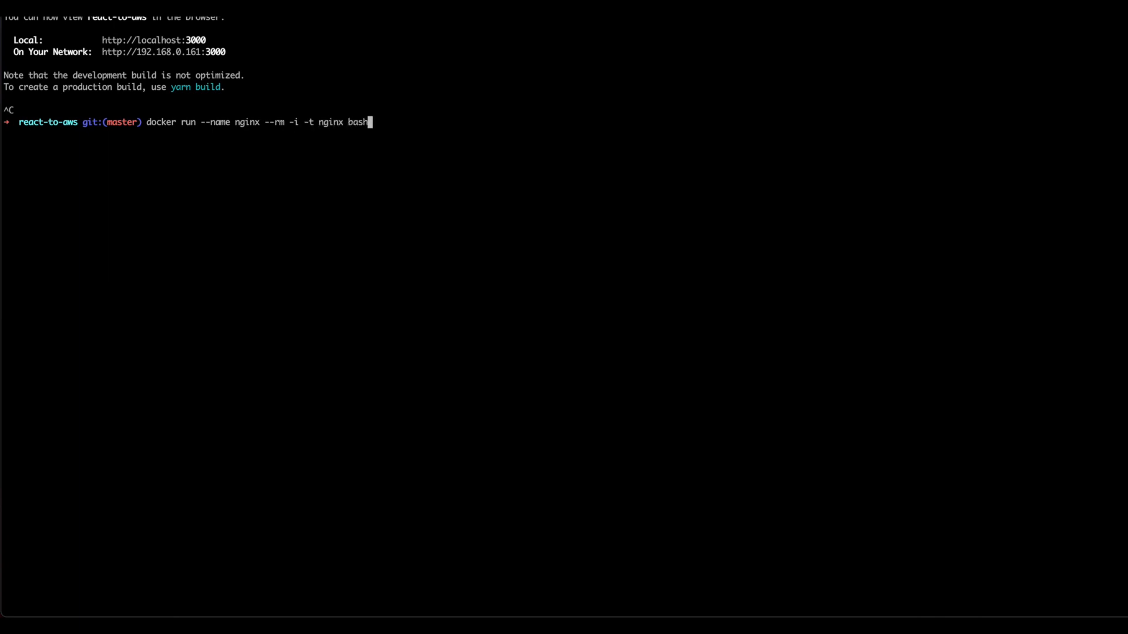
- Start the nginx container shell, go to /etc/nginx, and print nginx.conf
key("Return")
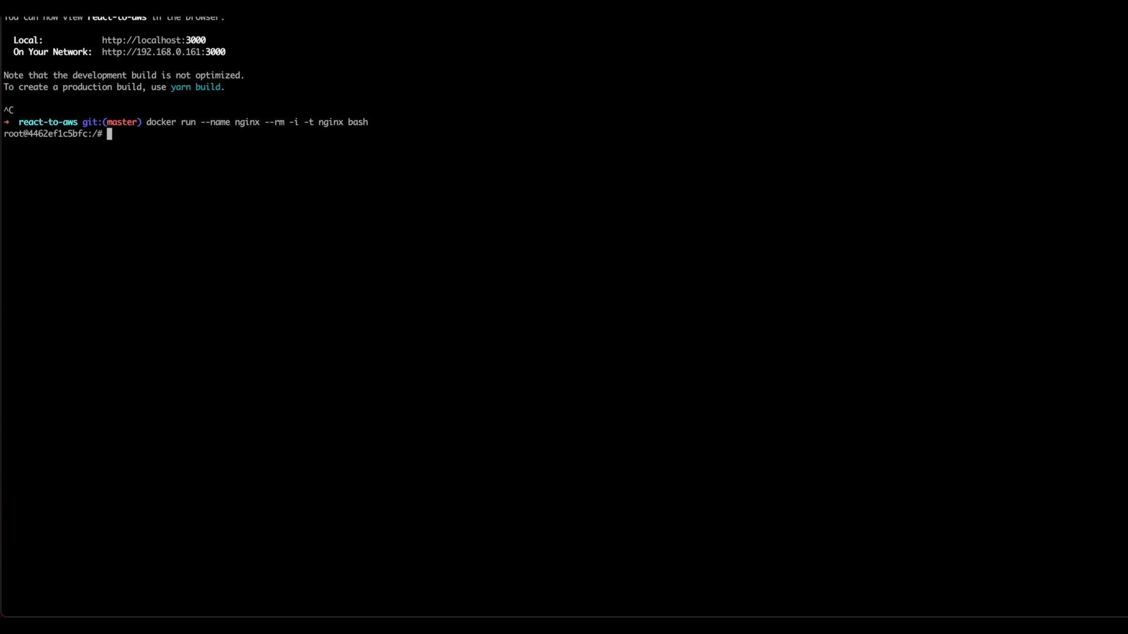
type("cd /etc/ngin")
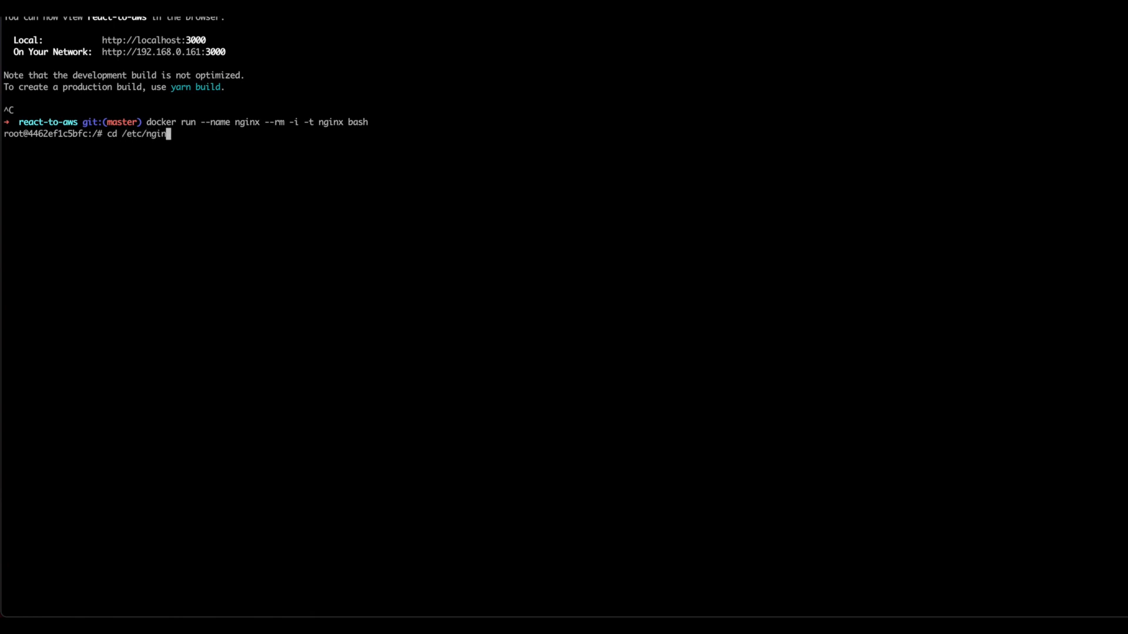
key("Return")
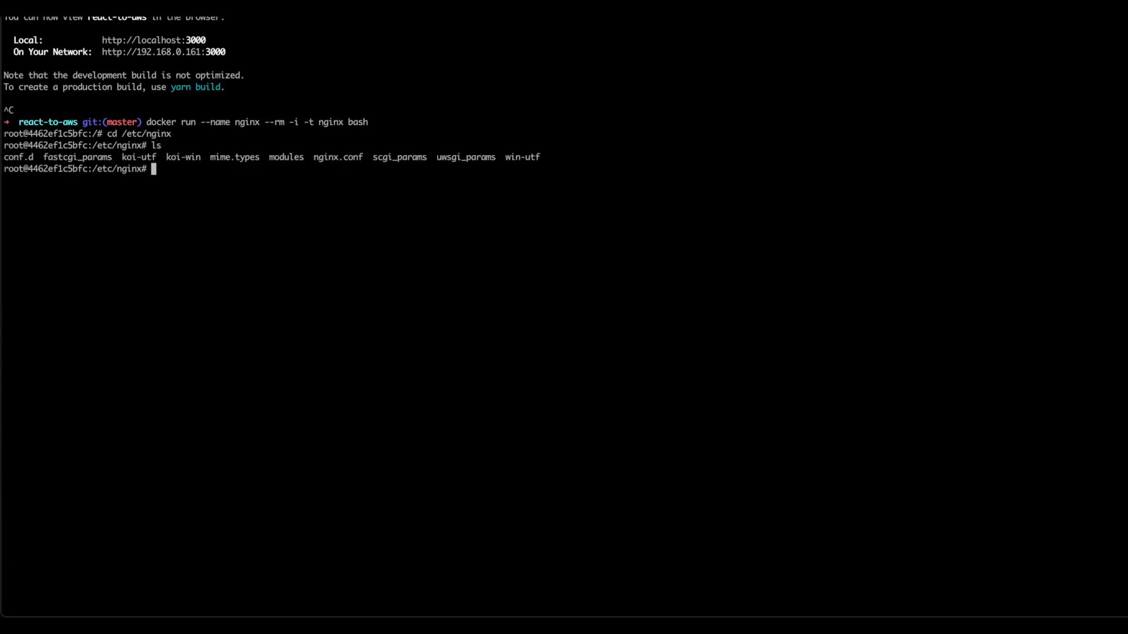
type("cat")
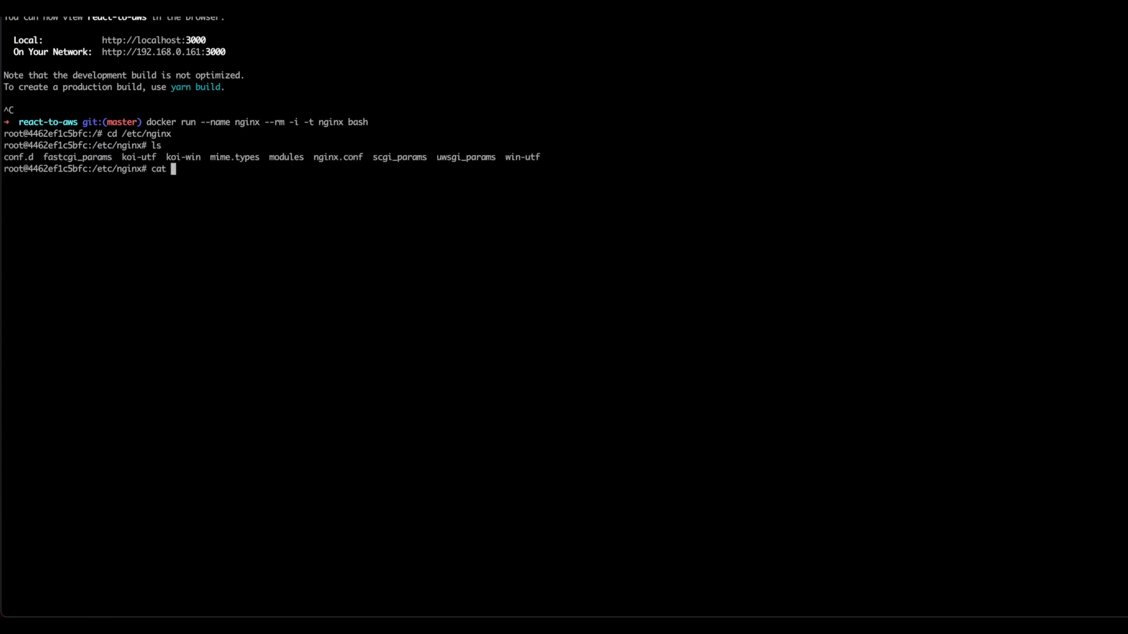
type("nginx.conf")
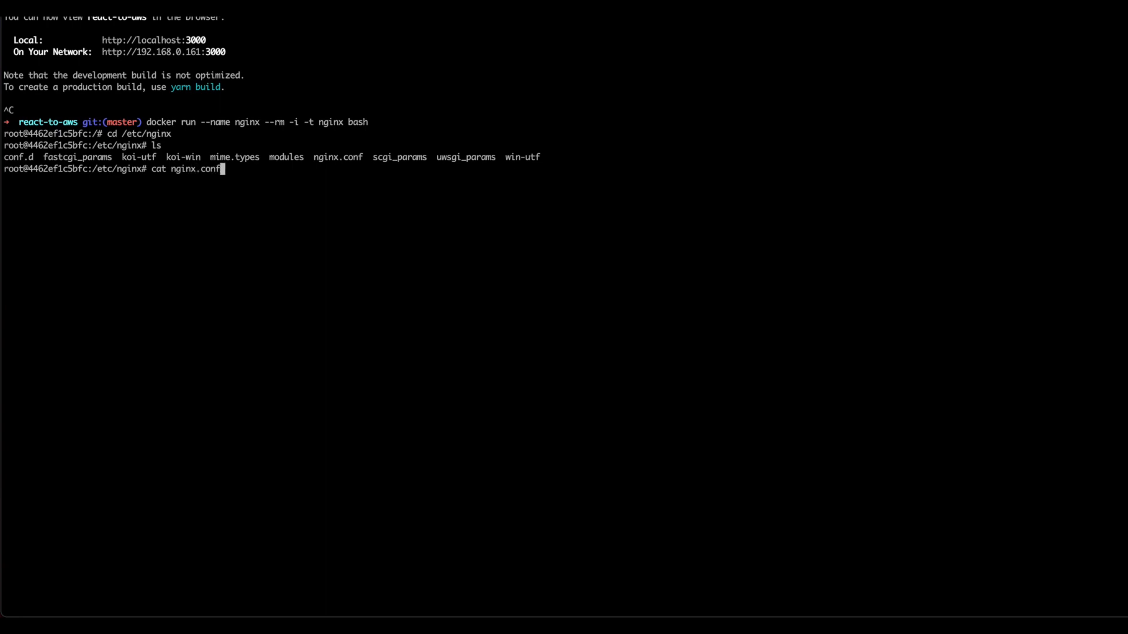
key("Return")
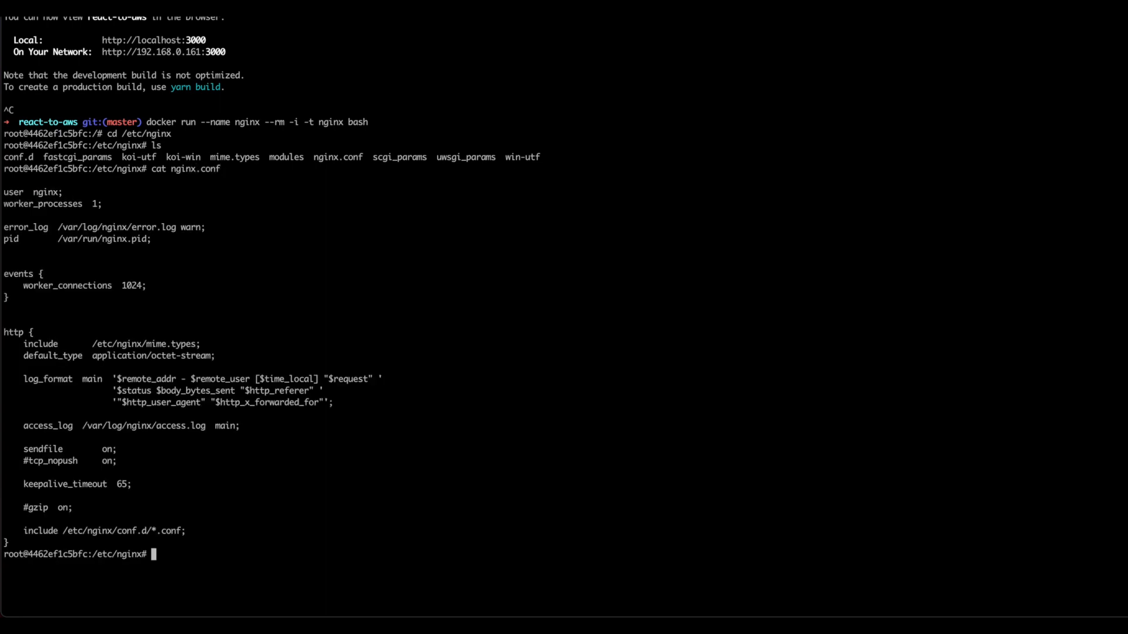
mouse_move(321, 298)
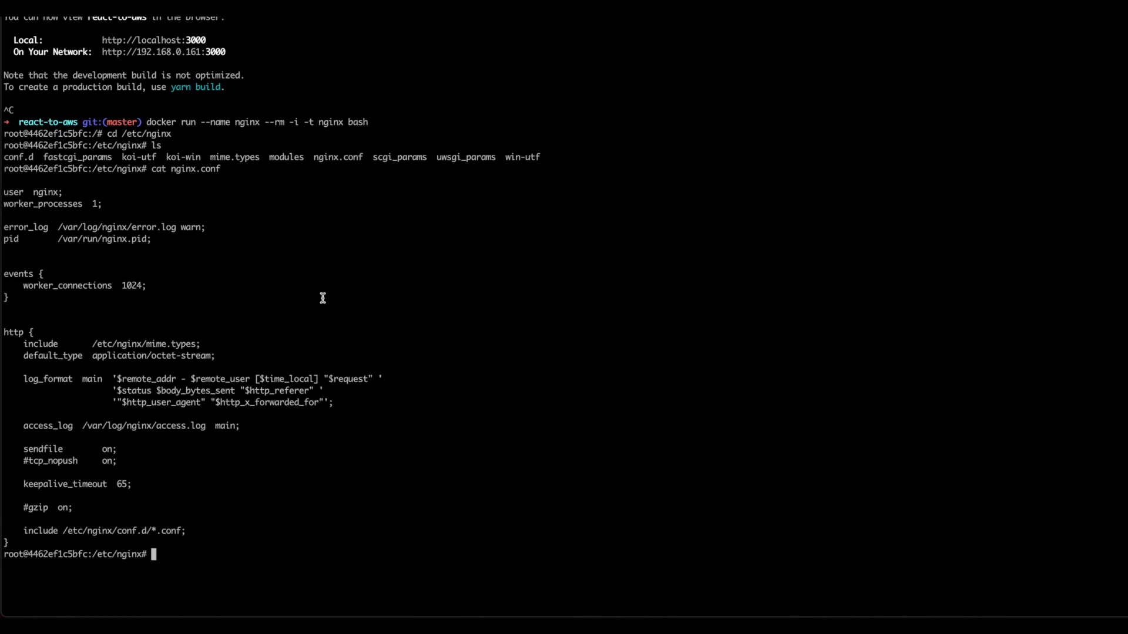
mouse_move(347, 302)
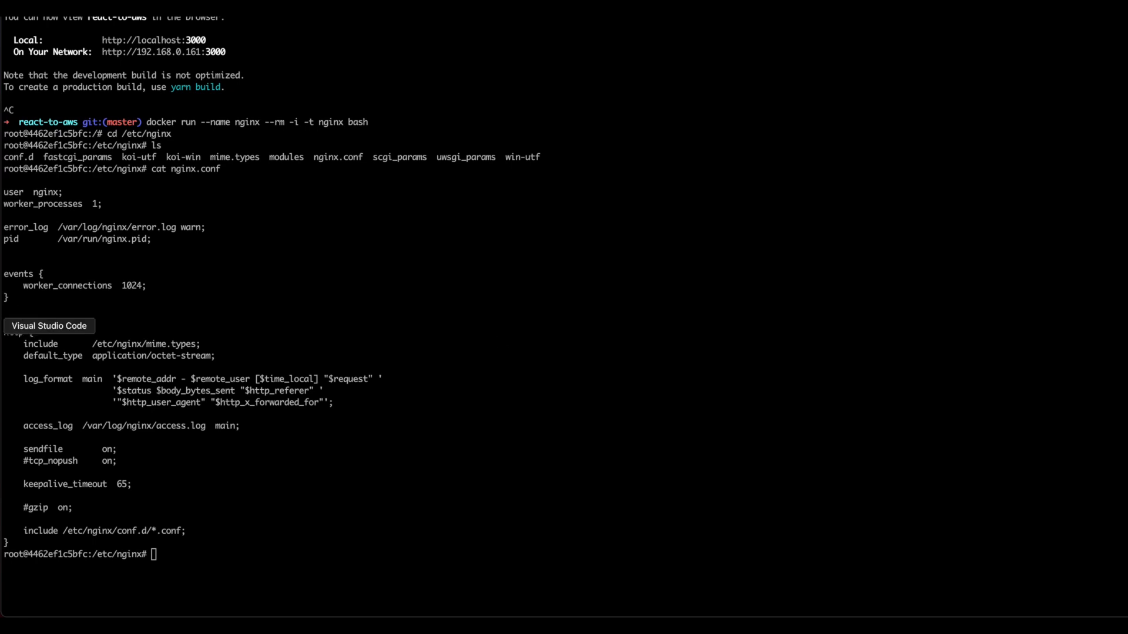
- Create nested container, etc and nginx folders in react-to-aws, then start a file inside nginx
left_click(49, 326)
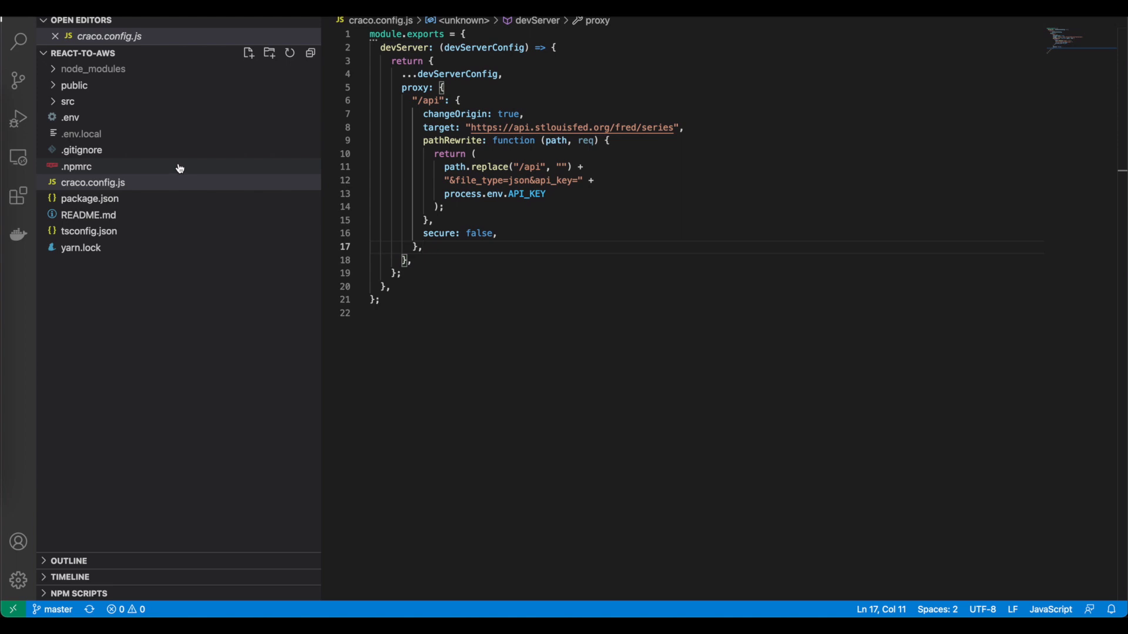
mouse_move(270, 53)
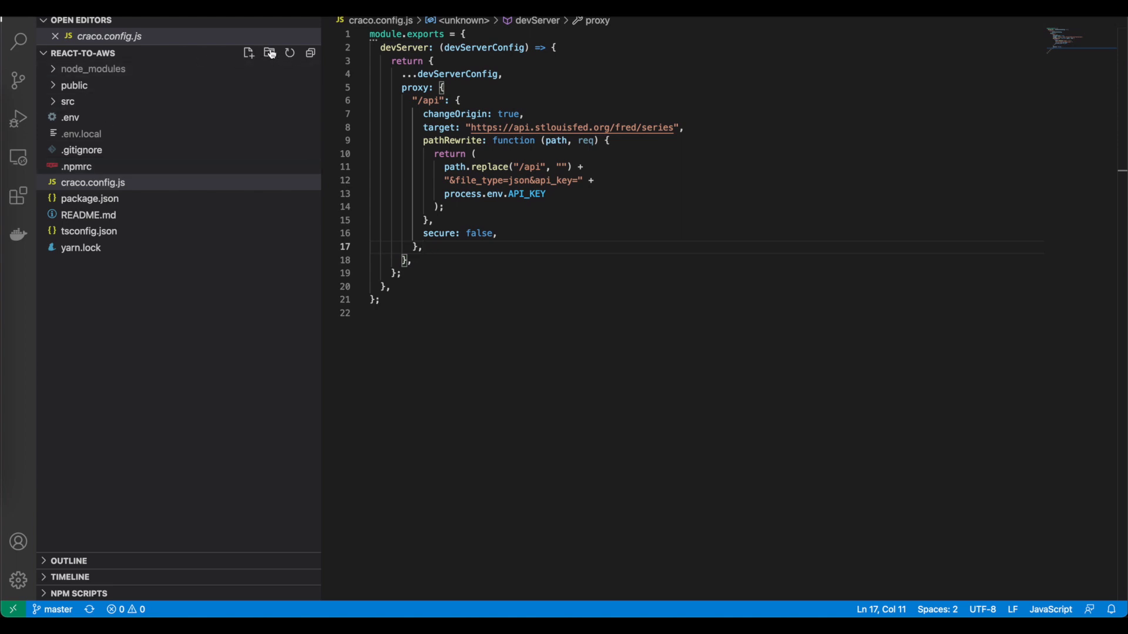
left_click(268, 53)
type("container")
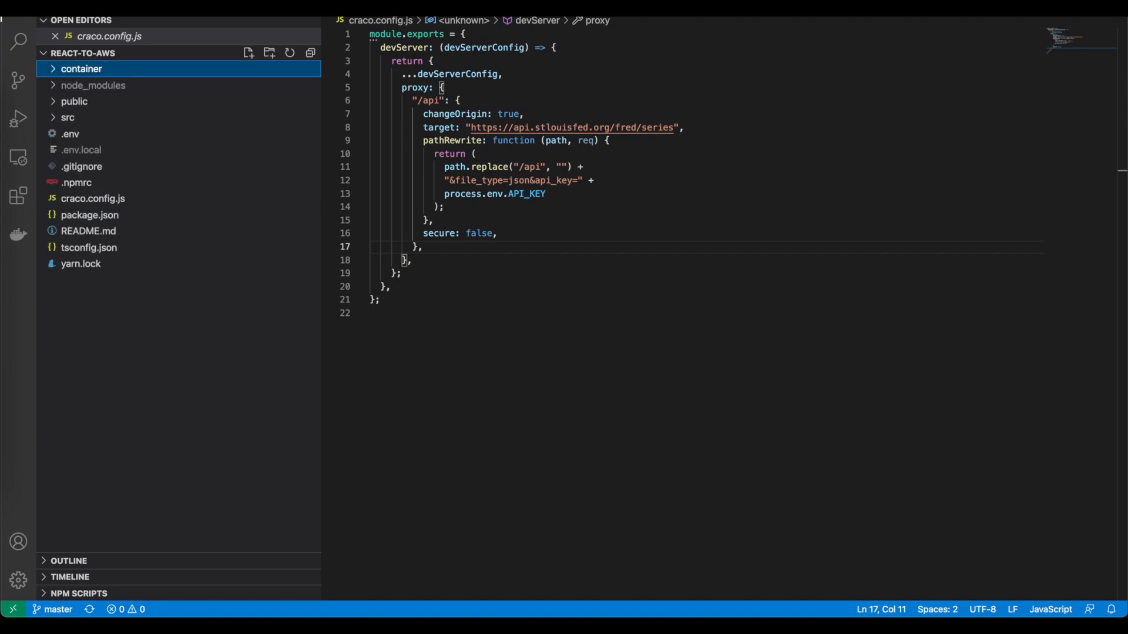
left_click(249, 53)
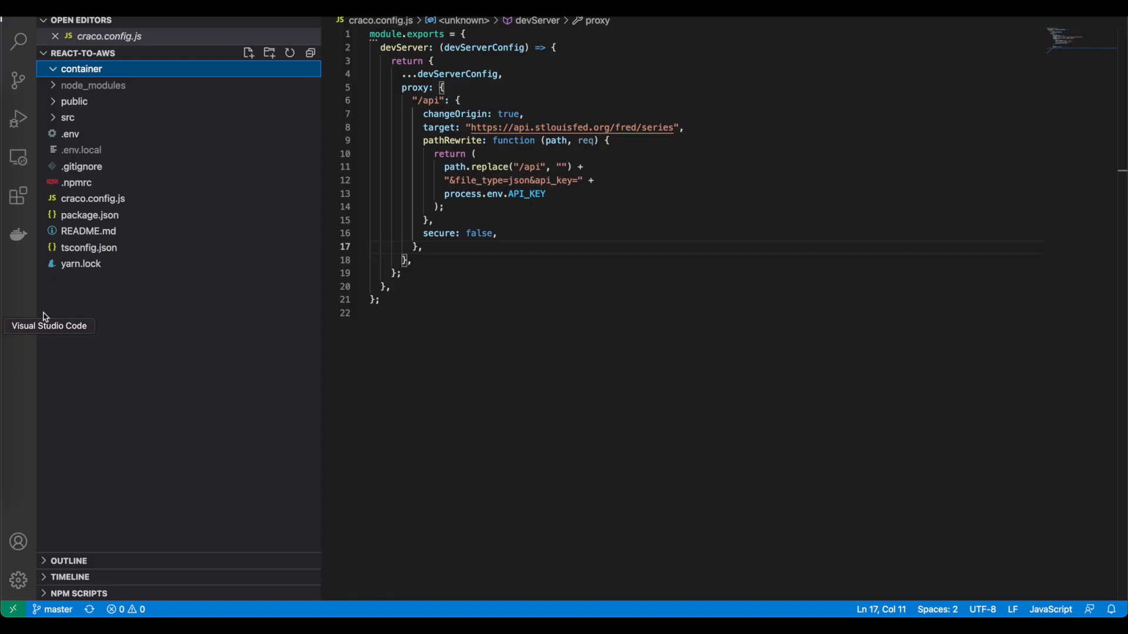
left_click(248, 52)
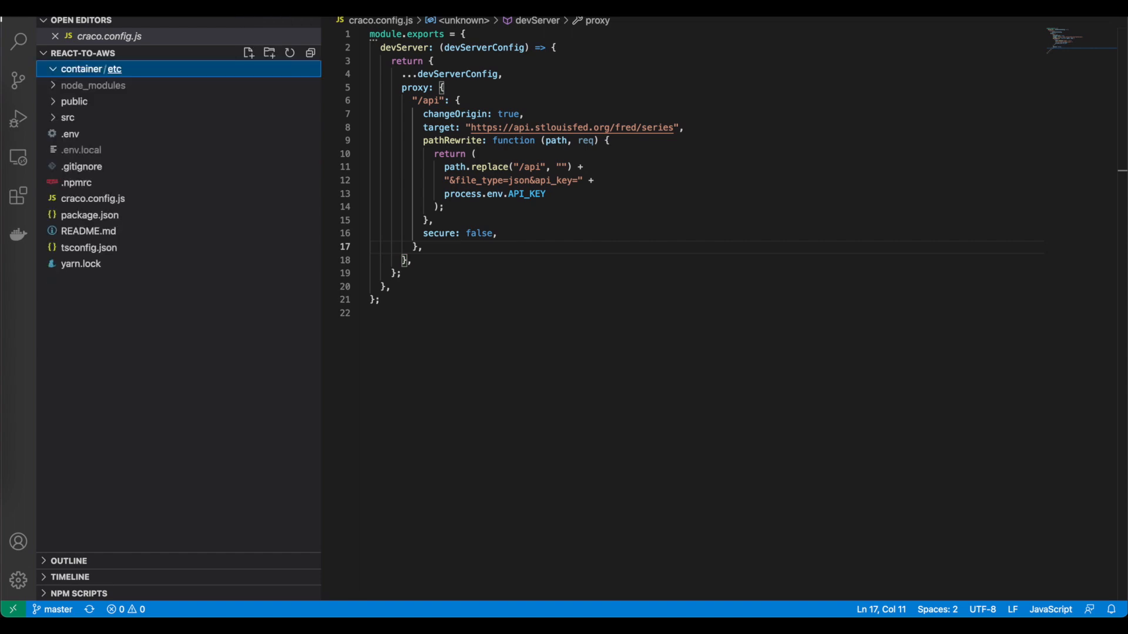
left_click(270, 53)
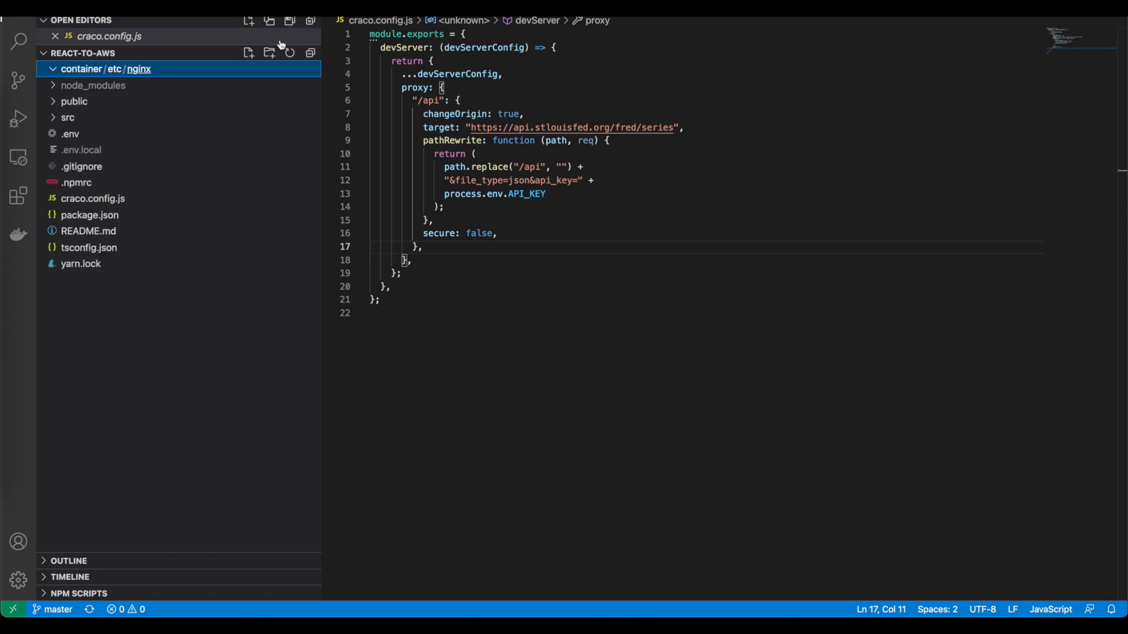
left_click(249, 54)
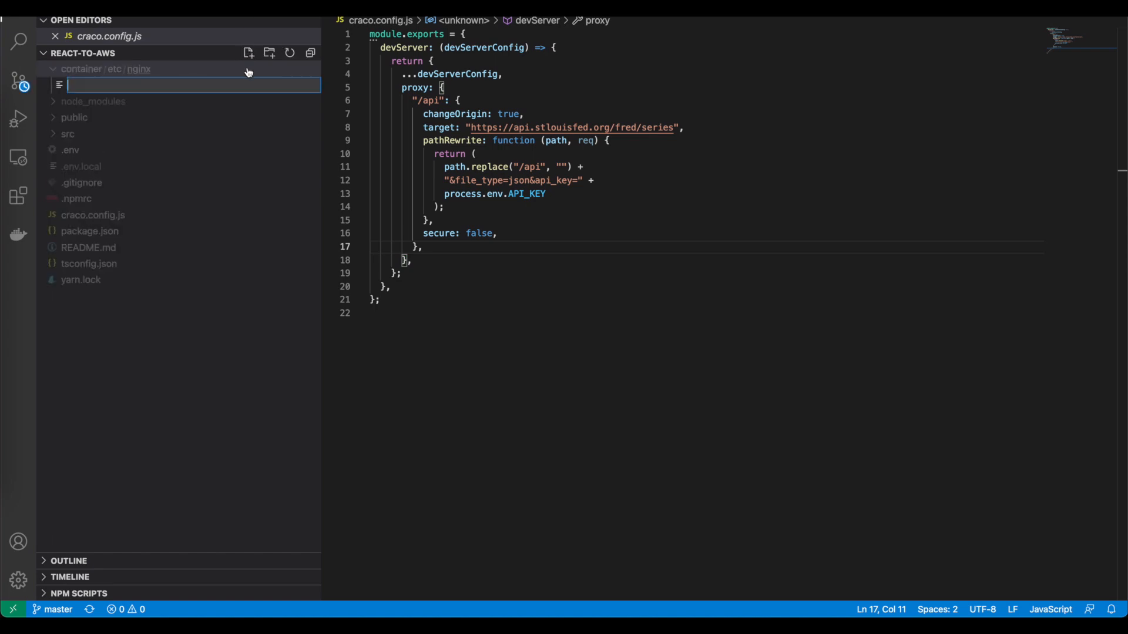
- Name the file nginx.conf and paste the gzip config with the /api FRED proxy block
type("nginx.conf")
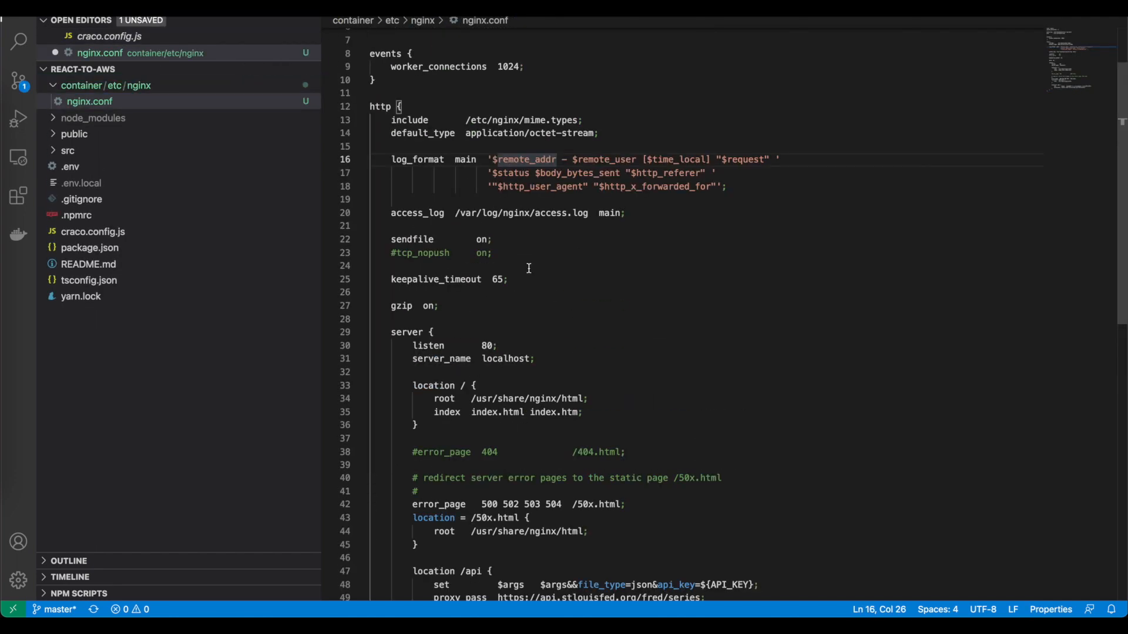
scroll("up", 3)
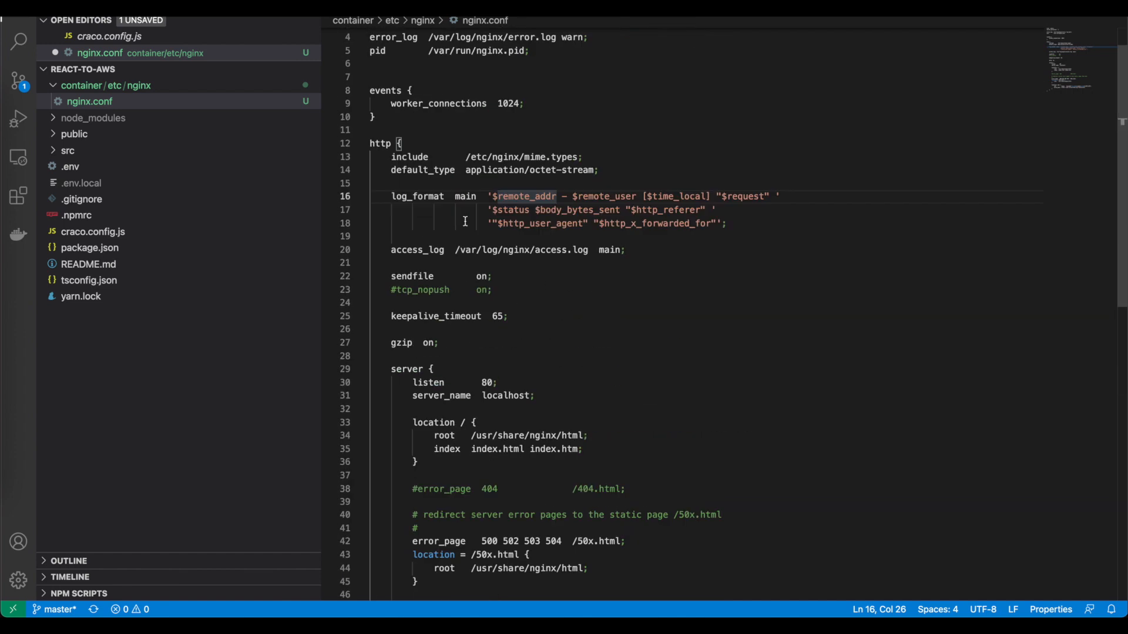
scroll("up", 3)
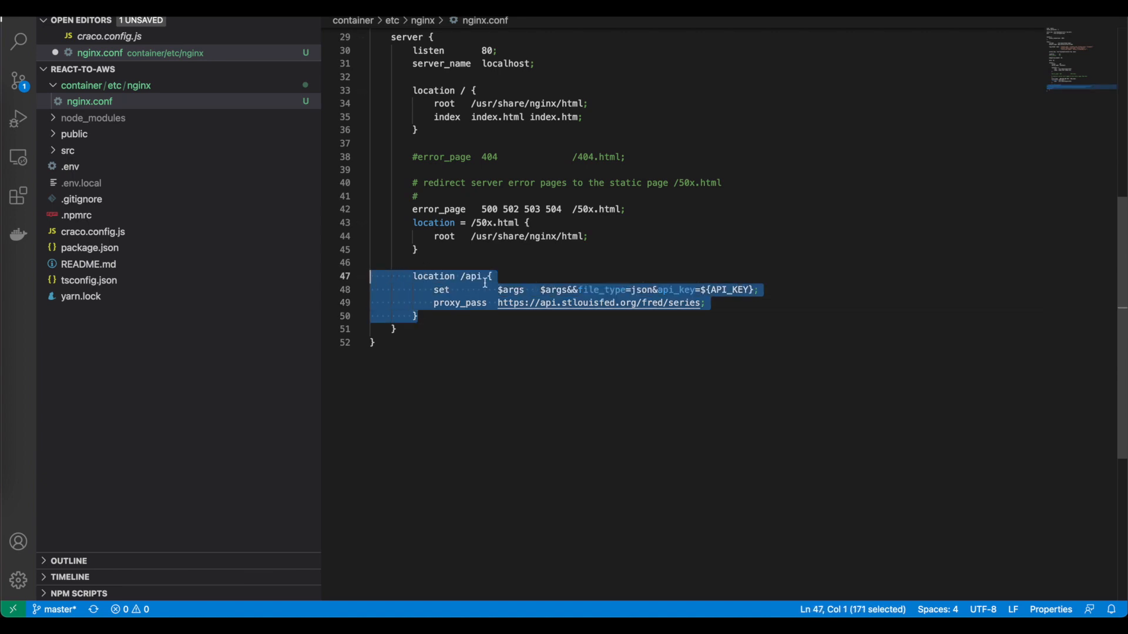
mouse_move(234, 252)
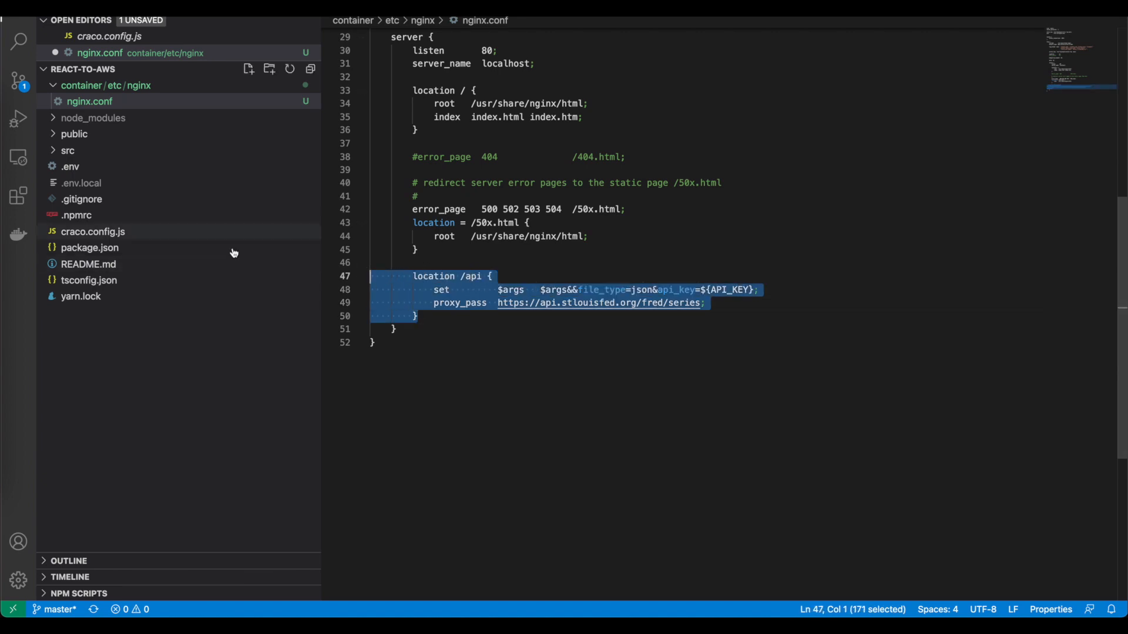
mouse_move(455, 272)
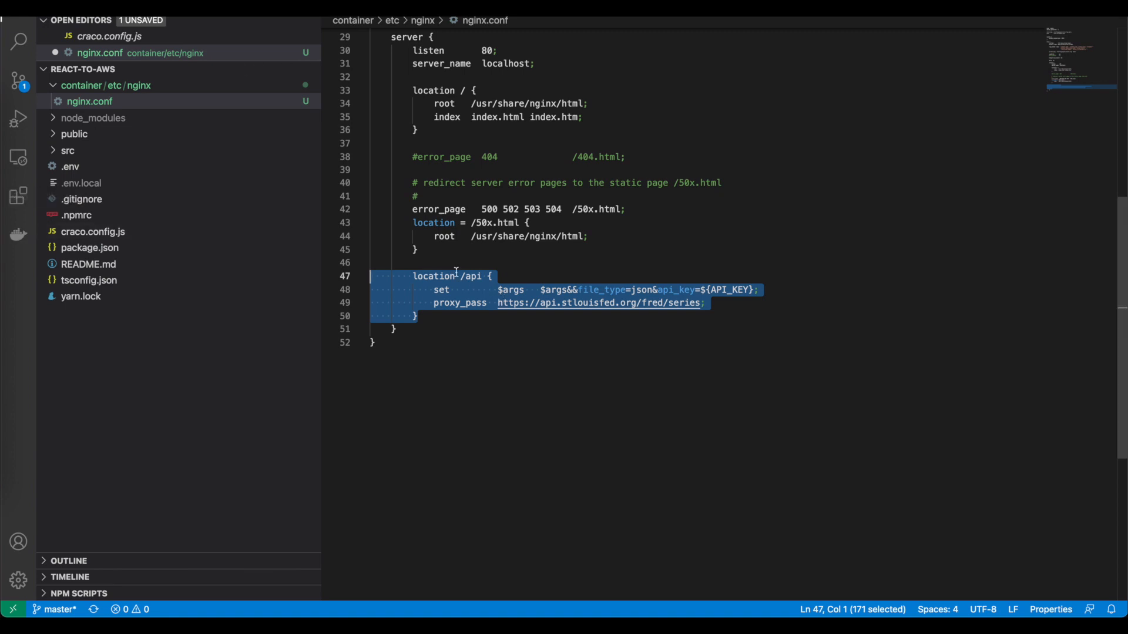
mouse_move(465, 275)
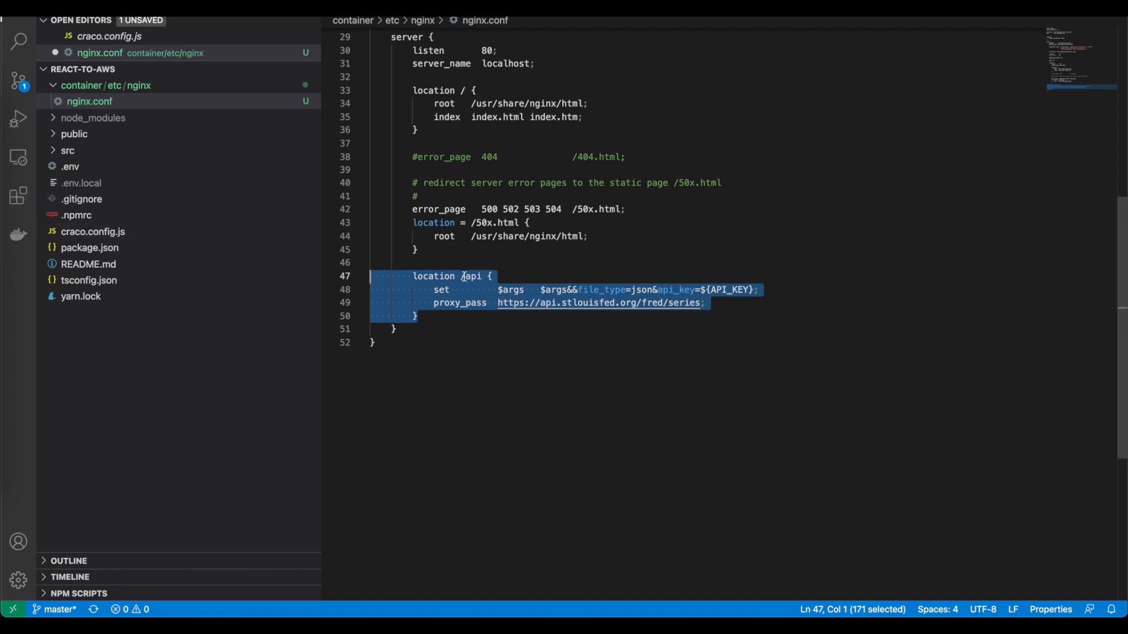
mouse_move(575, 307)
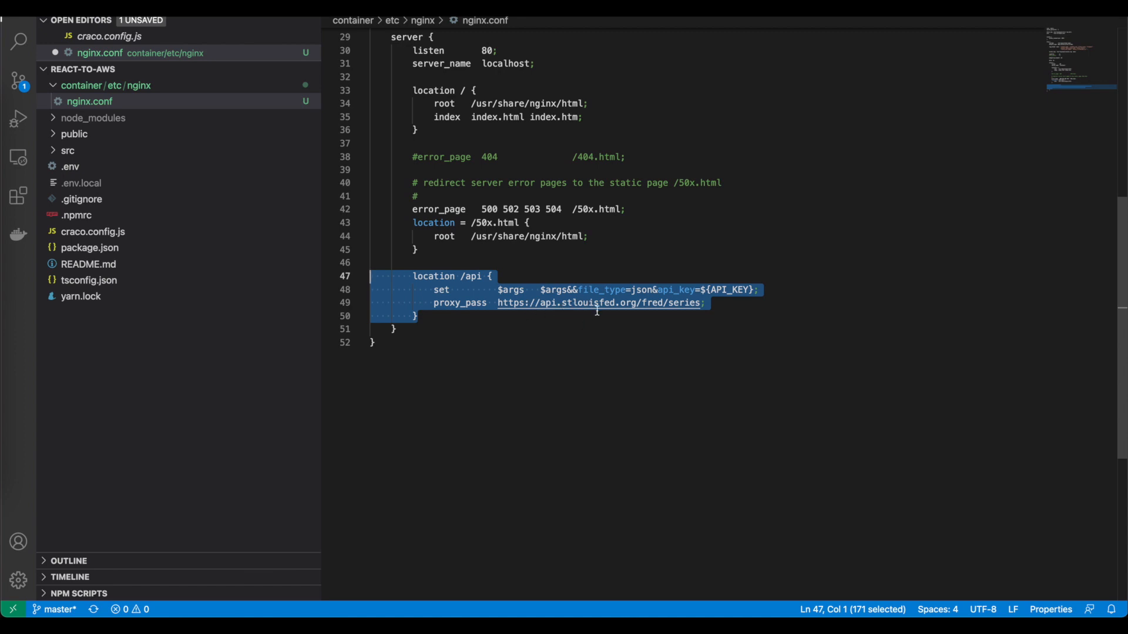
mouse_move(673, 308)
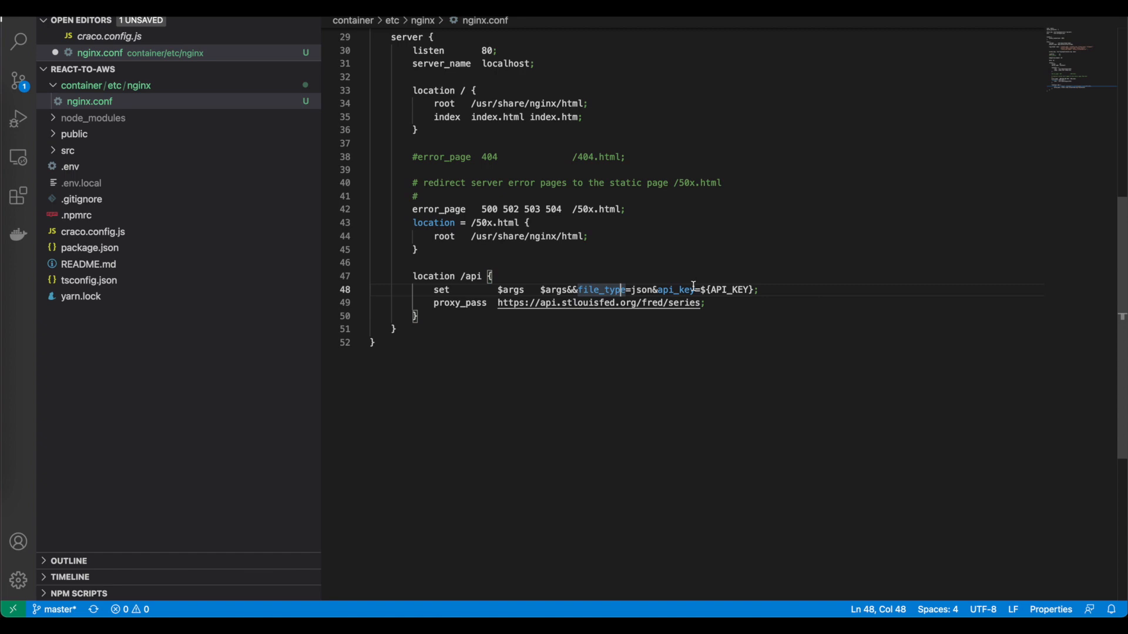
mouse_move(755, 295)
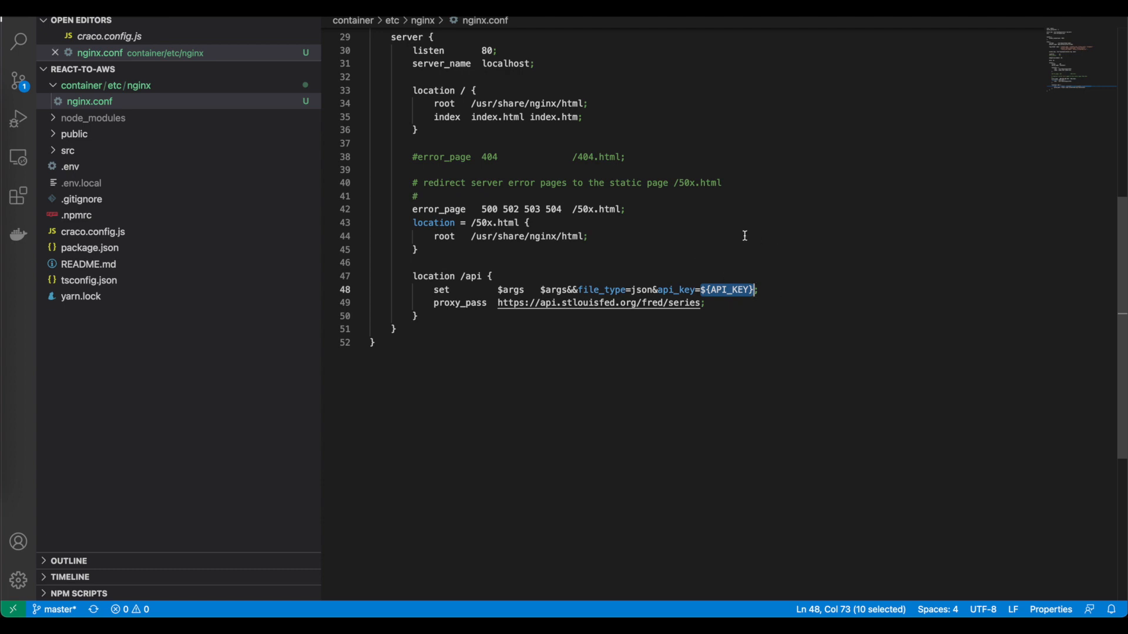
- Save the nginx config file and rename it to nginx.template
left_click(89, 102)
type("template")
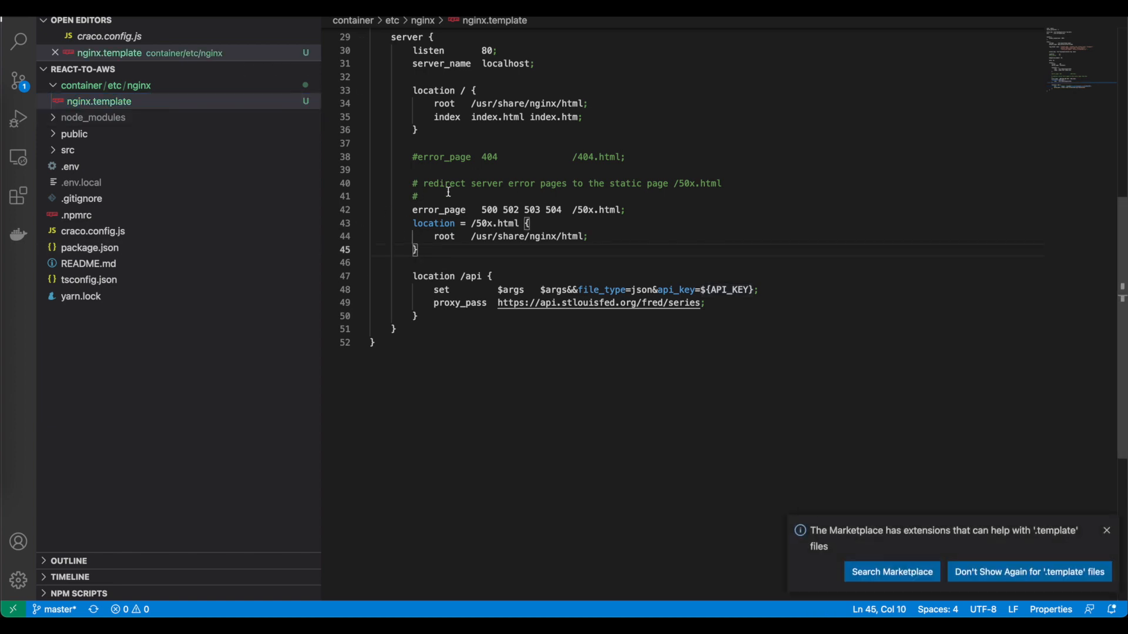
scroll("up", 3)
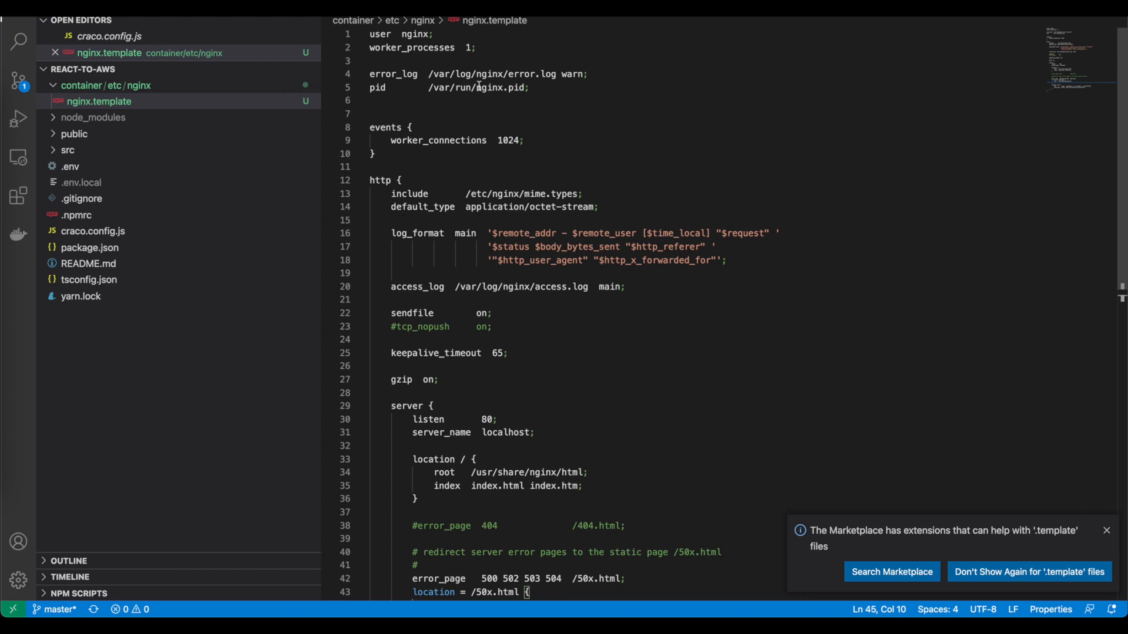
mouse_move(417, 76)
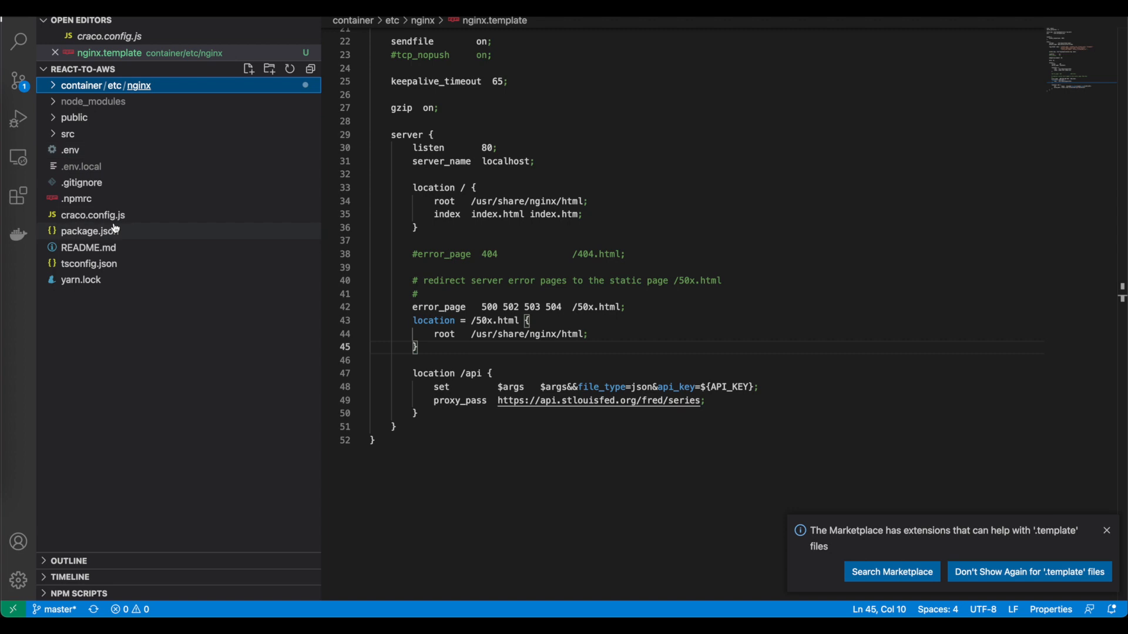
mouse_move(247, 69)
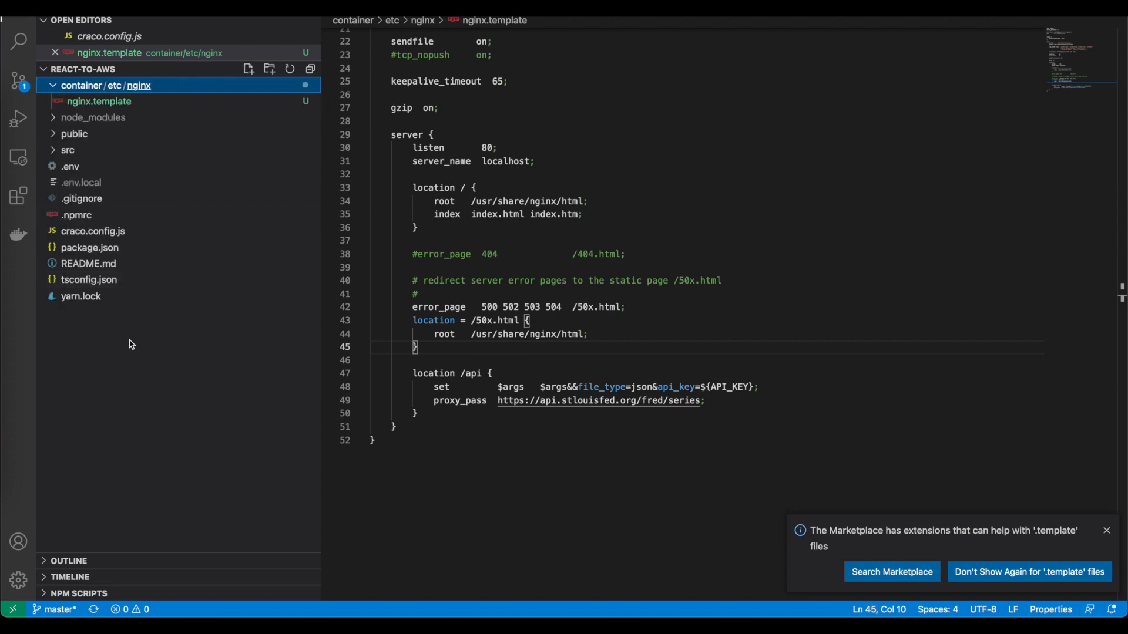
- Create a Dockerfile in the project root starting with FROM nginx
left_click(248, 68)
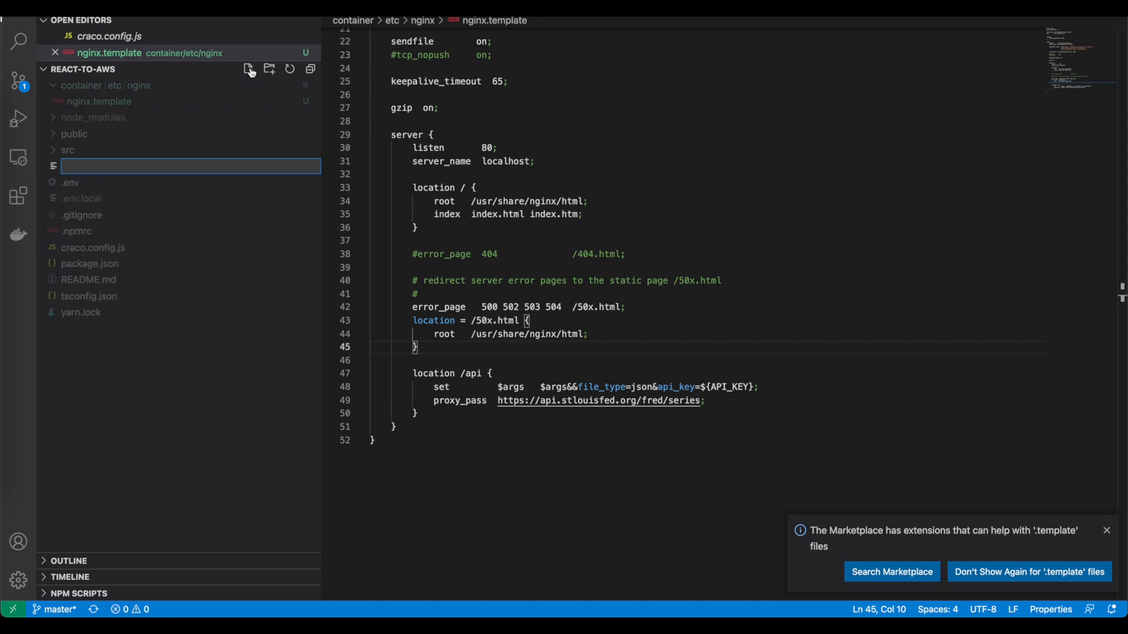
type("Dockerf")
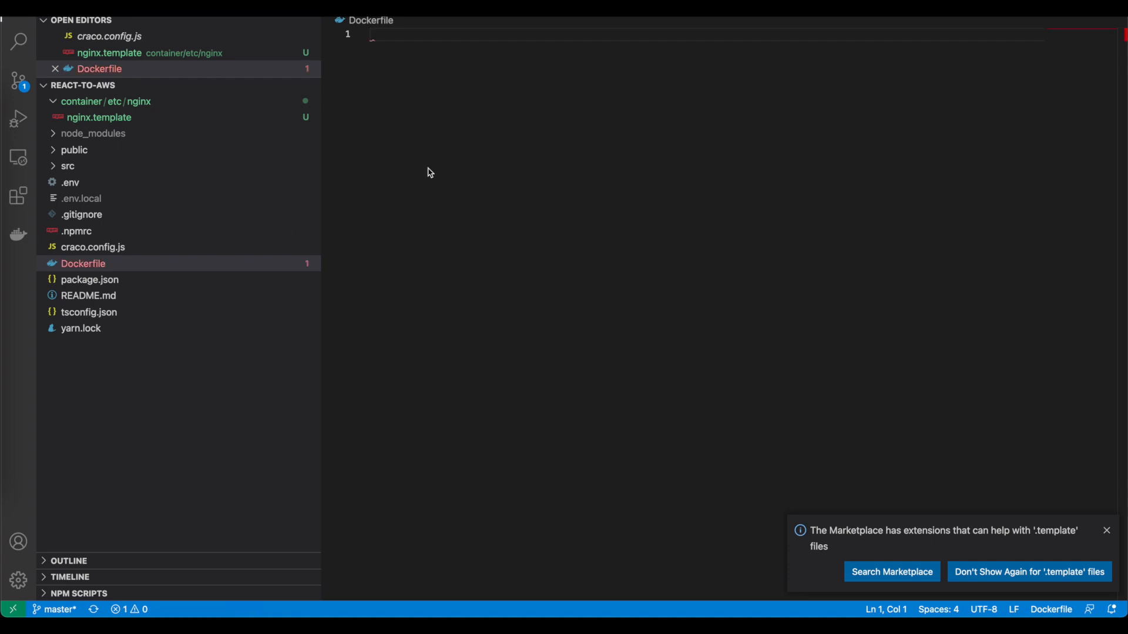
type("F")
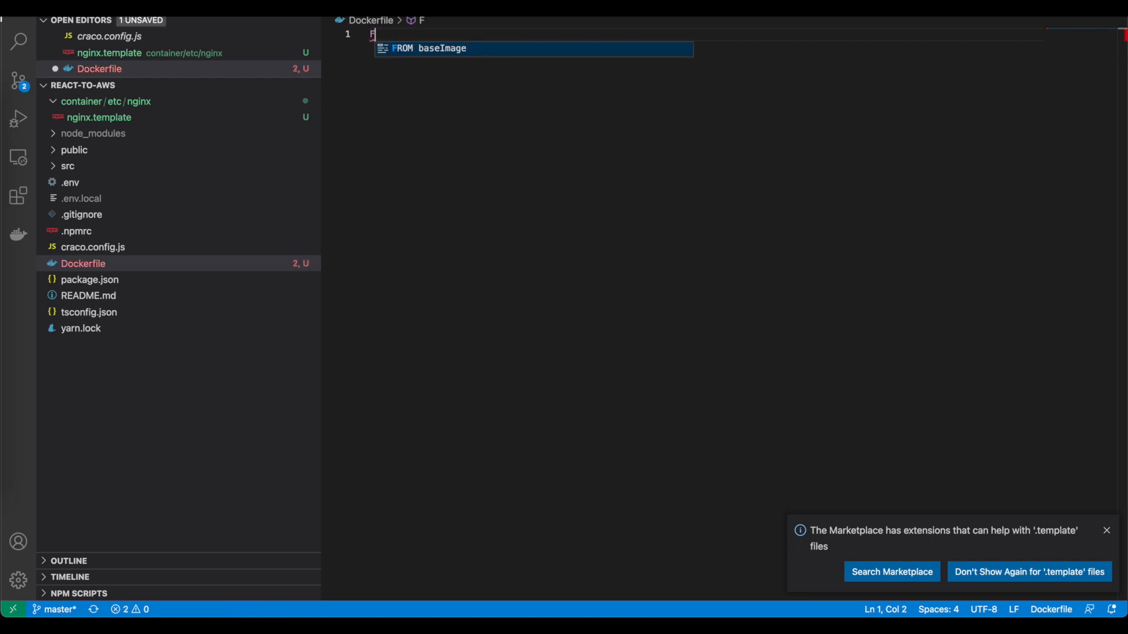
type("ROM nginx")
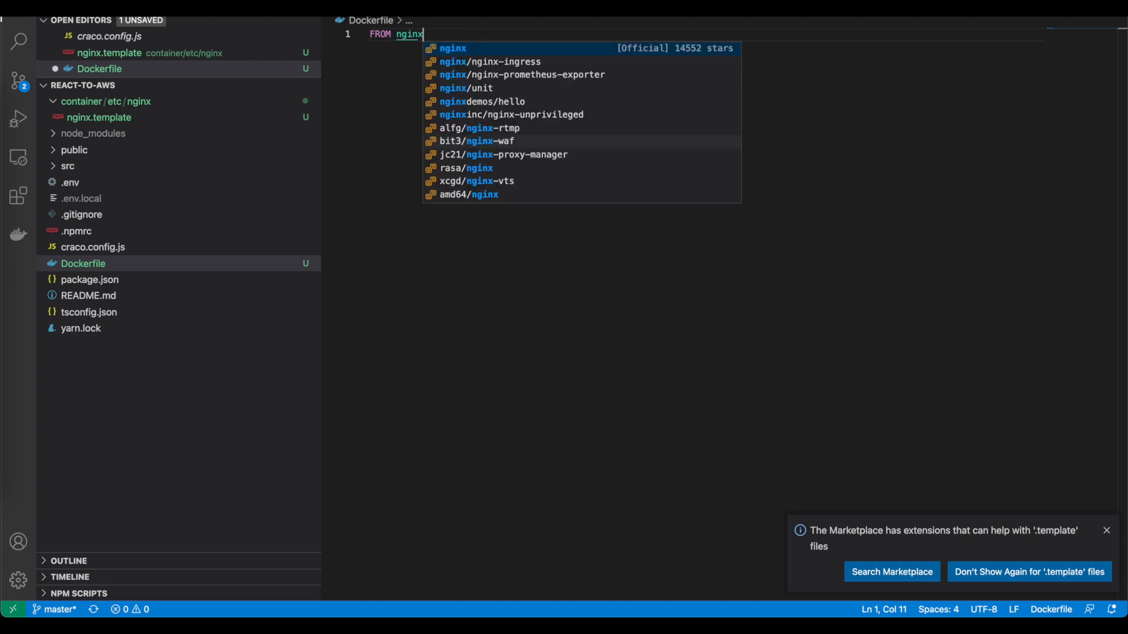
key("Enter")
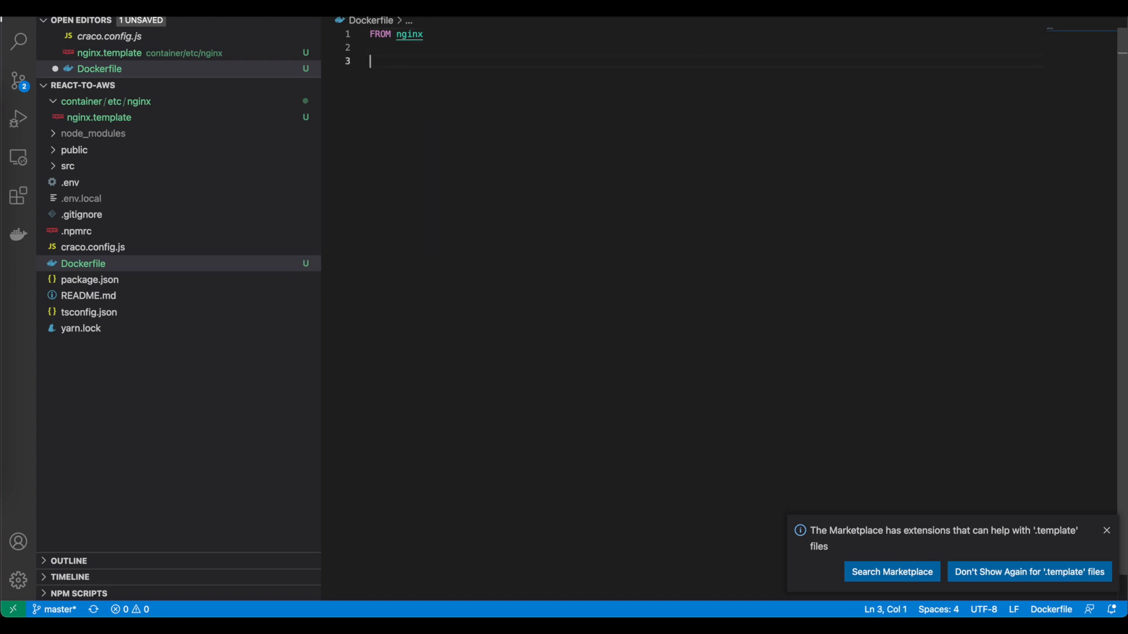
- Add COPY container / and COPY build /usr/share/nginx/html lines
type("COPY container /")
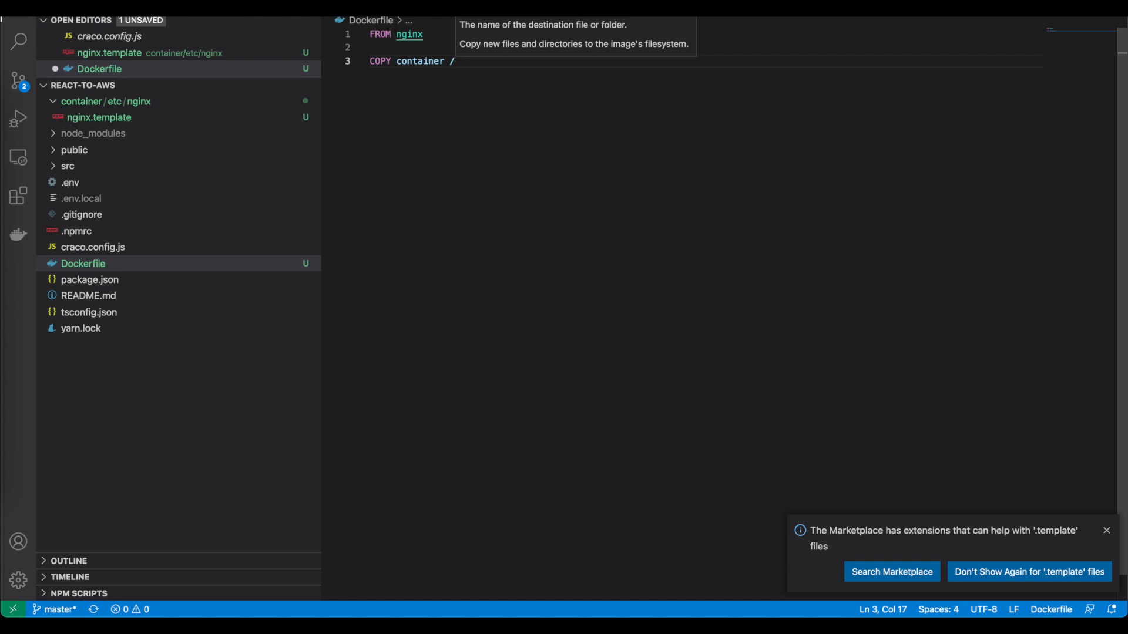
type("COPY build")
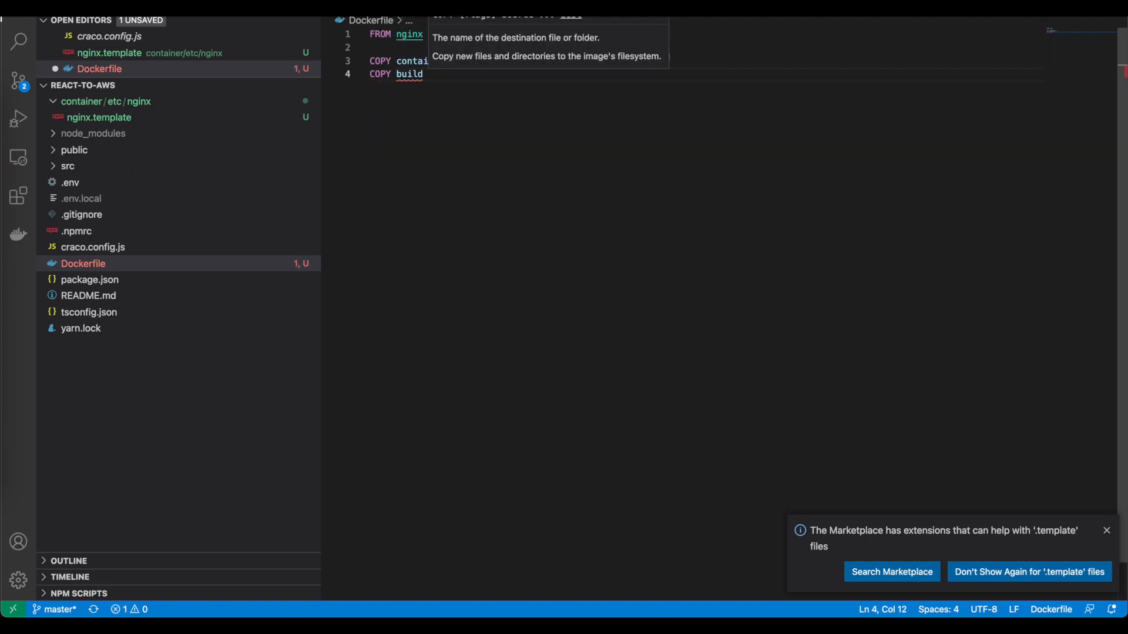
type("/user")
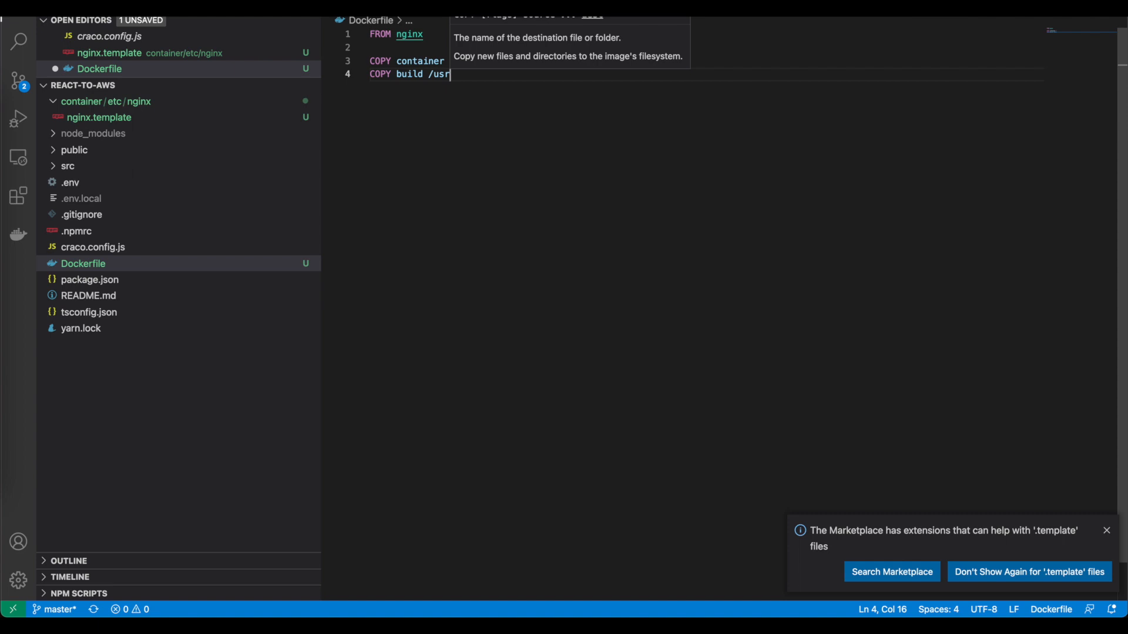
type("/sha")
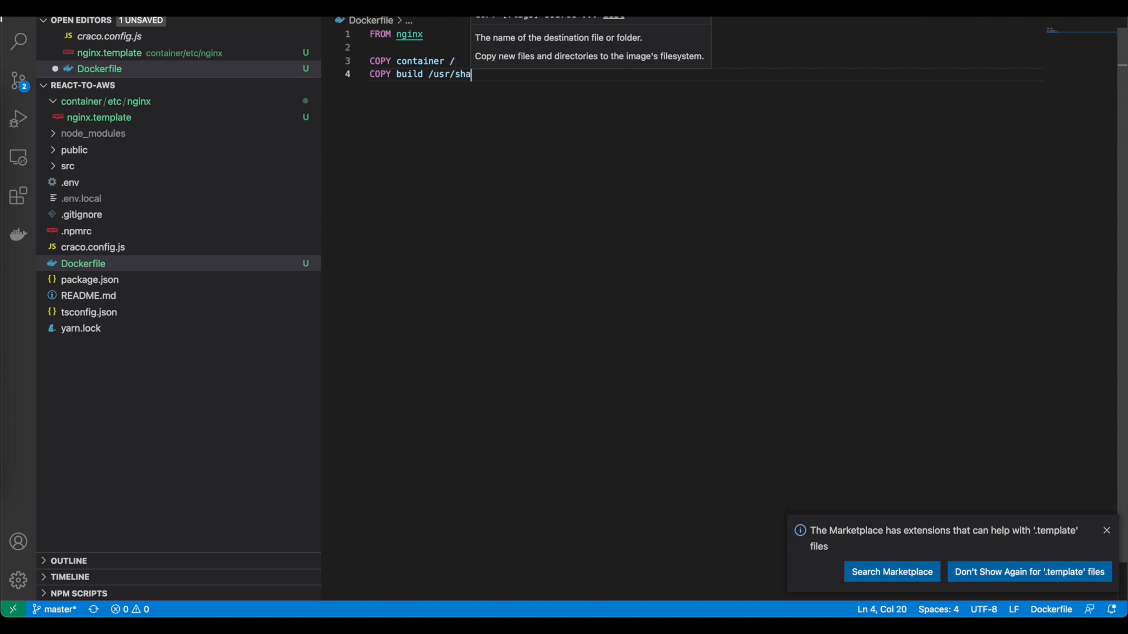
type("re")
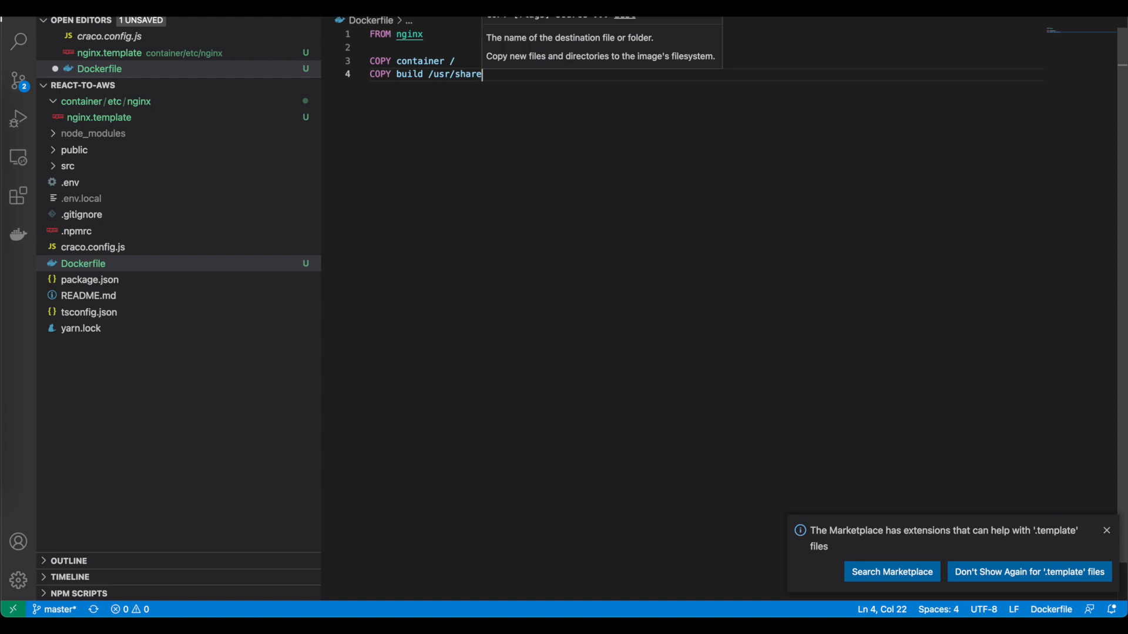
type("nginx/")
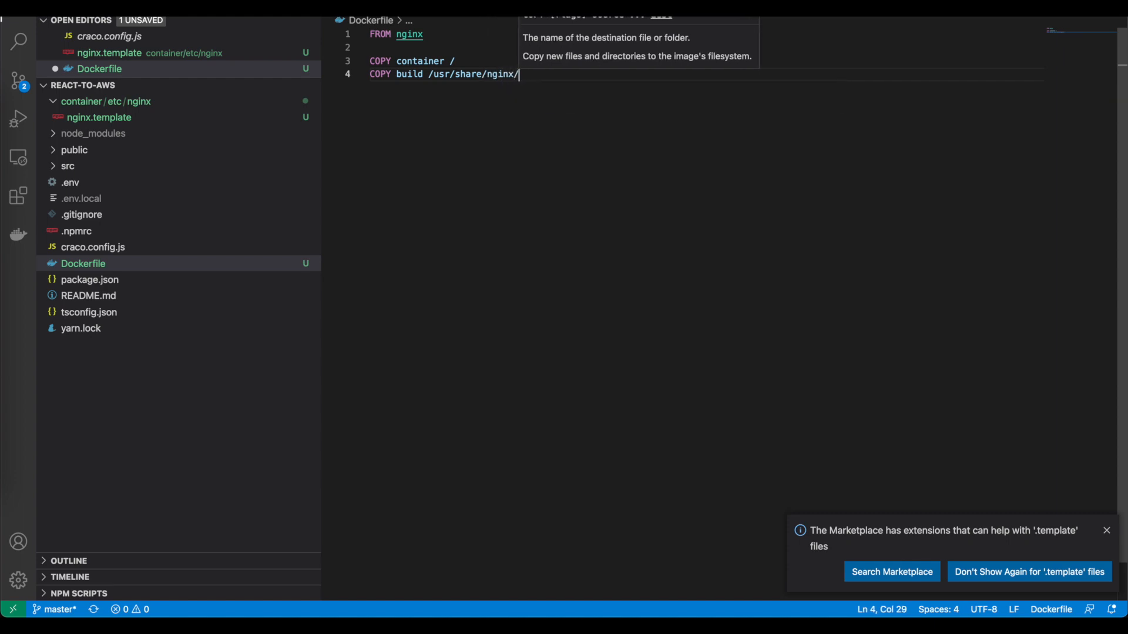
type("html")
type("ENV")
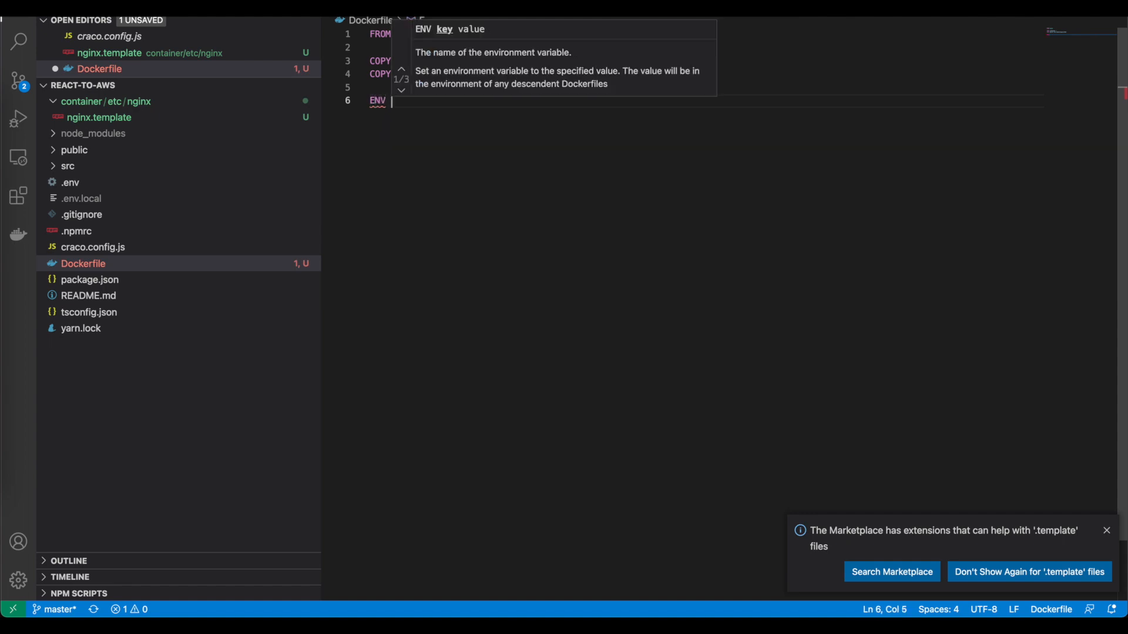
- Add an ENV API_KEY line to the Dockerfile
type("API")
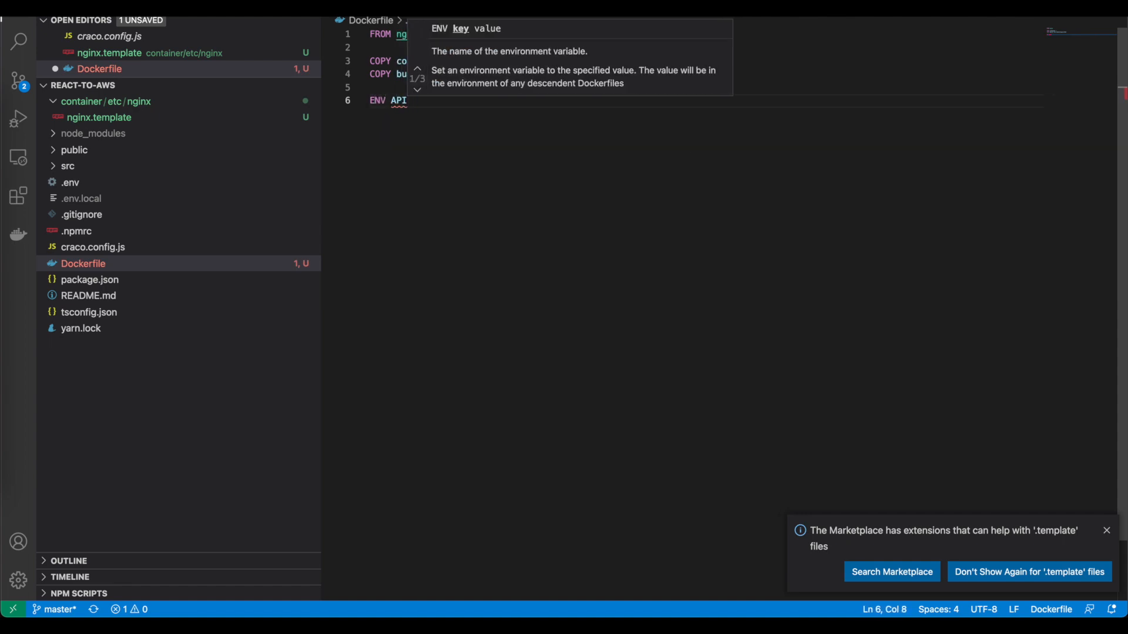
type("_ke")
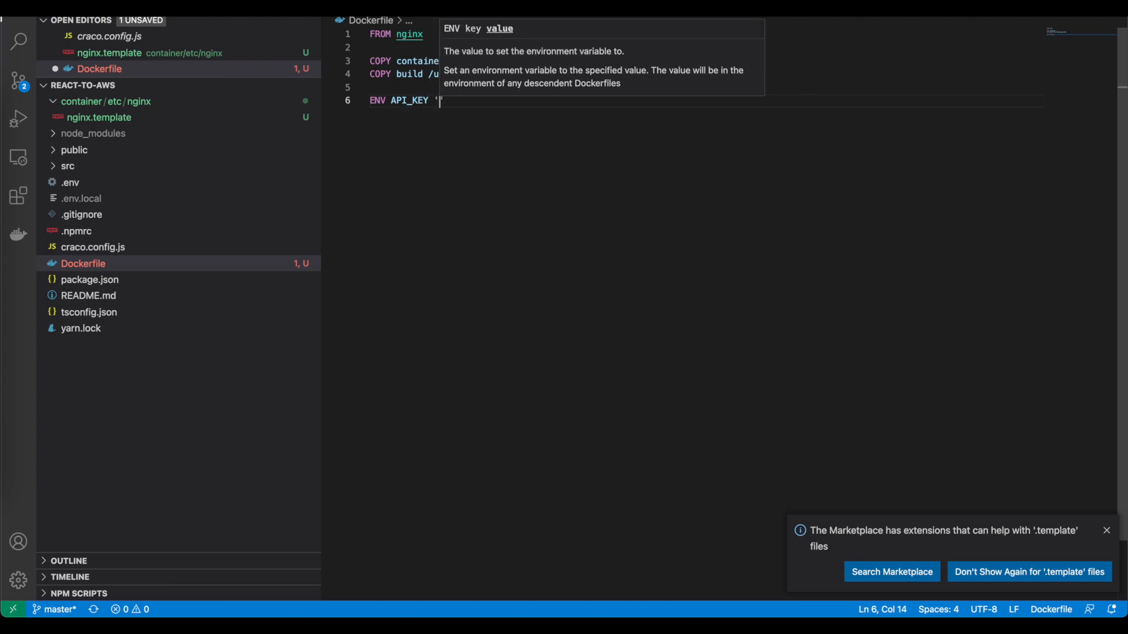
type("'")
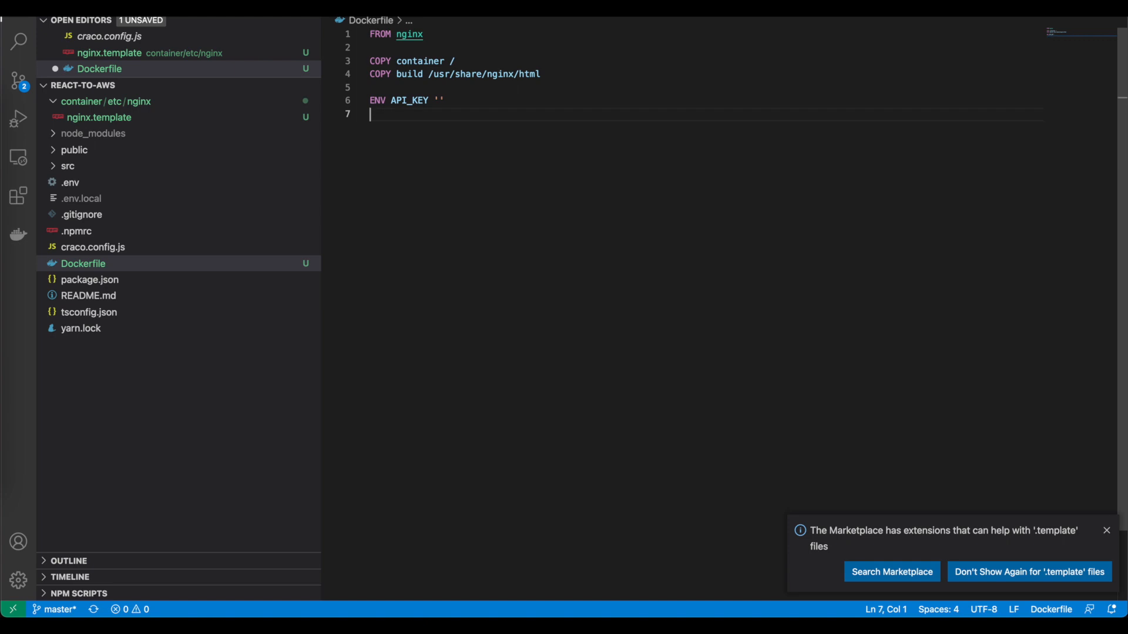
- Begin a CMD running /bin/bash -c envsubst '$API_KEY' from nginx.template into nginx.conf
type("CMD")
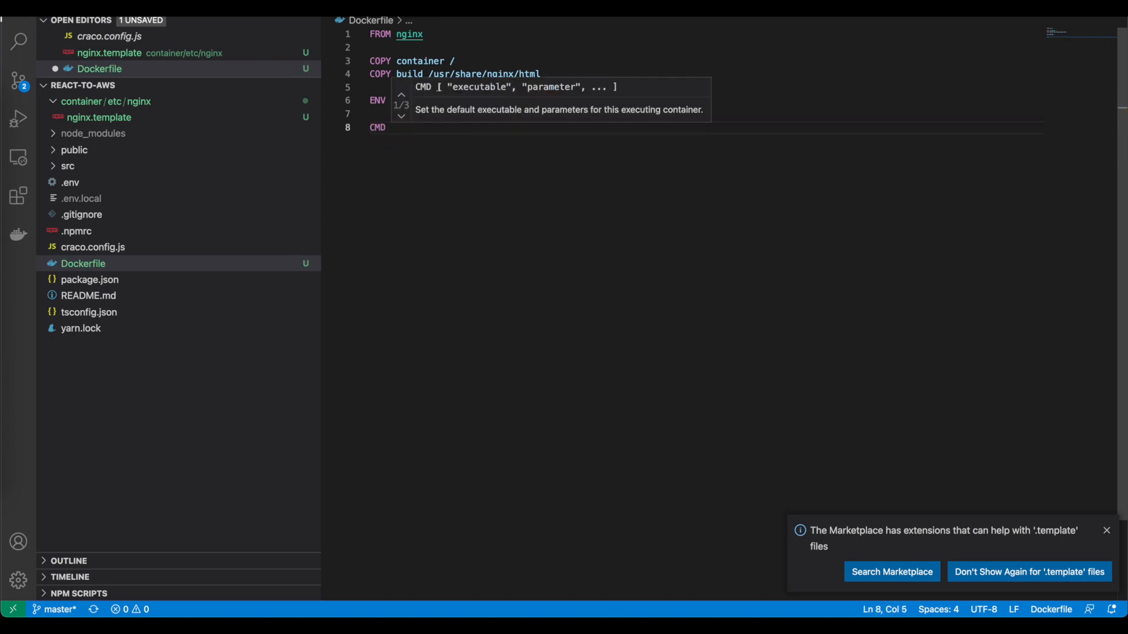
mouse_move(479, 190)
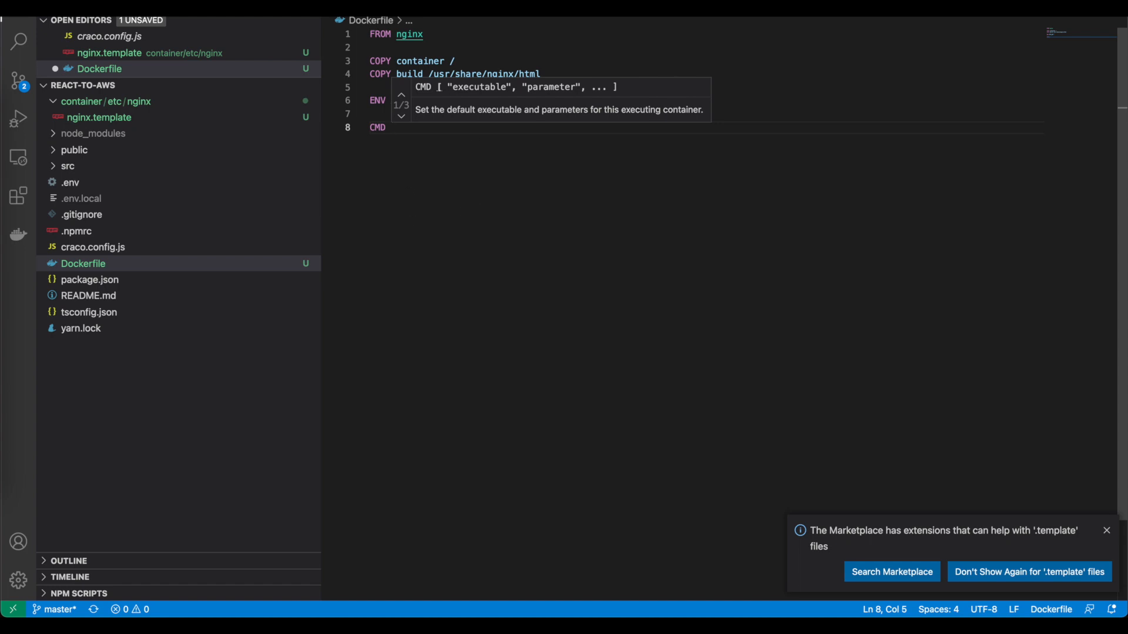
type("/bin/bash")
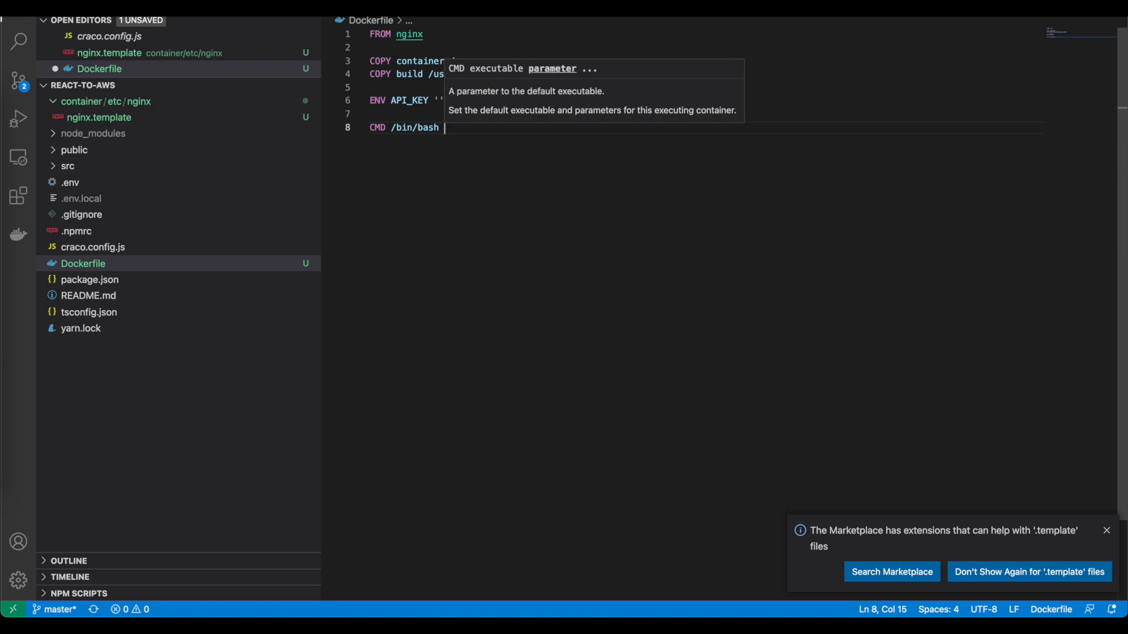
type("-c")
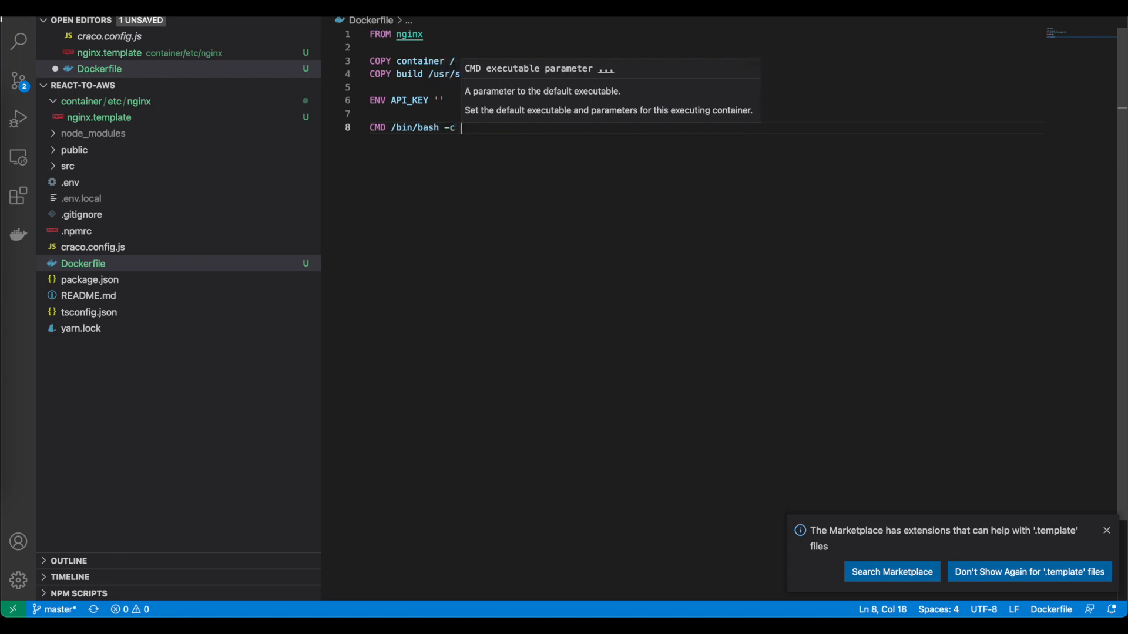
type("\"\"")
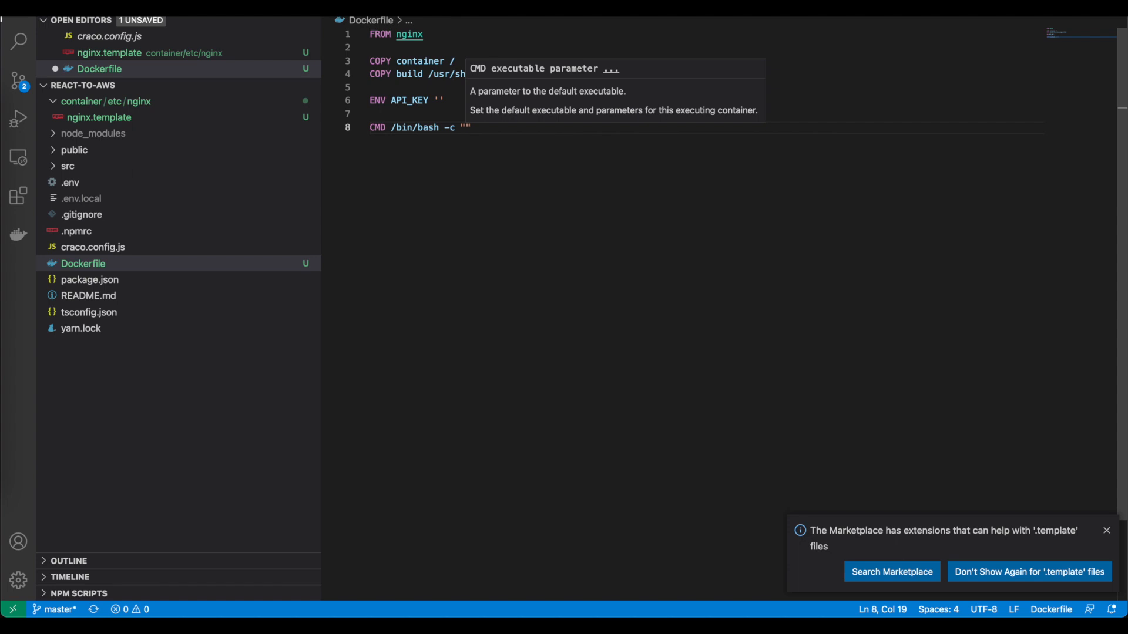
type("envsub")
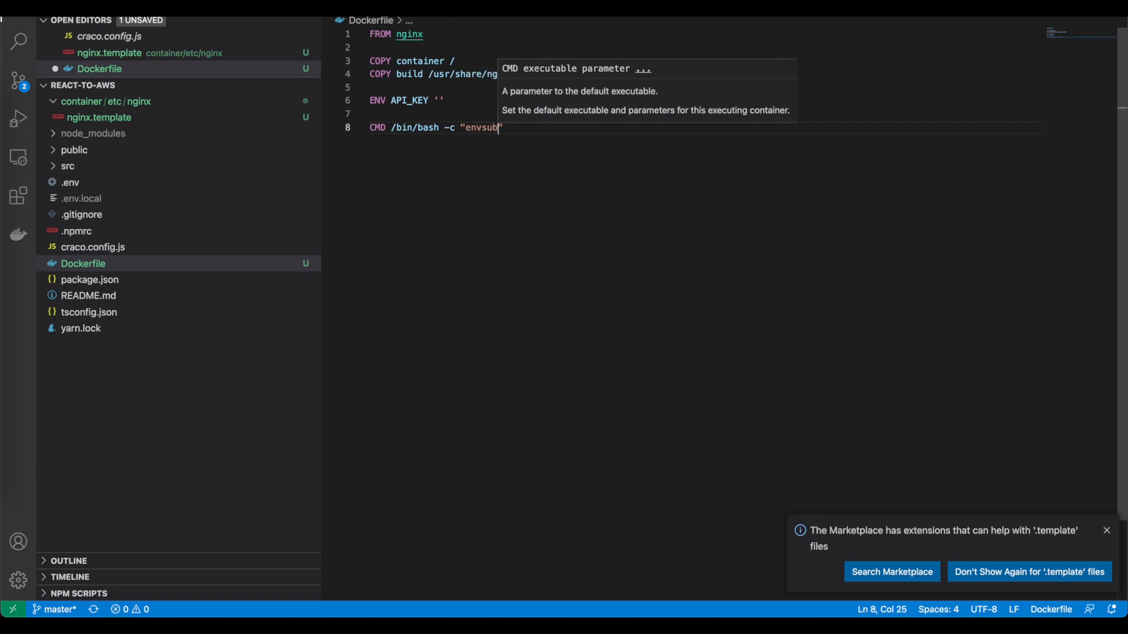
type("st")
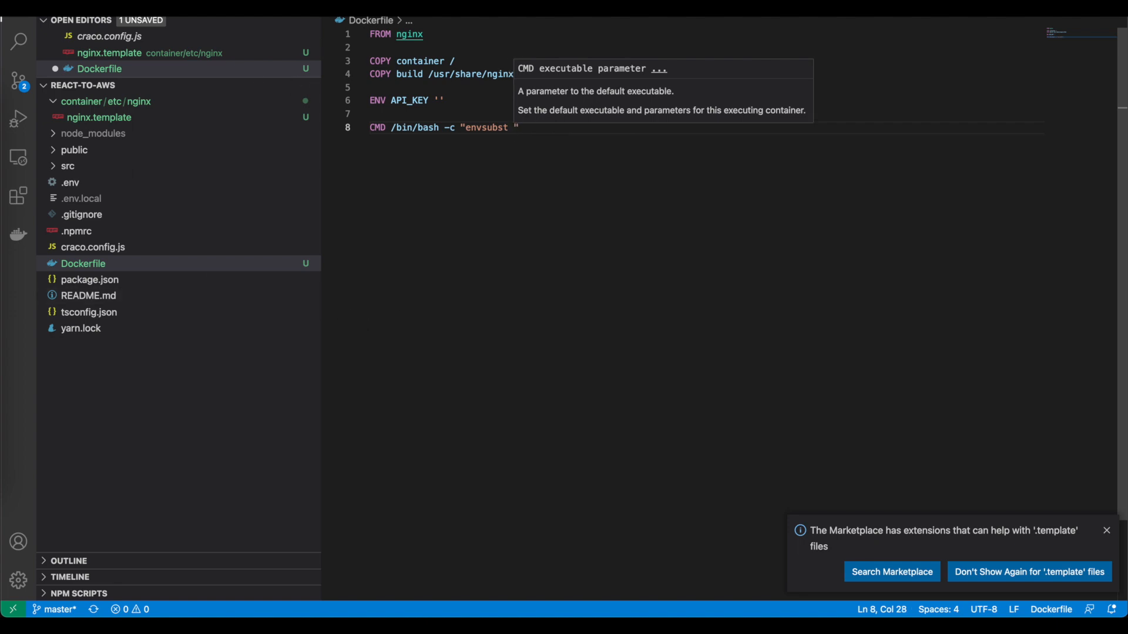
type("'")
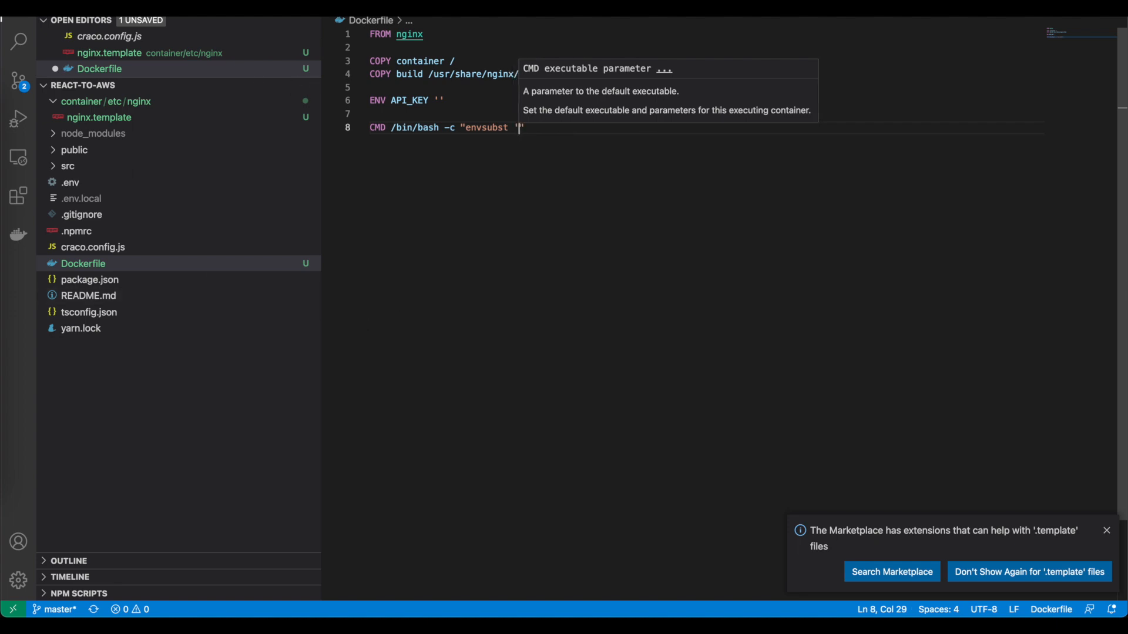
type("\\$A")
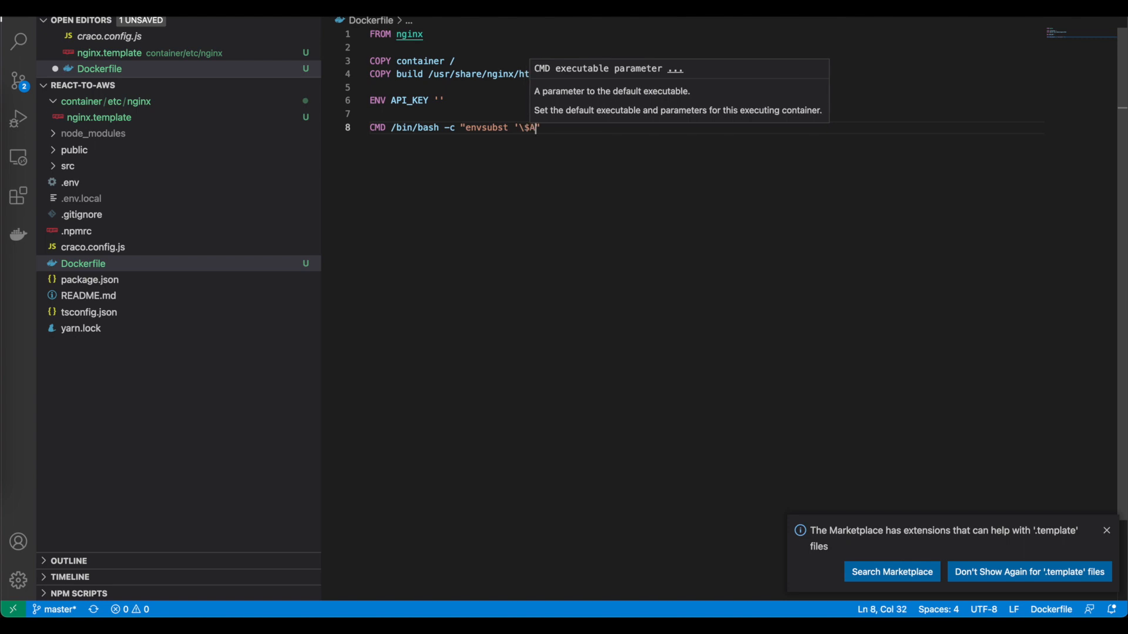
type("PI_KEY")
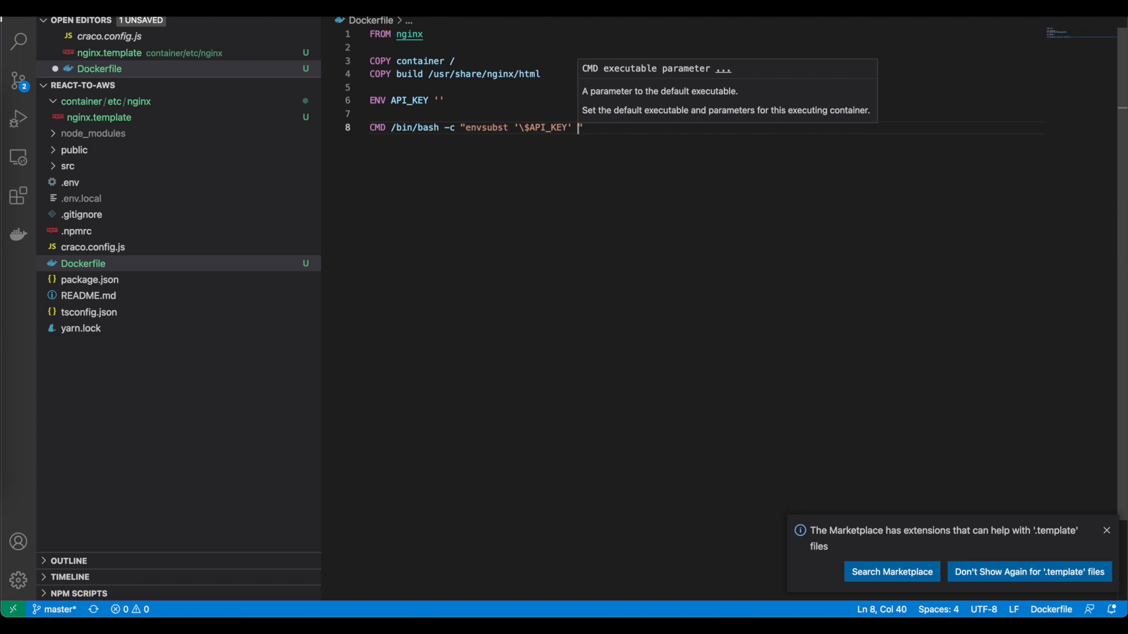
type("< /etc/nginx/")
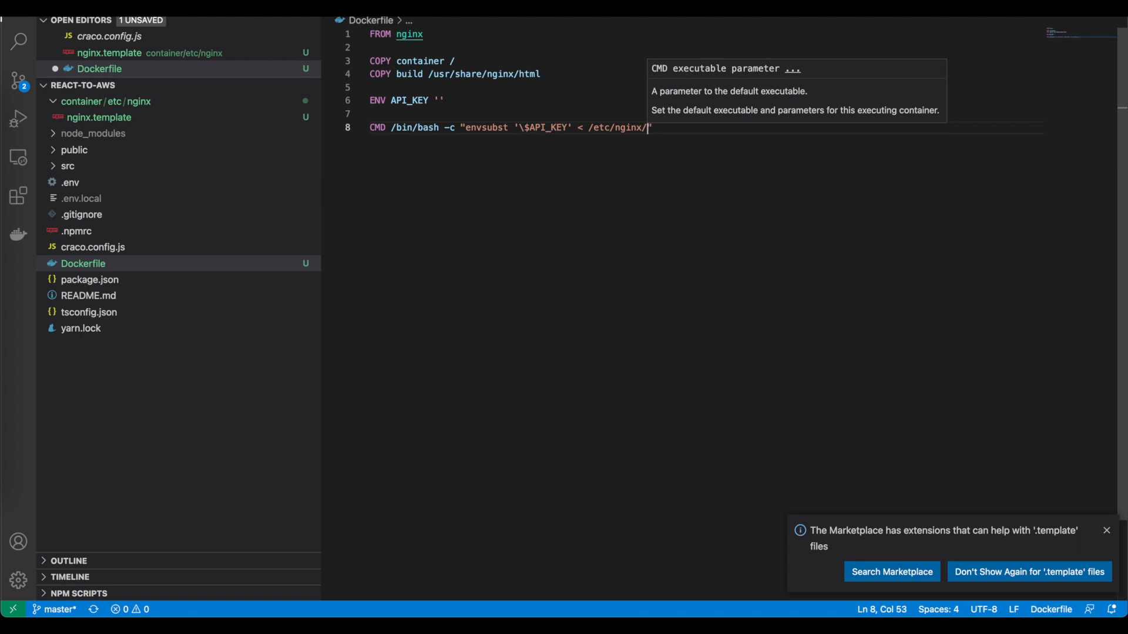
type("nginx.template")
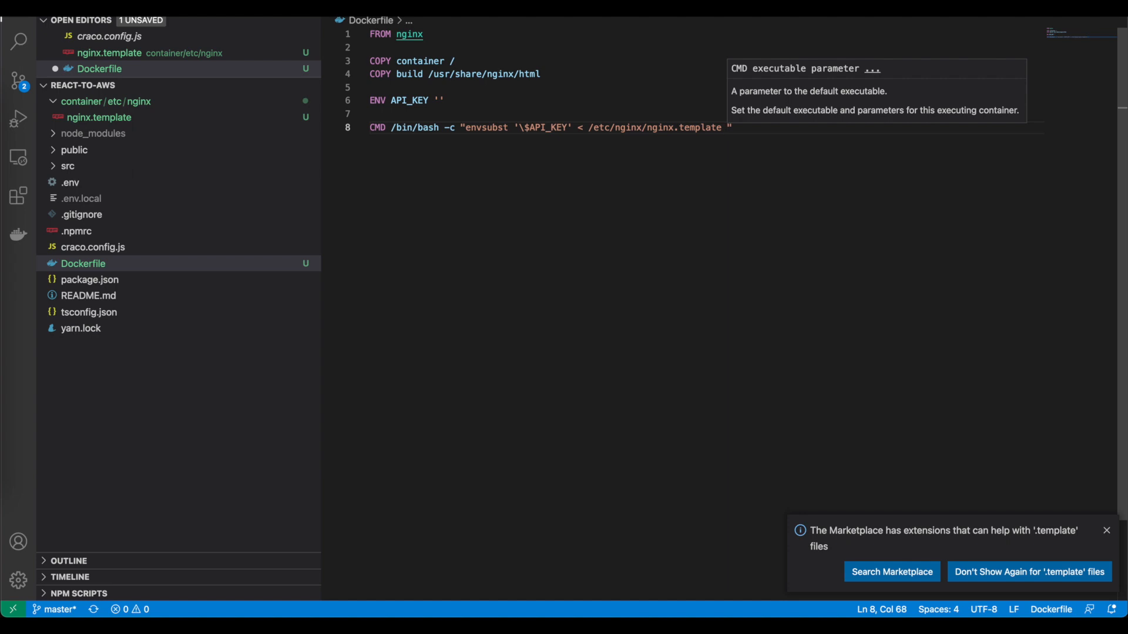
type("> /etc/nginx/")
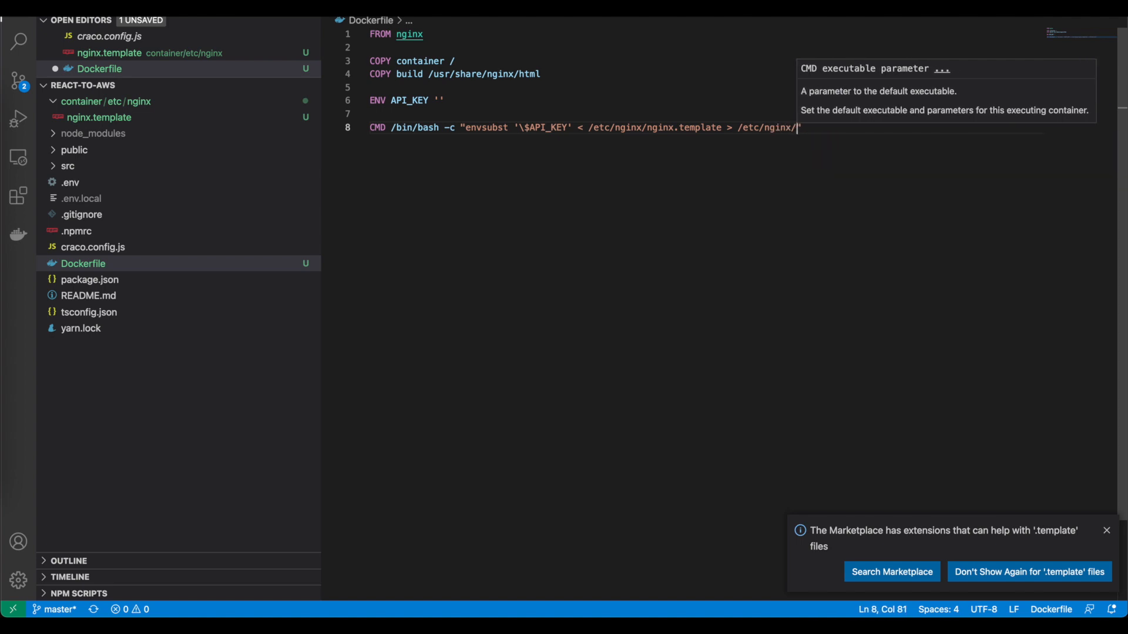
type("nginx.conf && nginx")
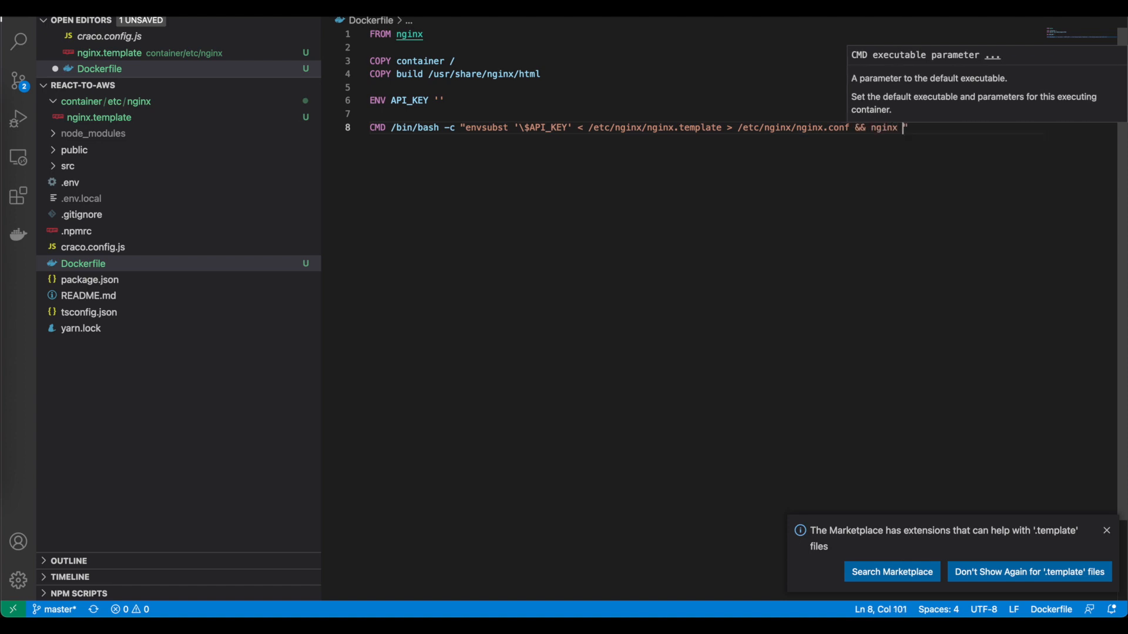
- Finish the CMD with nginx -g 'daemon off;', correcting a typo
type("-g 'deam")
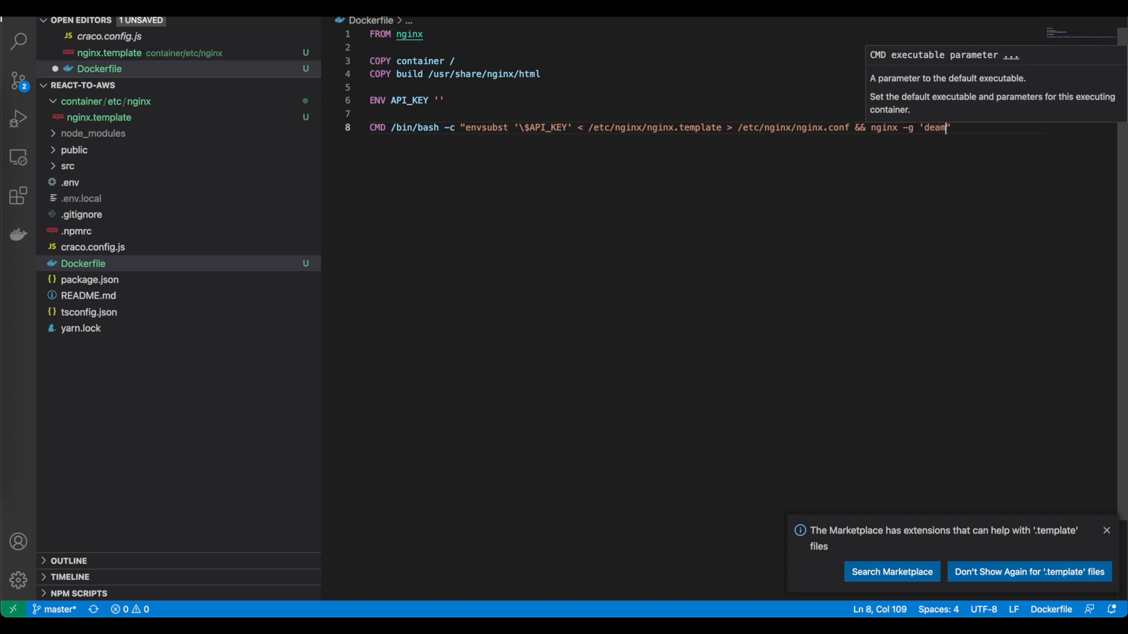
type("on o")
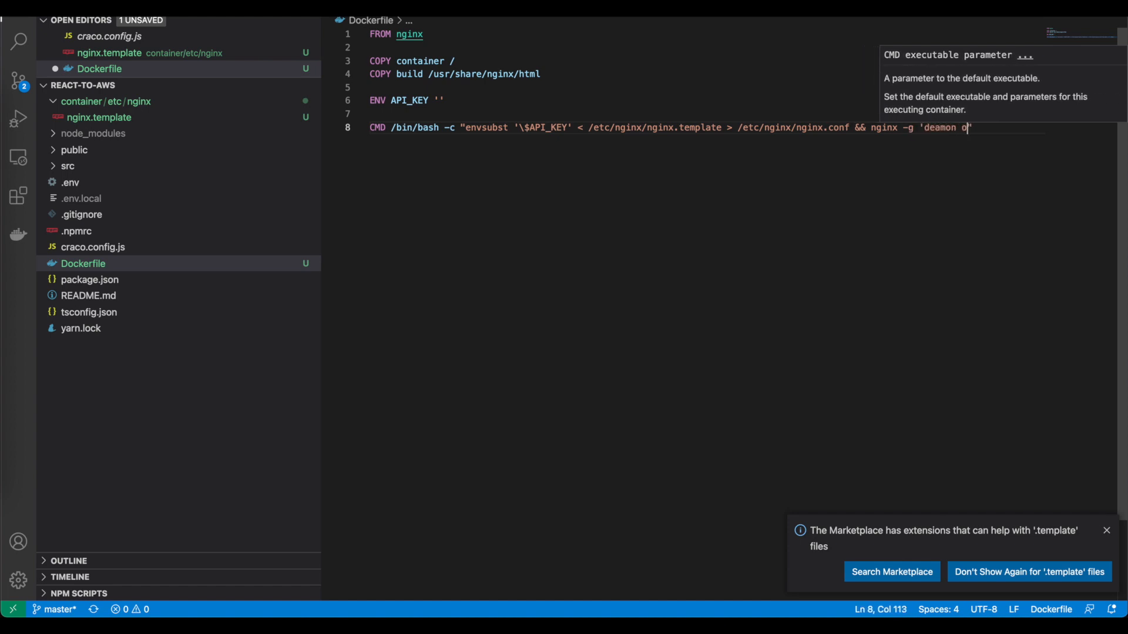
key("Backspace")
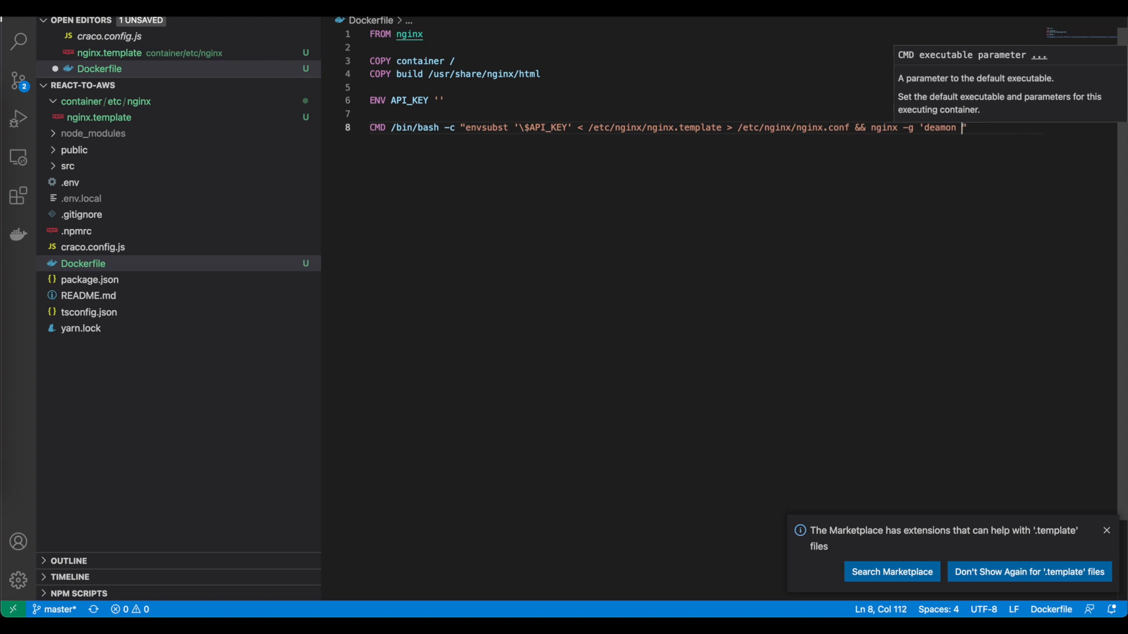
type("off'\"")
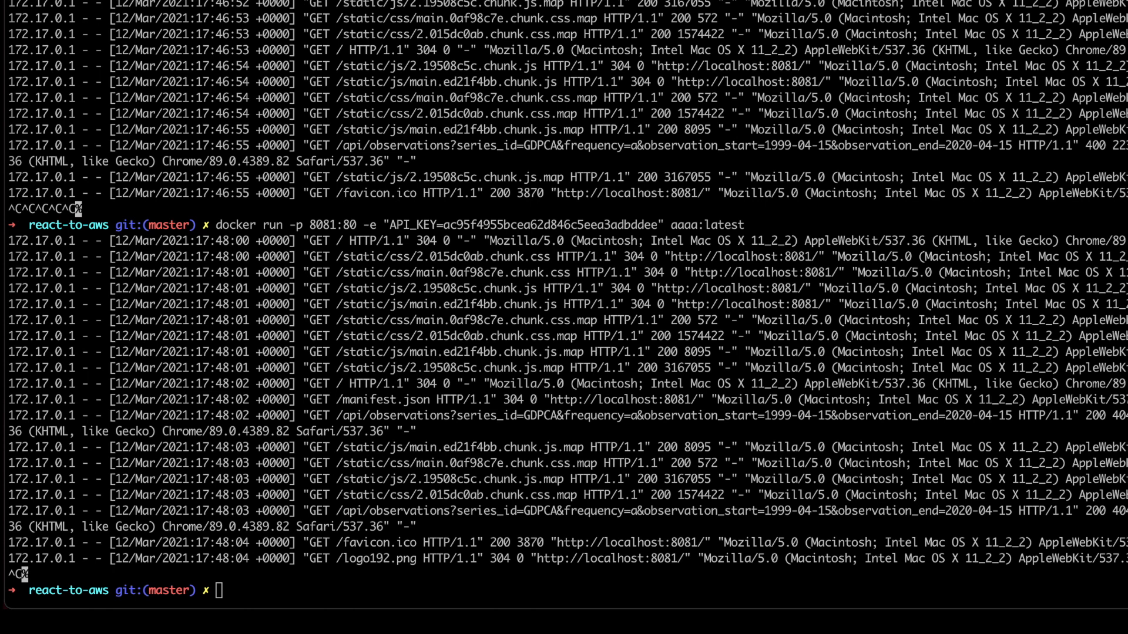
- Run aws ecr create-repository --repository-name react-to-aws --region us-east-2
type("as")
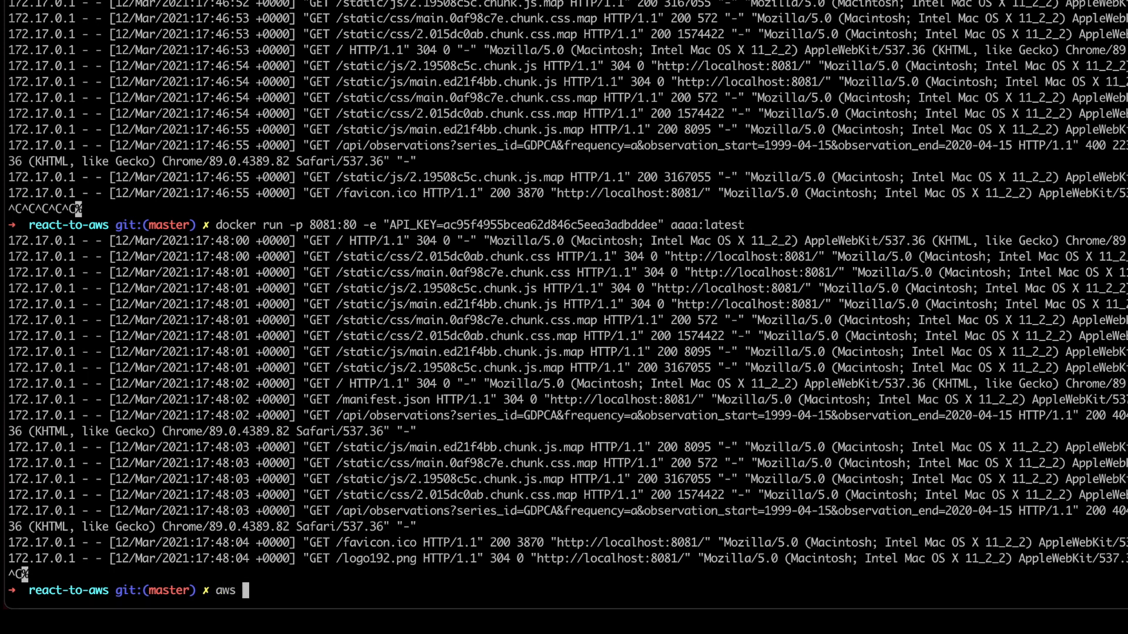
type("ecr")
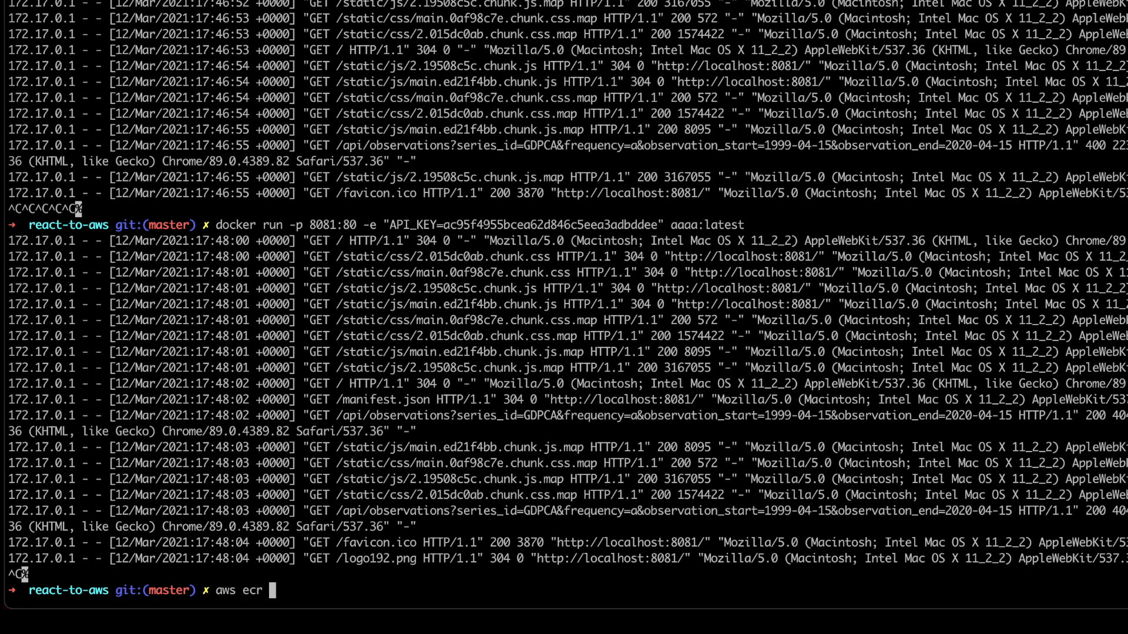
type("c")
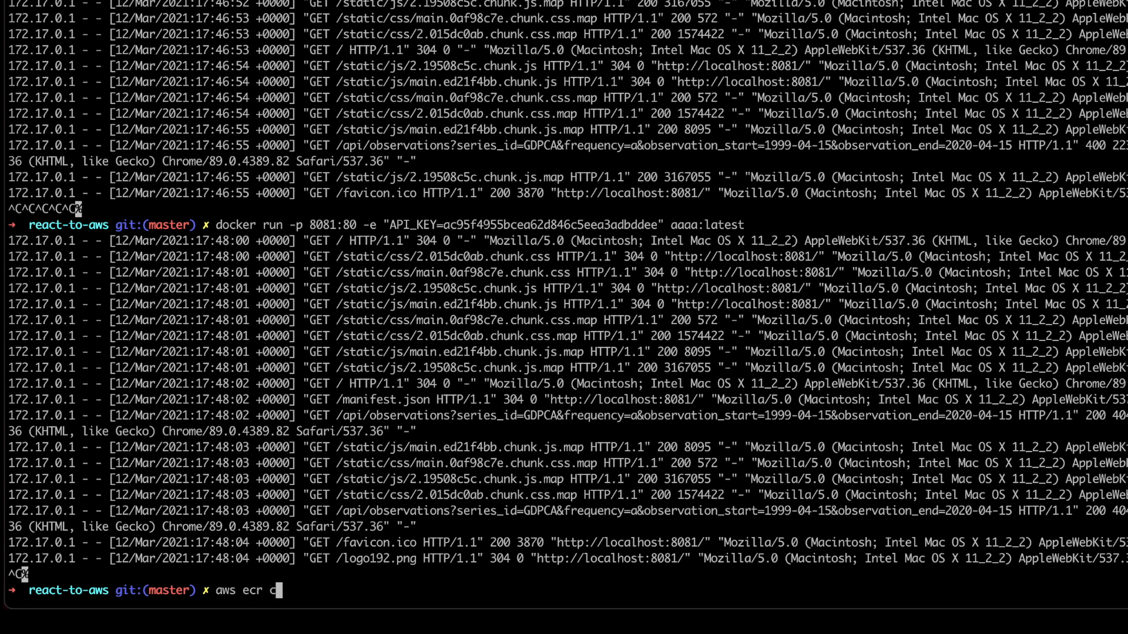
type("reate-reposit")
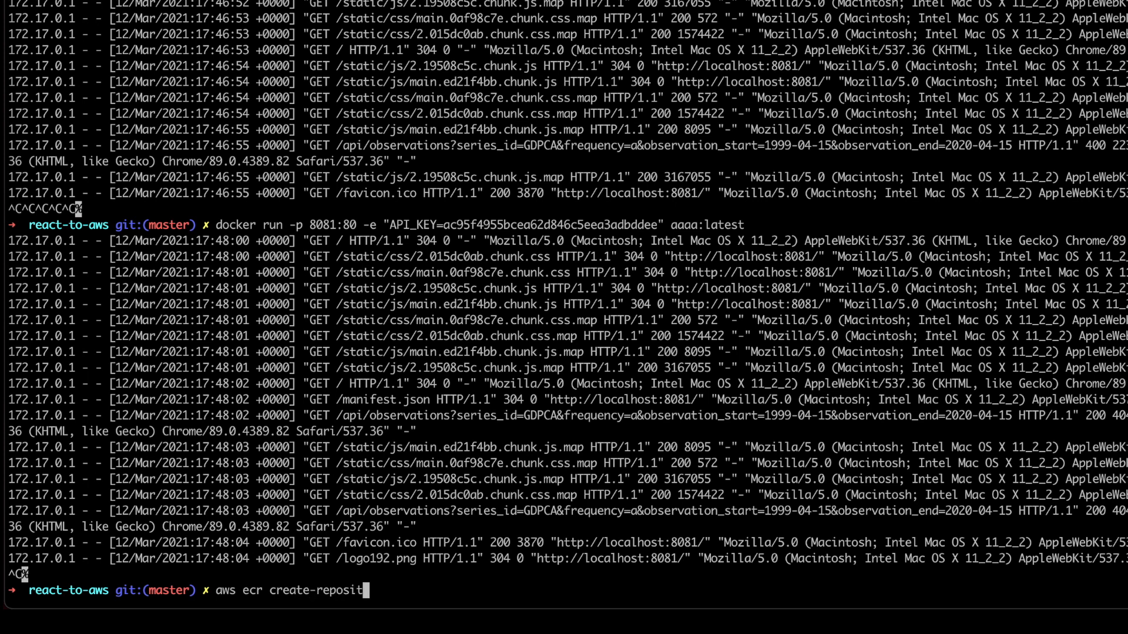
type("ory --")
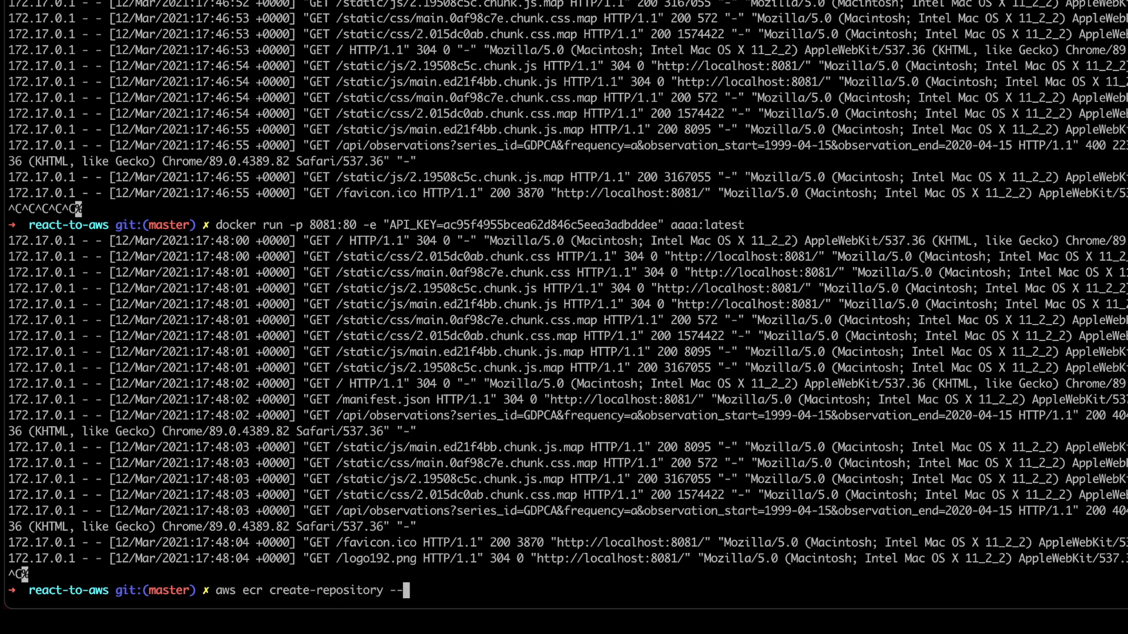
type("repository-")
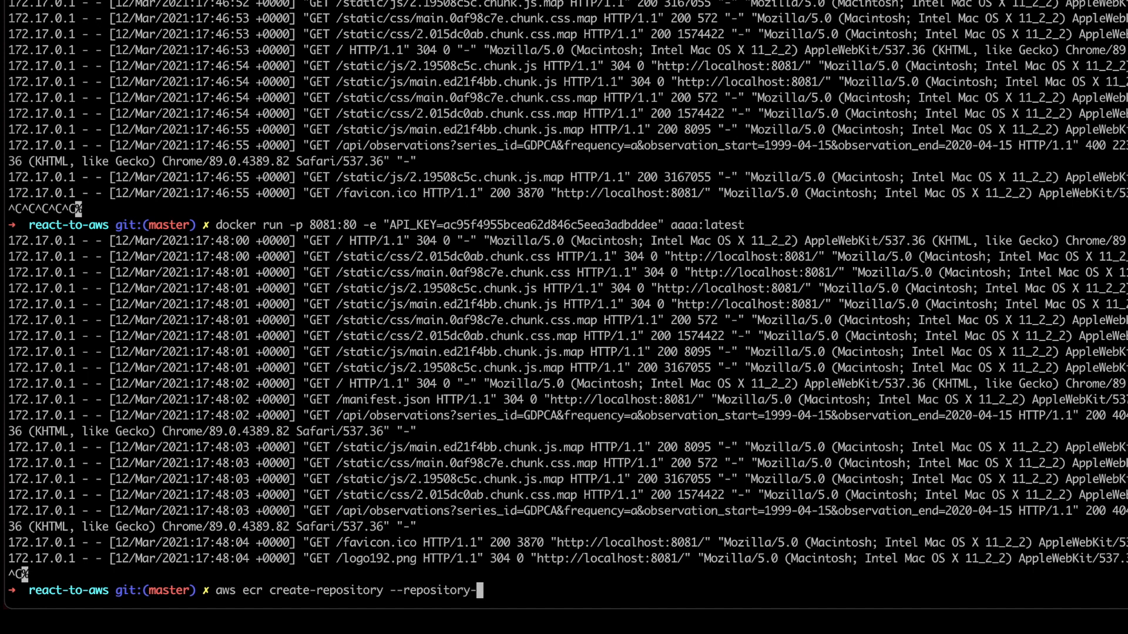
type("name")
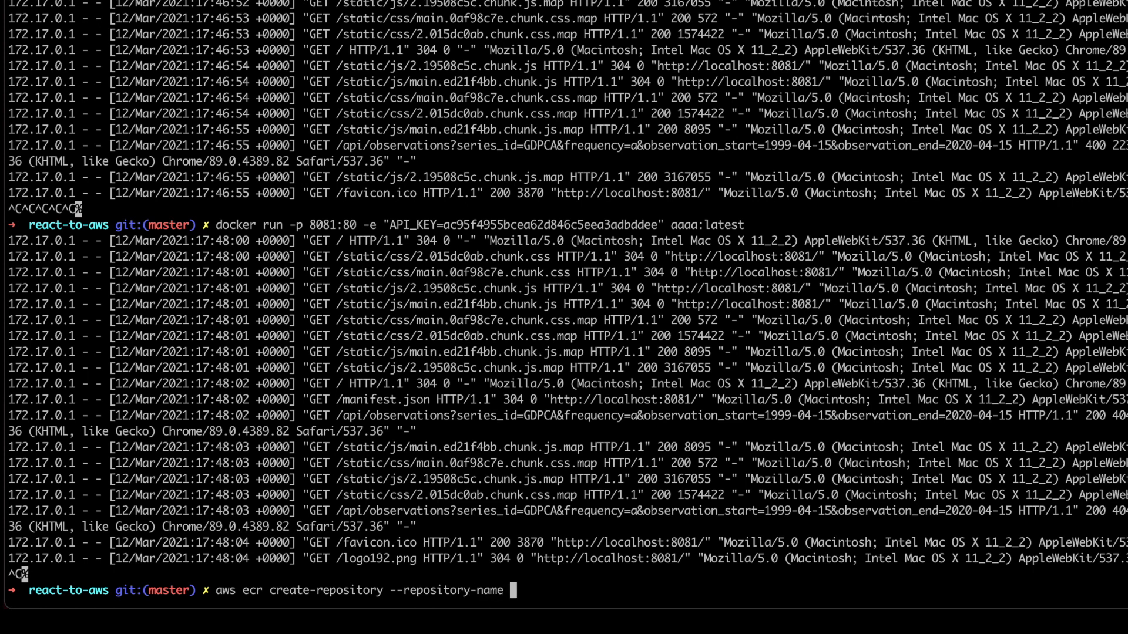
type("react-t")
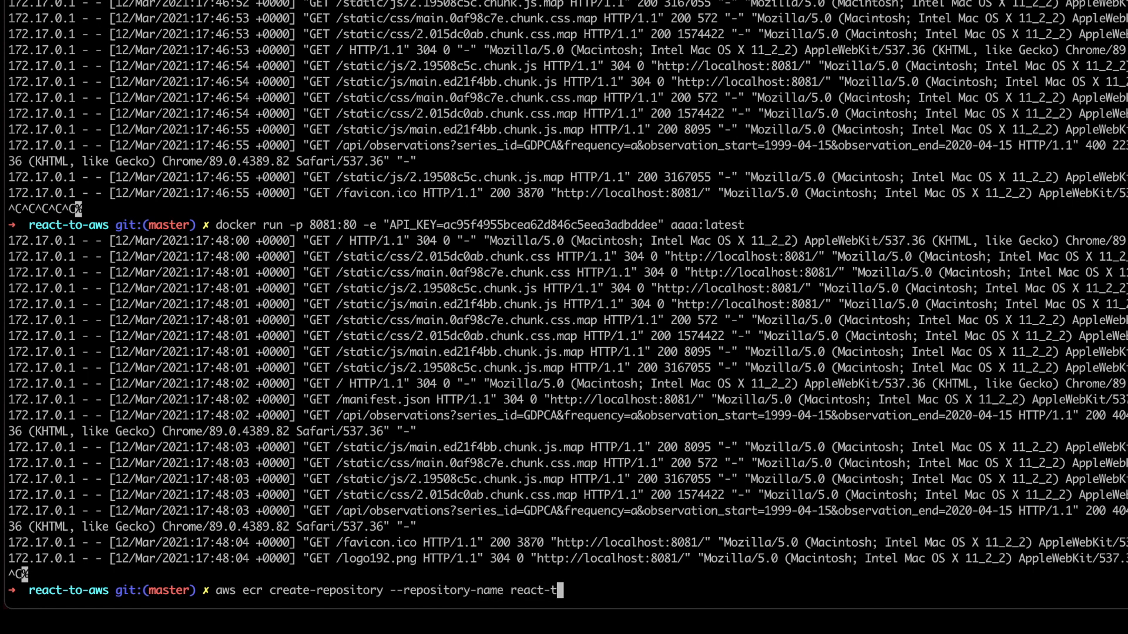
type("o-aws --requ")
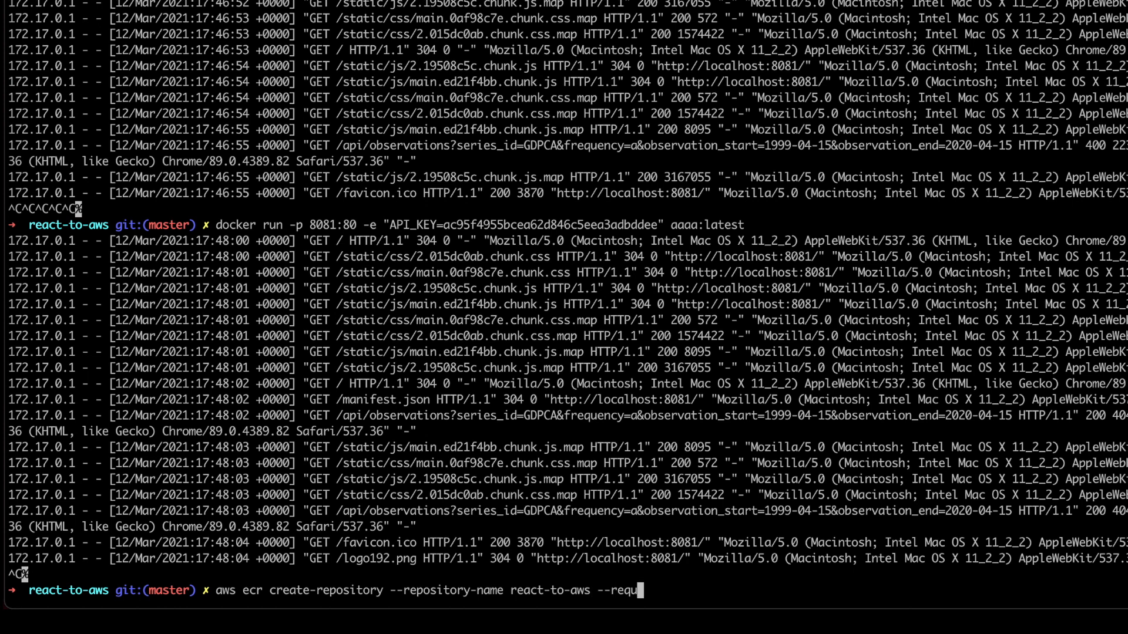
type("ion")
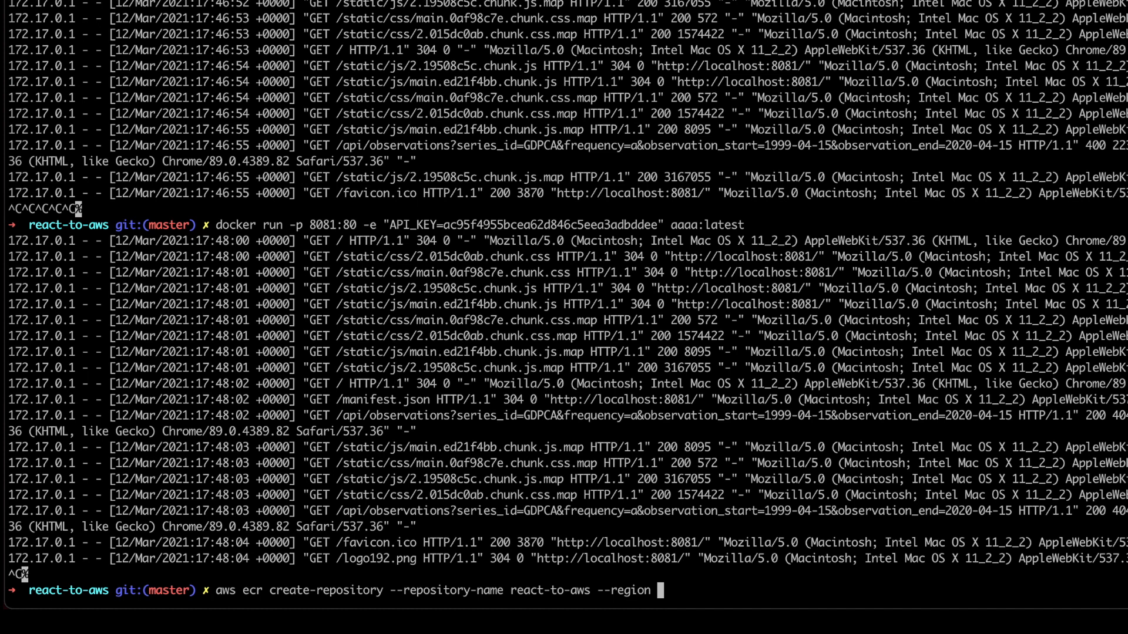
type("us-ea")
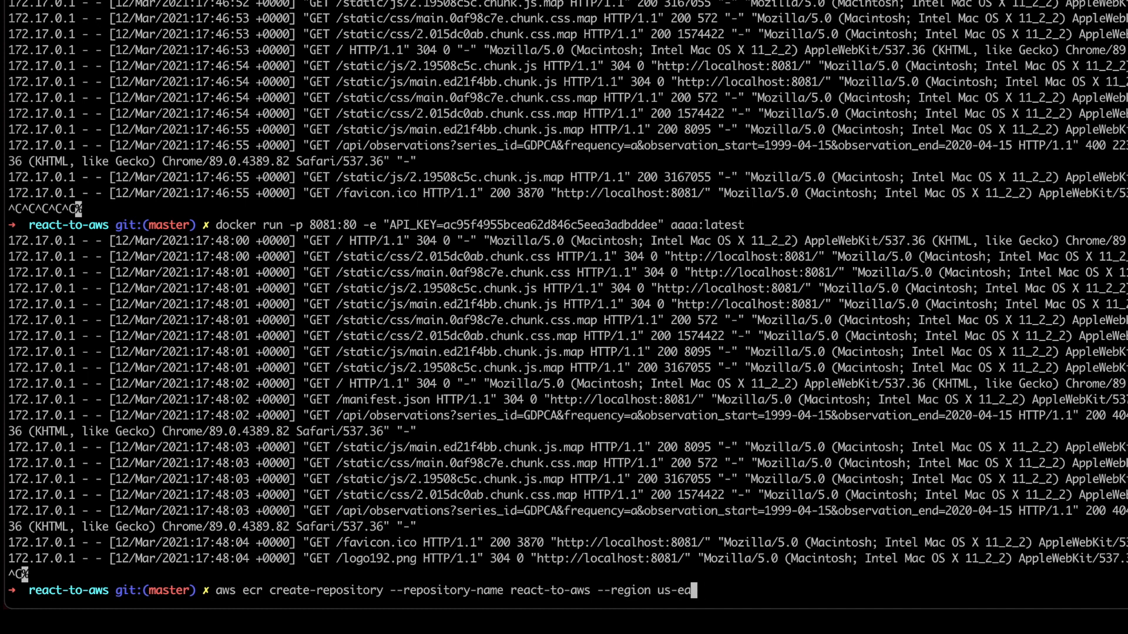
key("Return")
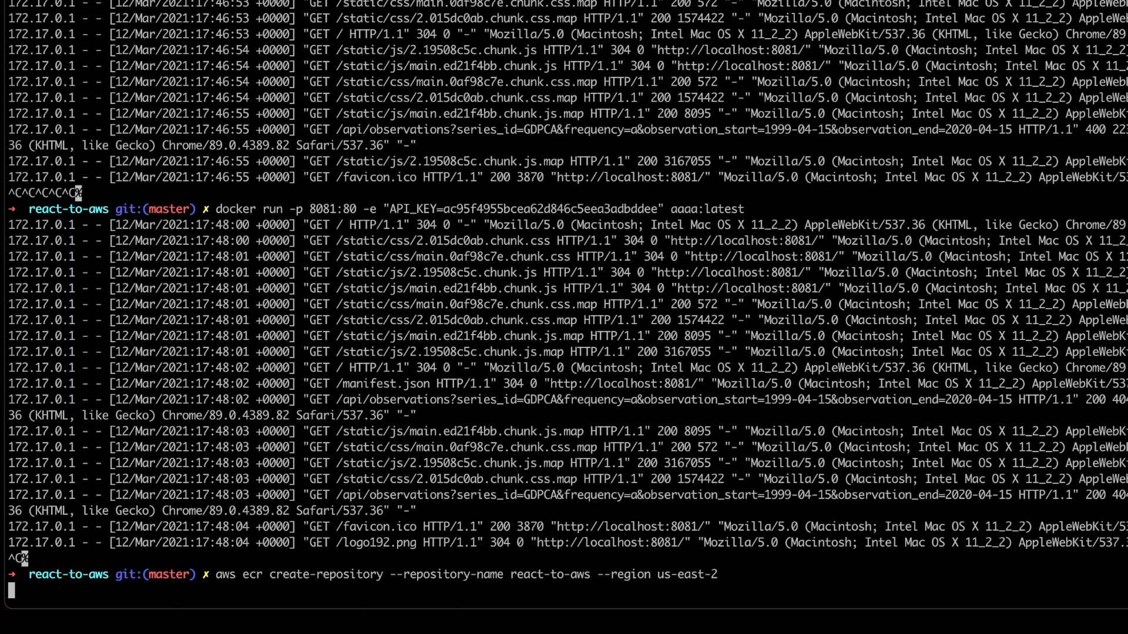
key("Return")
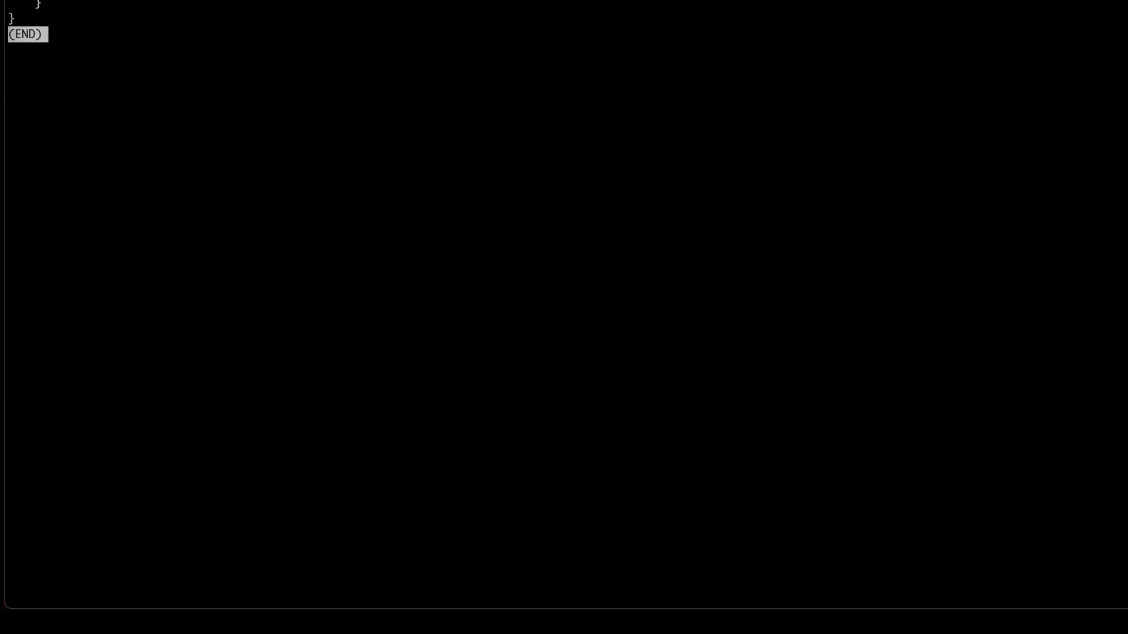
mouse_move(521, 193)
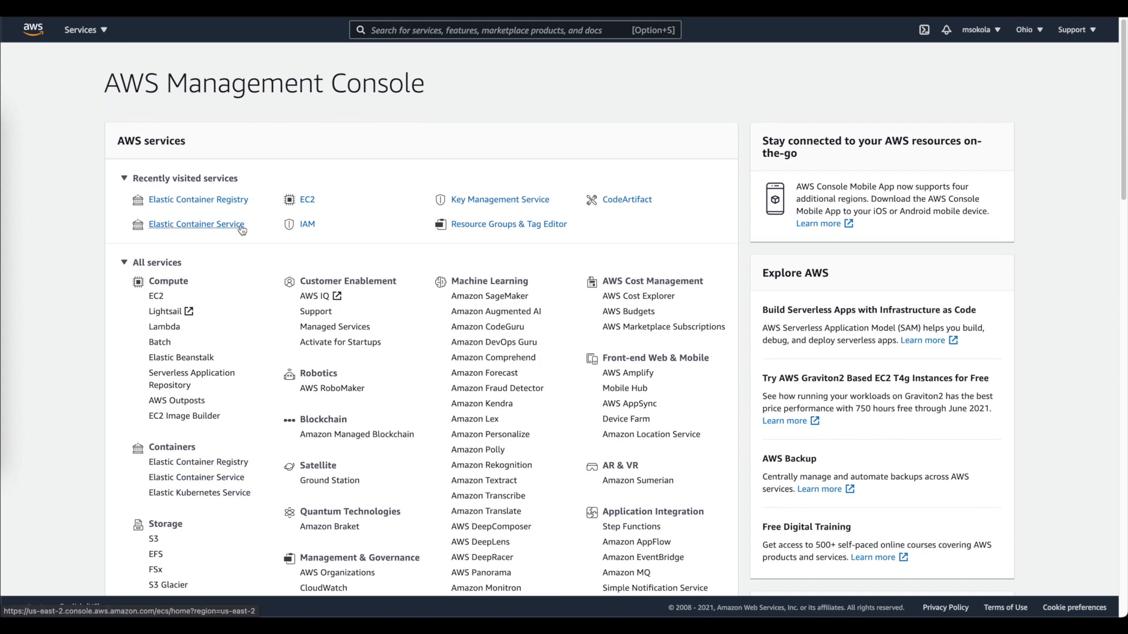
- Go to Elastic Container Registry, select react-to-aws, and show its macOS/Linux push commands
left_click(195, 225)
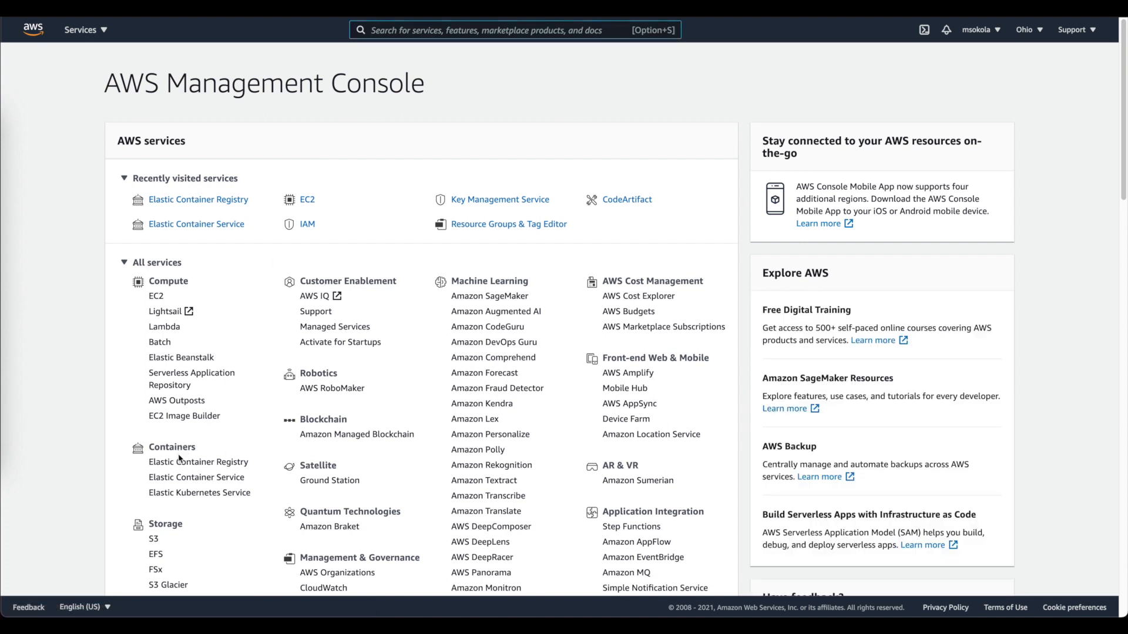
mouse_move(198, 462)
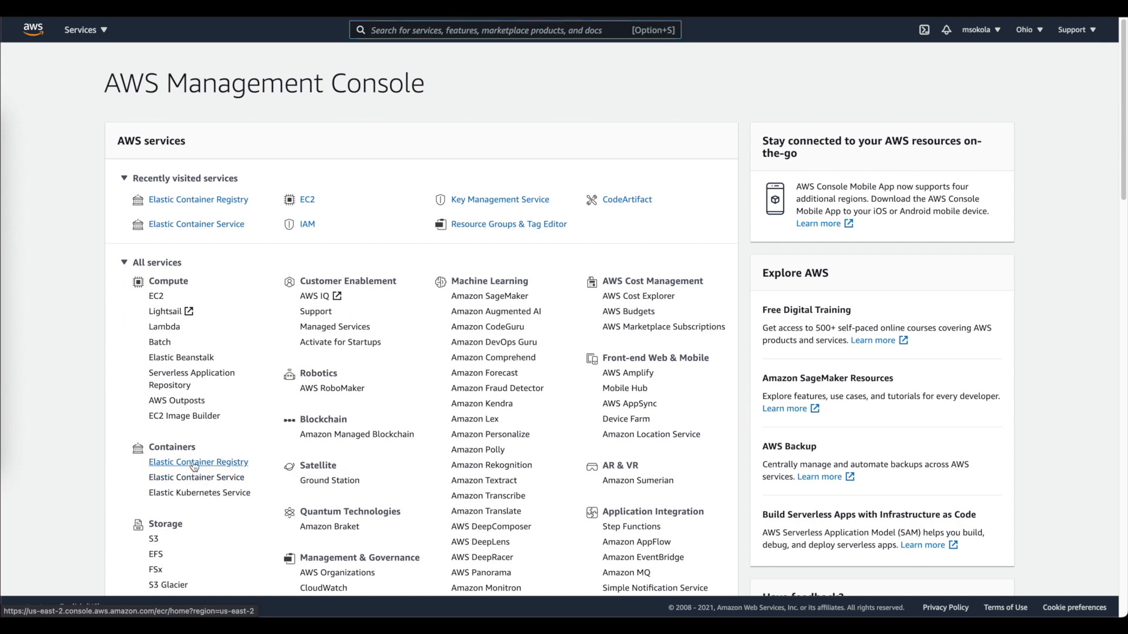
left_click(198, 462)
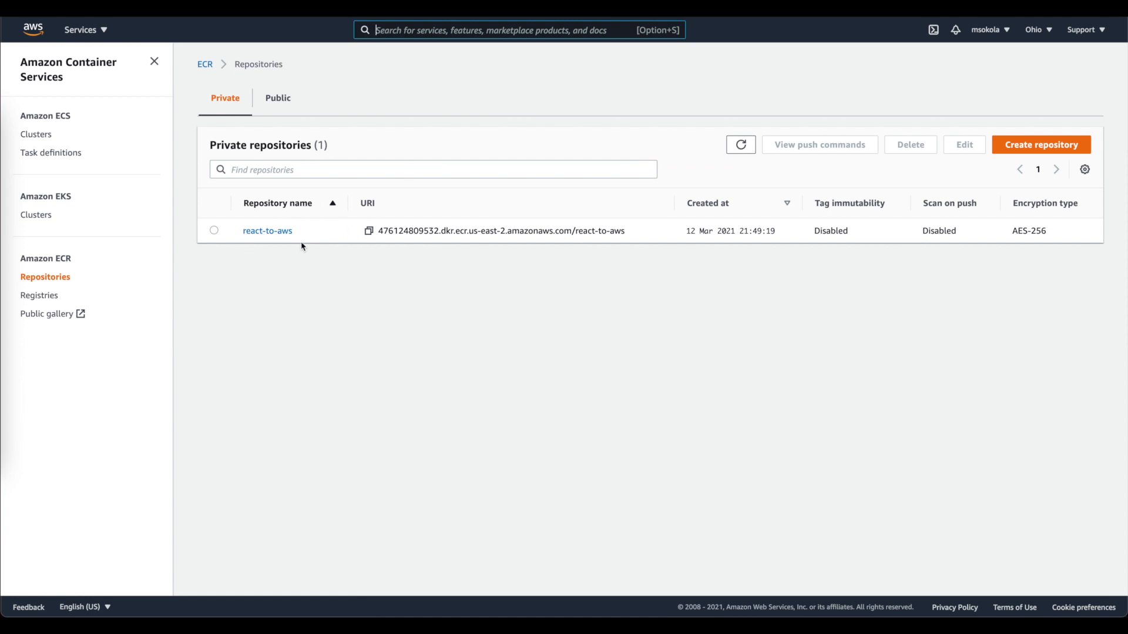
mouse_move(278, 242)
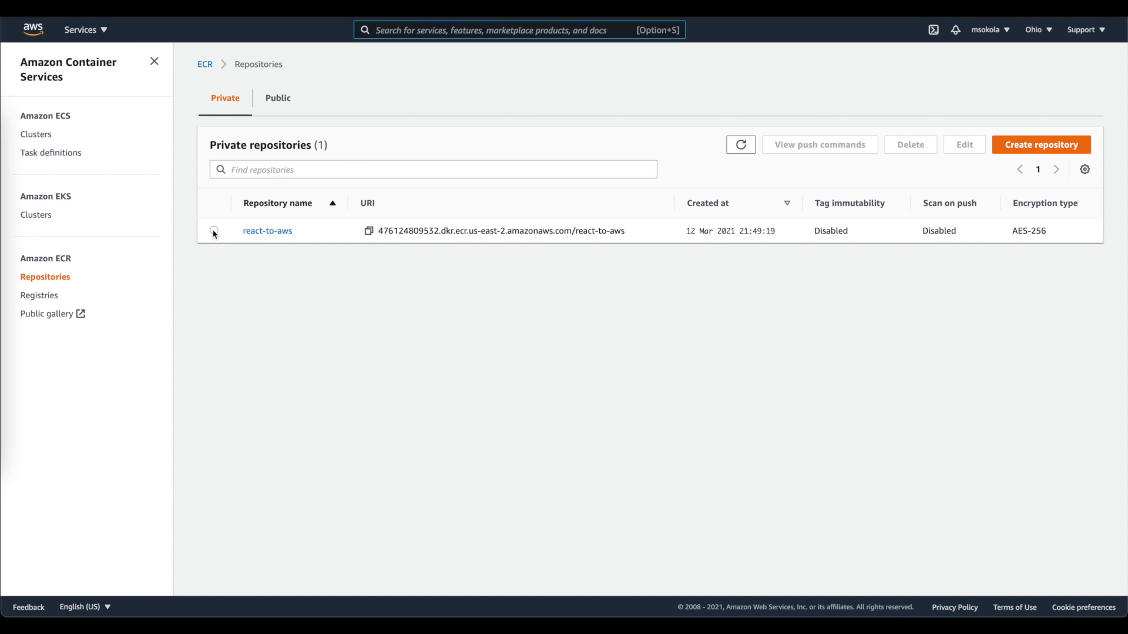
left_click(214, 231)
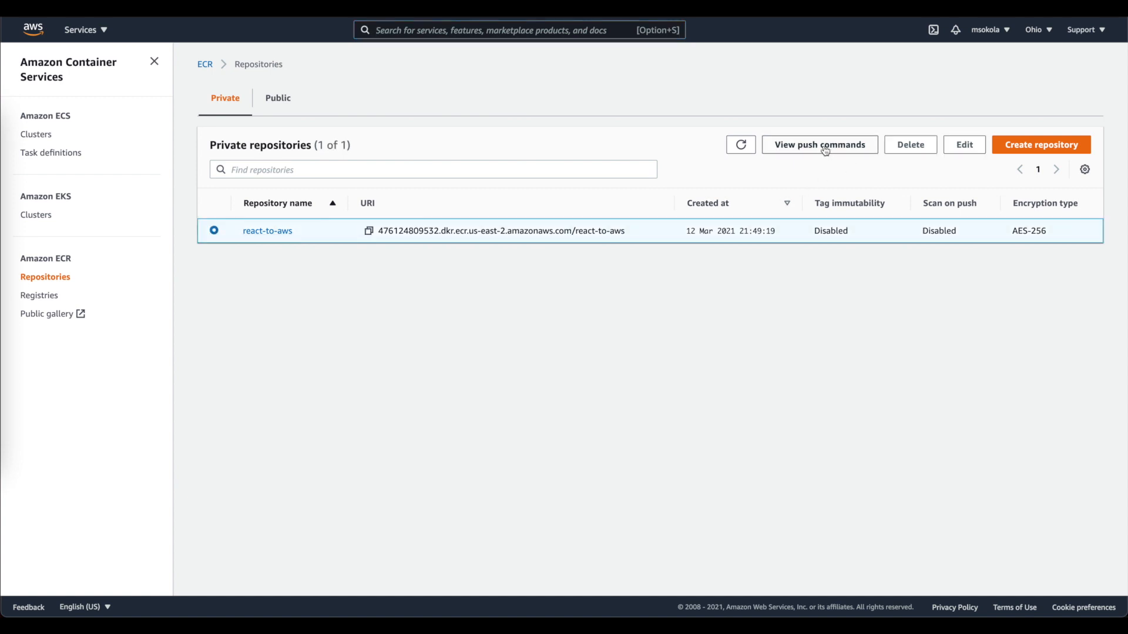
left_click(819, 145)
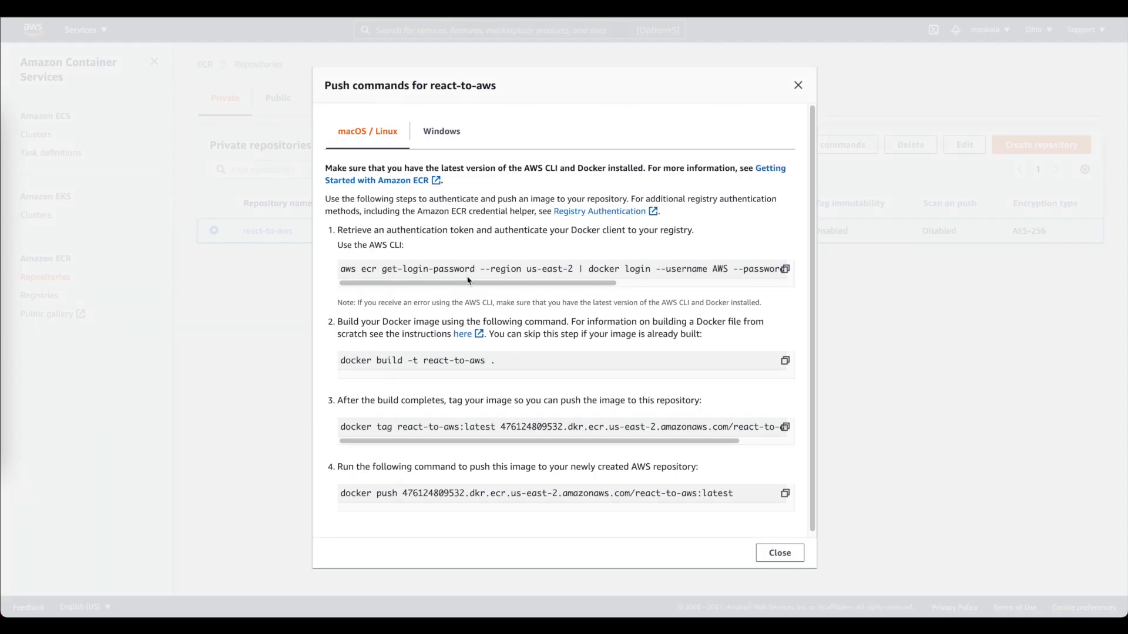
mouse_move(619, 266)
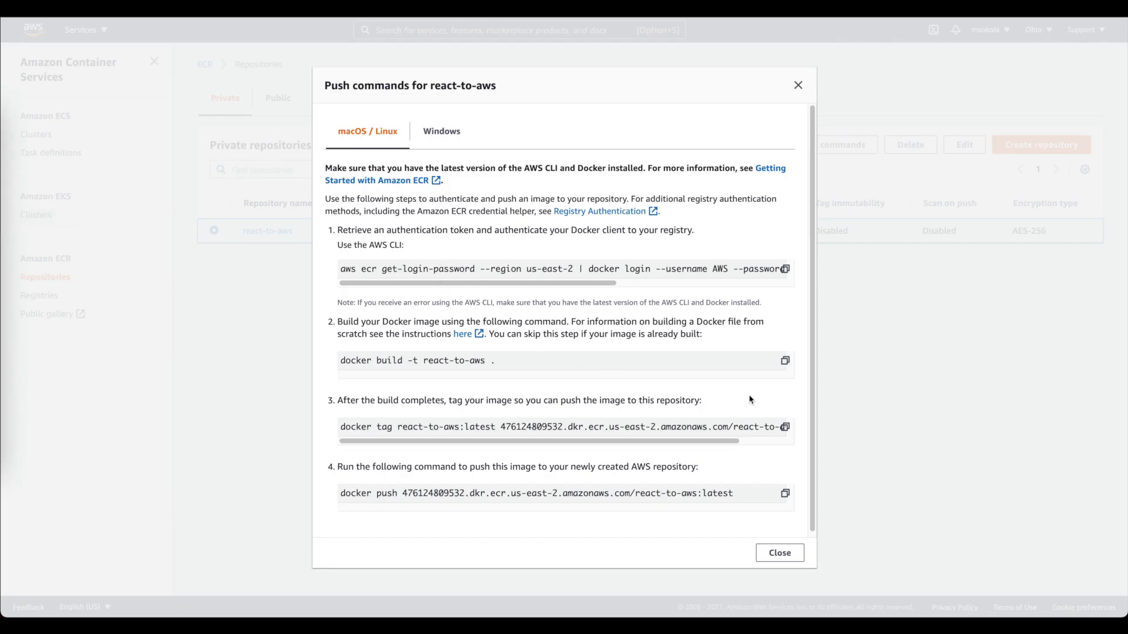
mouse_move(783, 362)
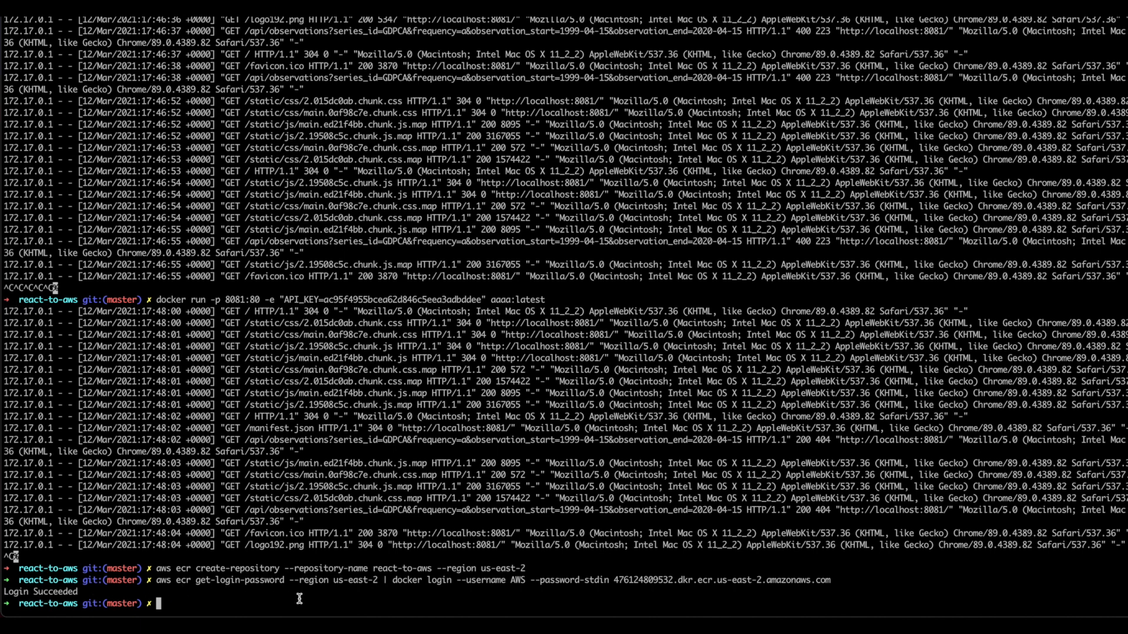
- Run 'docker build -t react-to-aws .' in the terminal
type("docker build -t react-to-aws .")
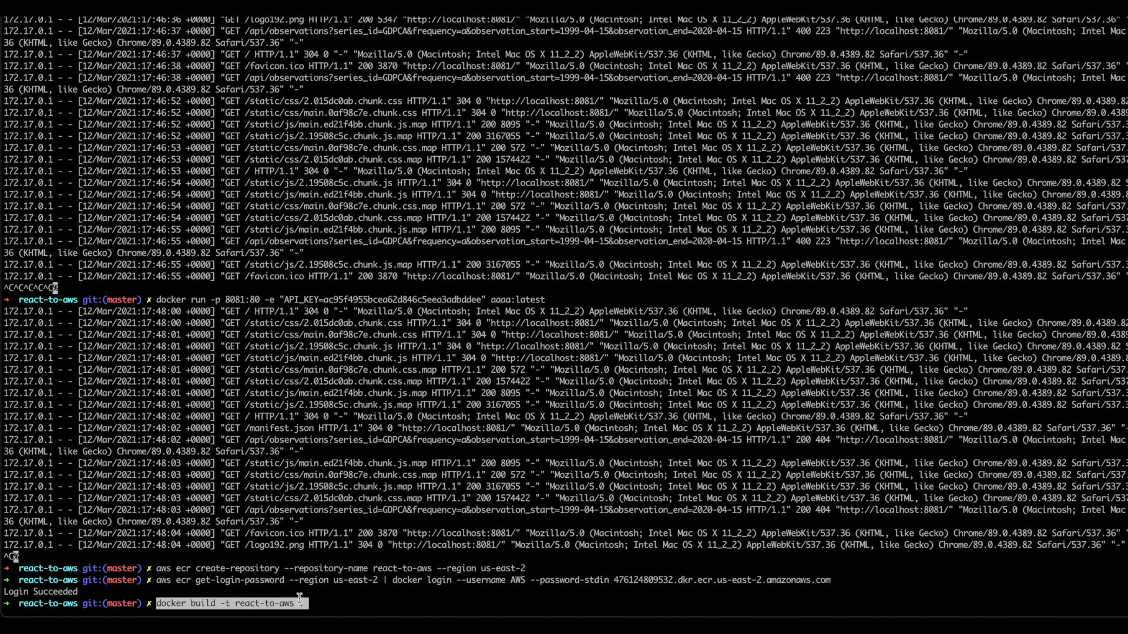
key("Return")
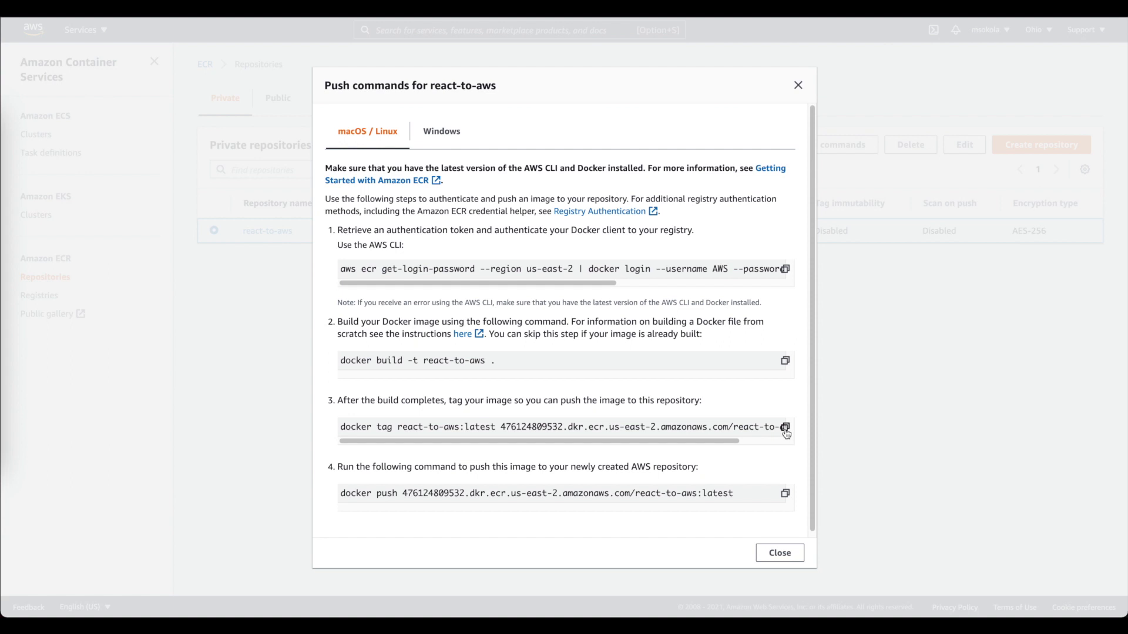
mouse_move(518, 425)
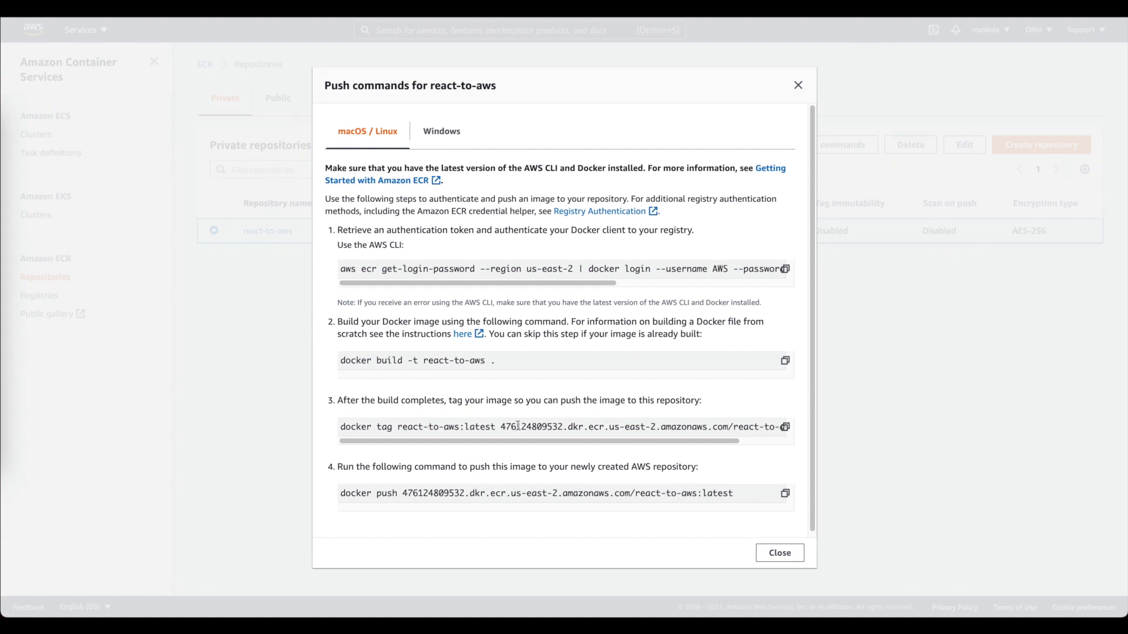
mouse_move(375, 394)
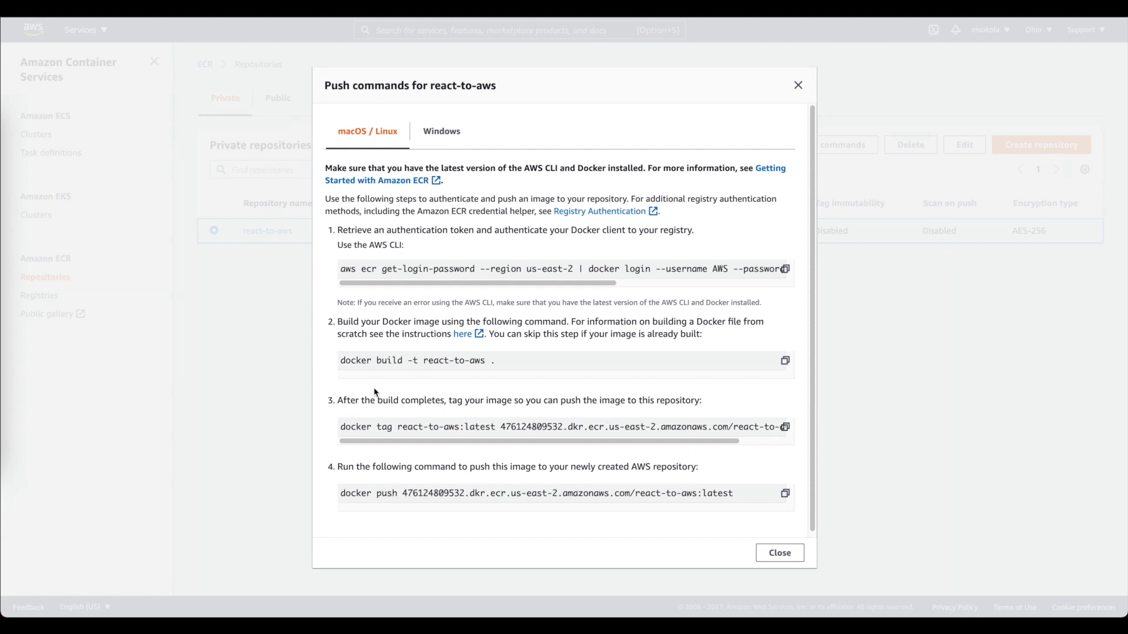
mouse_move(542, 441)
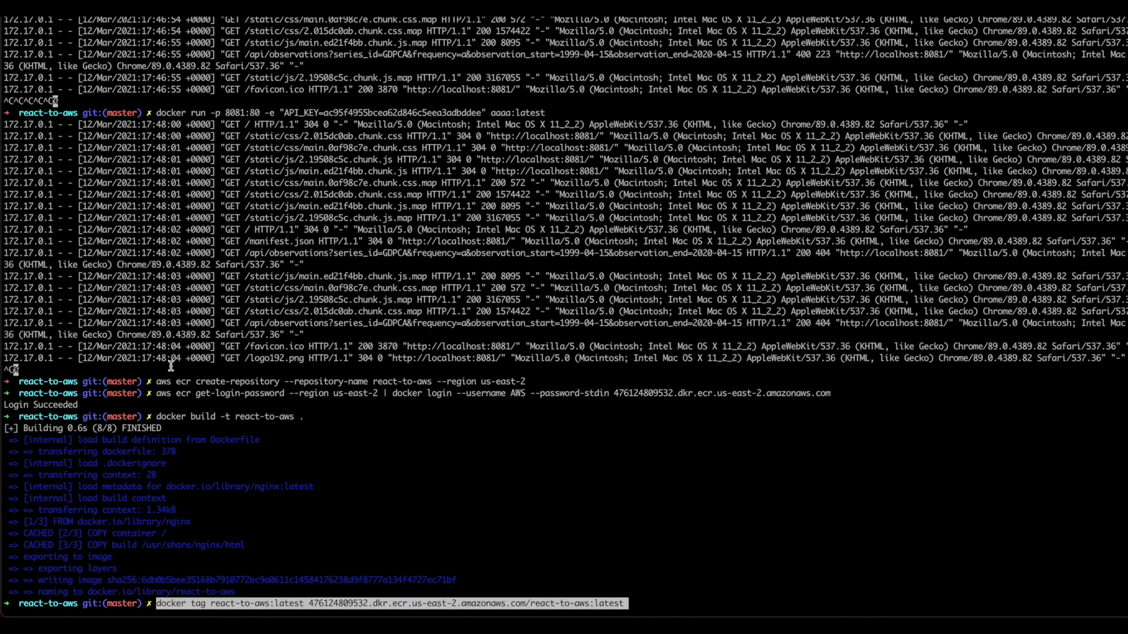
- Run the docker tag command to tag the react-to-aws image for ECR
key("Return")
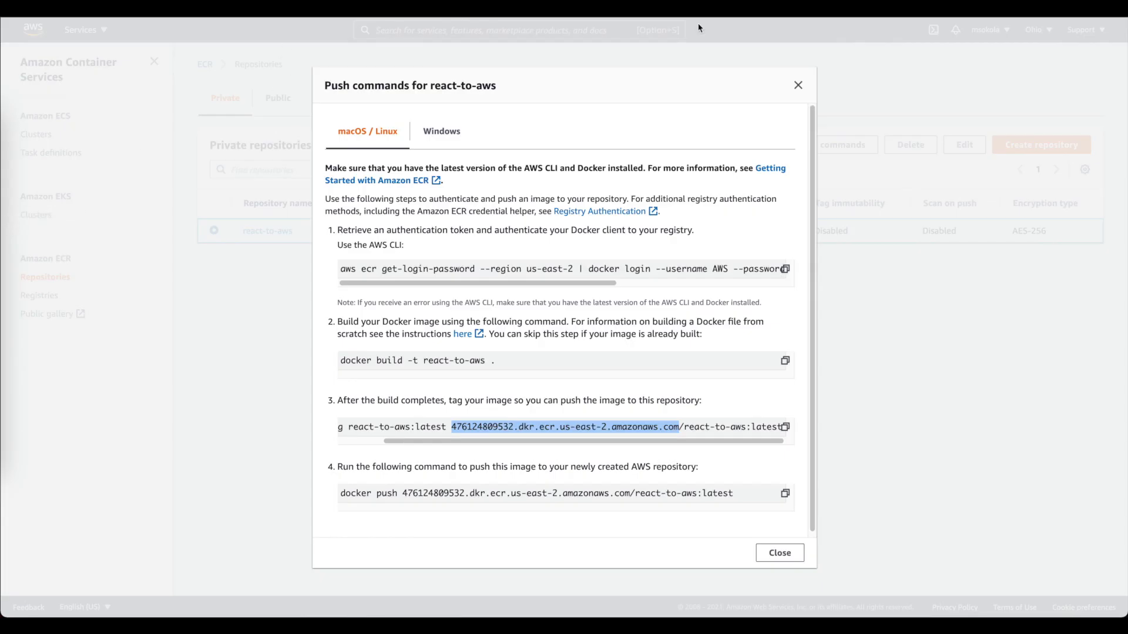
- Close the push commands dialog and go to ECS Task Definitions from the console home
left_click(779, 552)
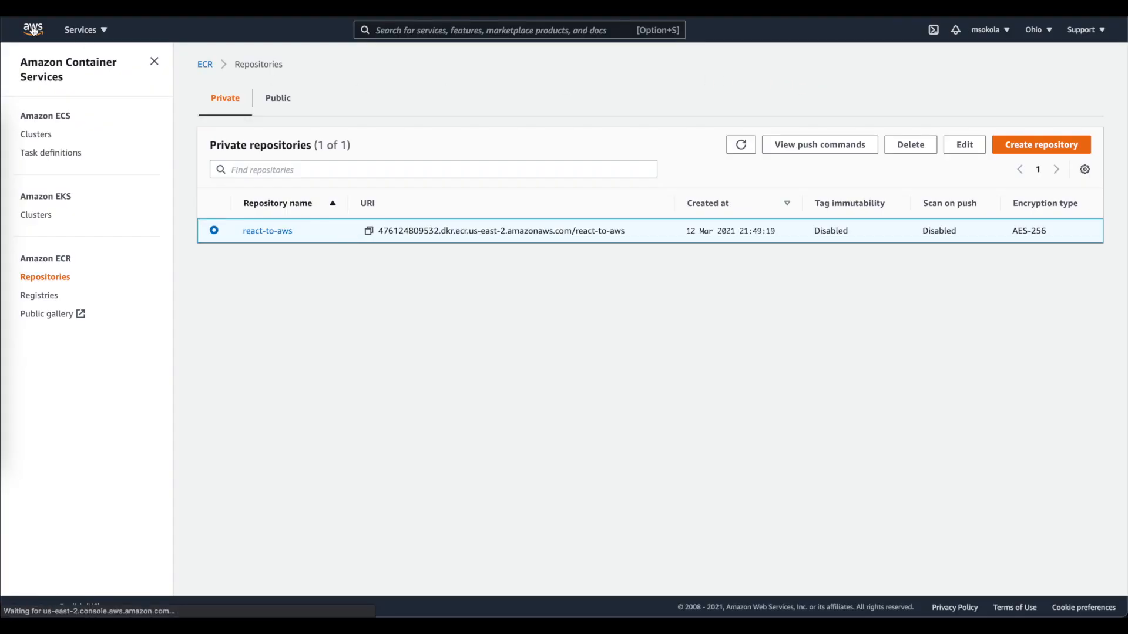
left_click(33, 28)
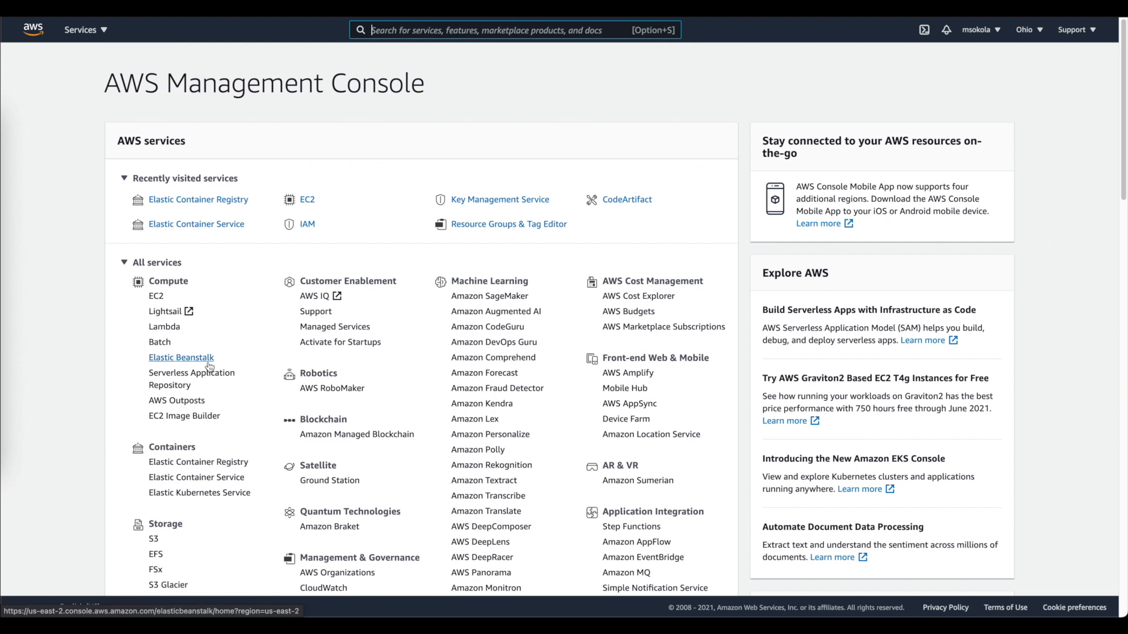
mouse_move(199, 462)
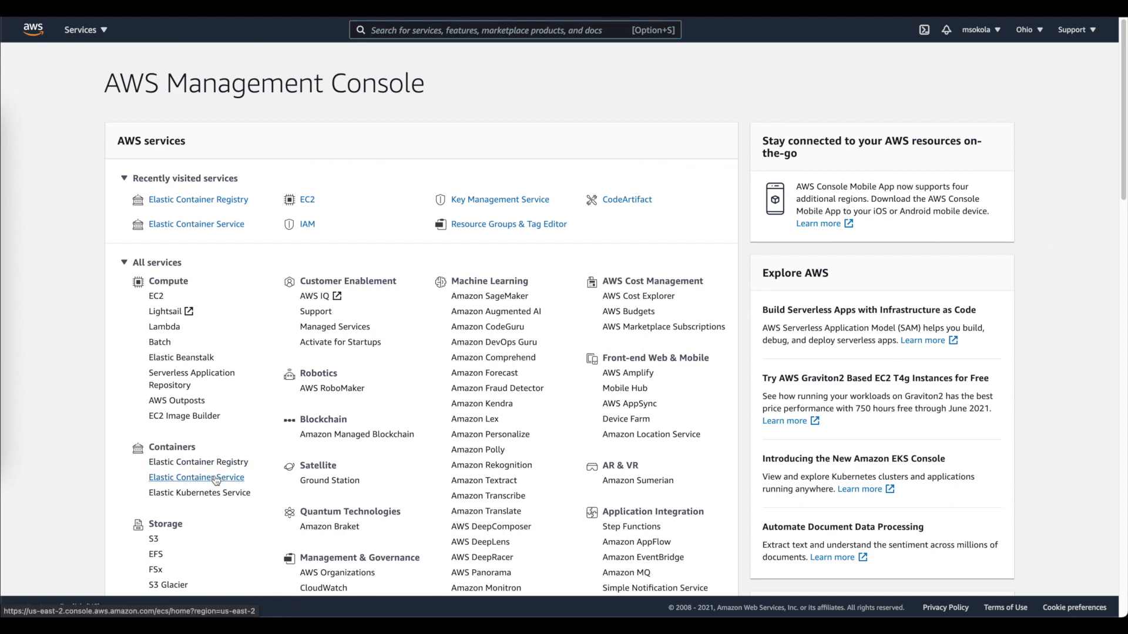
left_click(196, 477)
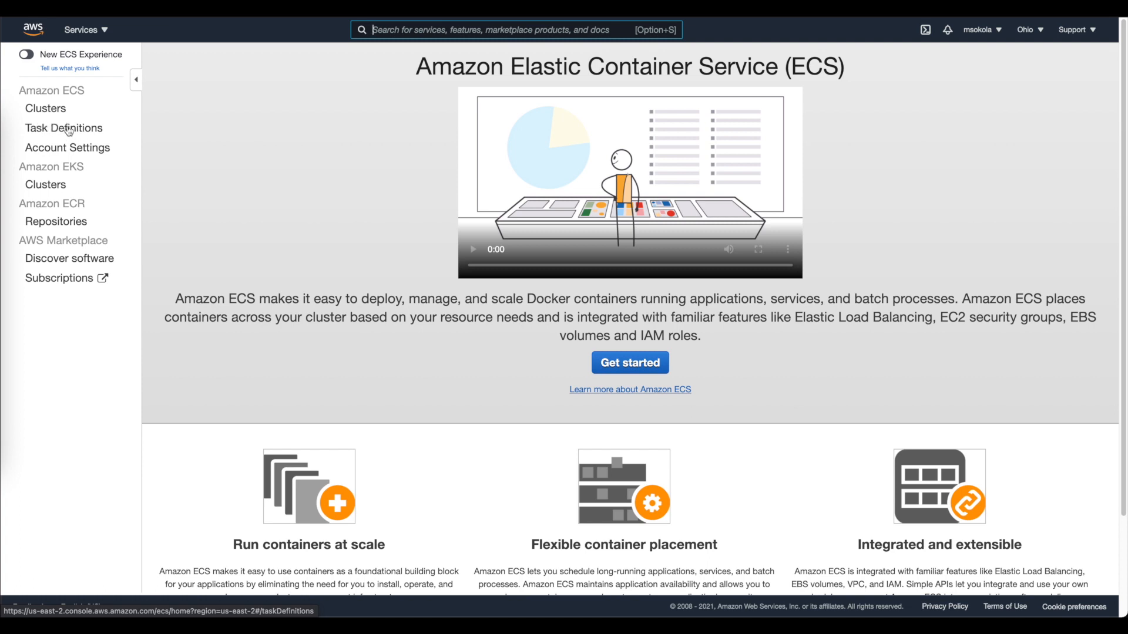
left_click(63, 128)
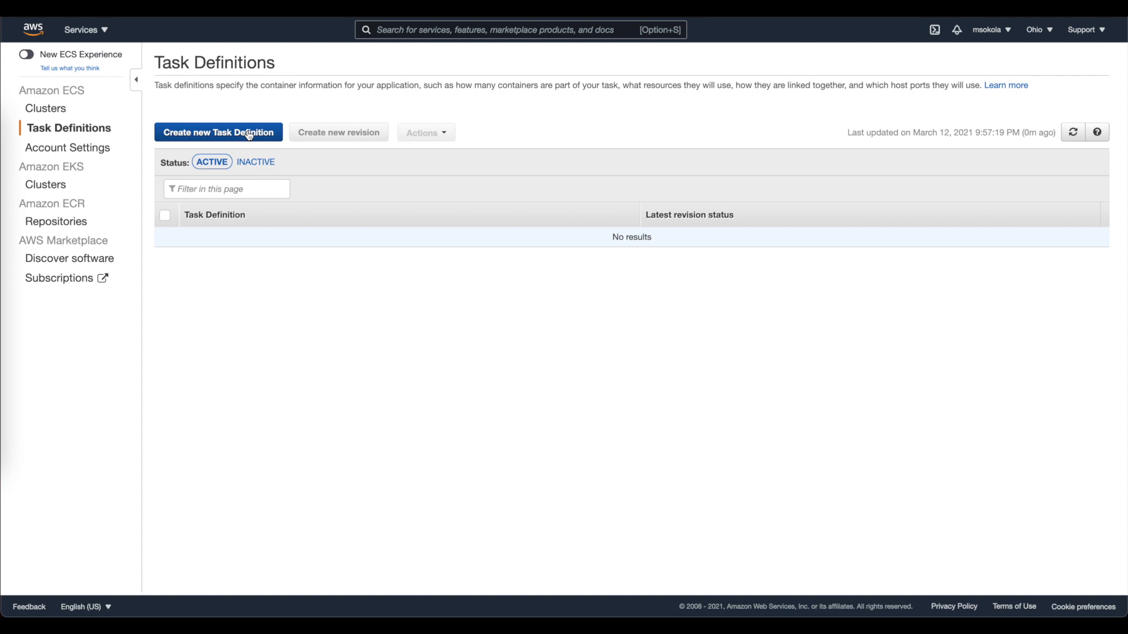
- Start a new Fargate task definition named react-to-aws-task and view the Task Role choices
left_click(219, 132)
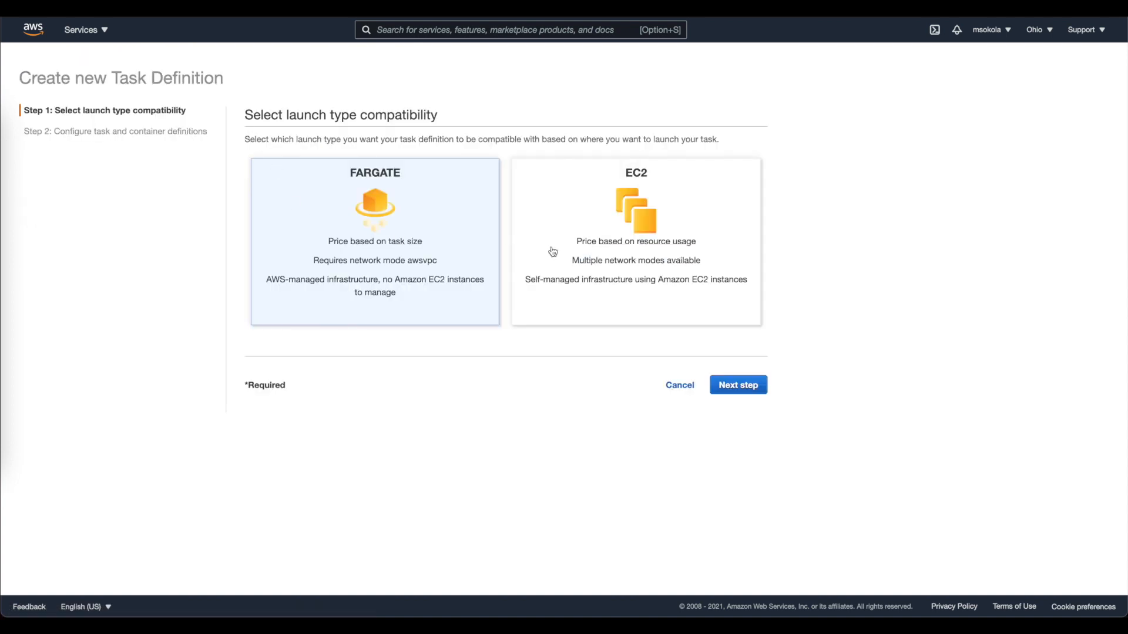
mouse_move(374, 193)
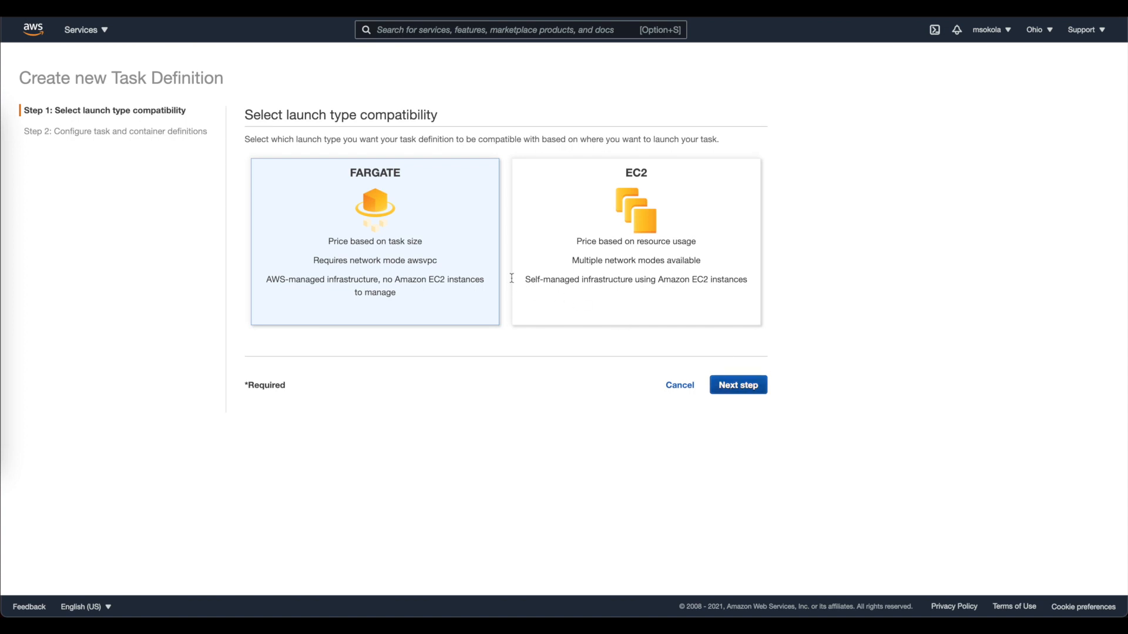
left_click(736, 385)
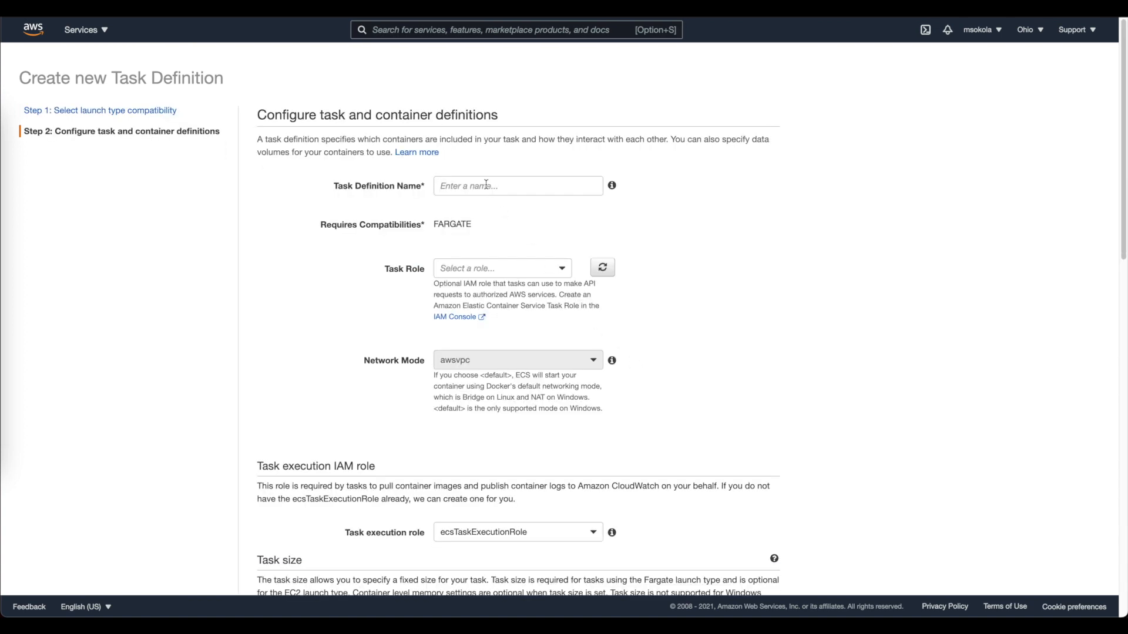
type("react-aws-")
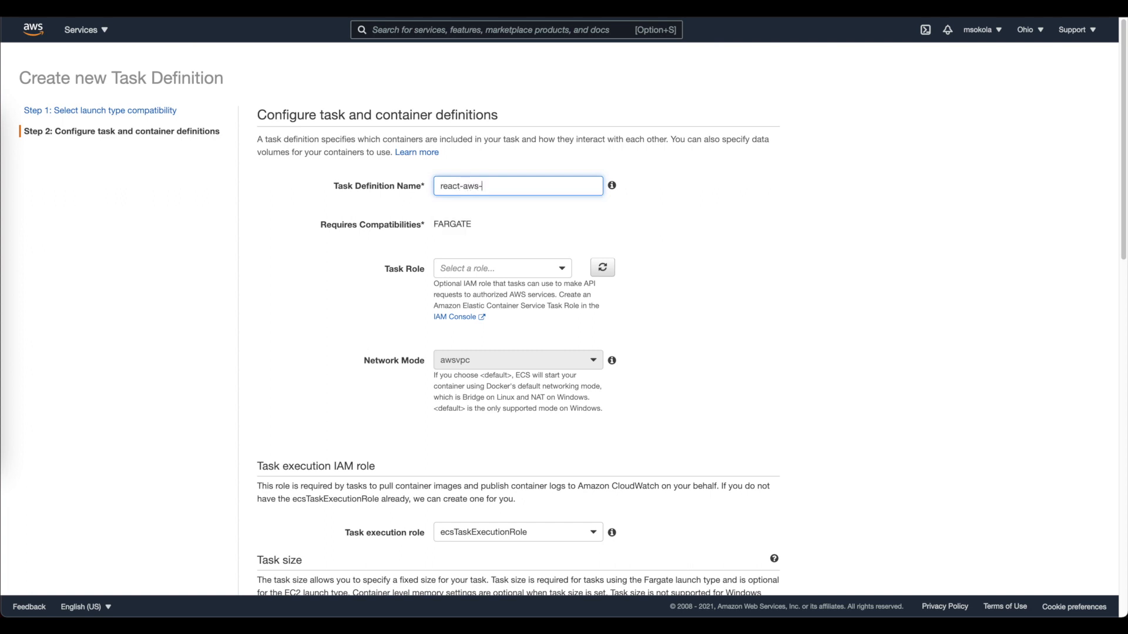
type("react-to-sa")
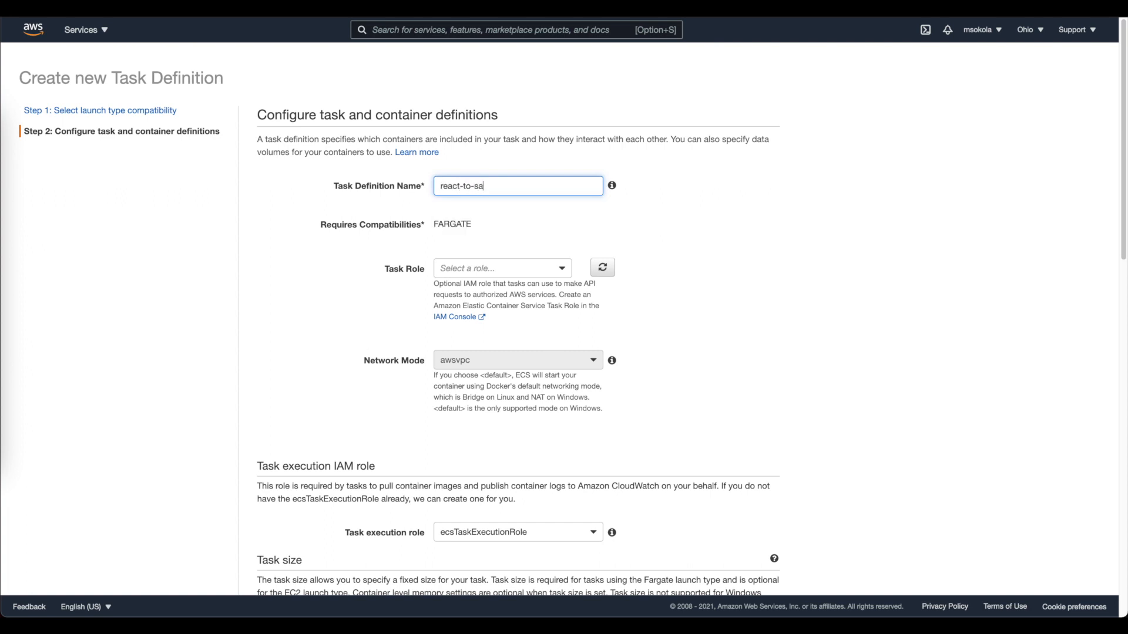
type("ws-task")
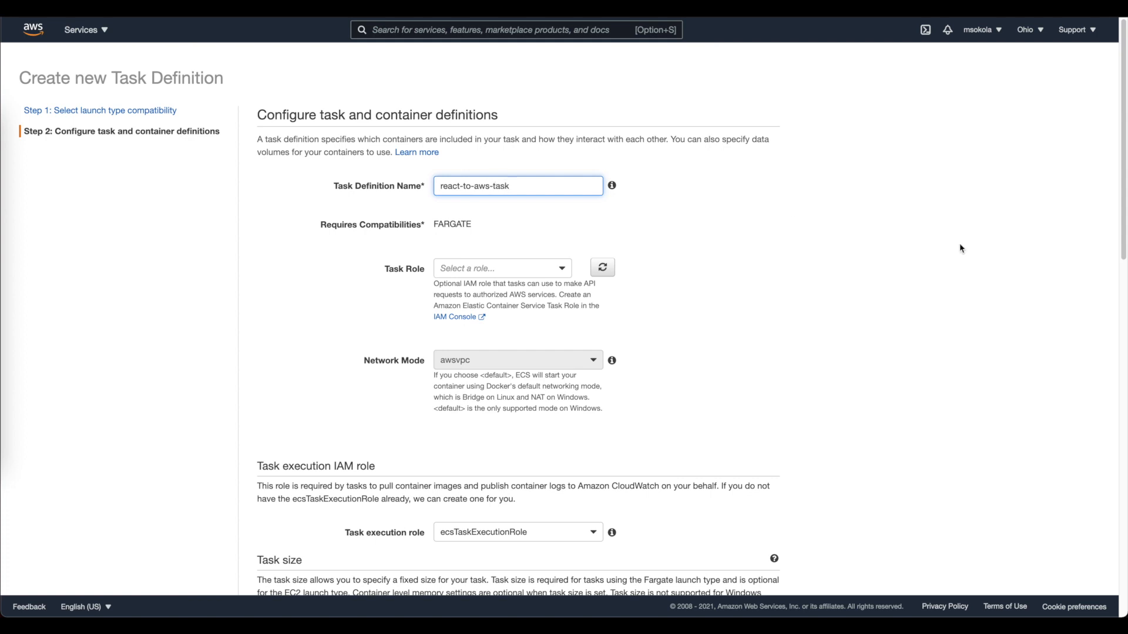
left_click(502, 268)
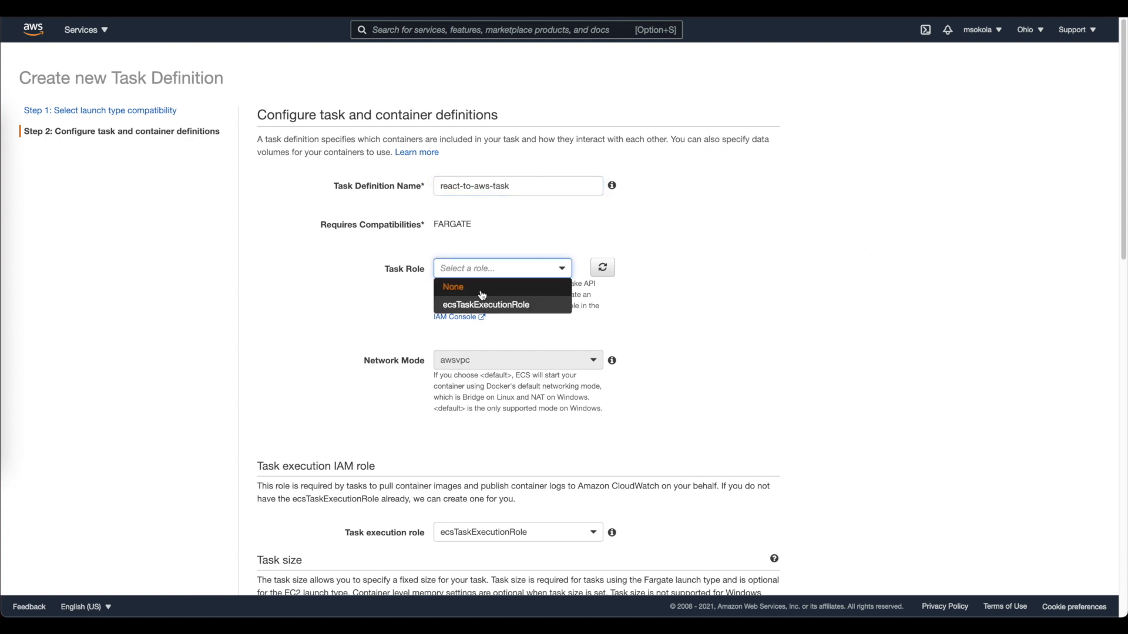
mouse_move(485, 304)
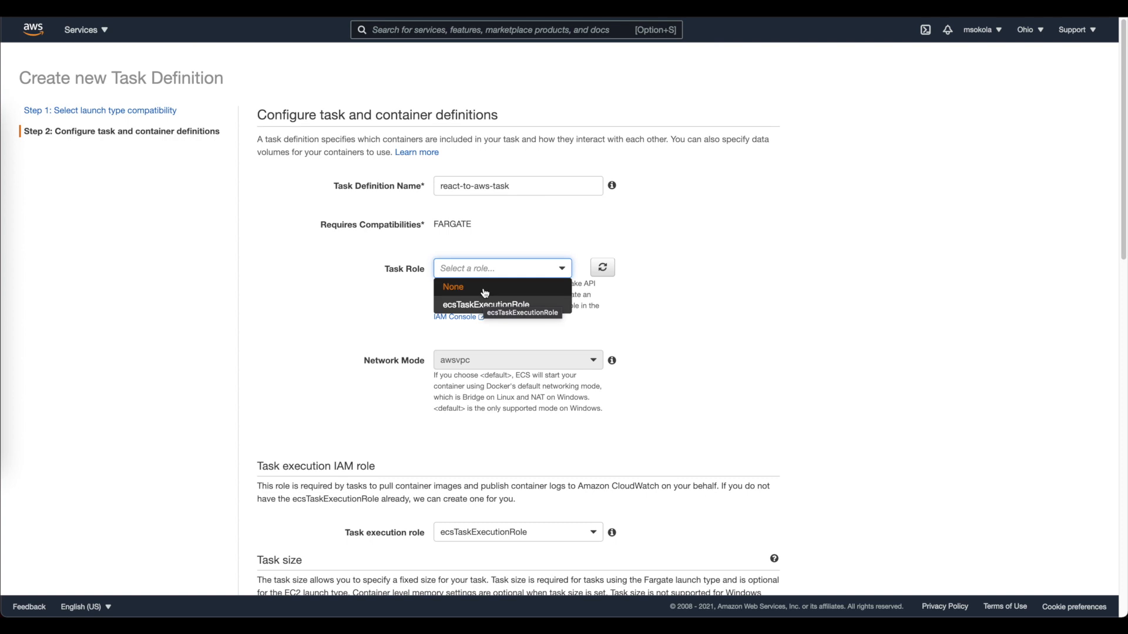
- Set the task role to None, task memory to 0.5GB and task CPU to 0.25 vCPU
left_click(452, 288)
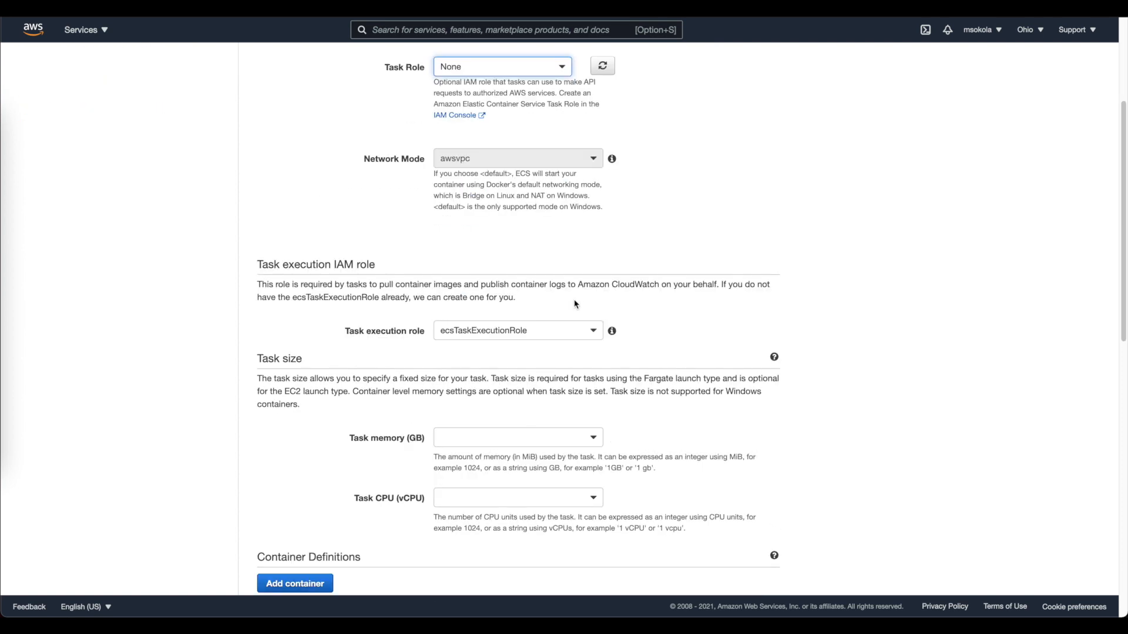
scroll("down", 3)
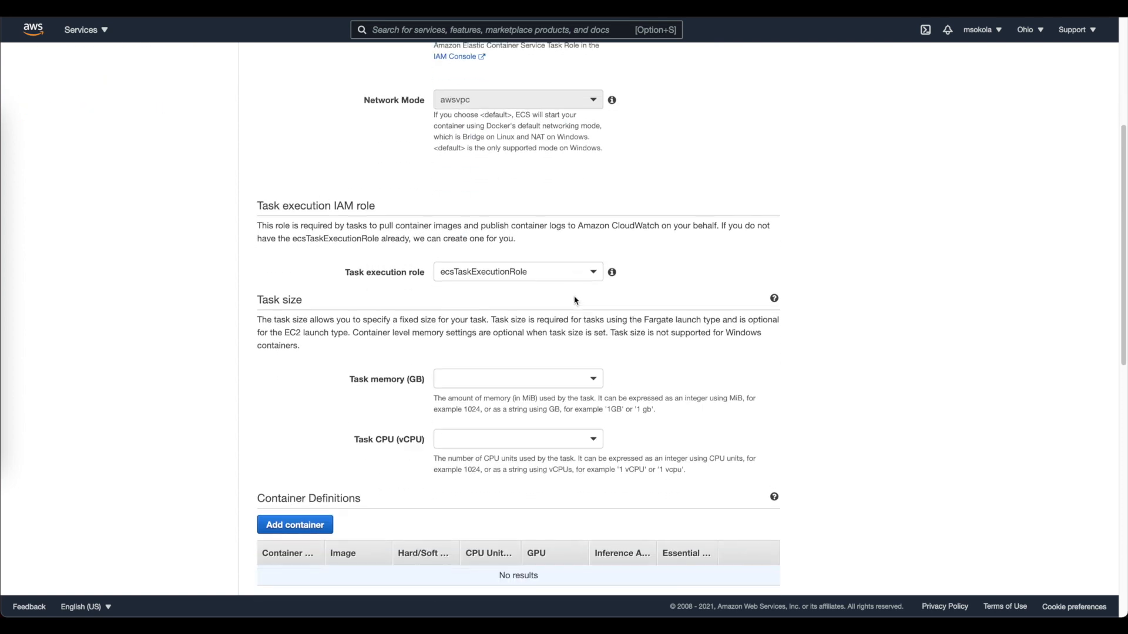
scroll("down", 3)
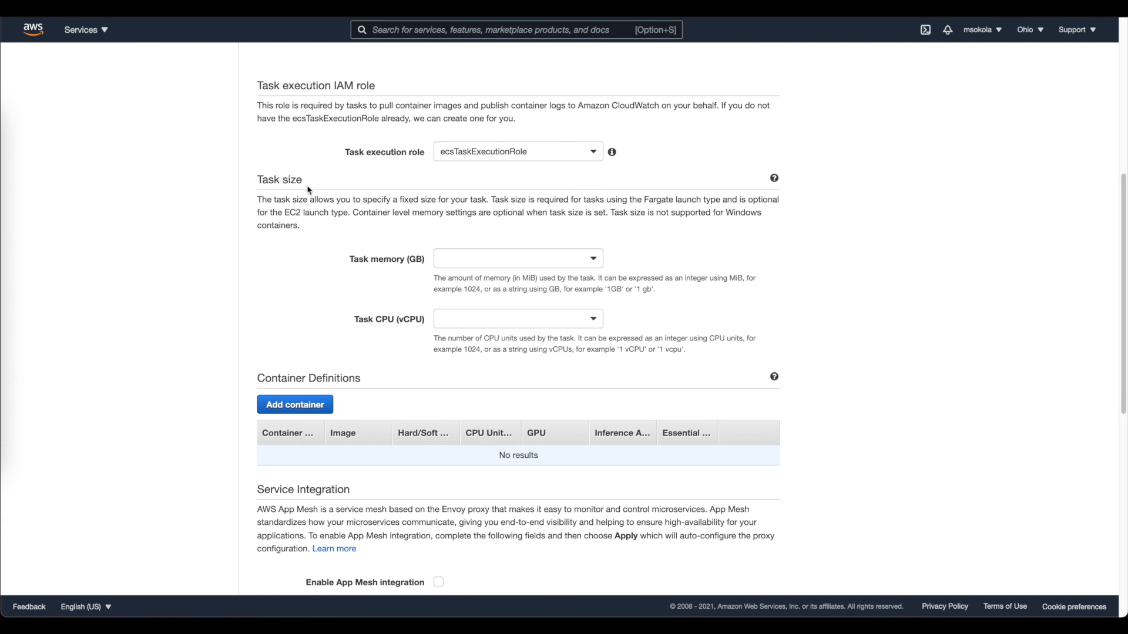
left_click(517, 259)
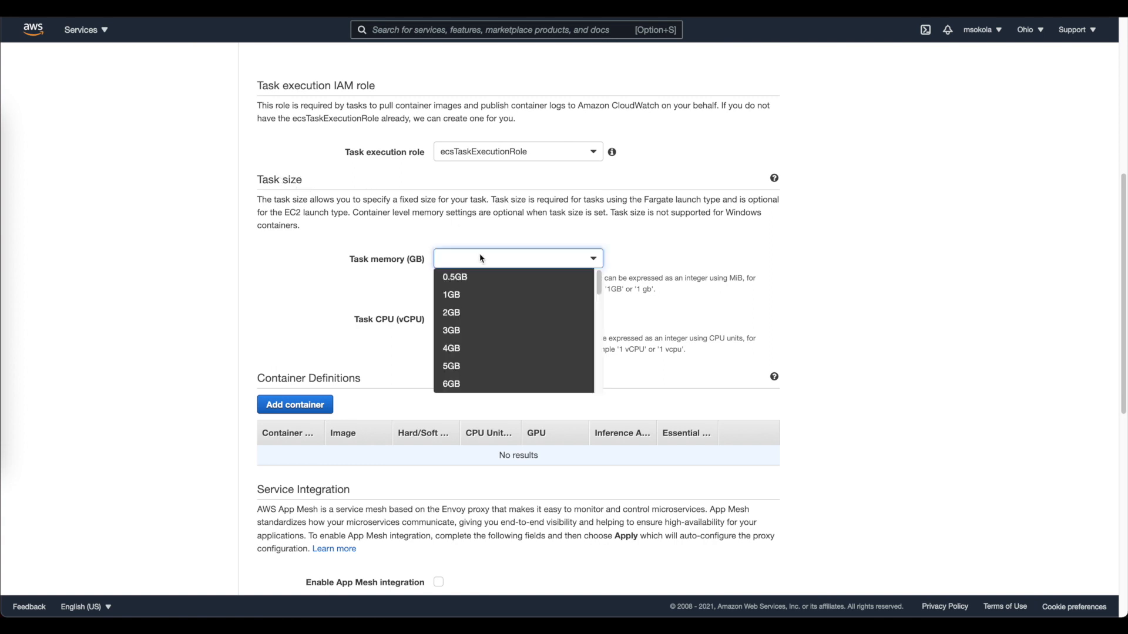
mouse_move(456, 278)
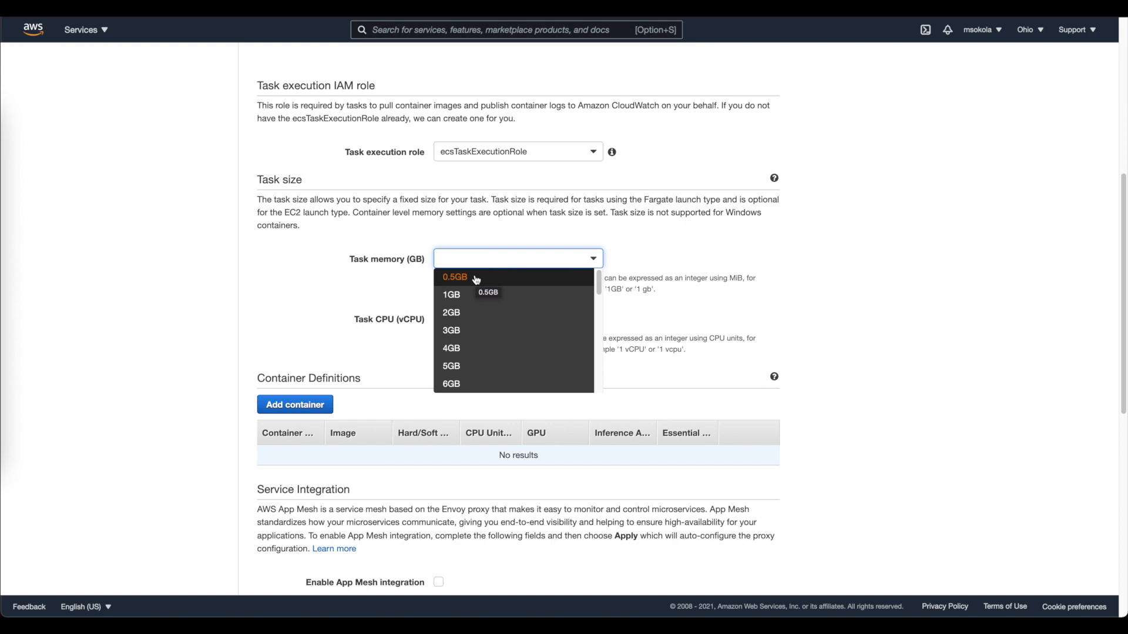
left_click(455, 276)
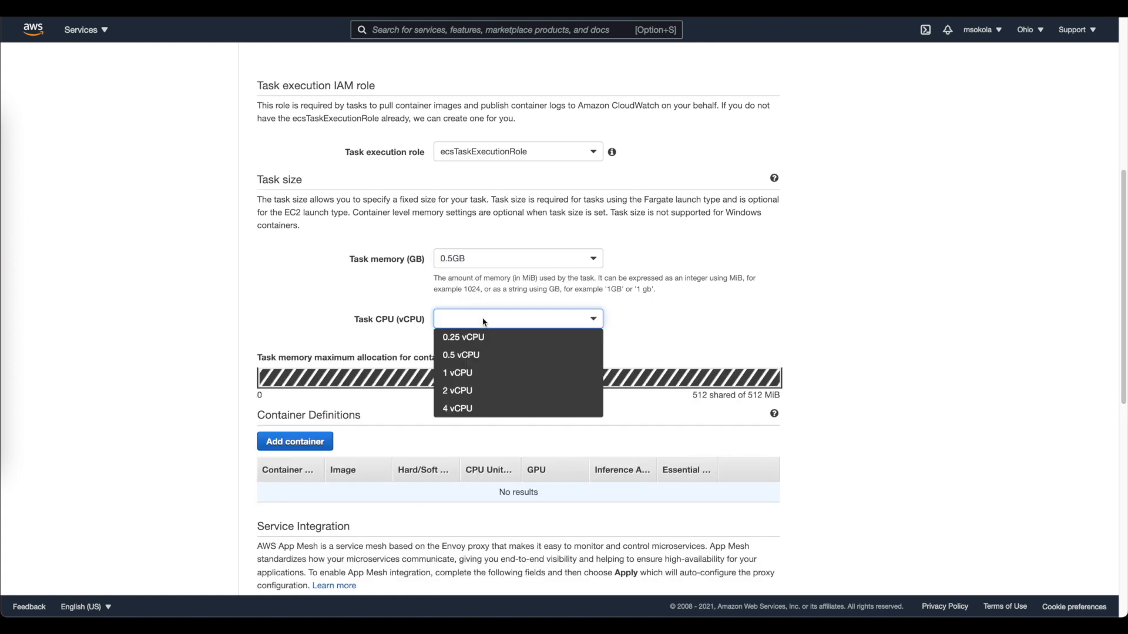
mouse_move(462, 337)
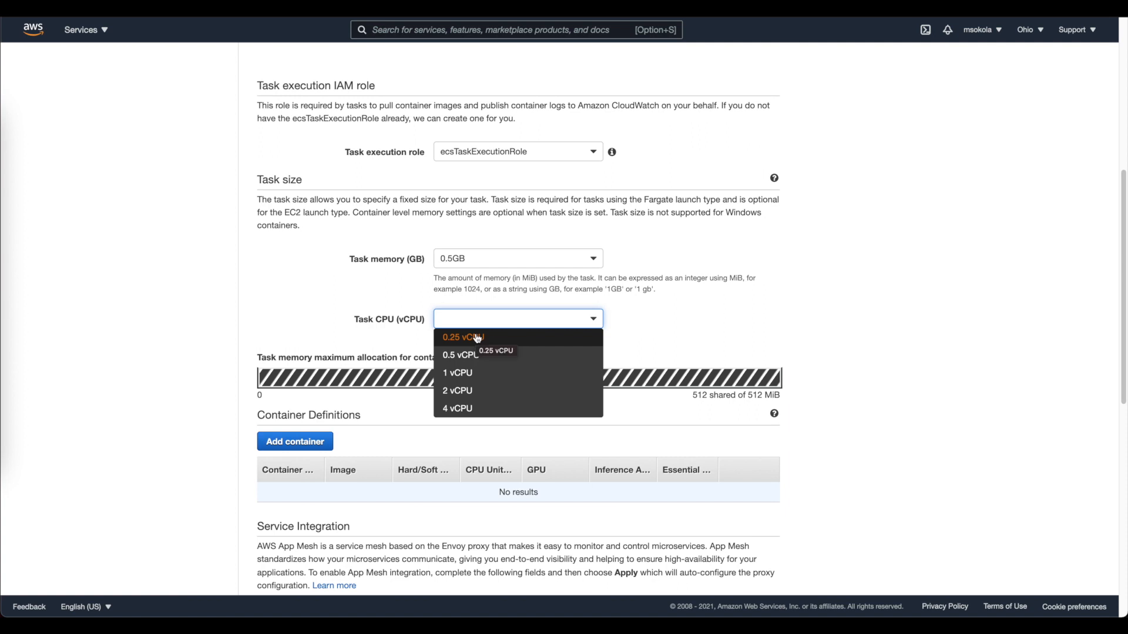
left_click(463, 337)
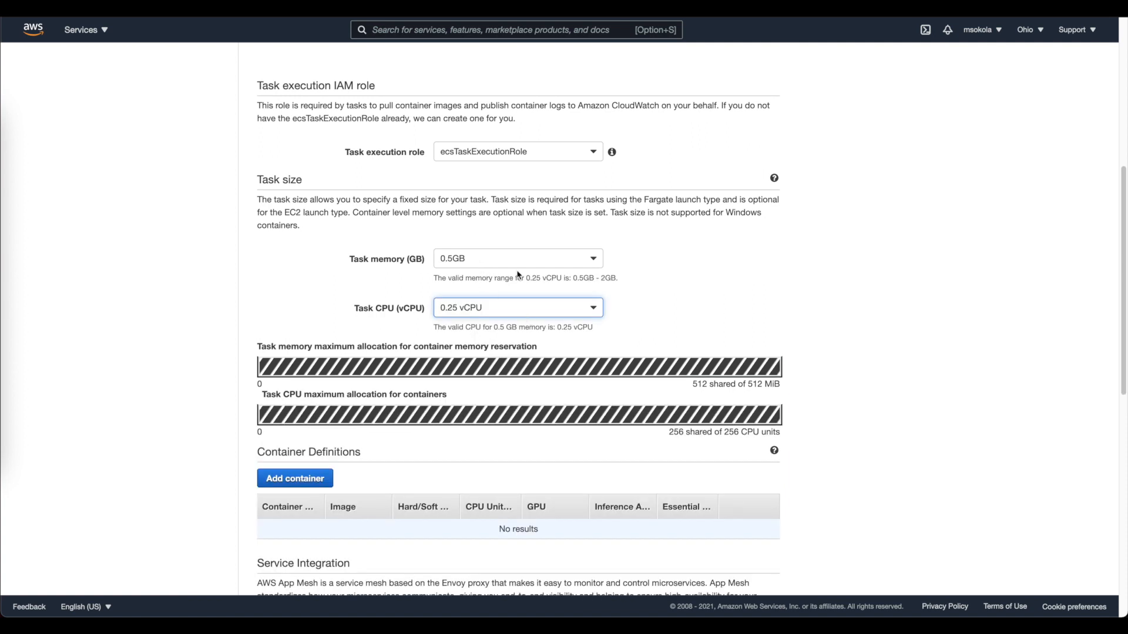
scroll("down", 3)
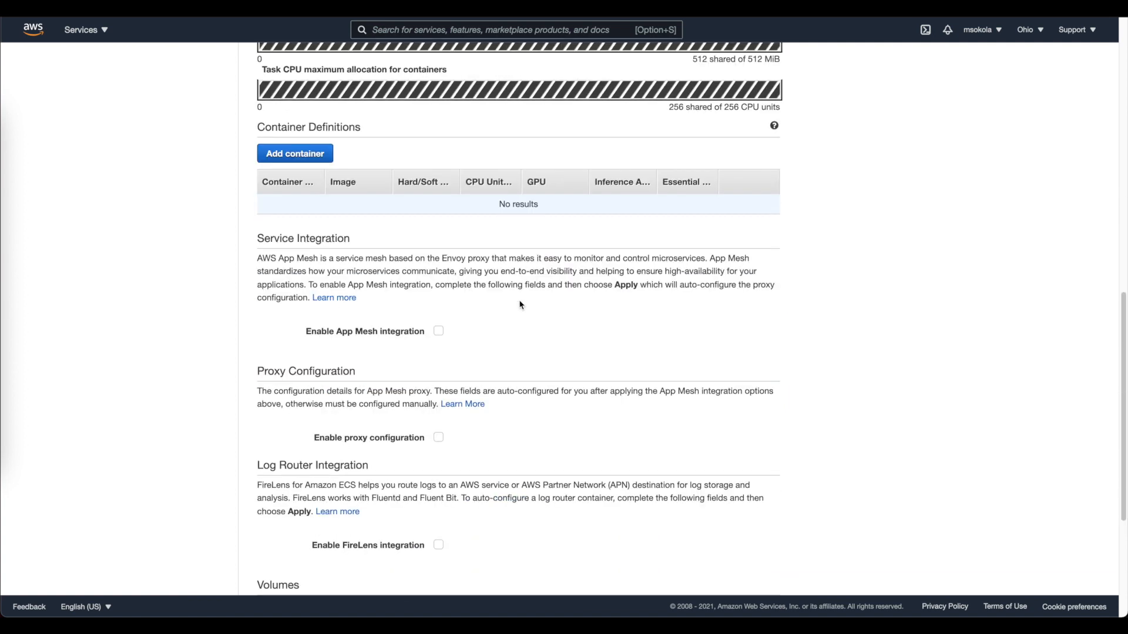
scroll("down", 3)
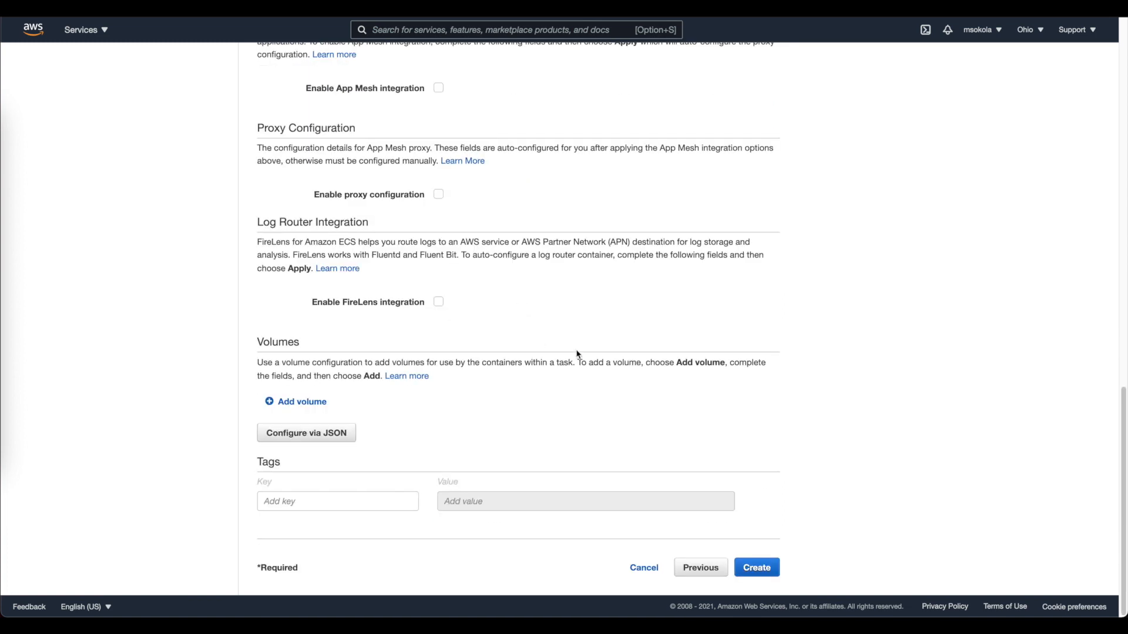
mouse_move(756, 568)
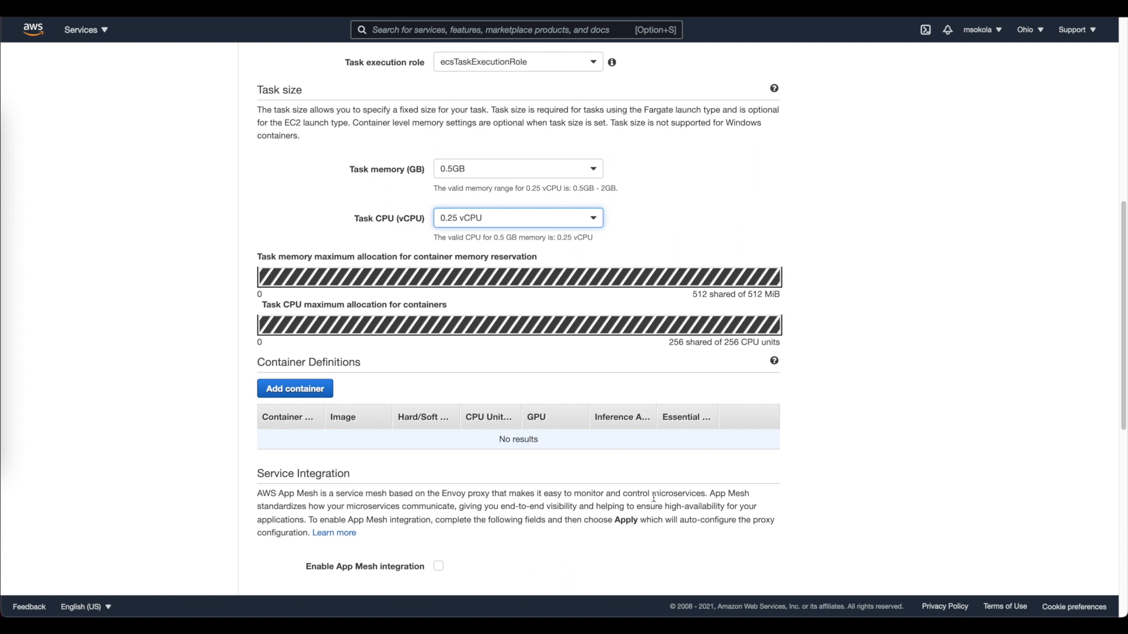
scroll("down", 3)
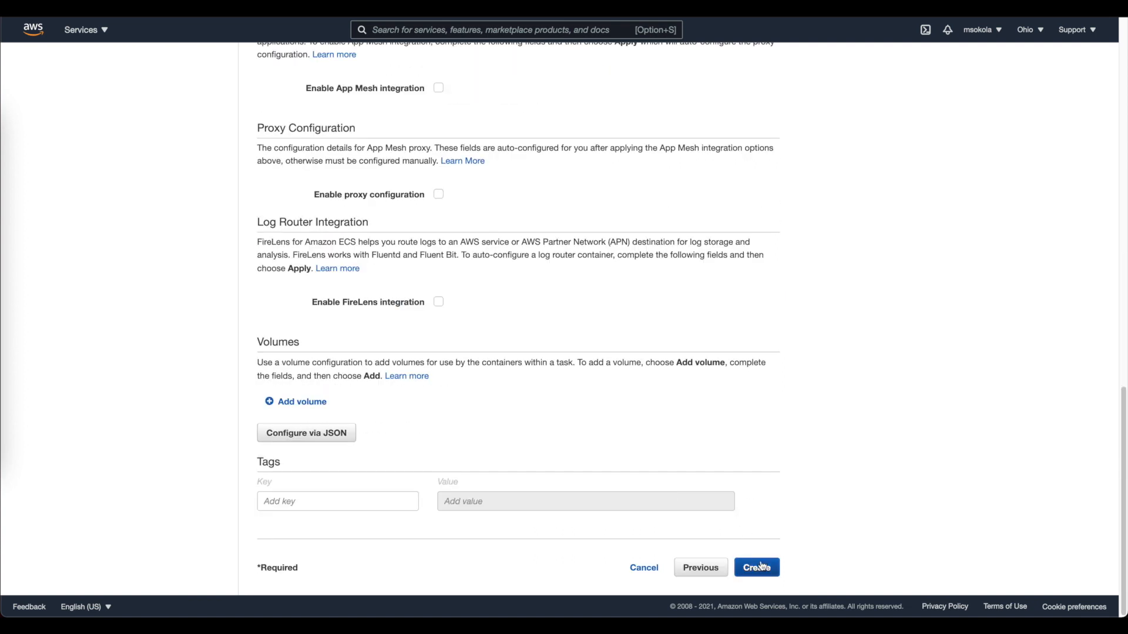
- Attempt to create the task definition, then open a new container form and the console home
left_click(756, 568)
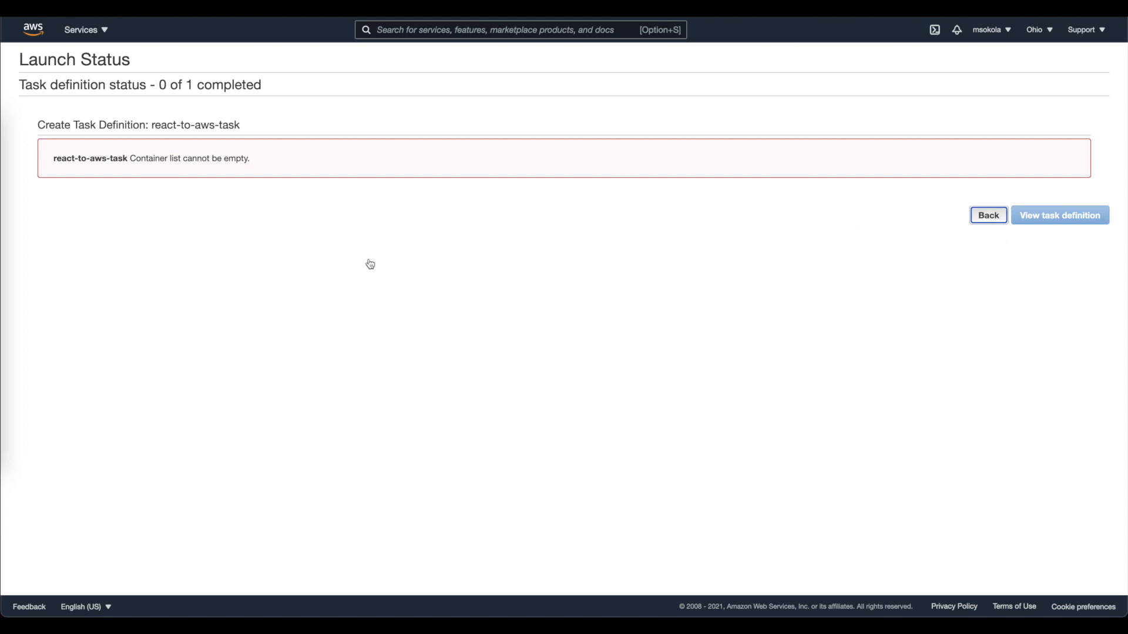
left_click(987, 215)
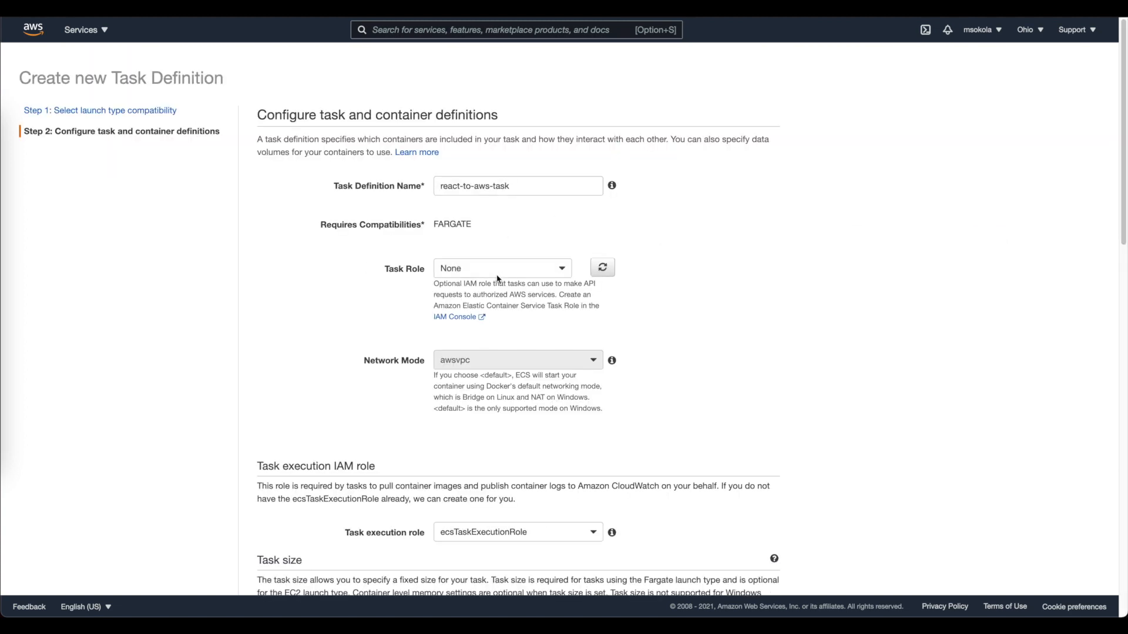
scroll("down", 3)
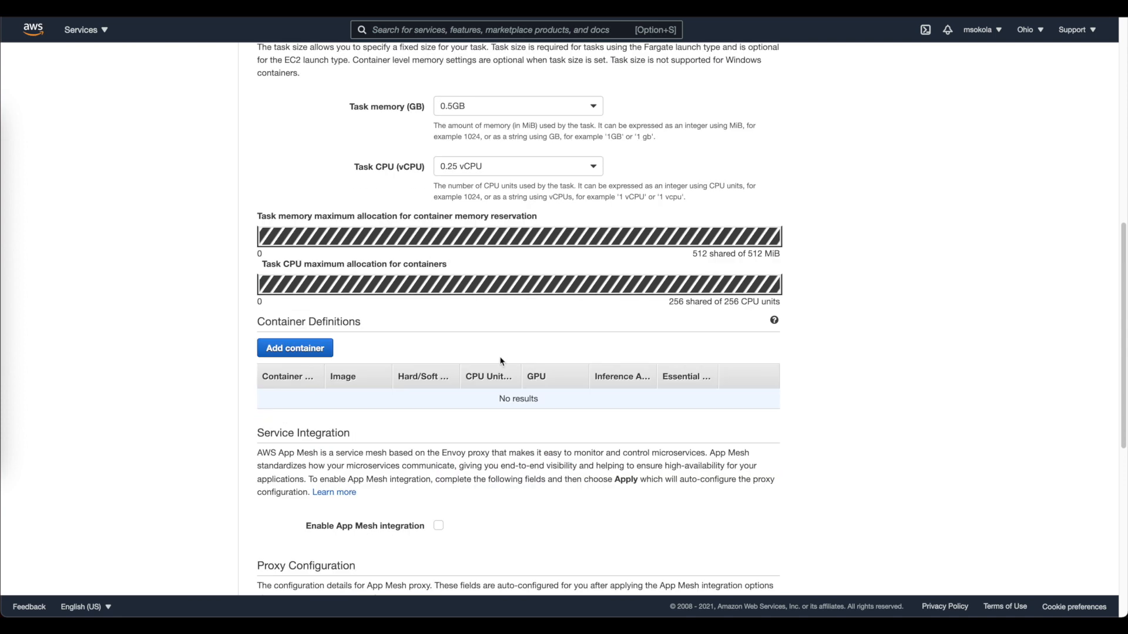
left_click(294, 348)
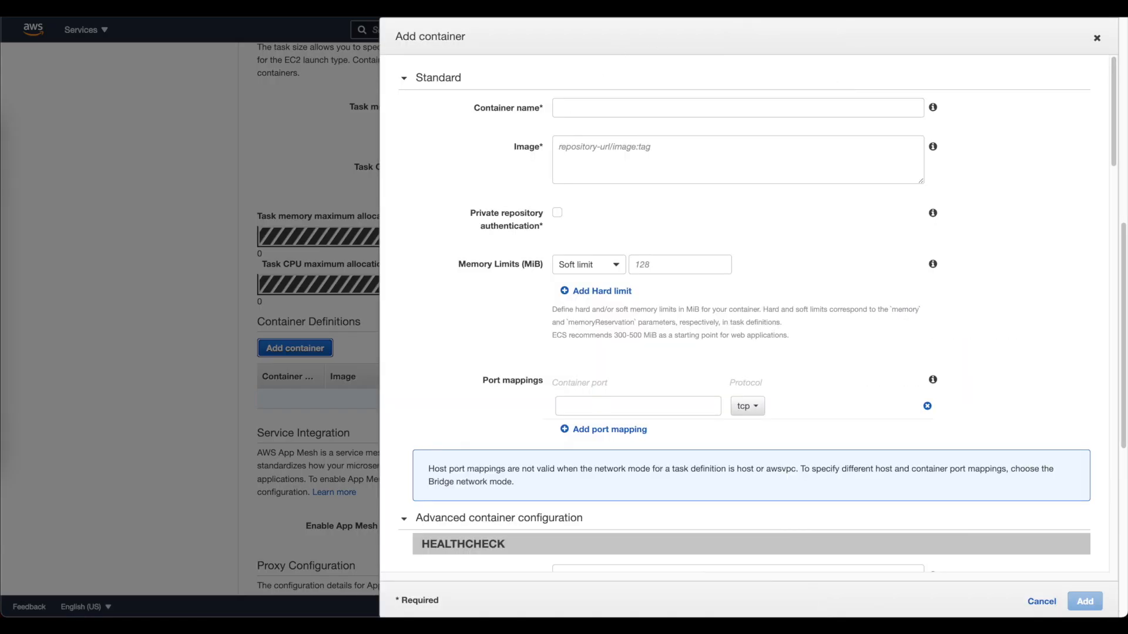
mouse_move(535, 47)
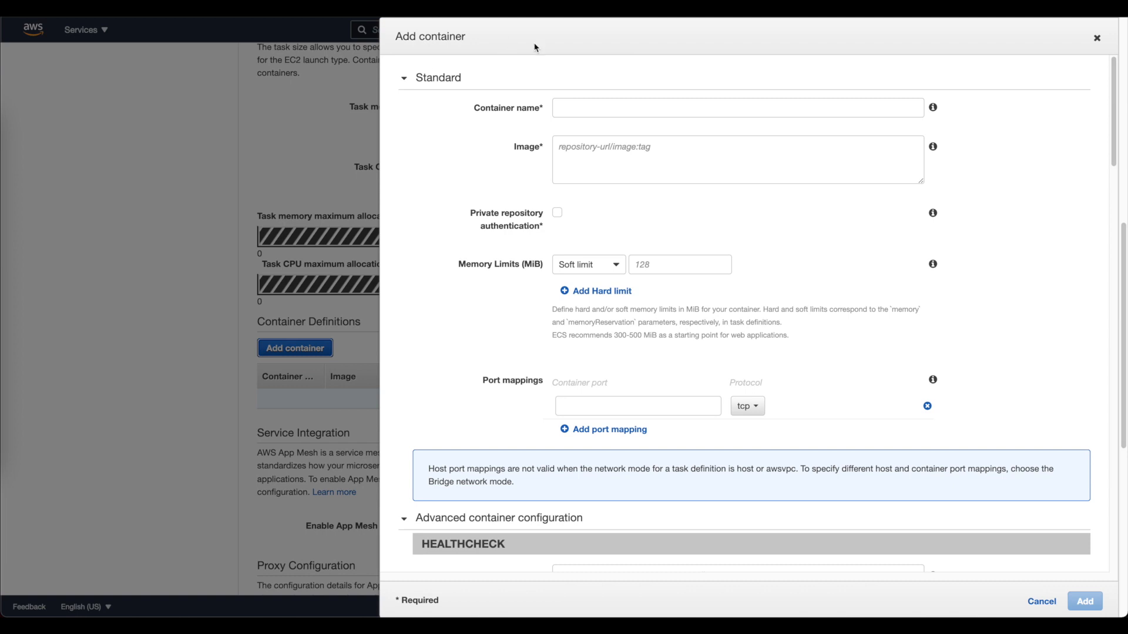
mouse_move(380, 19)
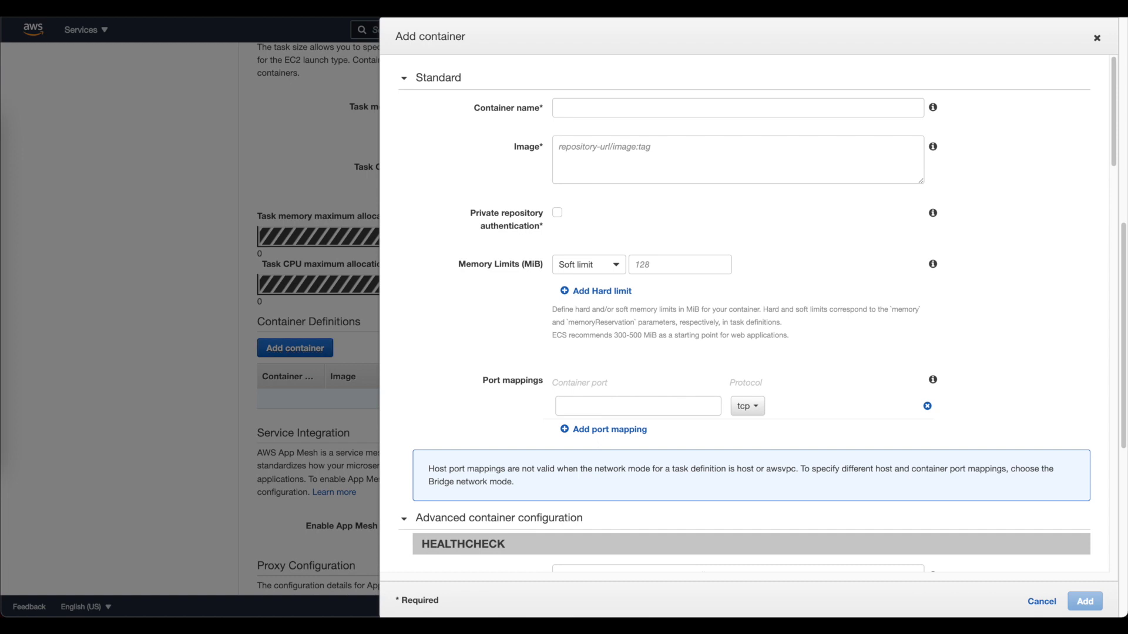
left_click(1040, 601)
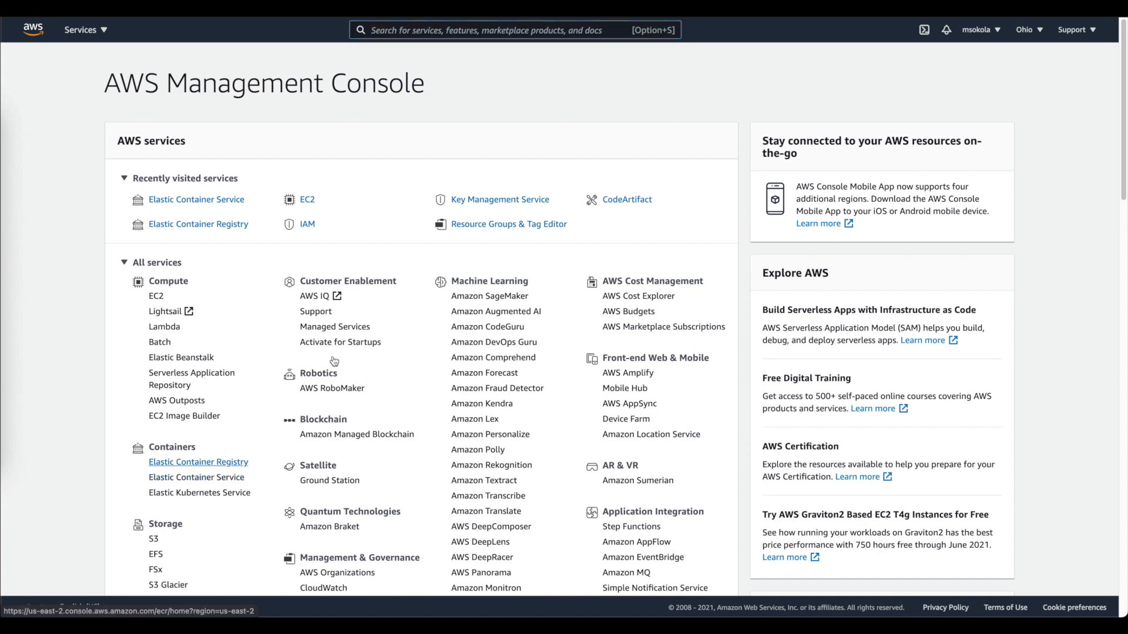
- Copy the latest image URI from the react-to-aws ECR repository
left_click(198, 224)
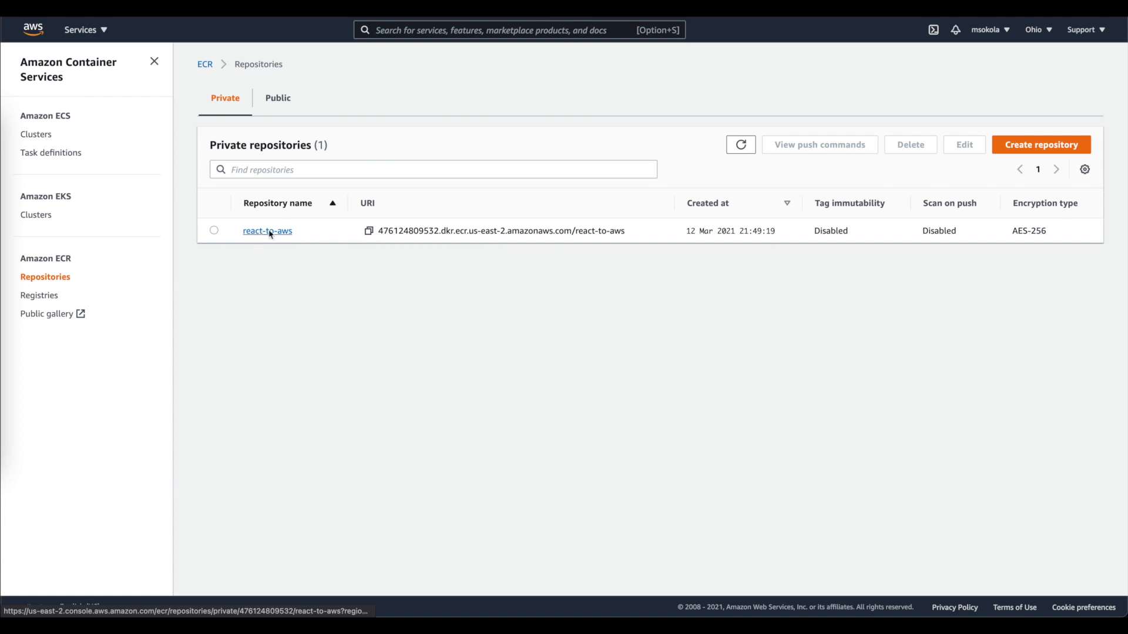
left_click(267, 231)
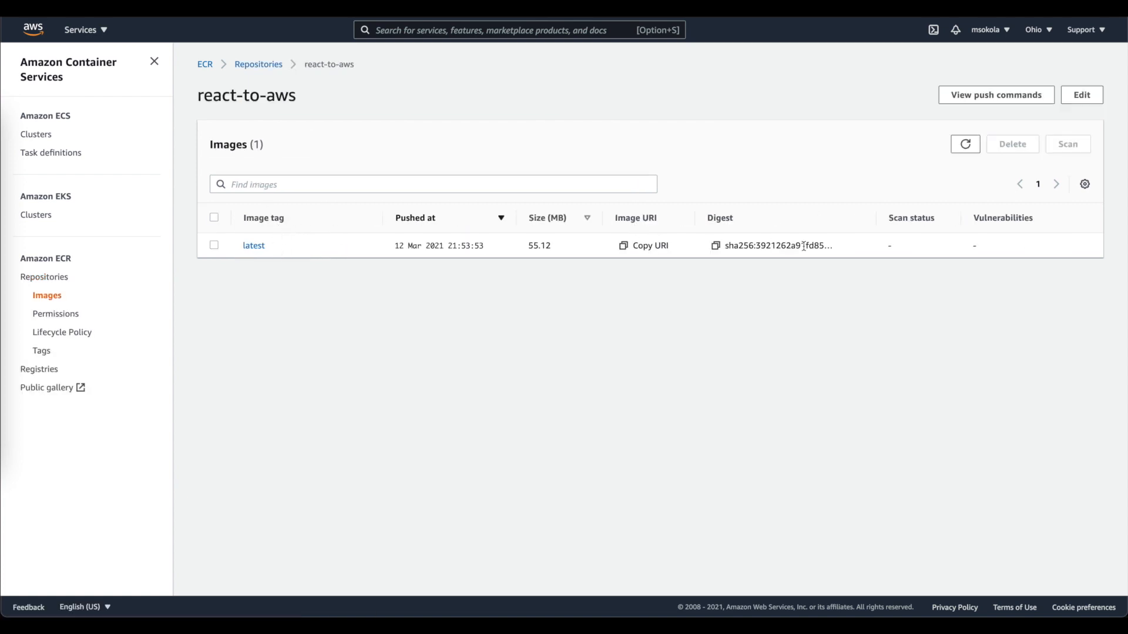
left_click(643, 245)
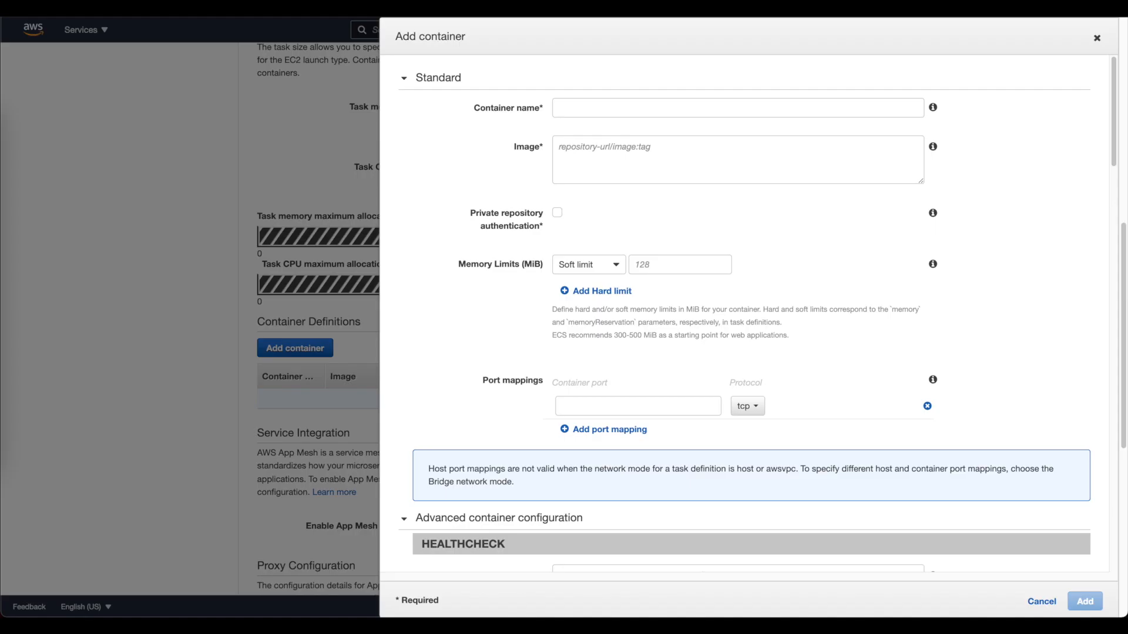
- Enter the react-to-aws:latest image URI, container name react-to-aws, and a 64 MiB soft limit
left_click(736, 160)
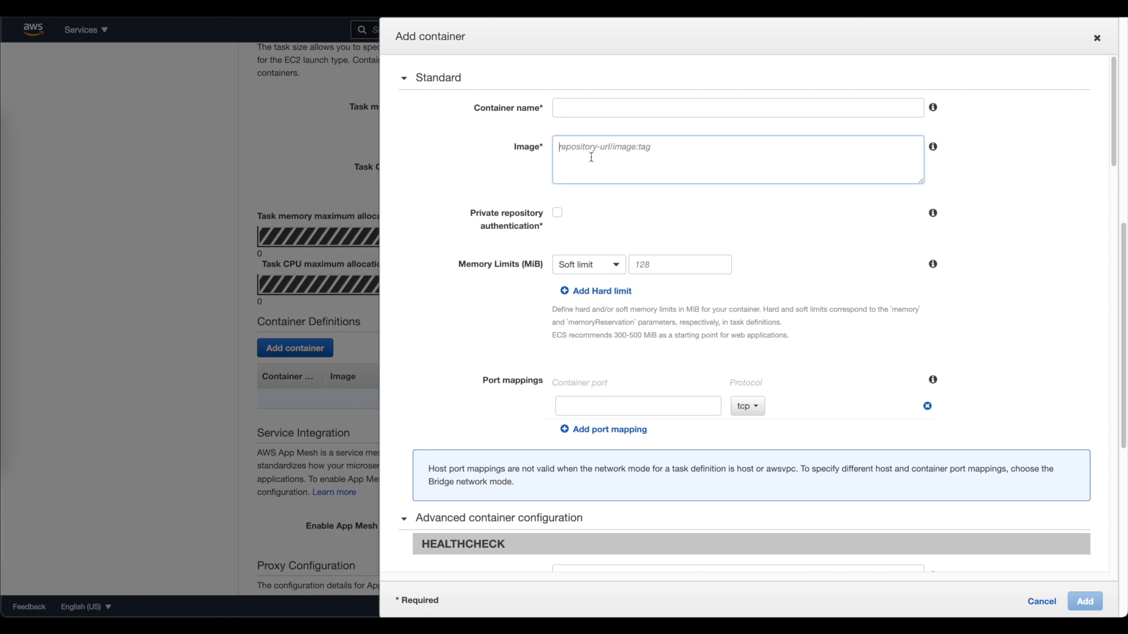
type("476124809532.dkr.ecr.us-east-2.amazonaws.com/react-to-aws:latest")
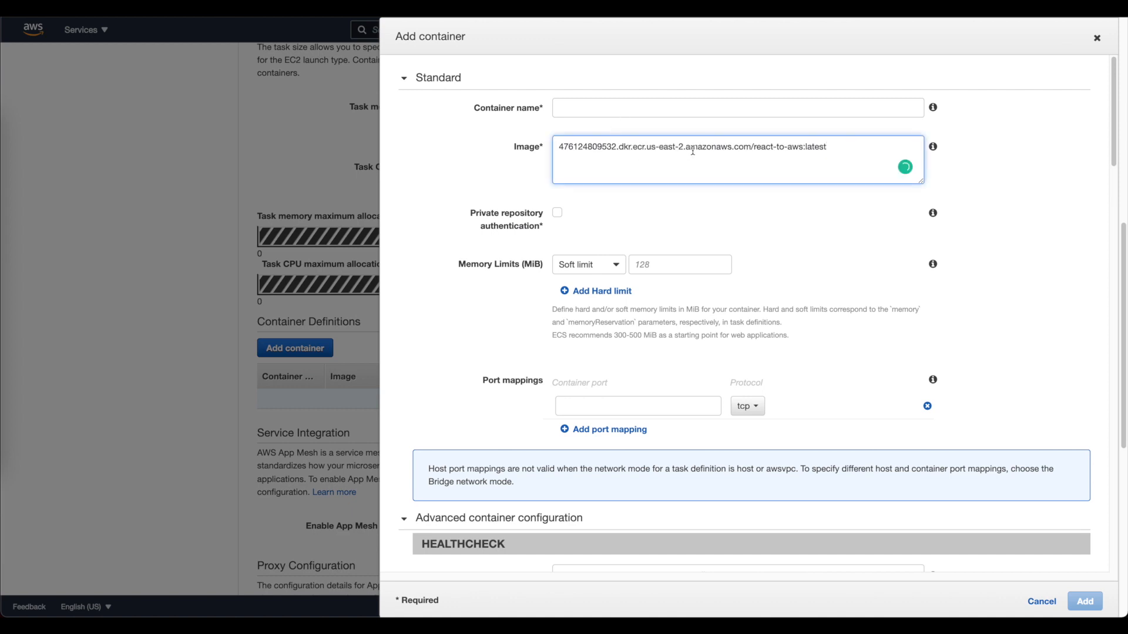
type("react")
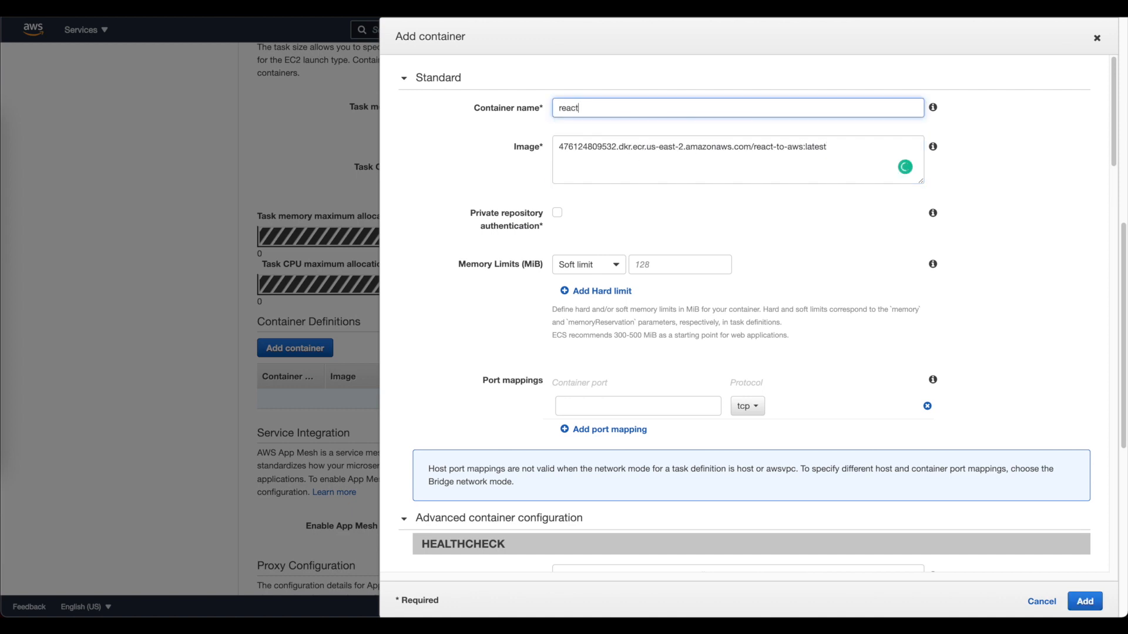
type("-to-aws")
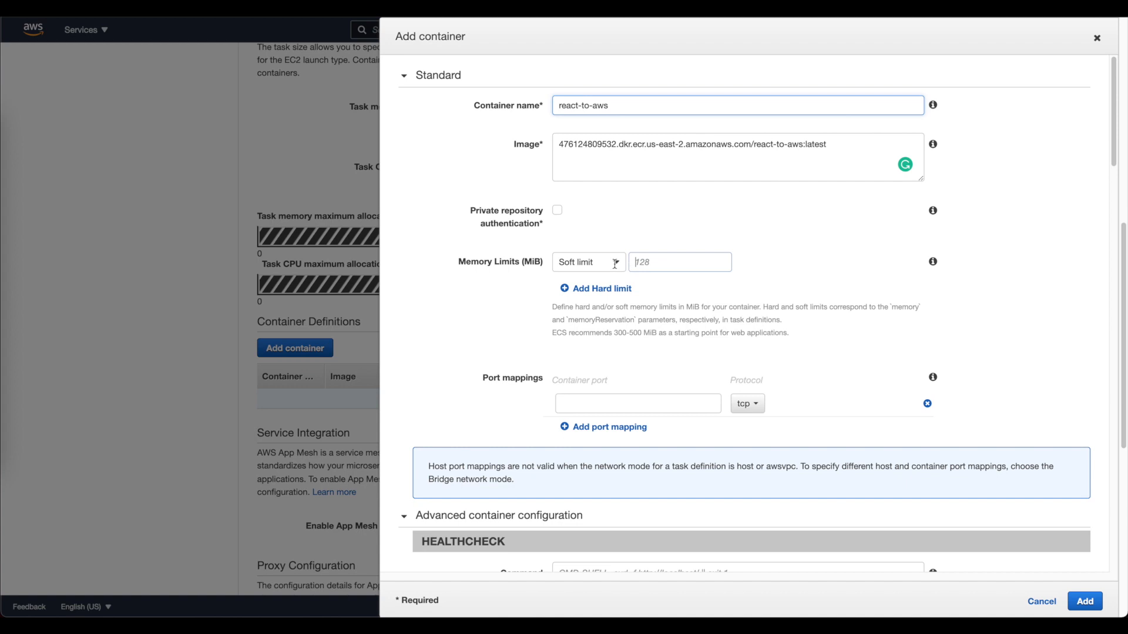
left_click(680, 262)
type("64")
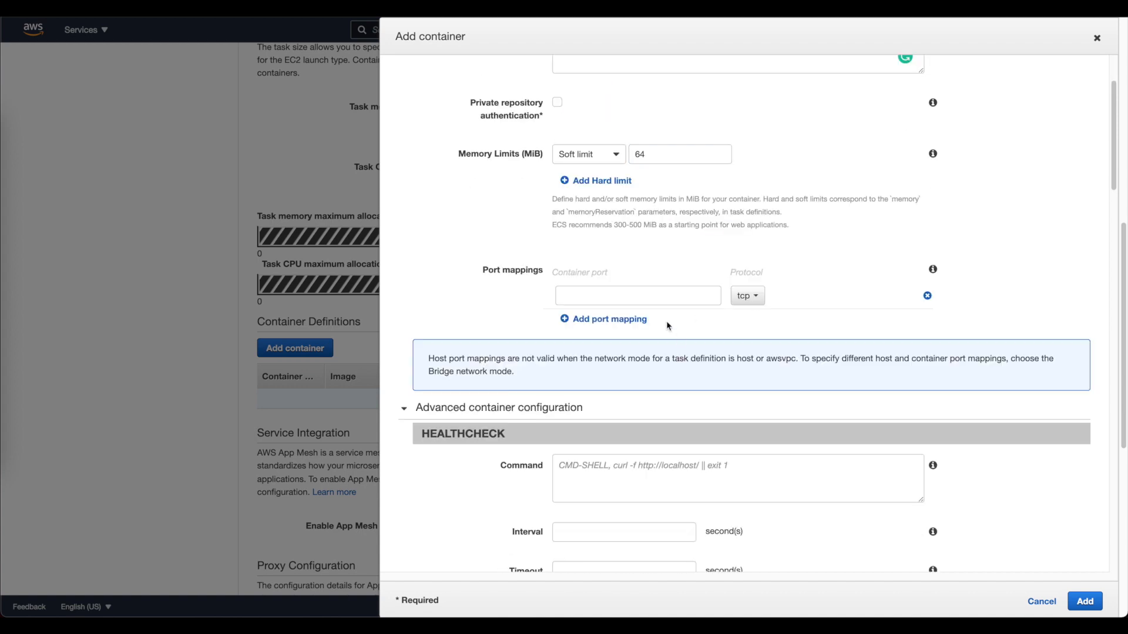
- Map port 80, add the API_KEY environment variable, and add the container
type("80")
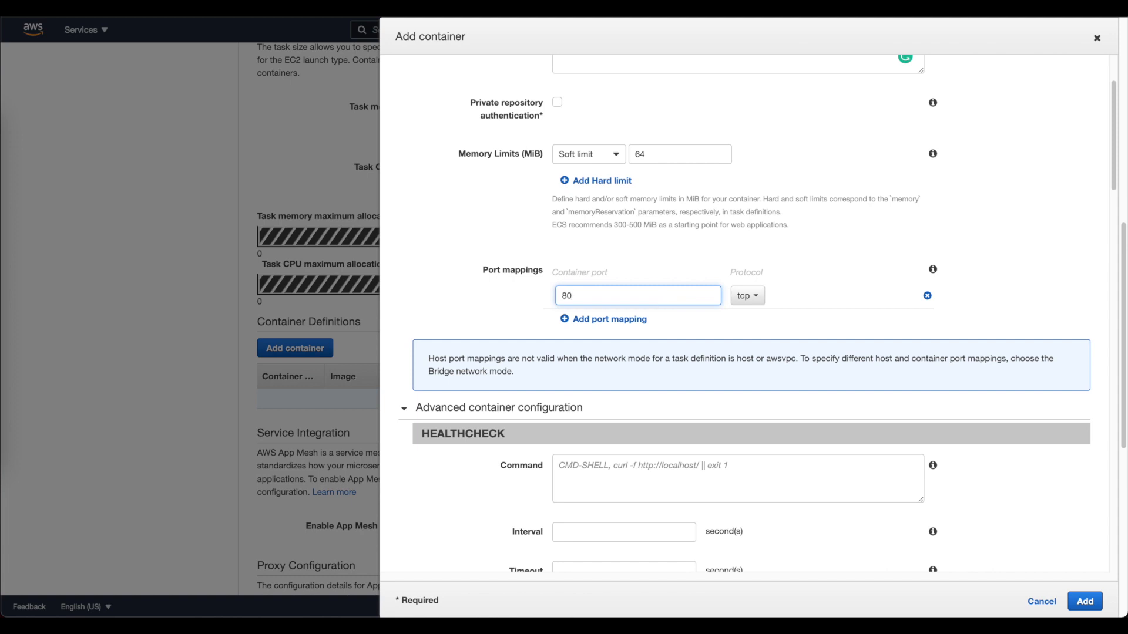
scroll("down", 3)
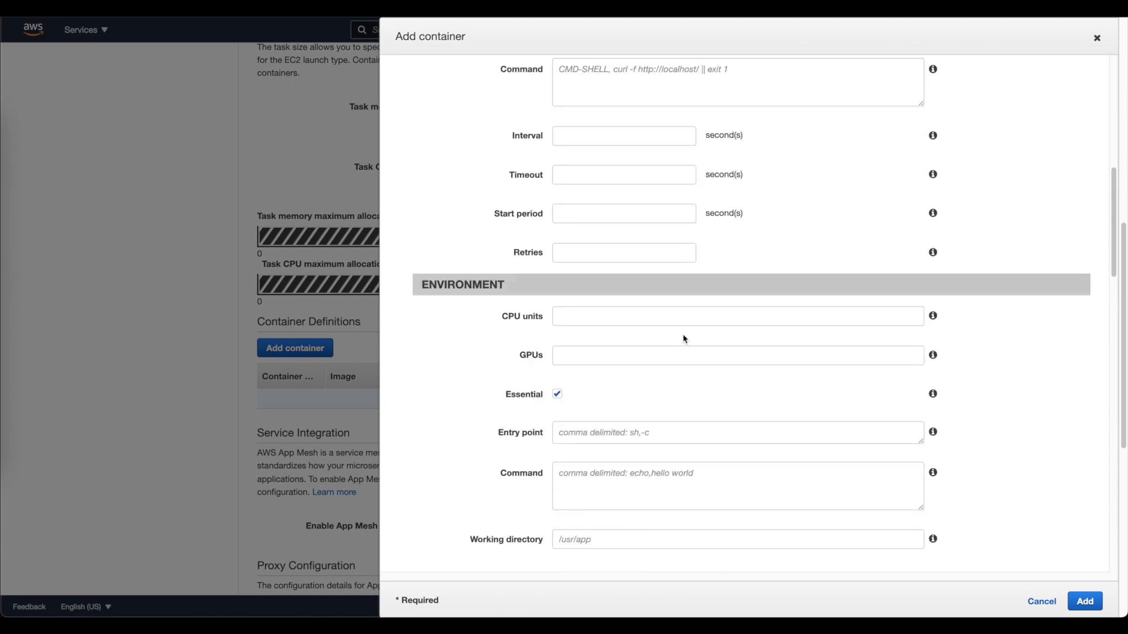
scroll("down", 3)
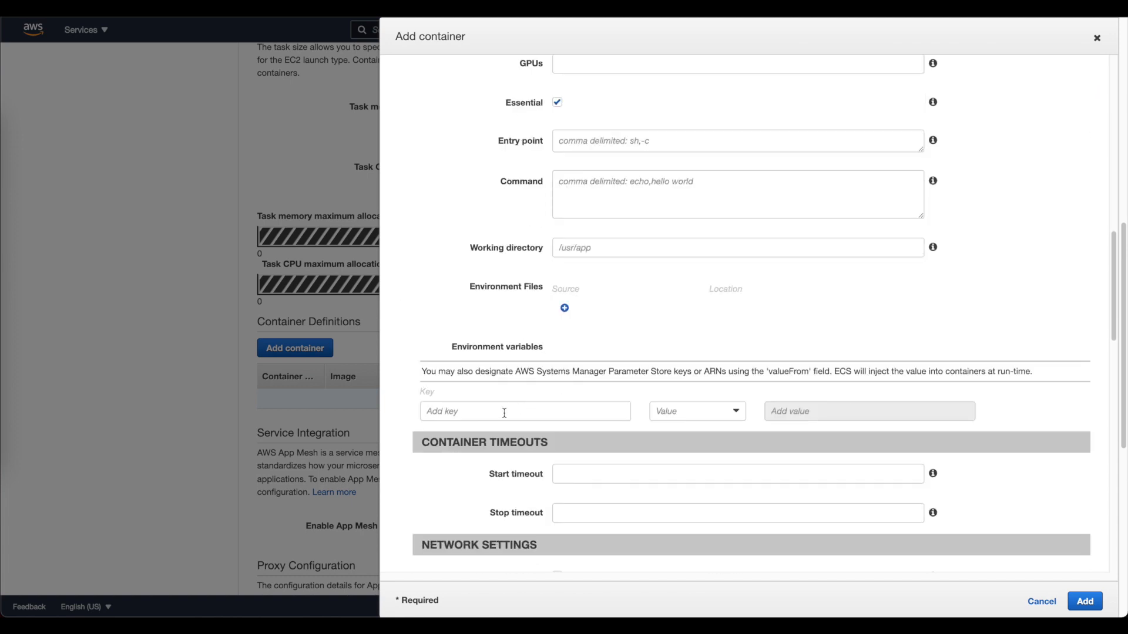
type("A")
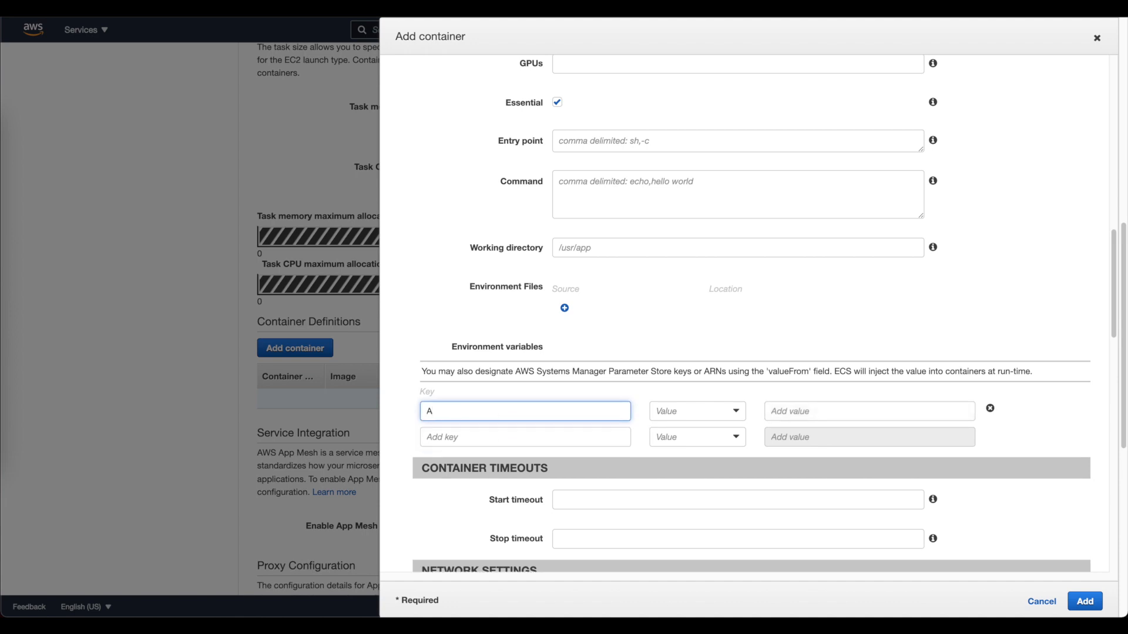
type("PI_KEY")
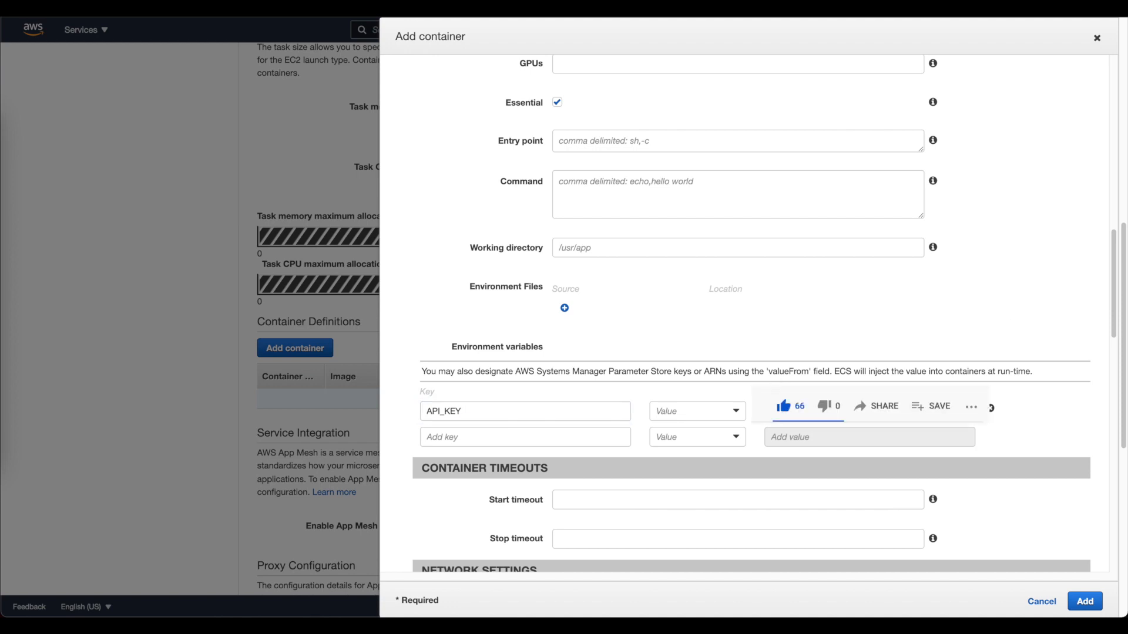
scroll("down", 3)
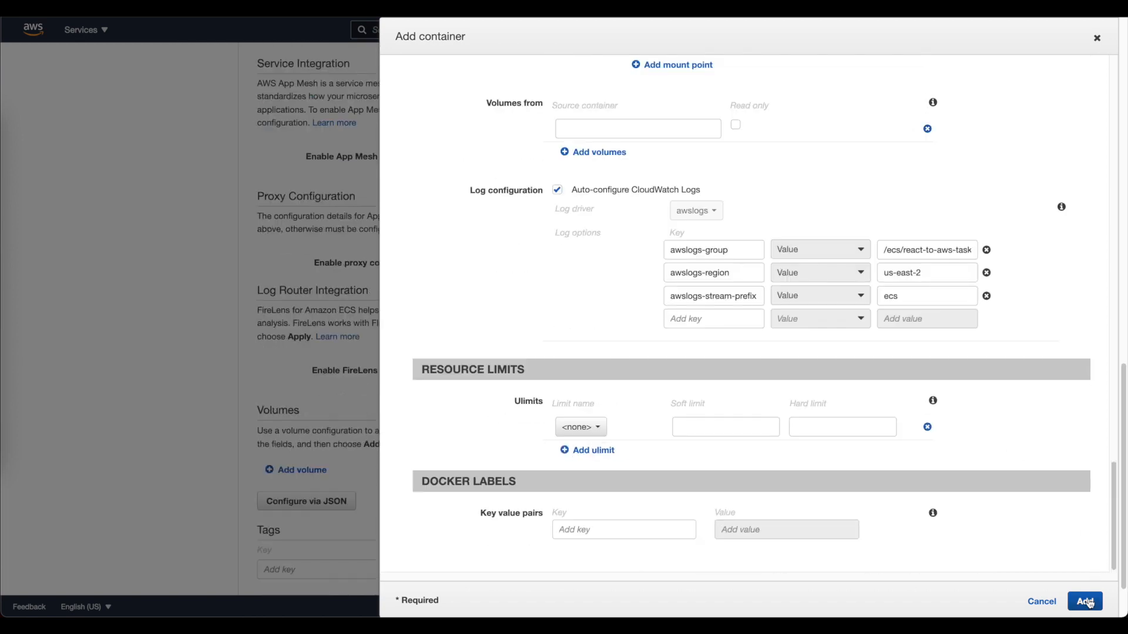
left_click(1083, 602)
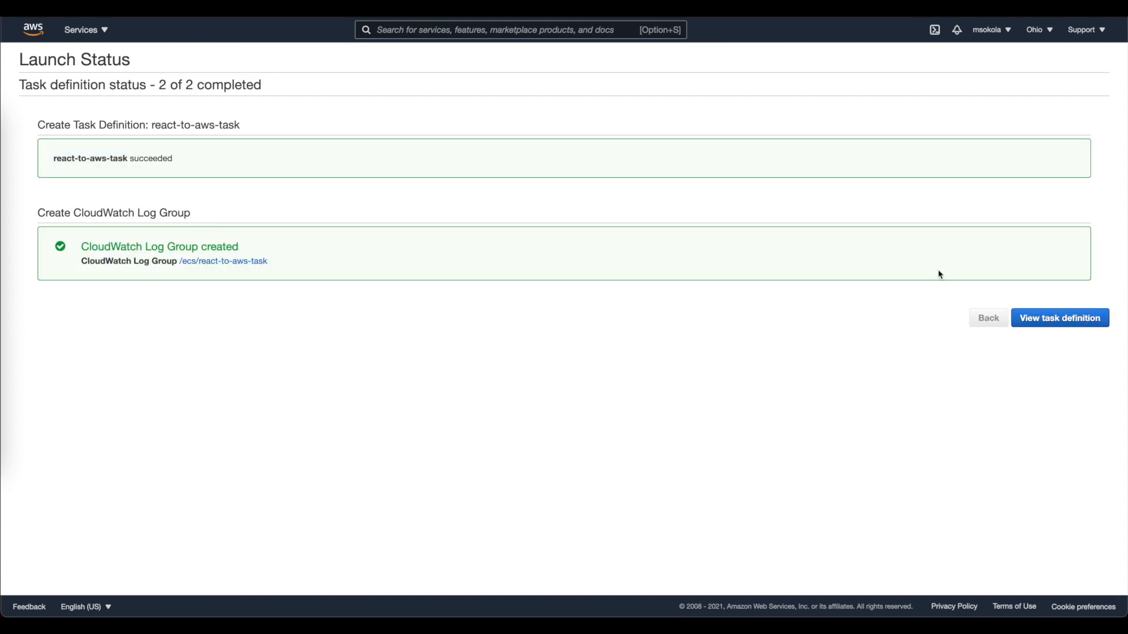
- Open the react-to-aws-task:1 details from the launch status page
left_click(1058, 317)
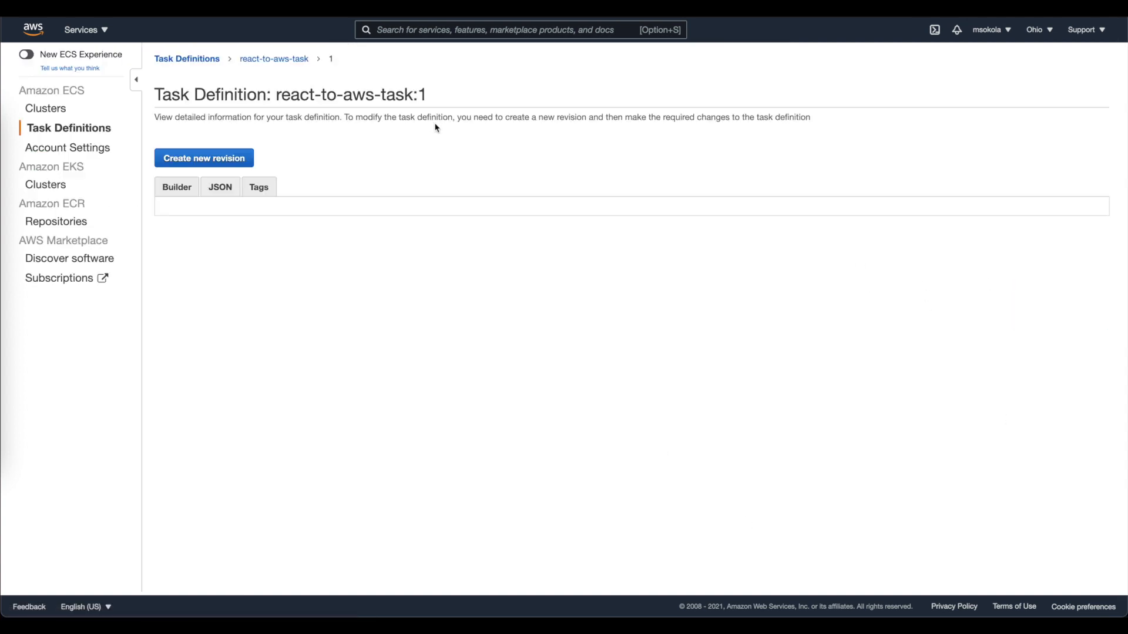
left_click(176, 187)
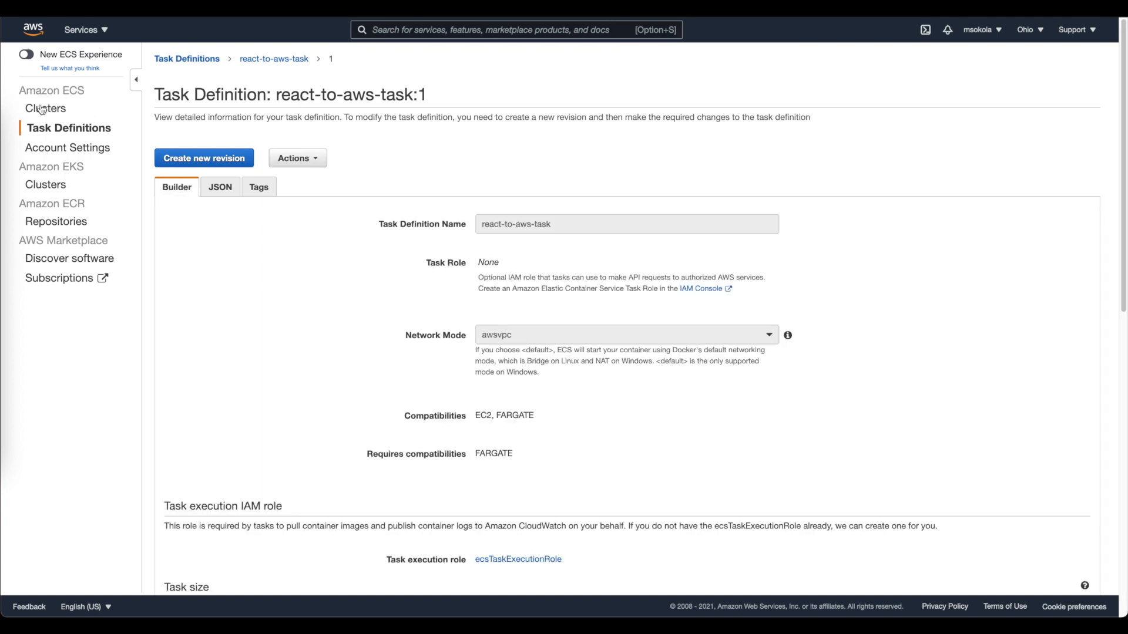
mouse_move(45, 109)
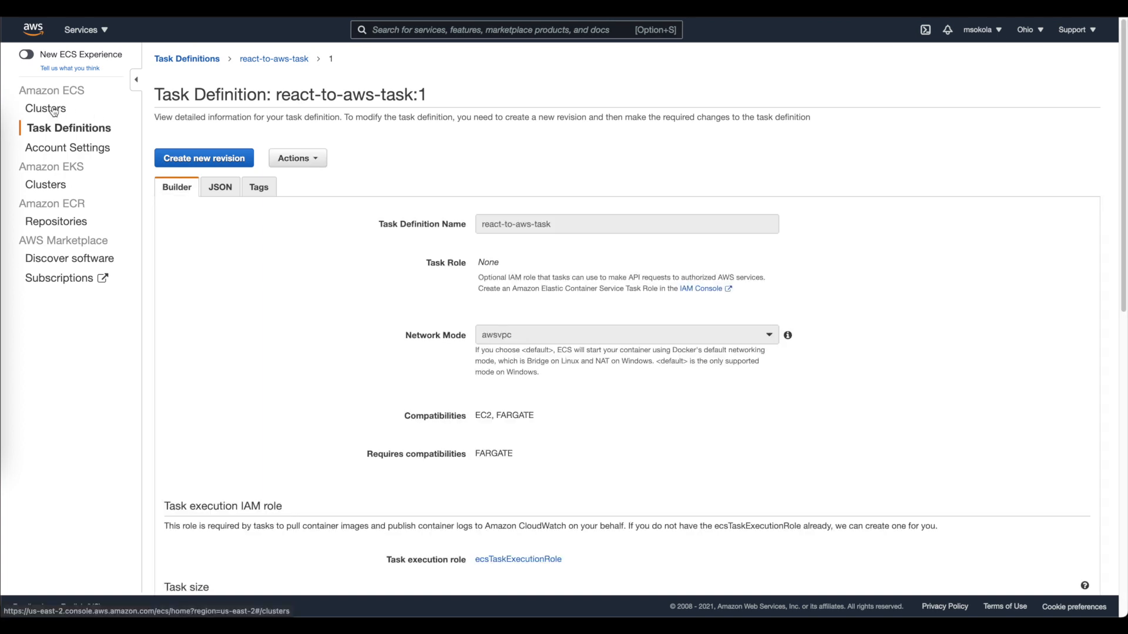
- Create a new ECS cluster named react-to-aws-cluster through the cluster wizard
left_click(46, 109)
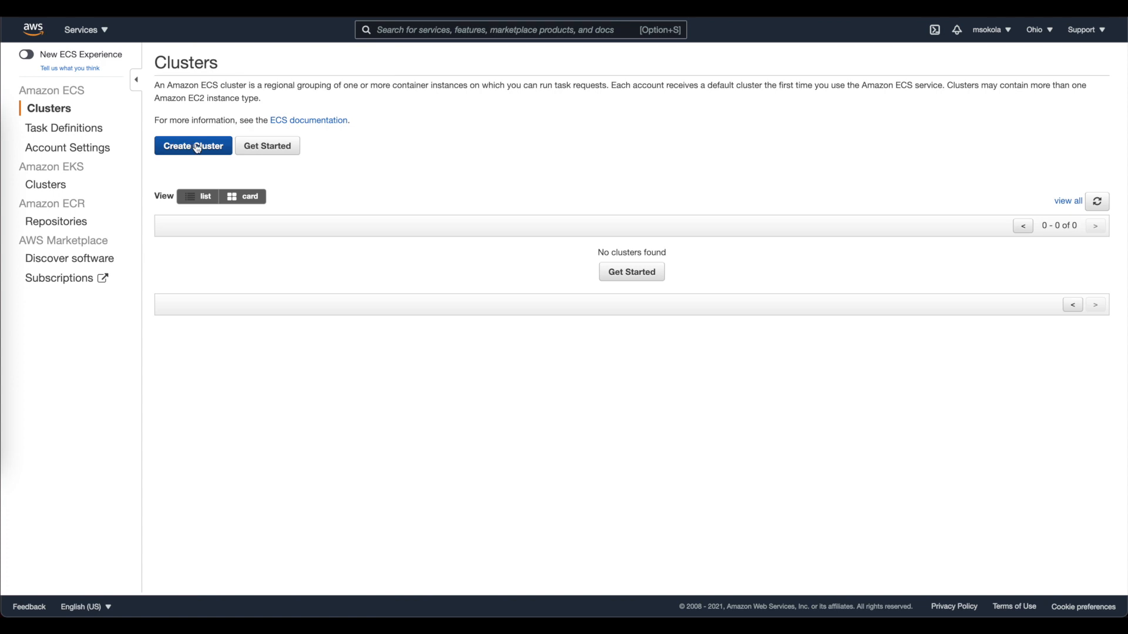
left_click(192, 146)
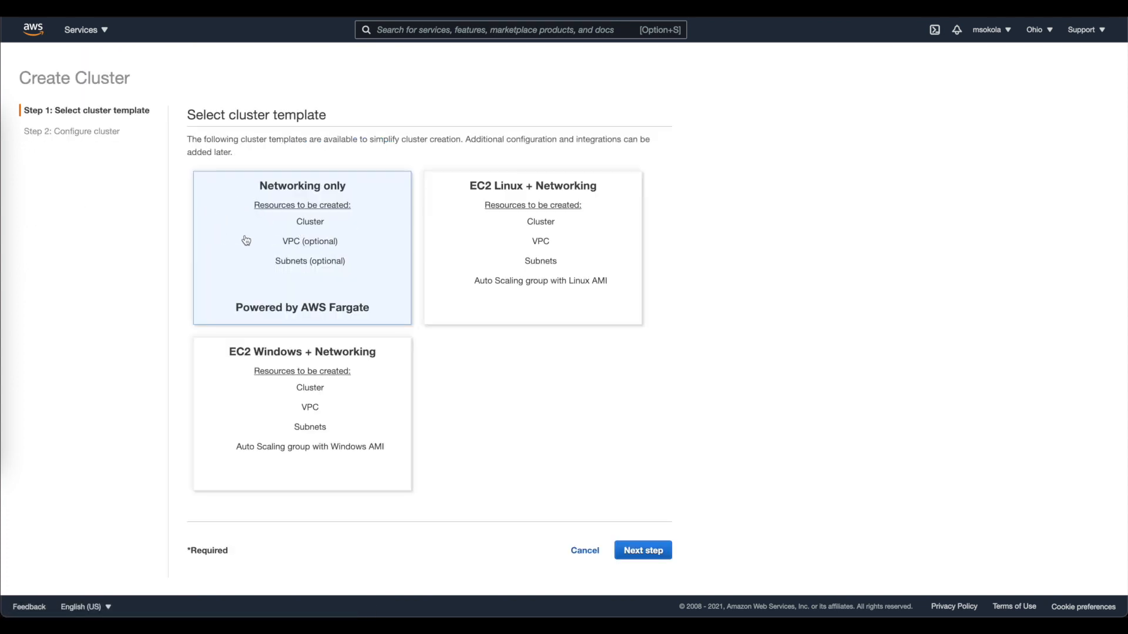
left_click(641, 550)
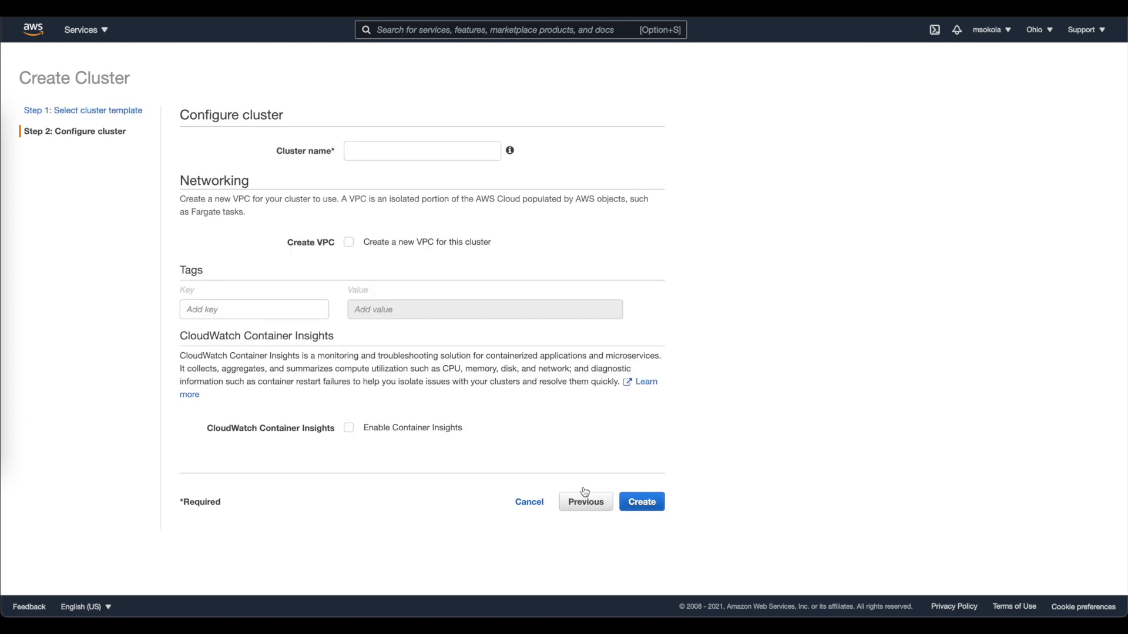
type("react")
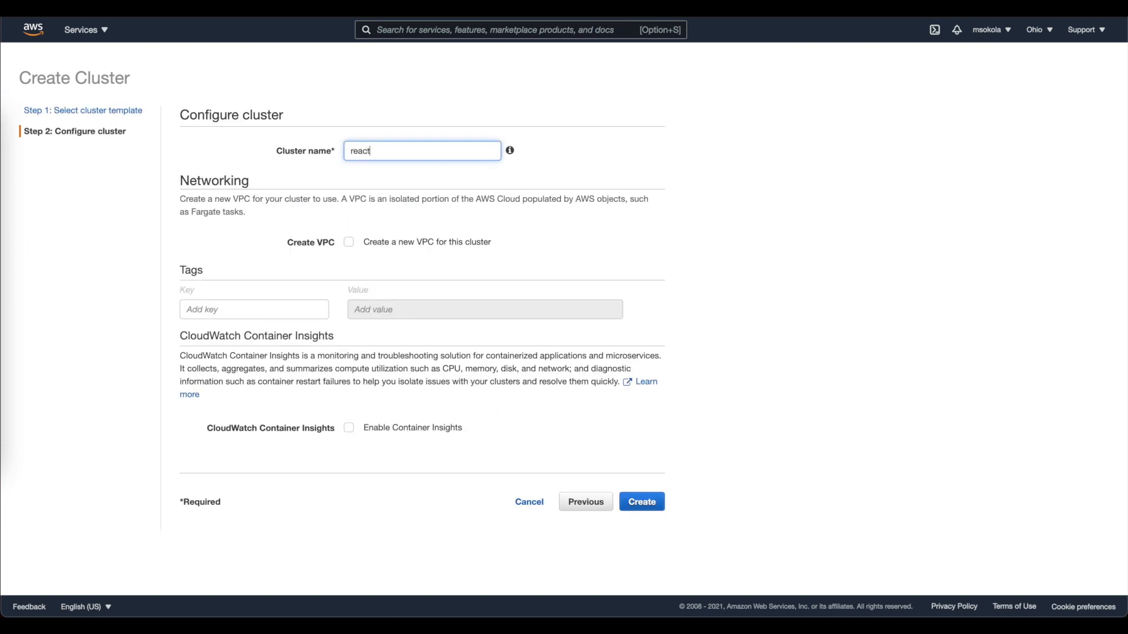
type("-to-aws-")
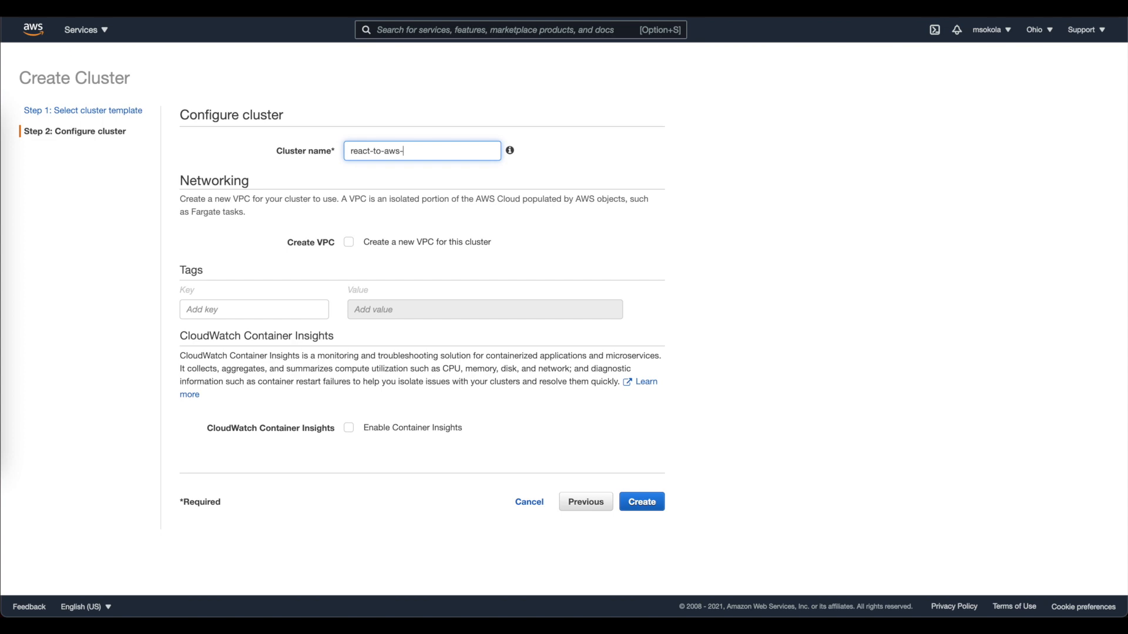
type("cluster")
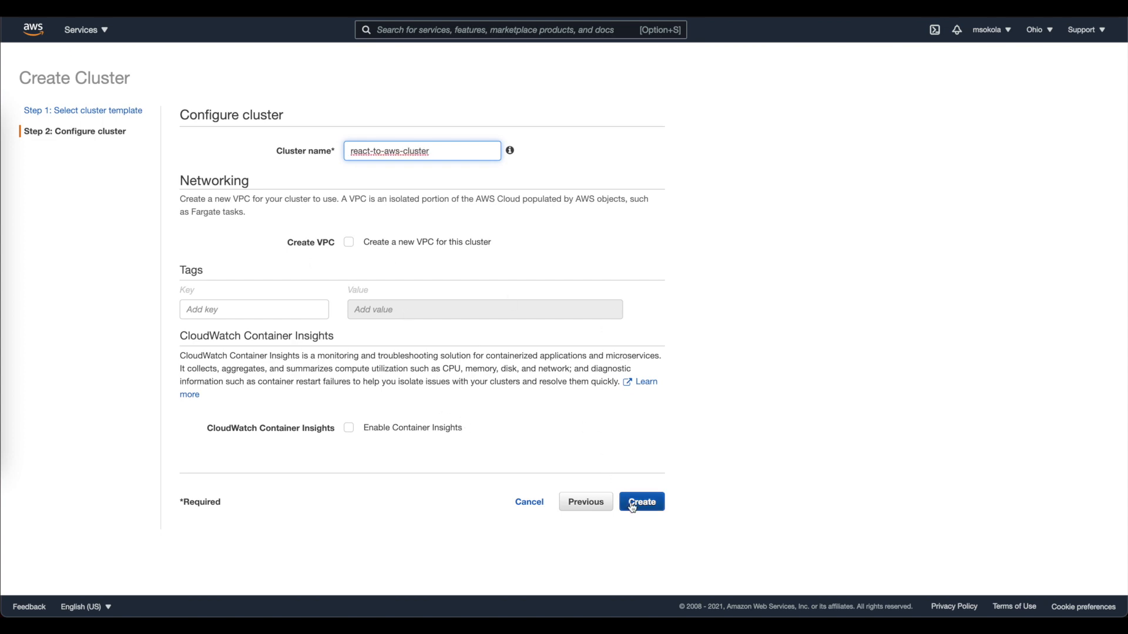
left_click(641, 501)
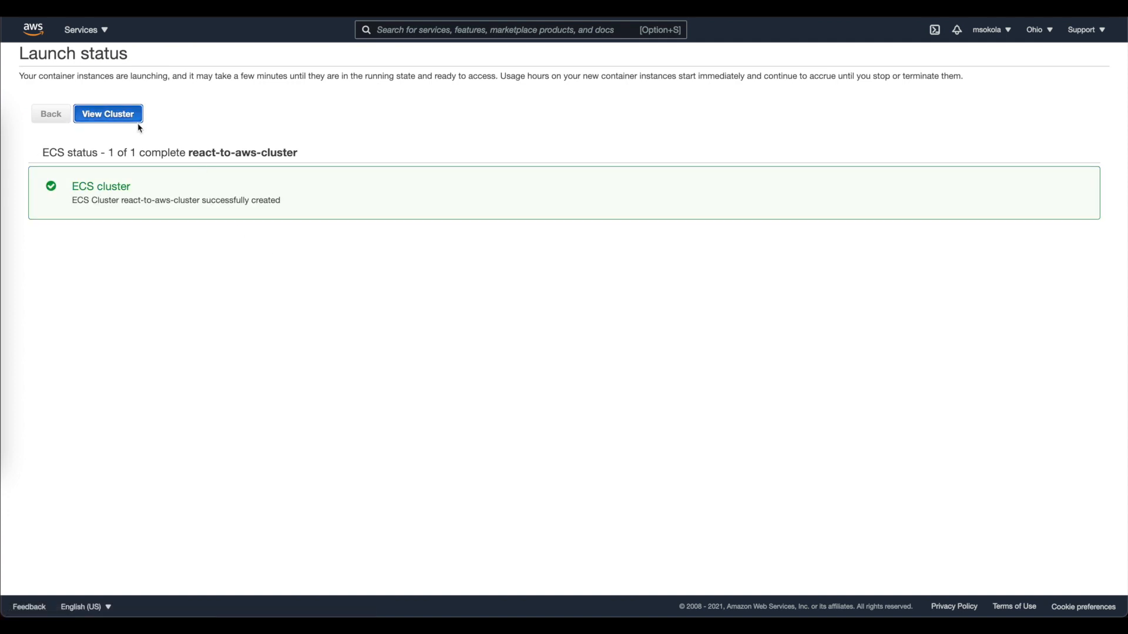
- From react-to-aws-cluster's Tasks tab, start running a new task
left_click(107, 113)
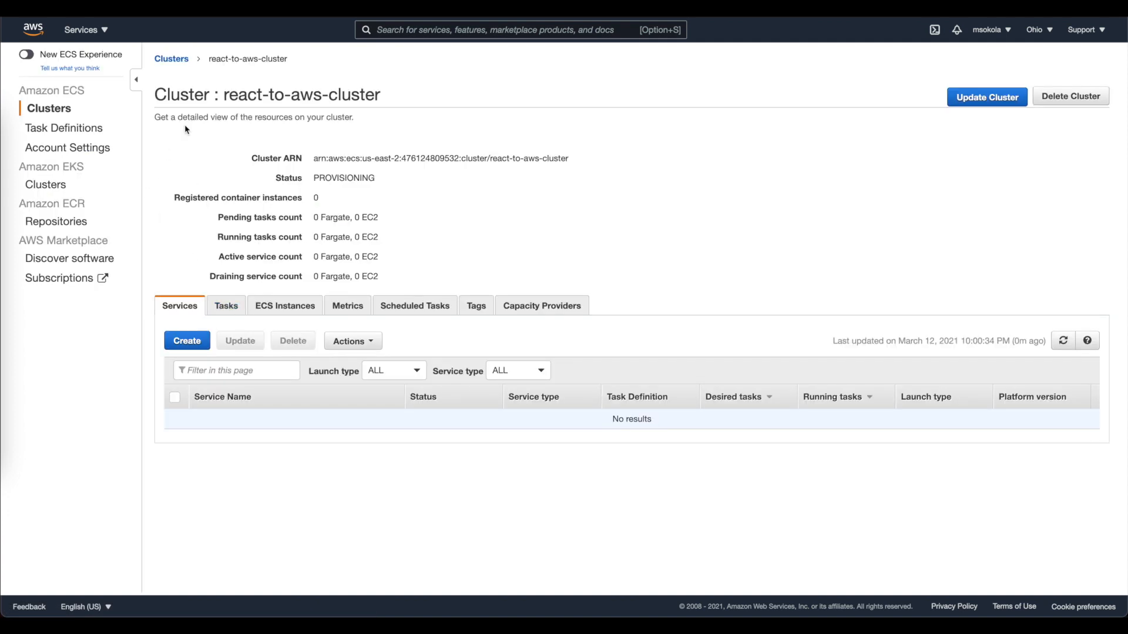
mouse_move(458, 149)
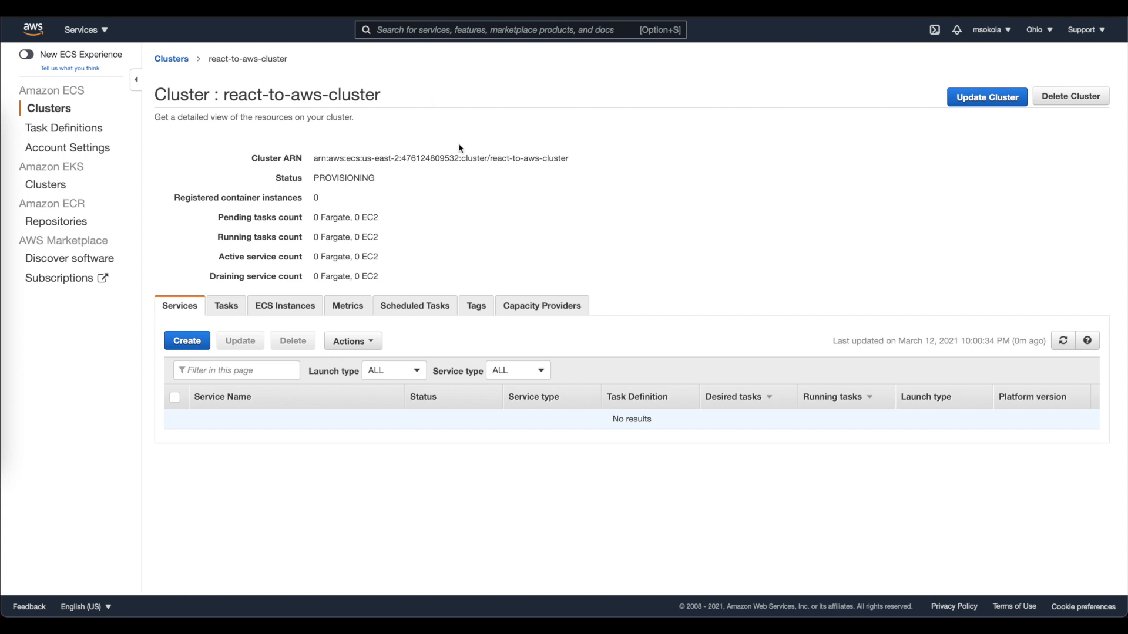
mouse_move(225, 306)
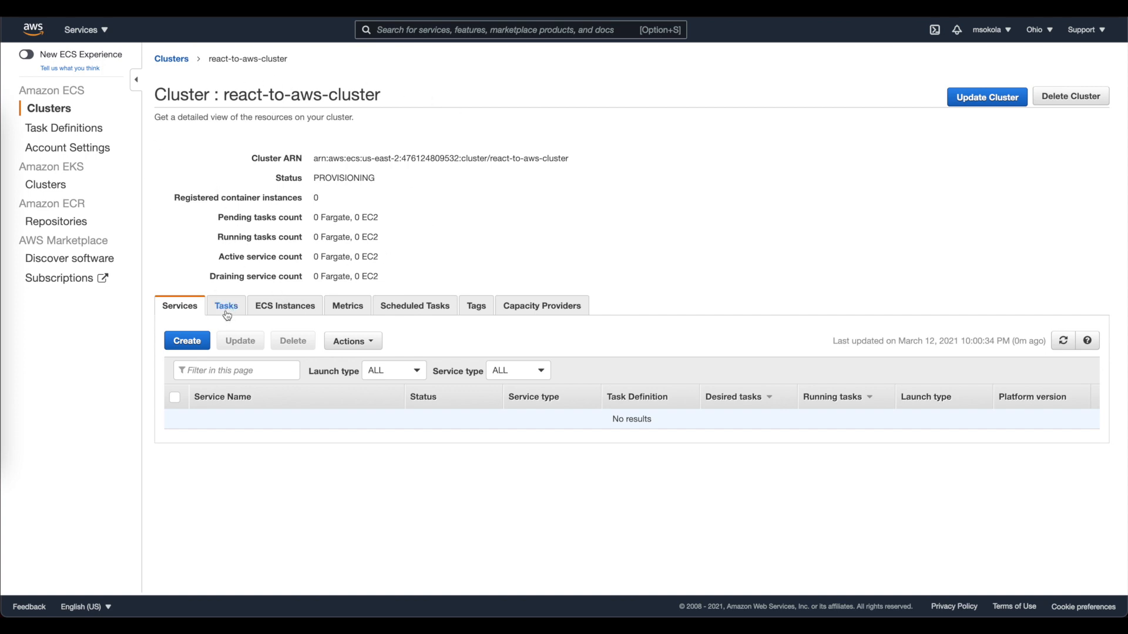
mouse_move(257, 308)
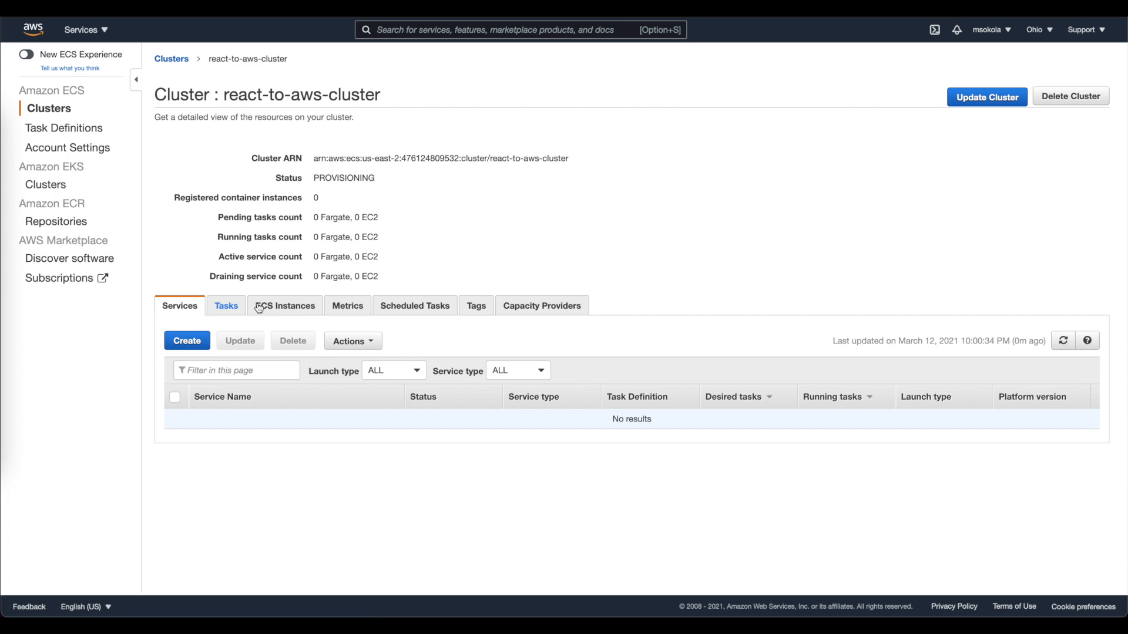
left_click(225, 306)
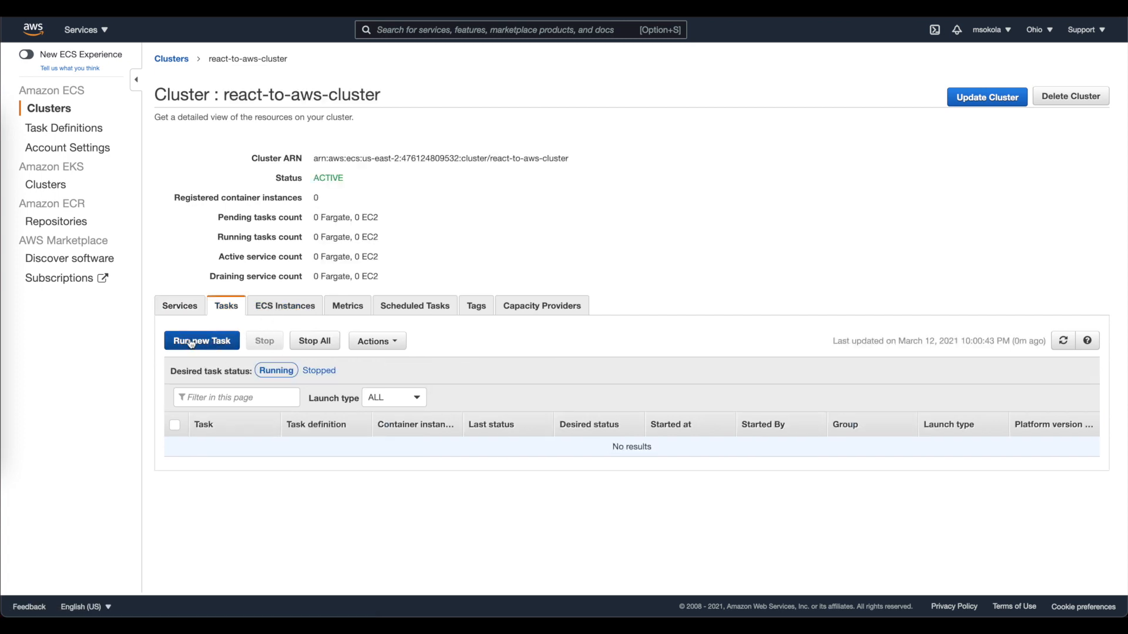
left_click(202, 341)
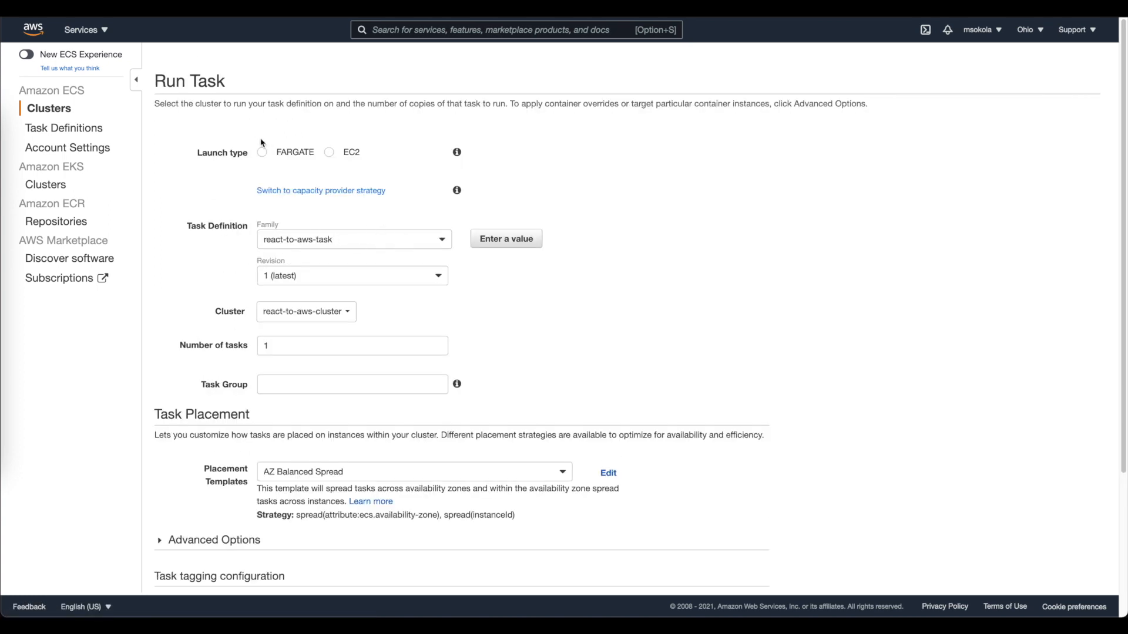
- Launch react-to-aws-task:1 on Fargate in VPC vpc-39d75b52 with a chosen subnet
left_click(262, 151)
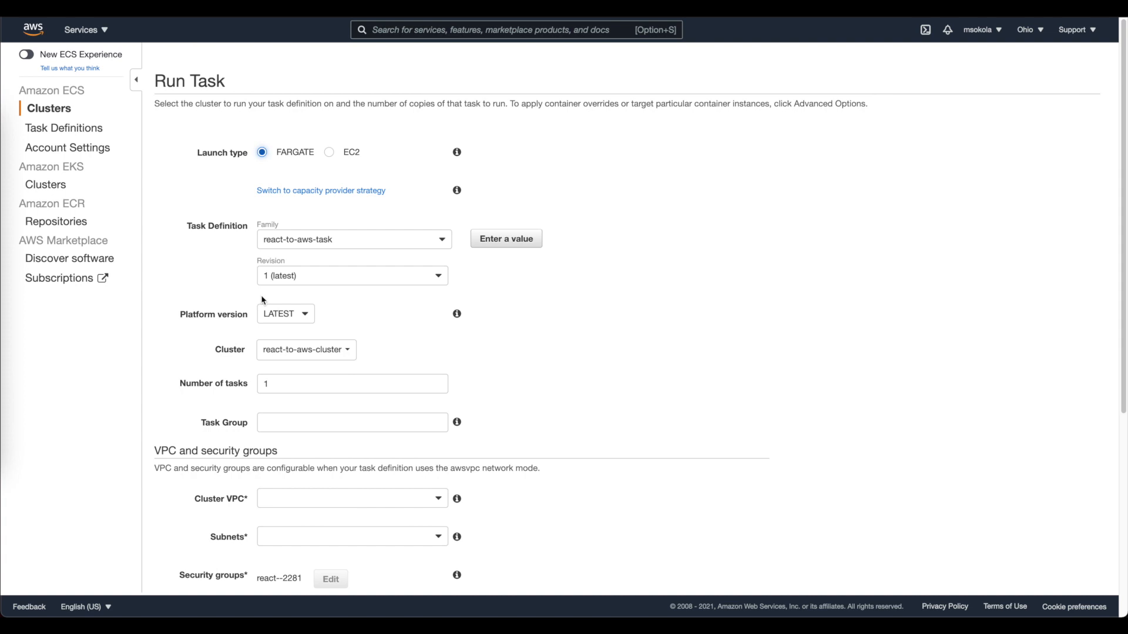
mouse_move(291, 310)
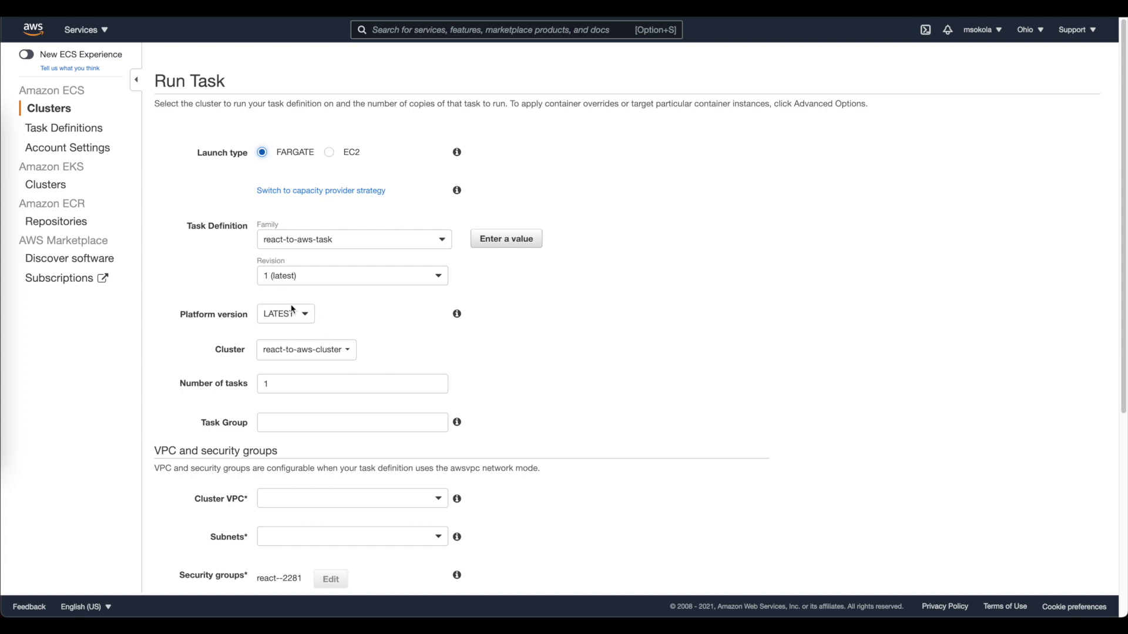
scroll("down", 3)
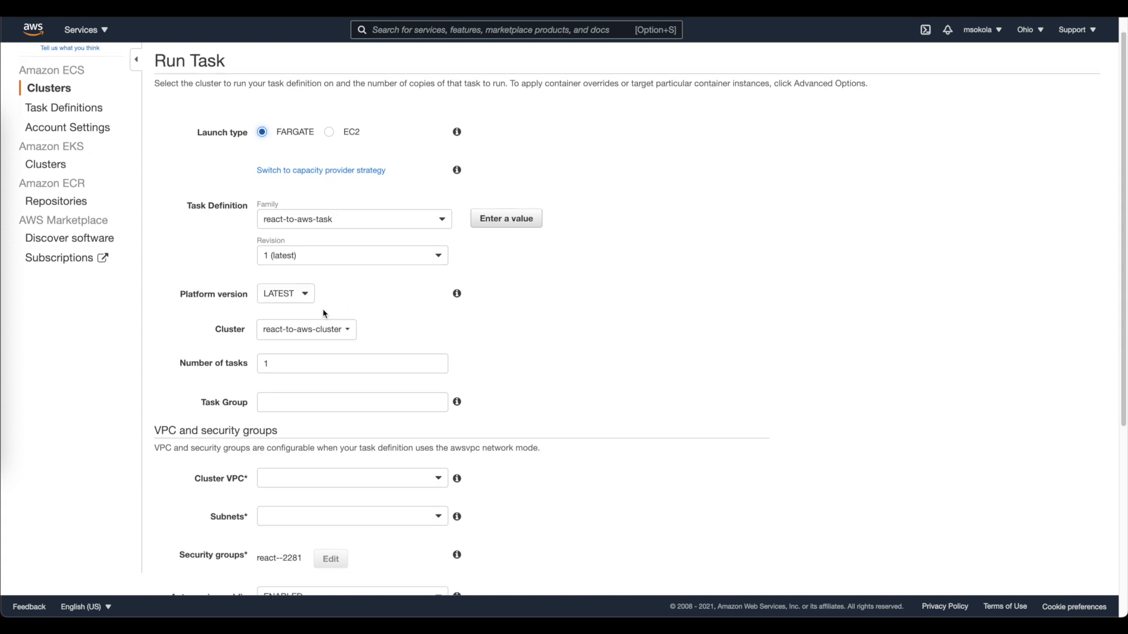
scroll("down", 3)
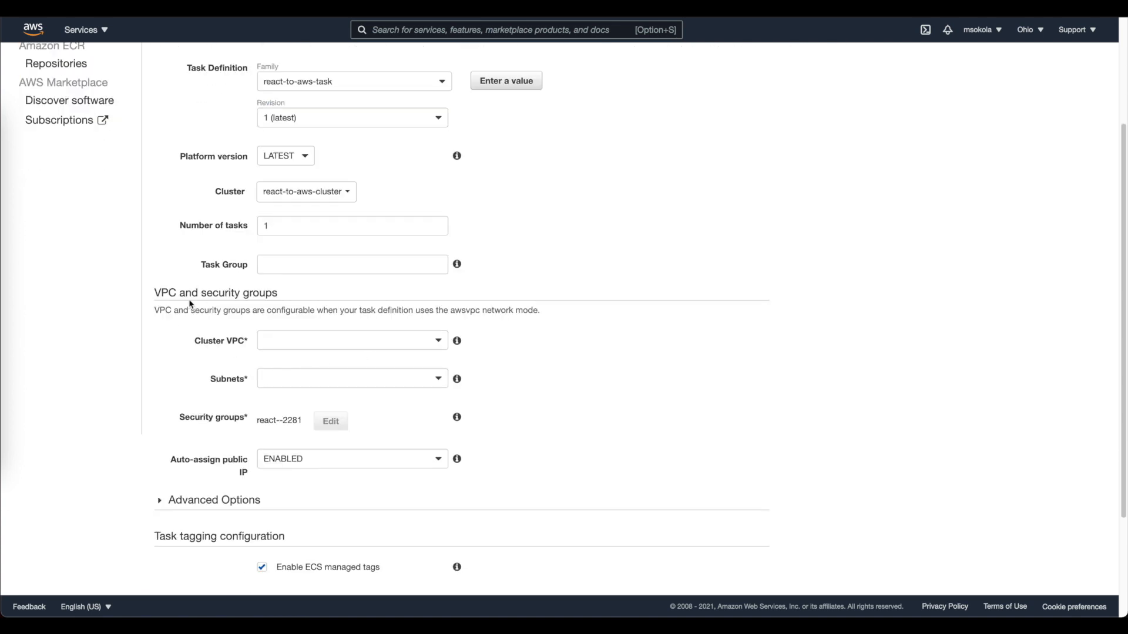
mouse_move(338, 336)
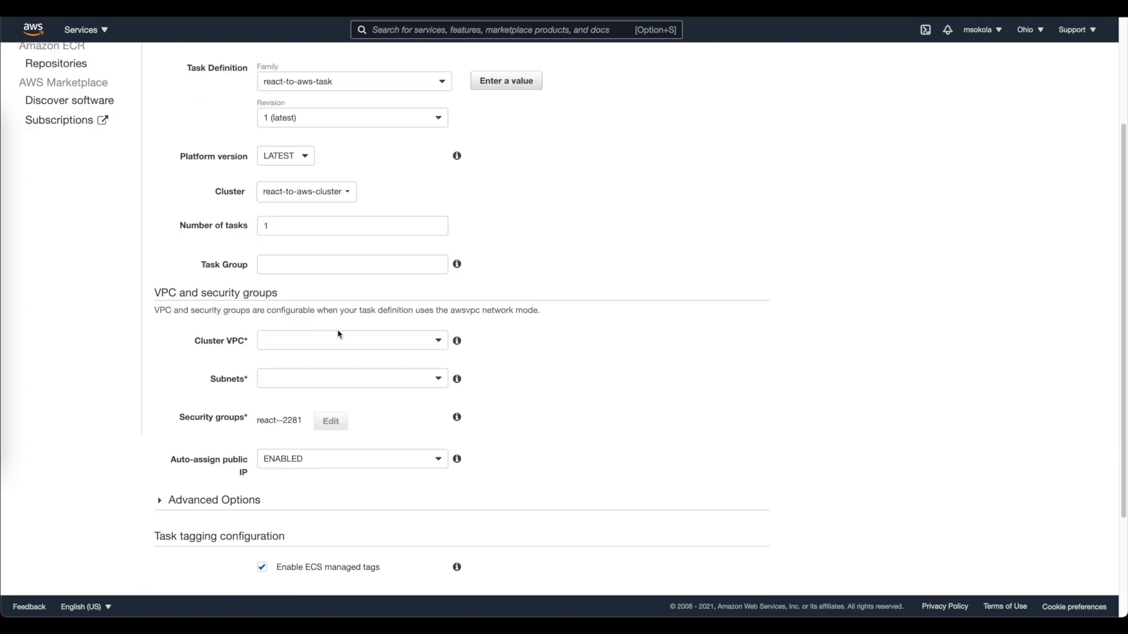
left_click(352, 340)
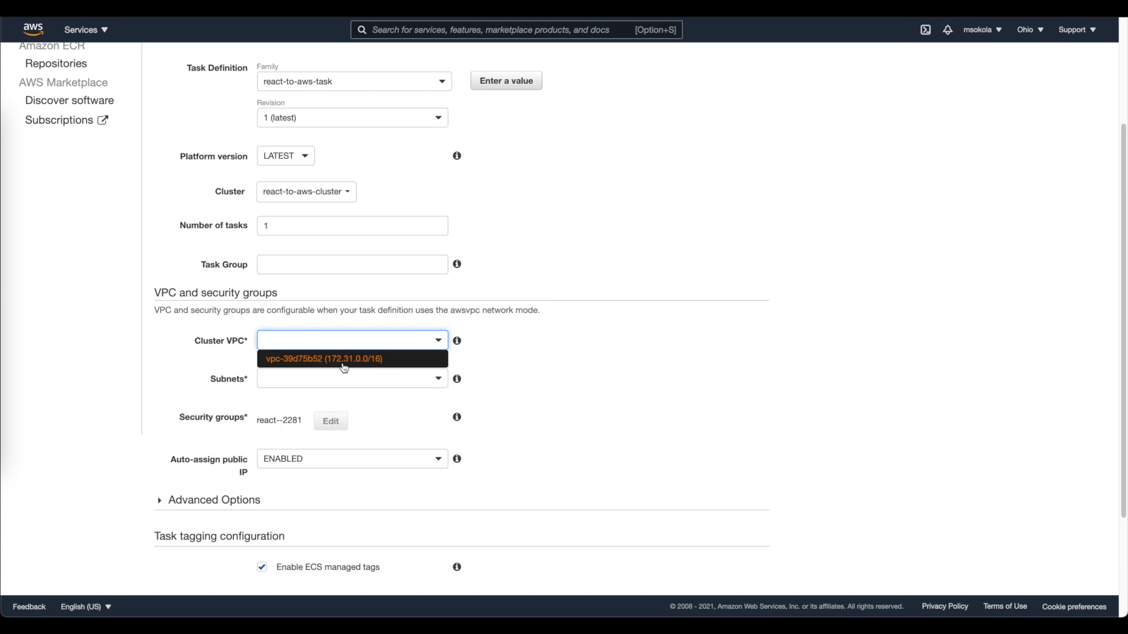
left_click(323, 359)
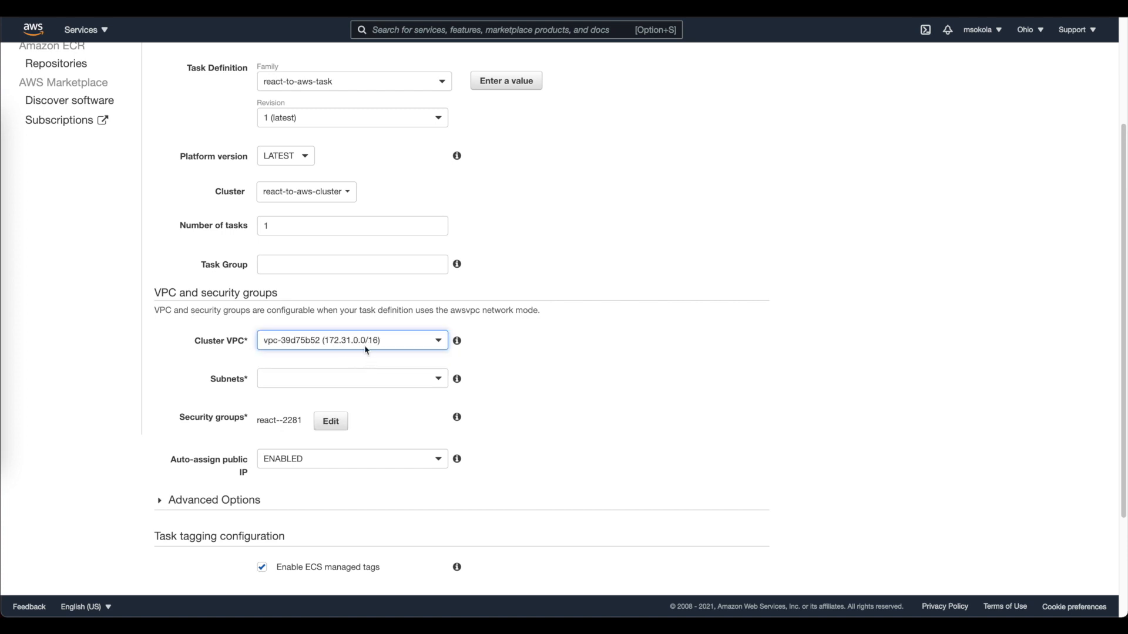
left_click(352, 379)
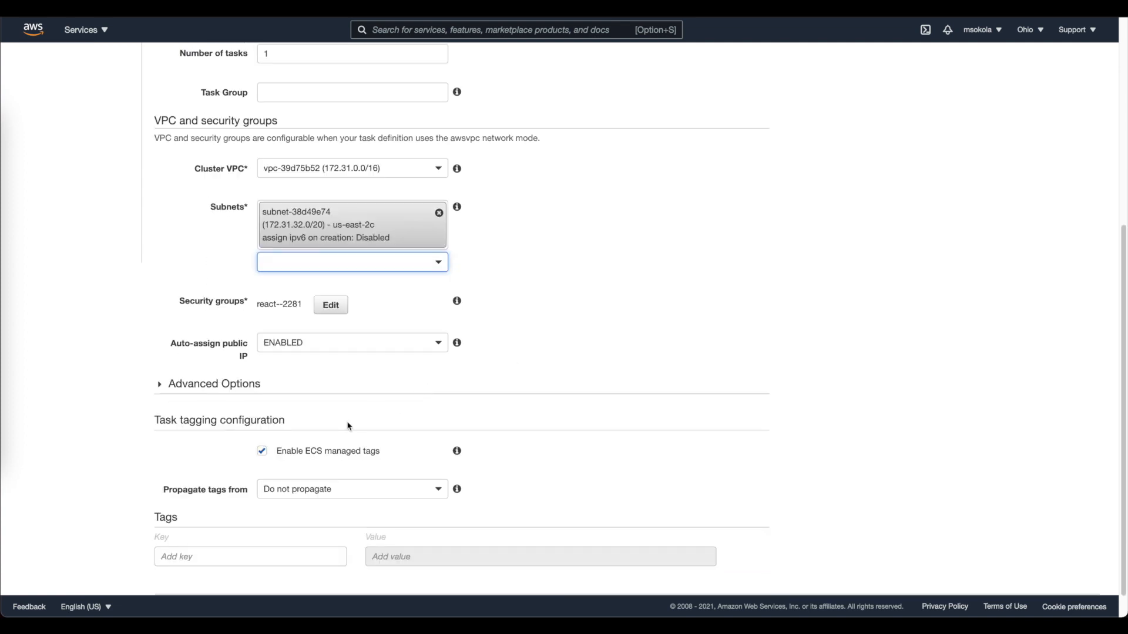
scroll("down", 3)
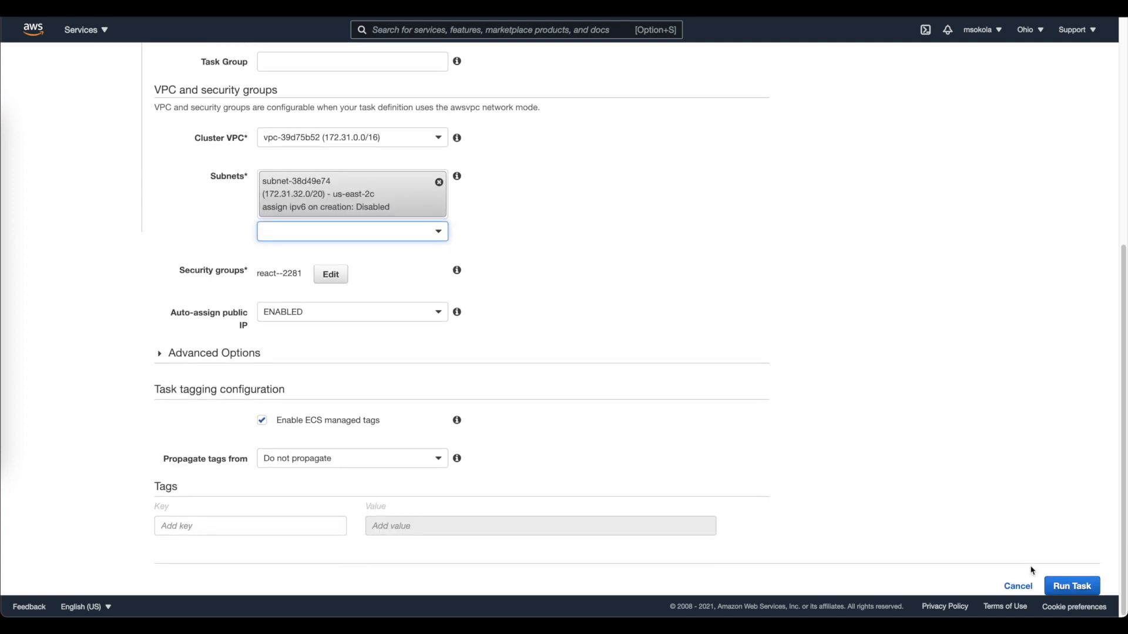
left_click(1071, 586)
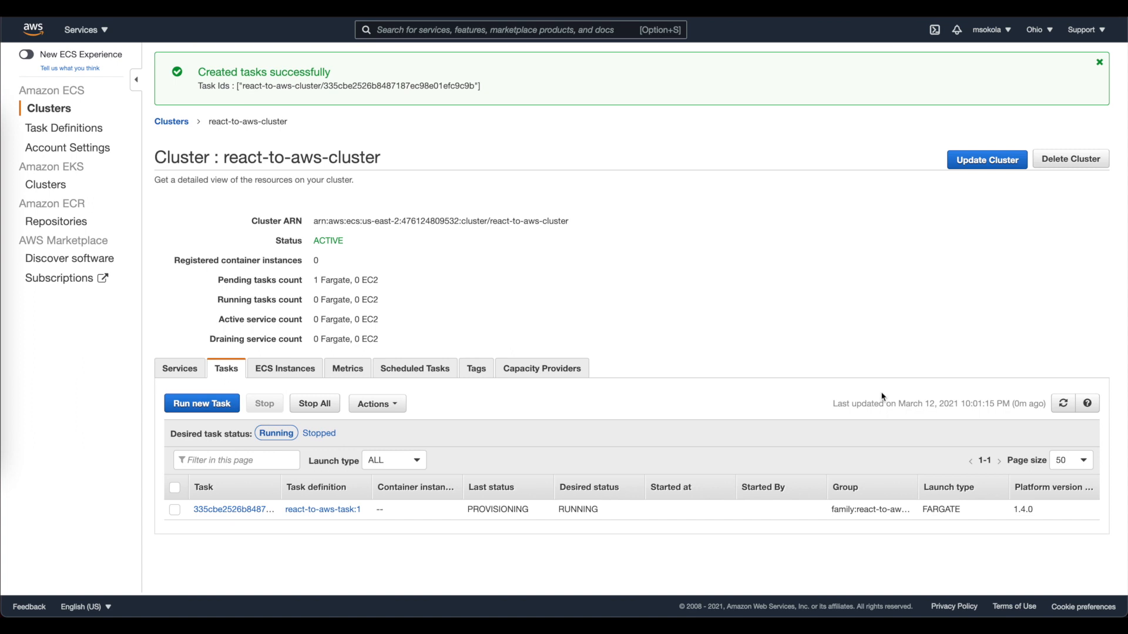
mouse_move(295, 507)
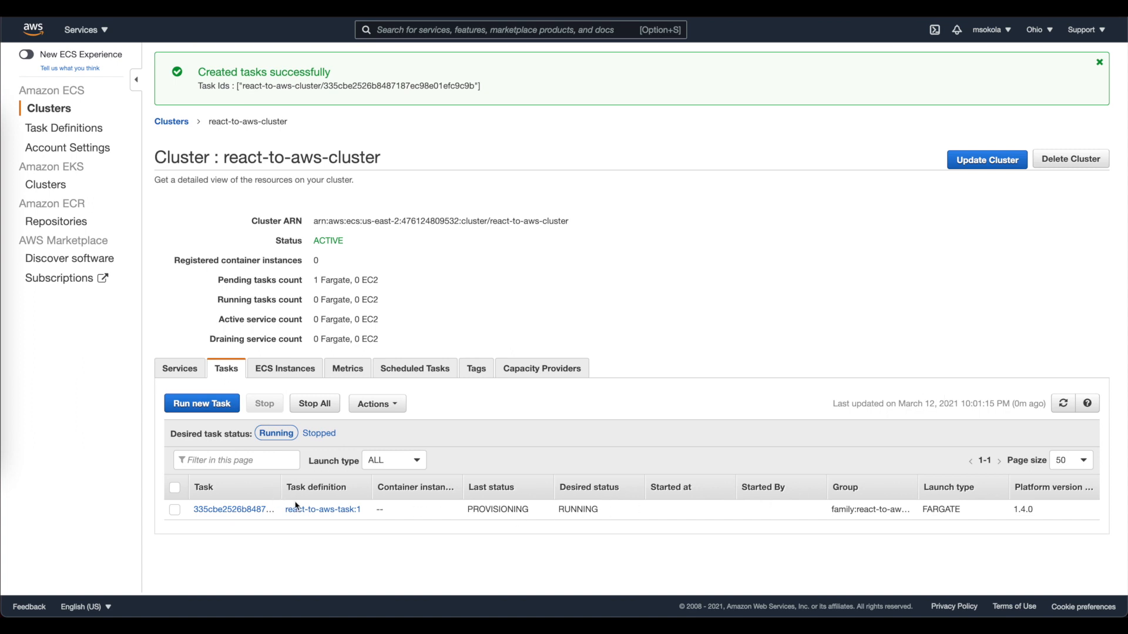
mouse_move(1045, 406)
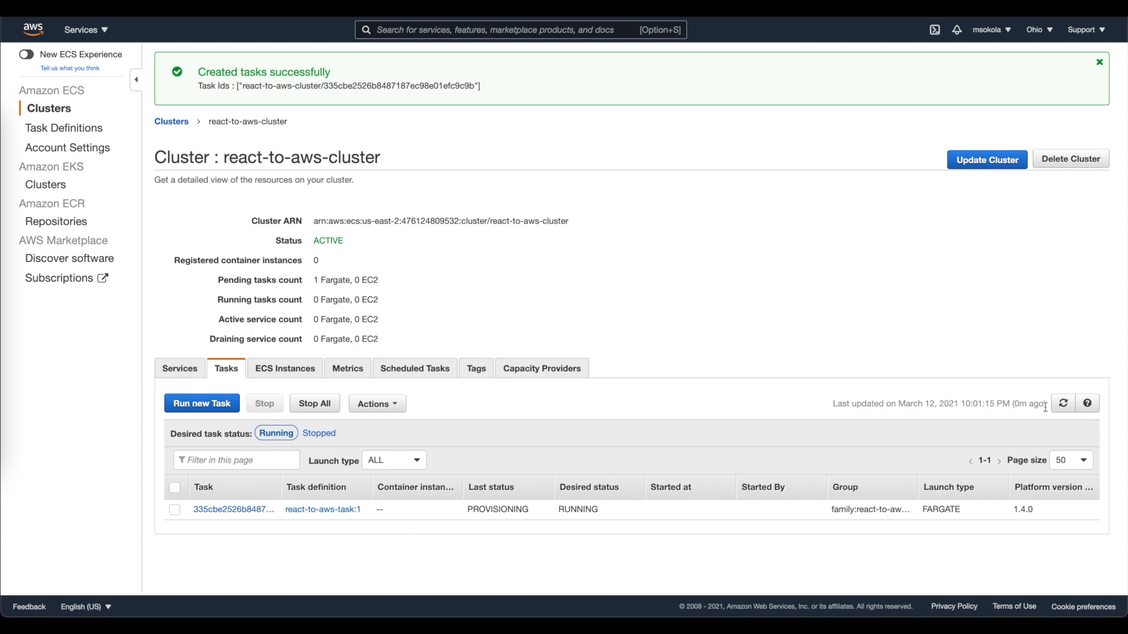
- Refresh the Tasks list until the task shows RUNNING, then view the react-to-aws-task:1 definition
left_click(1063, 403)
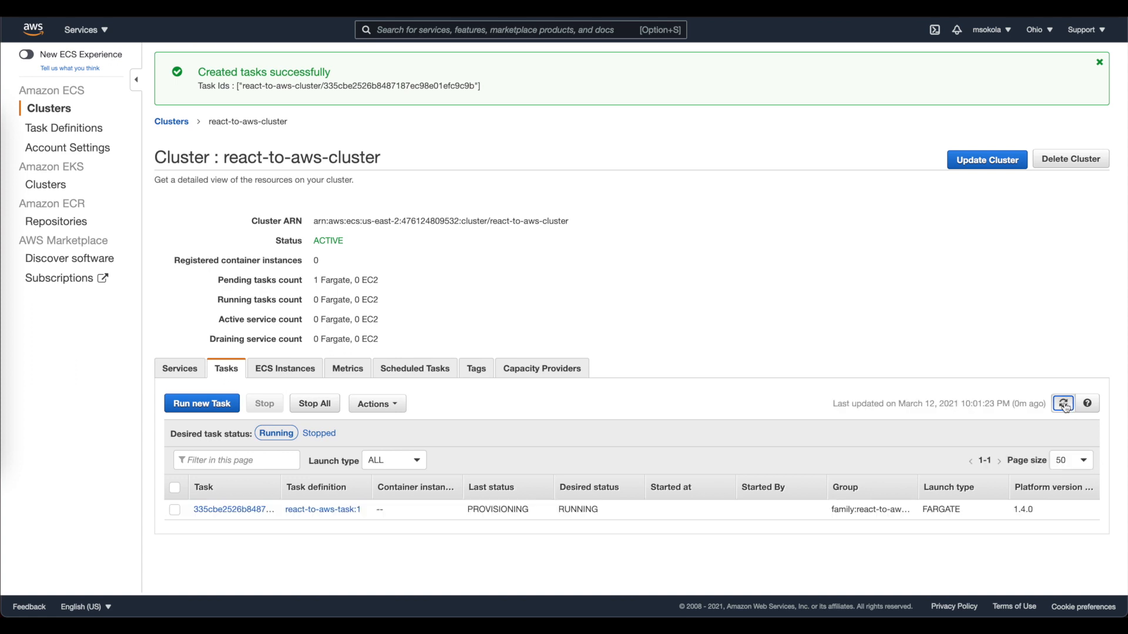
left_click(1063, 403)
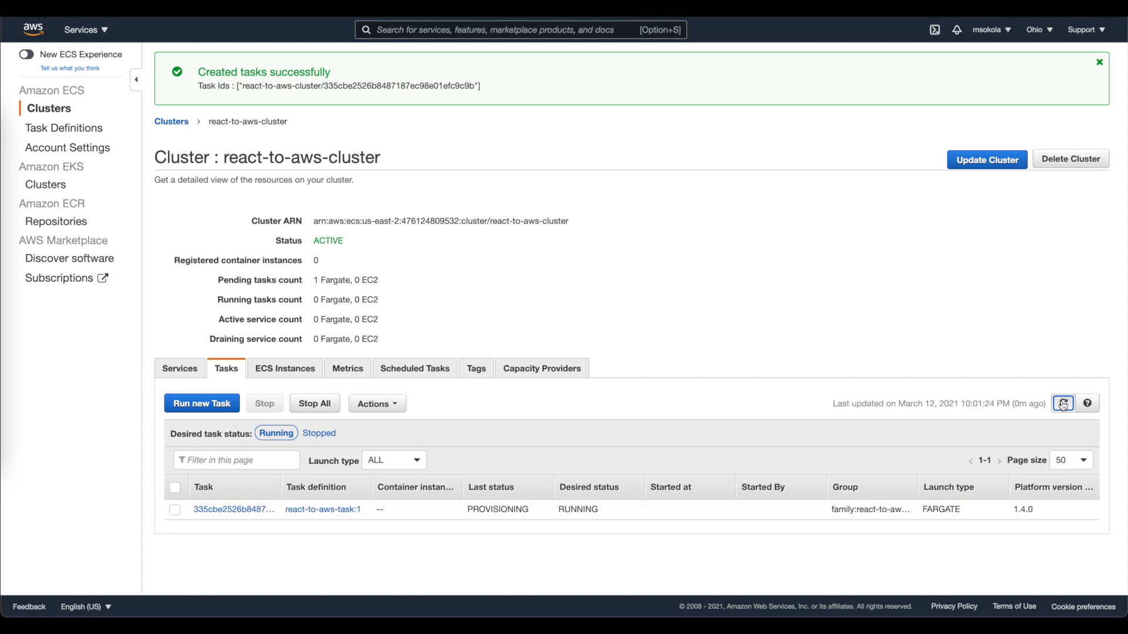
left_click(1087, 403)
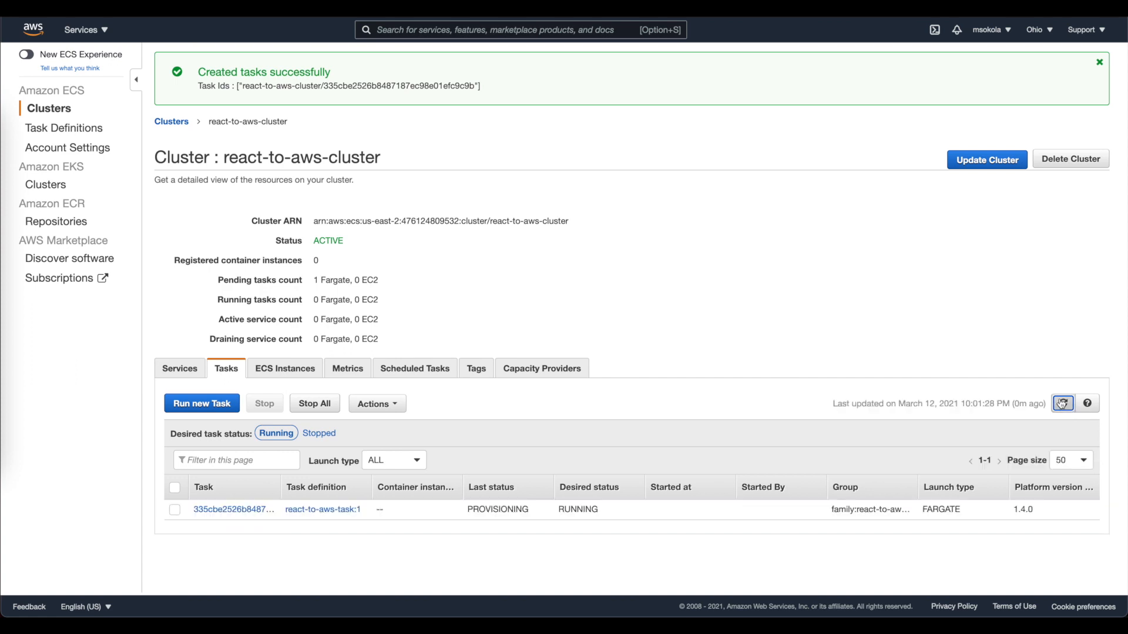
left_click(1063, 403)
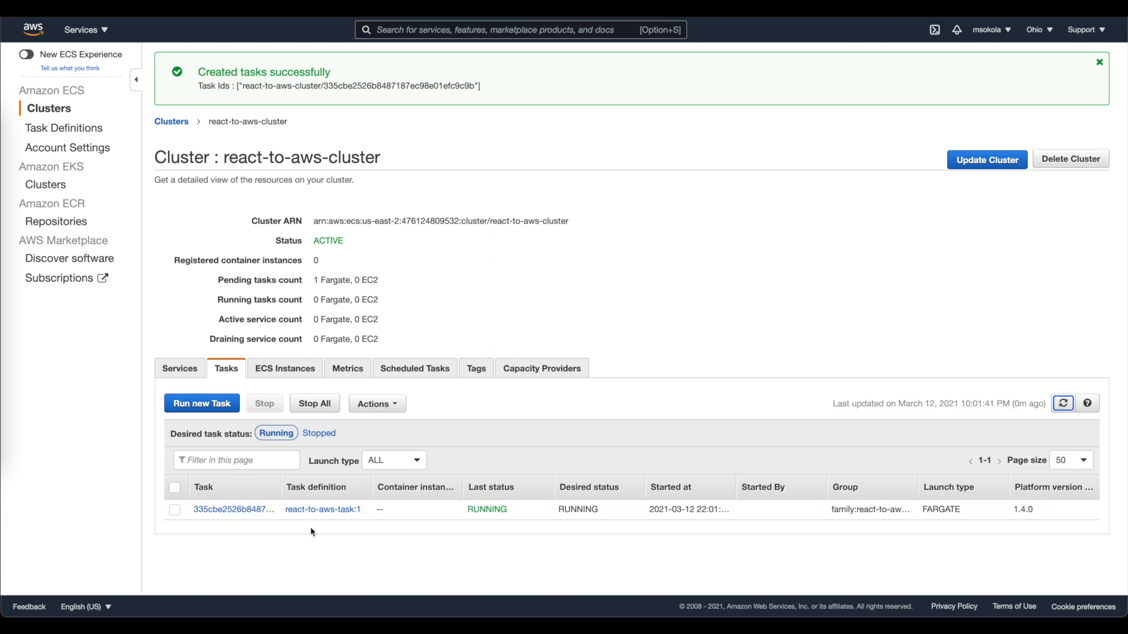
left_click(323, 509)
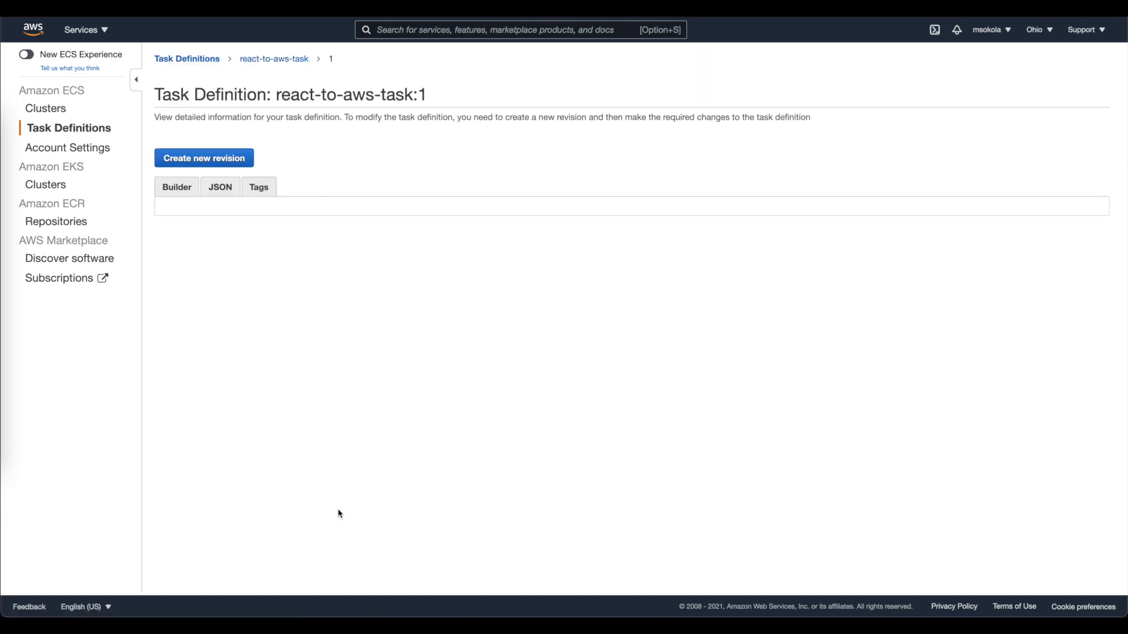
scroll("down", 3)
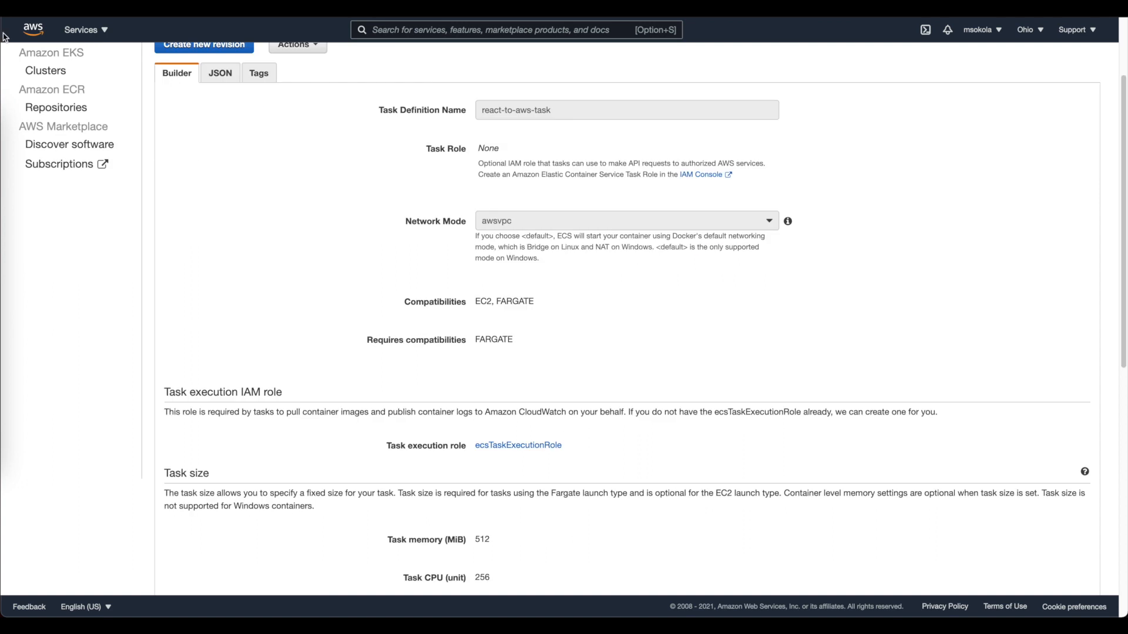
mouse_move(282, 444)
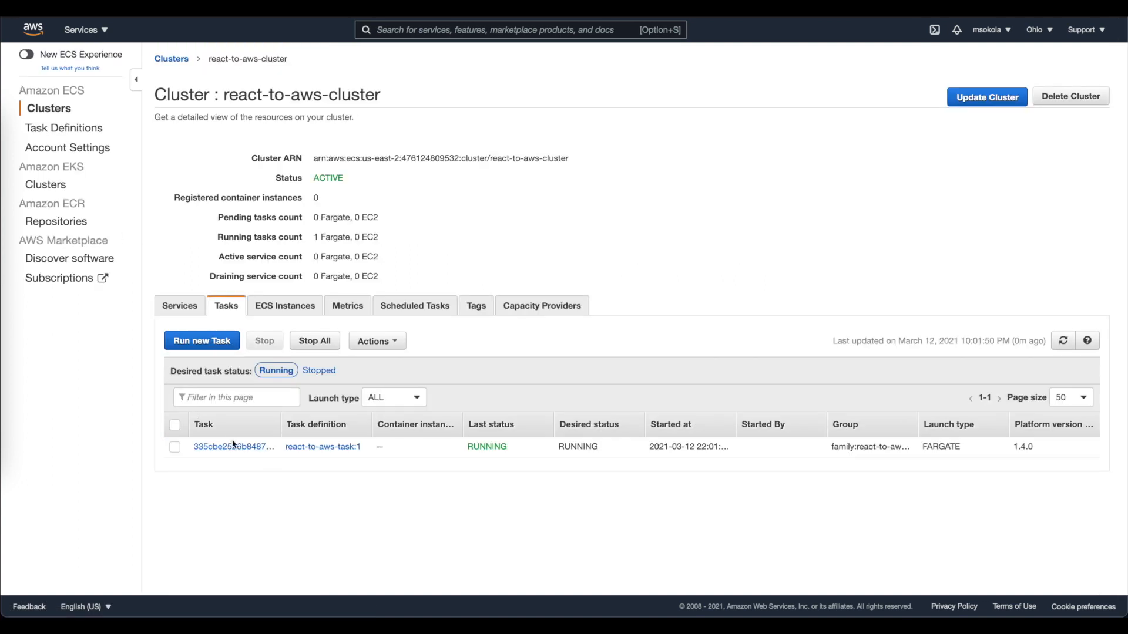
- Open the running task's details and select its public IP 18.222.190.197
left_click(232, 446)
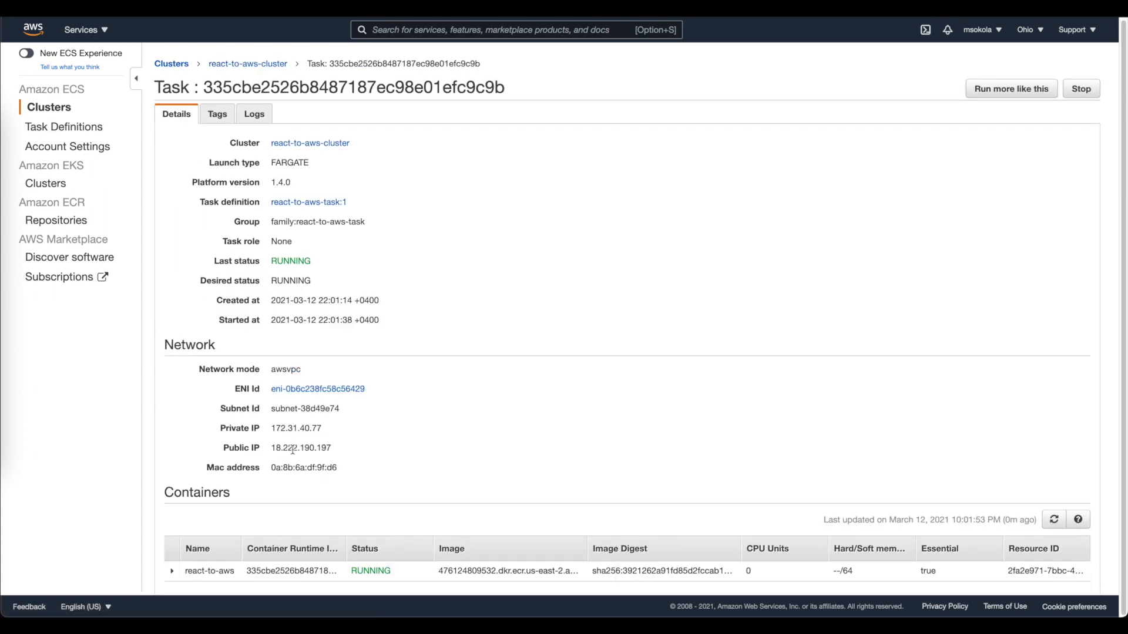
double_click(301, 448)
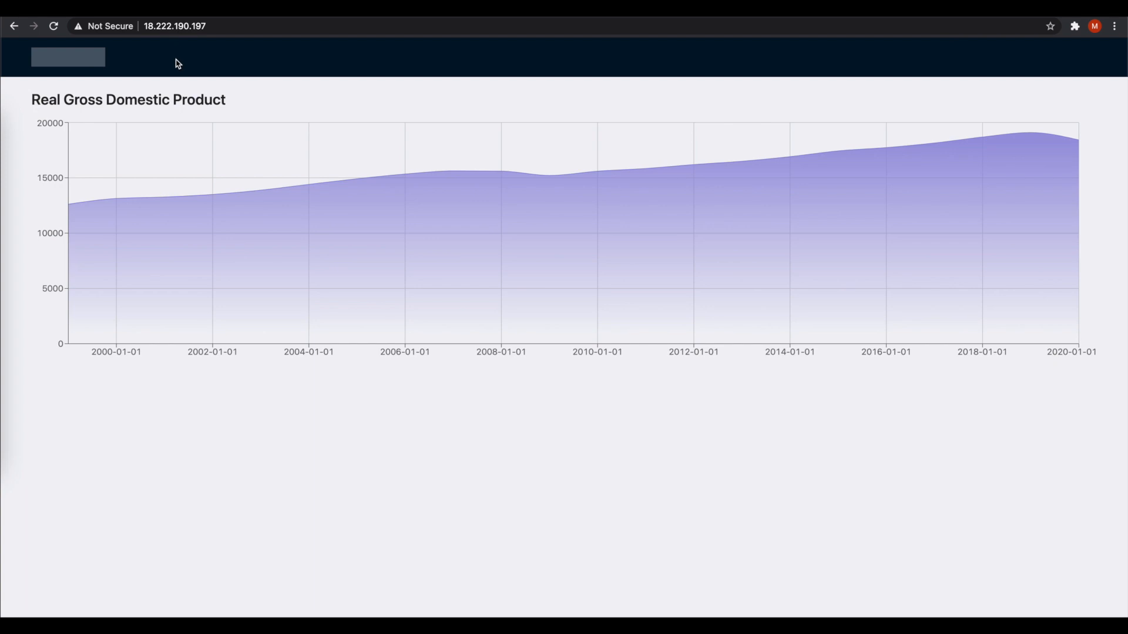
mouse_move(154, 38)
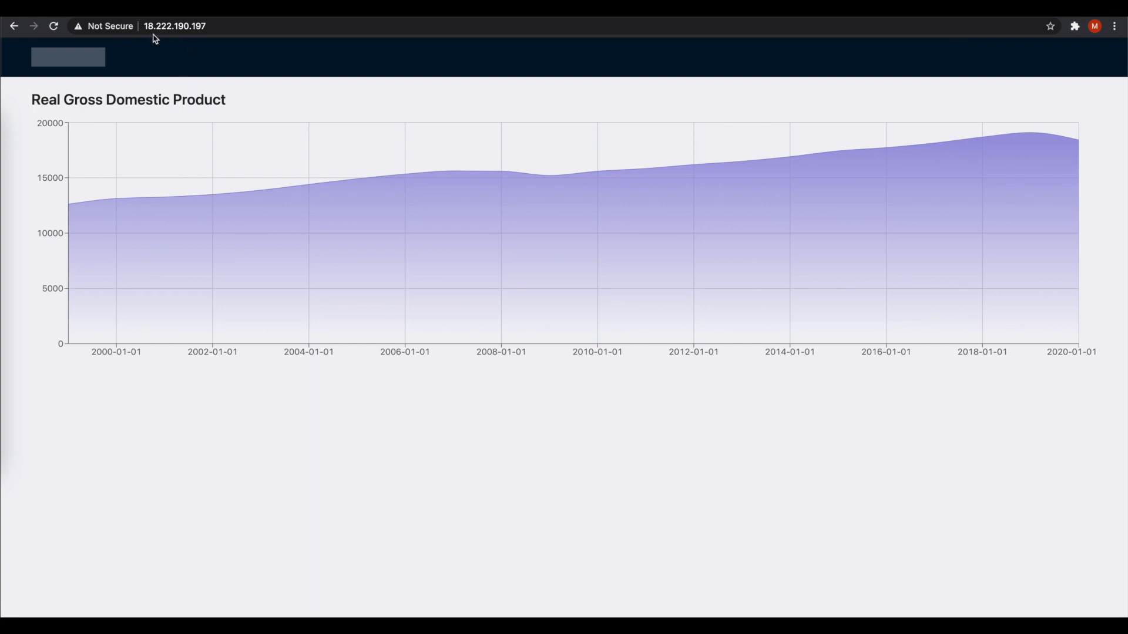